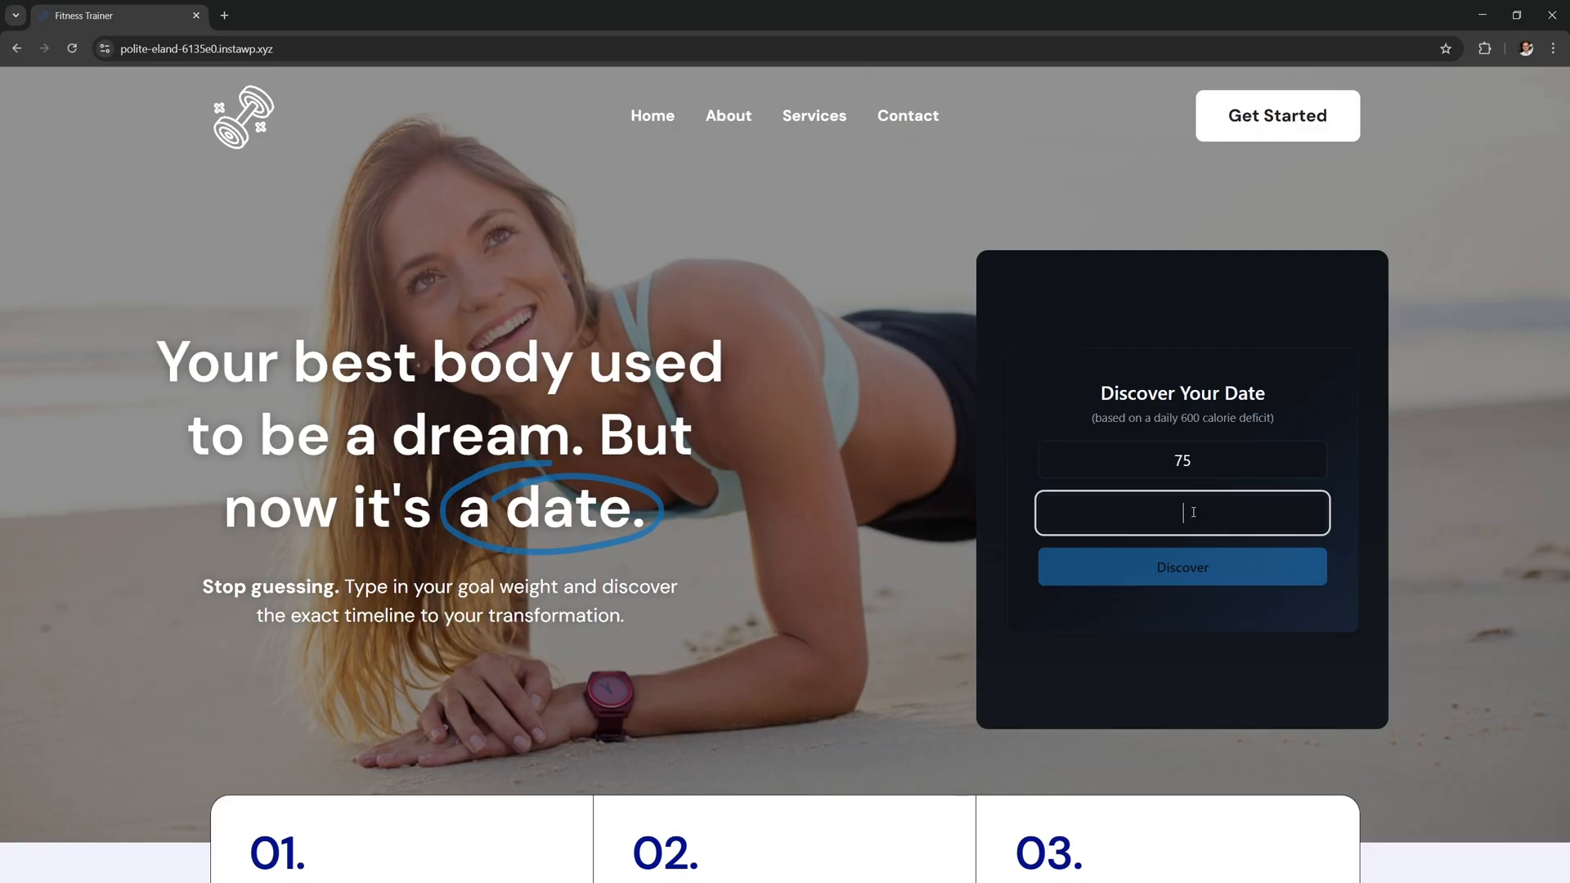
- Discover the goal date from 75 kg (Jan 14, 2026) and scroll to Reach Your Goal
left_click(1181, 567)
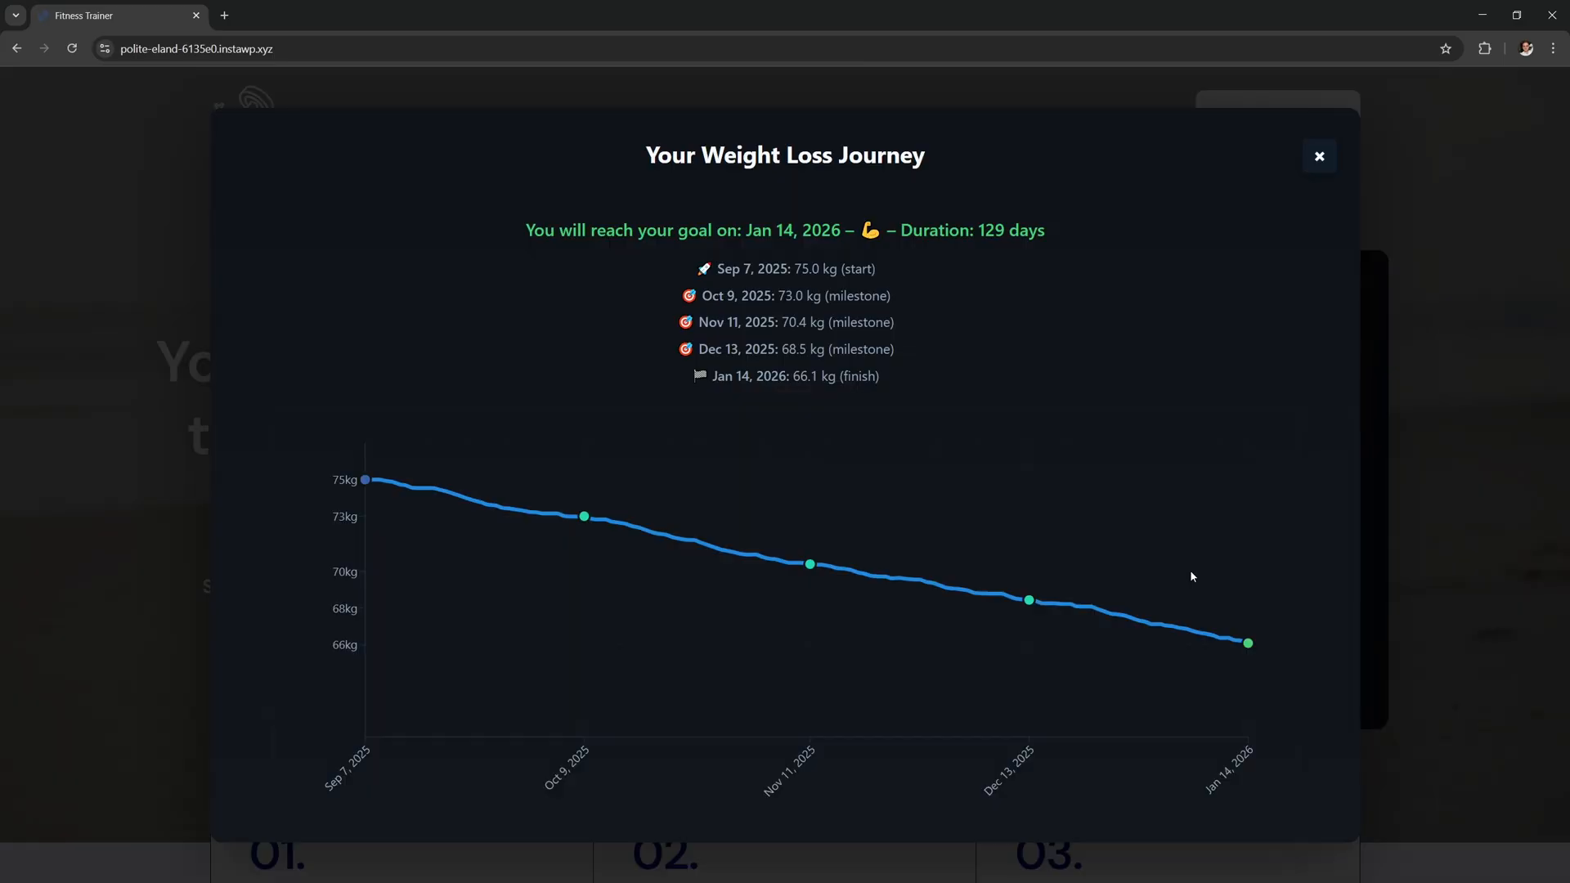
mouse_move(909, 276)
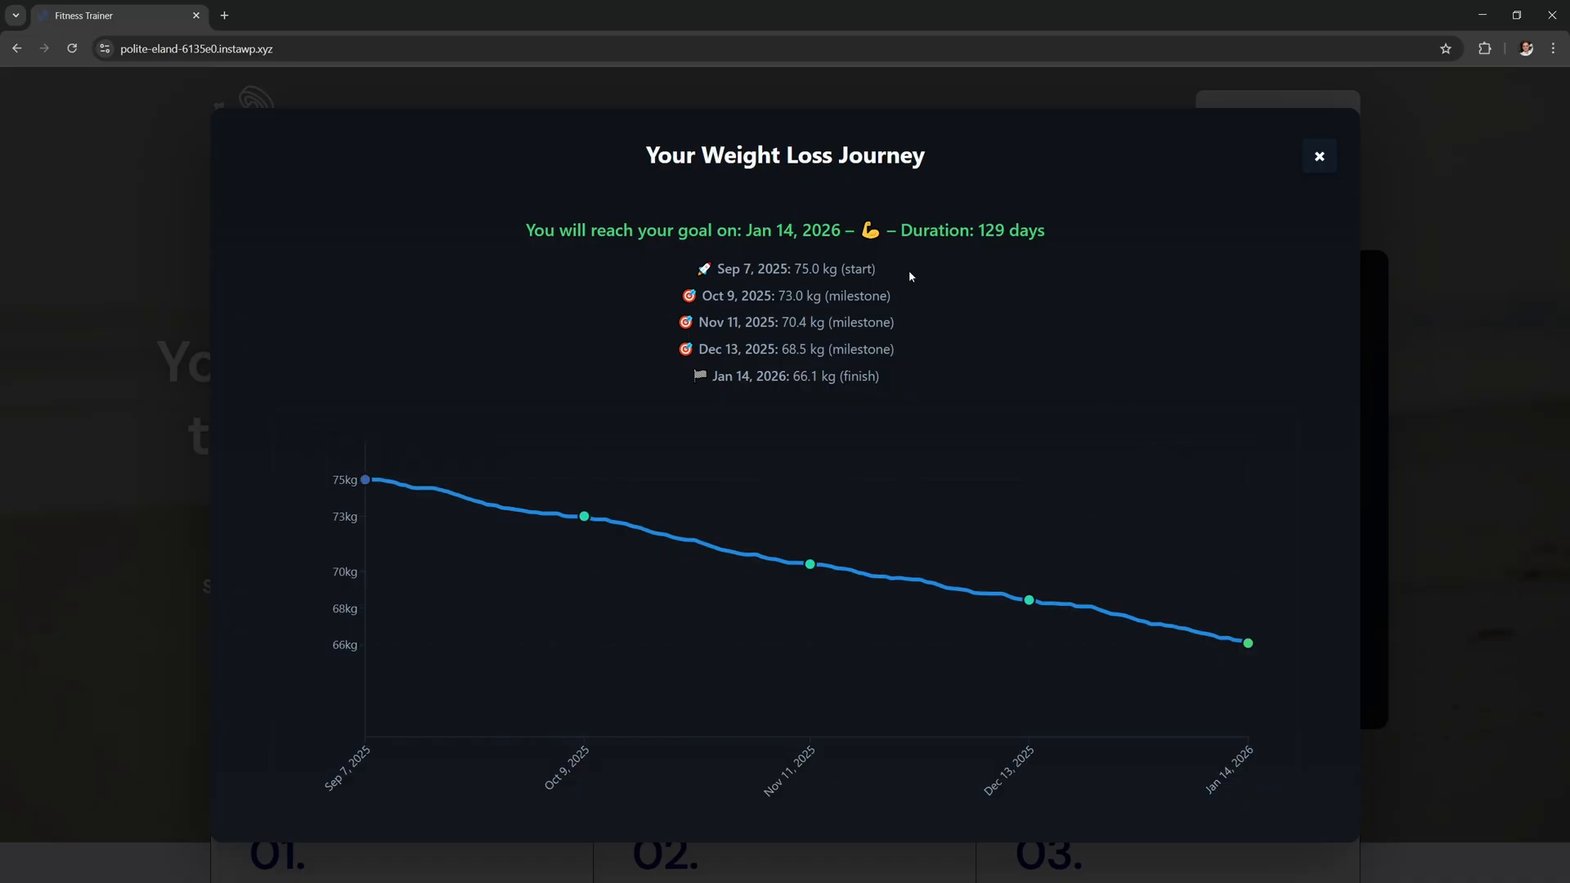
mouse_move(981, 277)
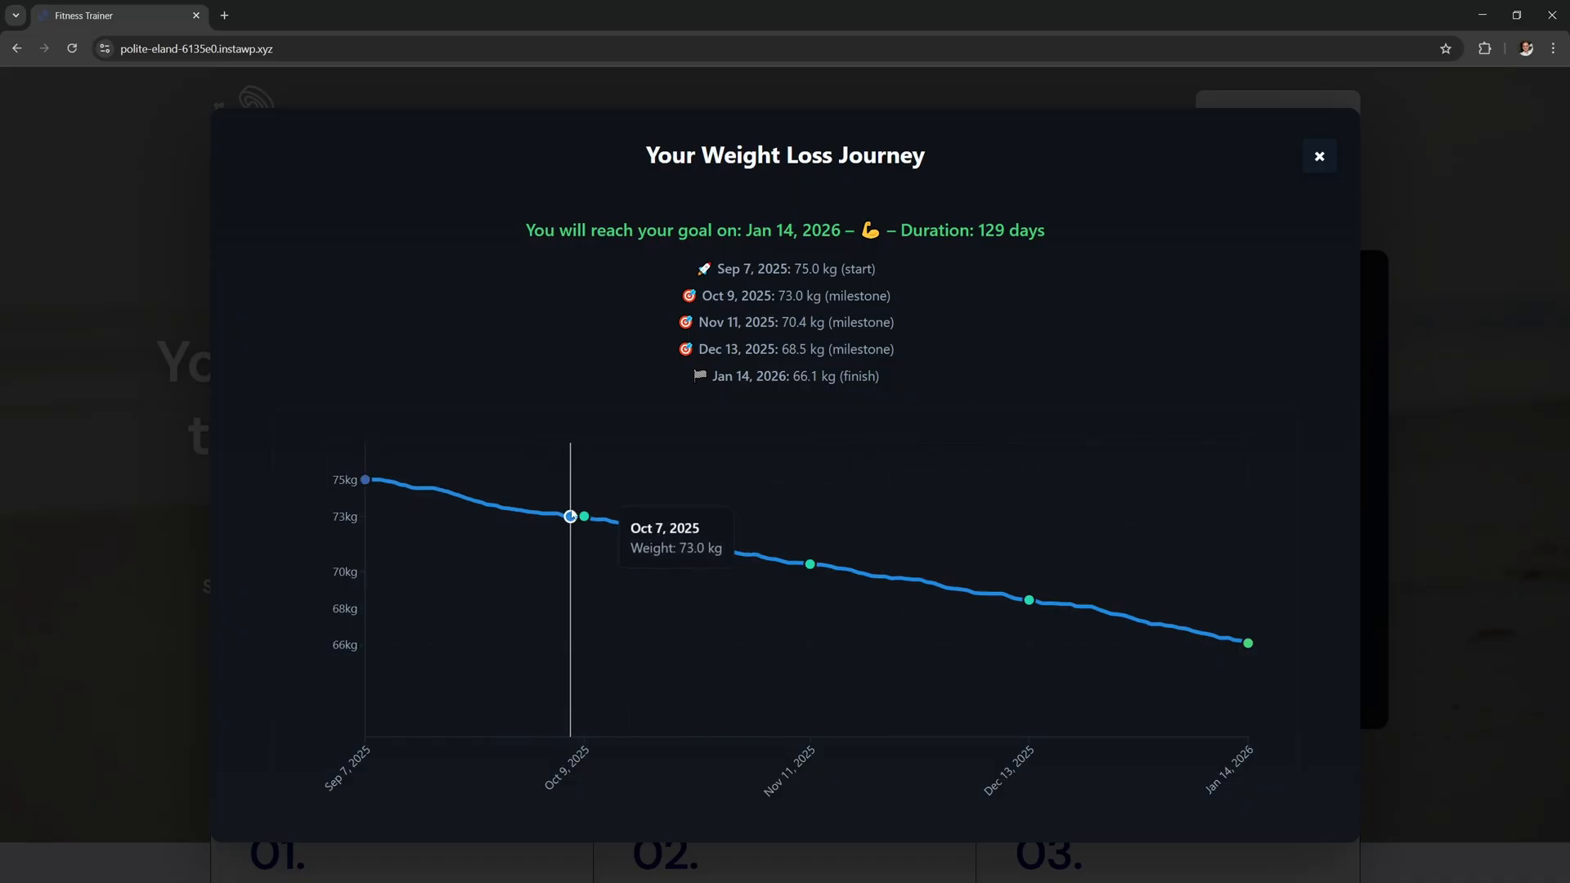
mouse_move(809, 564)
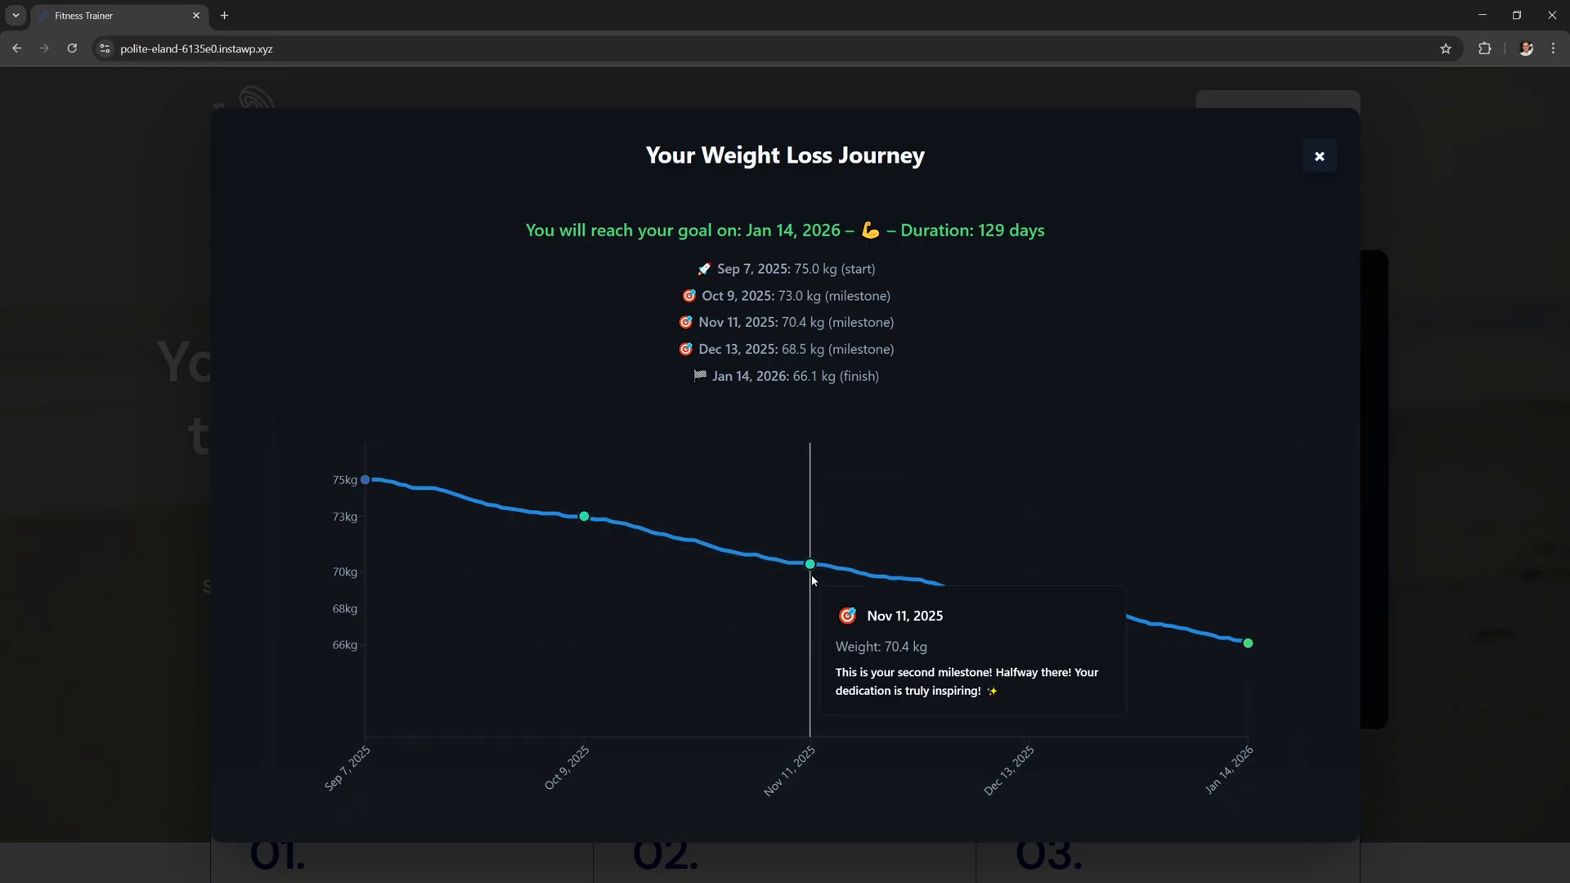
scroll("down", 3)
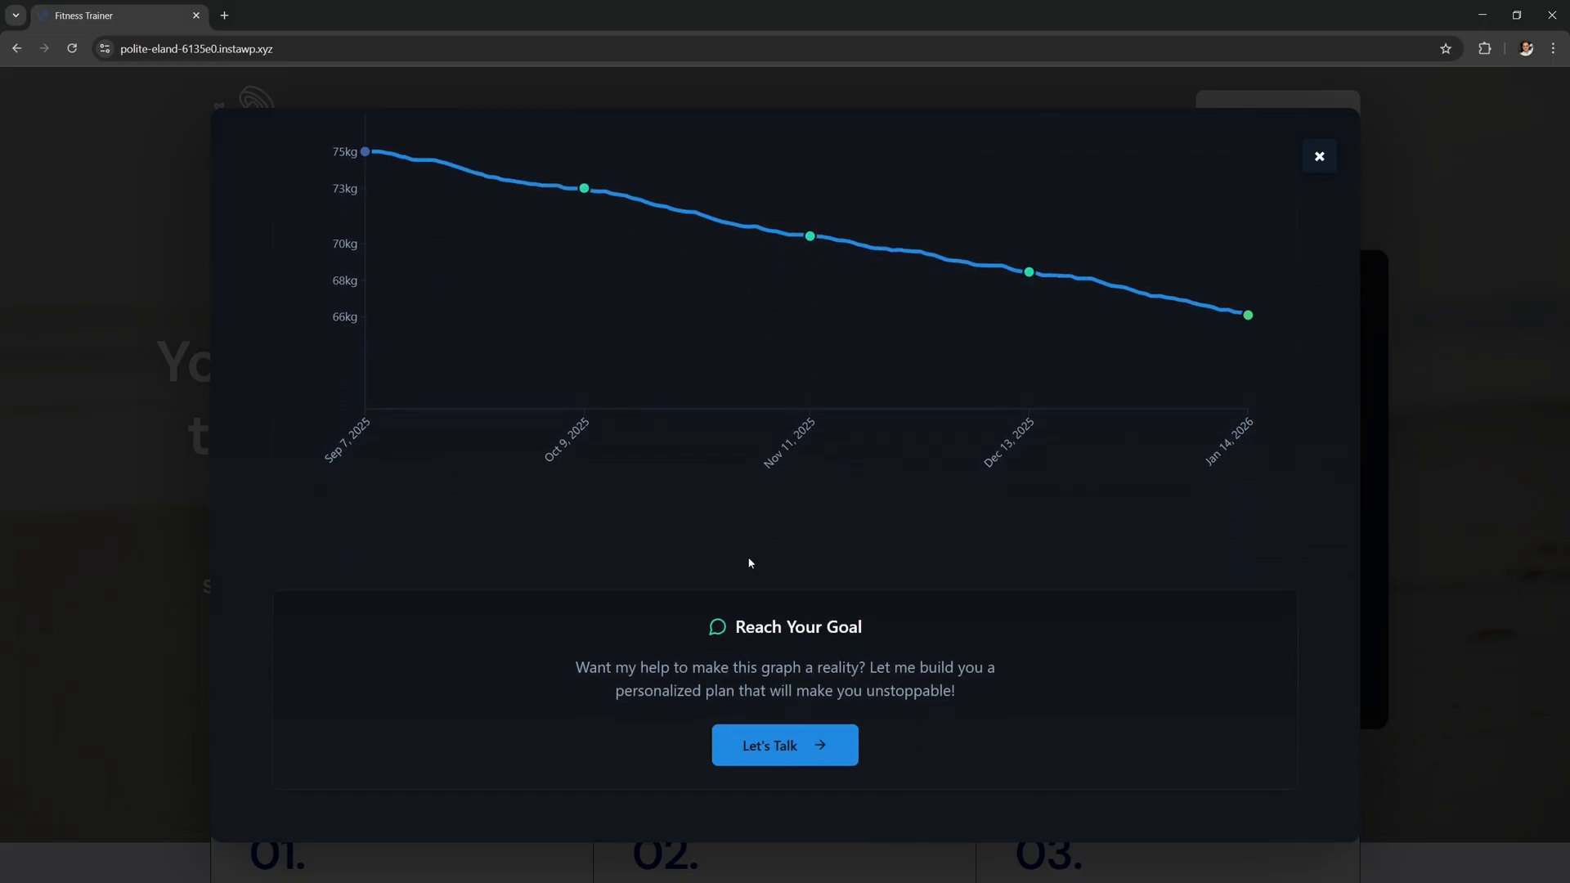
mouse_move(959, 726)
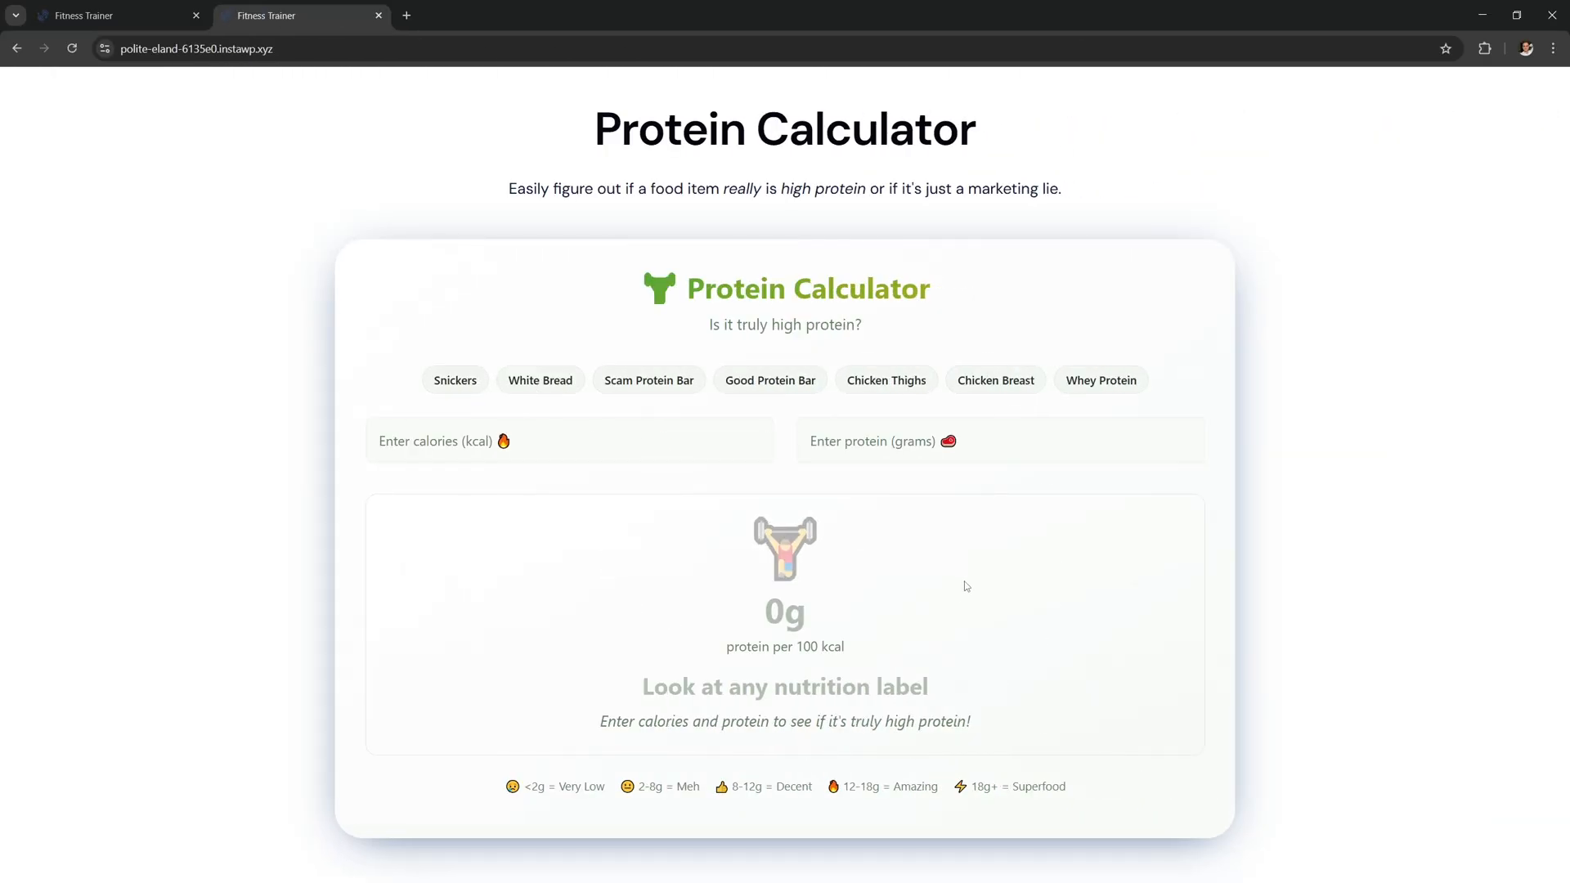
mouse_move(641, 391)
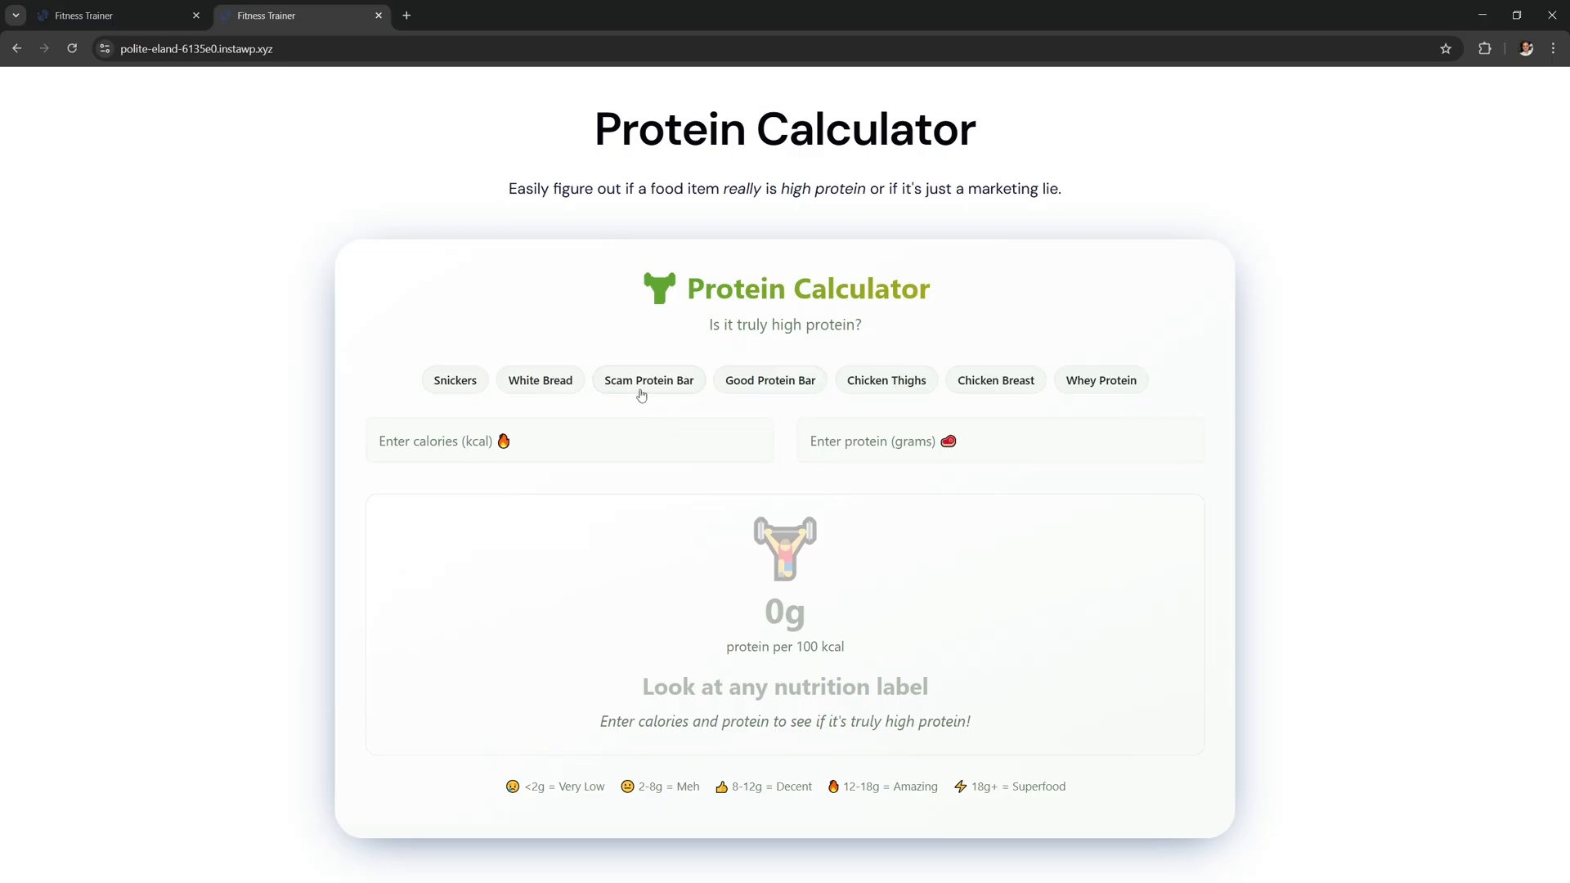
- Load the Scam Protein Bar and Good Protein Bar samples to see their protein ratings
left_click(769, 380)
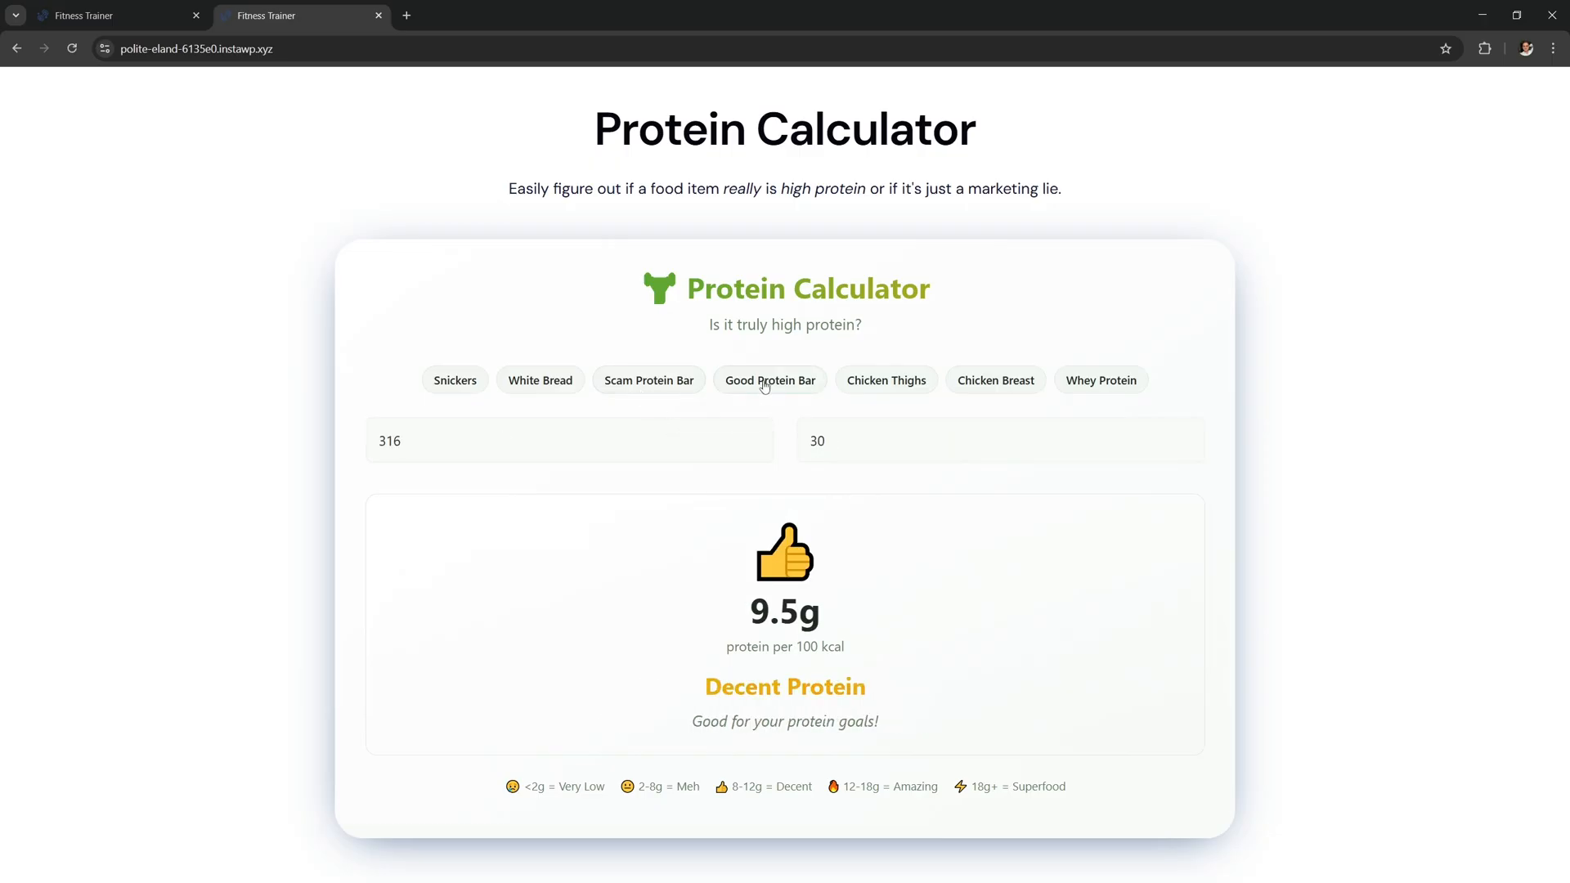
left_click(884, 380)
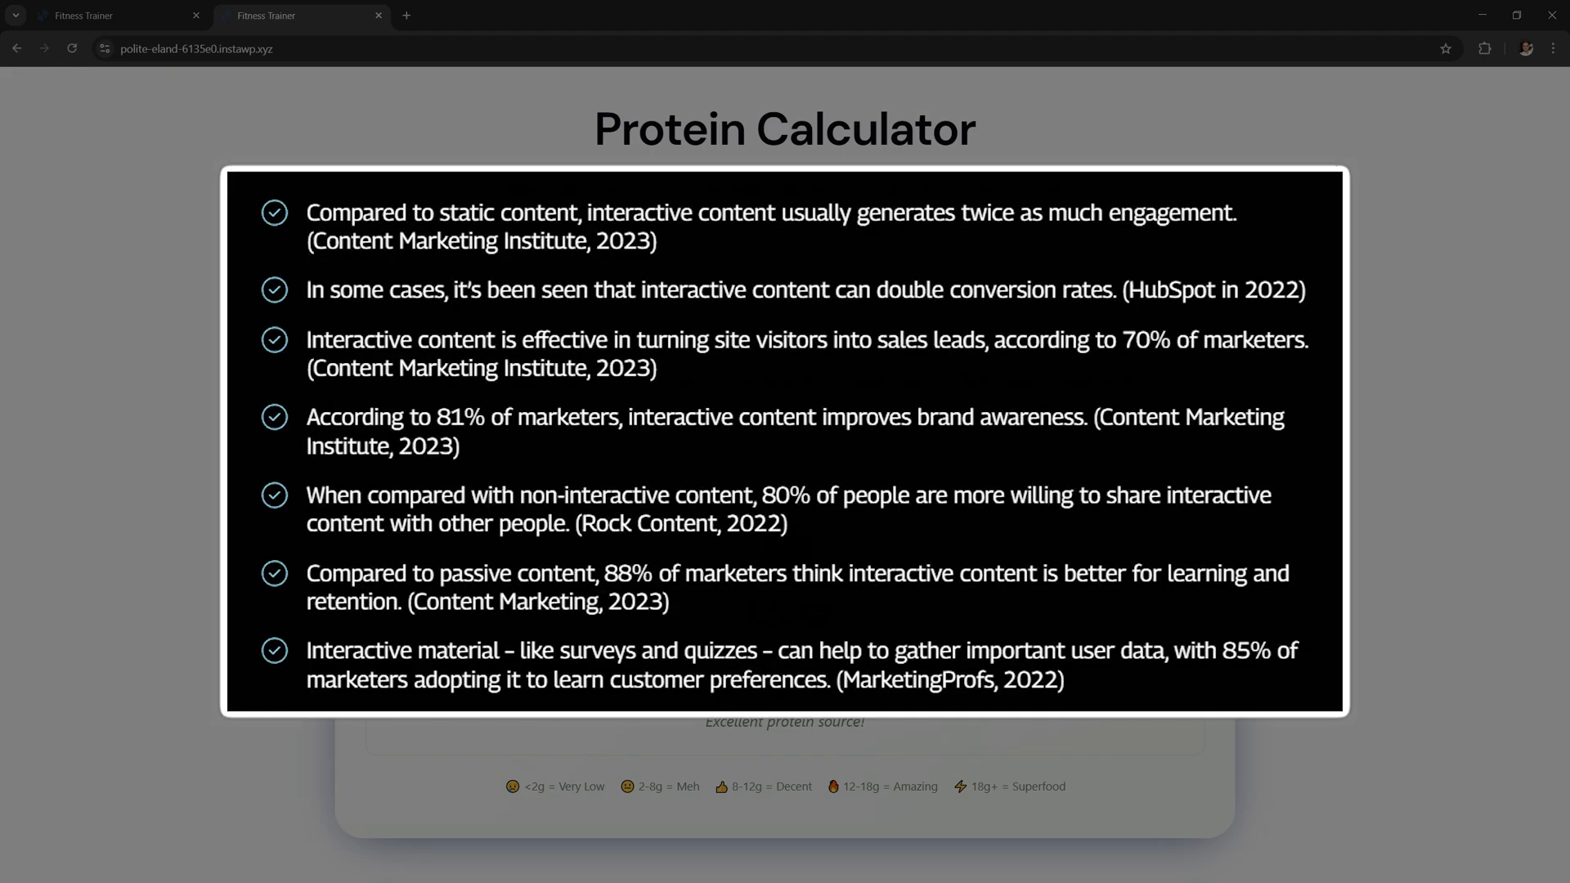
- Browse the Forbes income tax, Agentforce ROI and sunglasses configurator example tabs
left_click(115, 15)
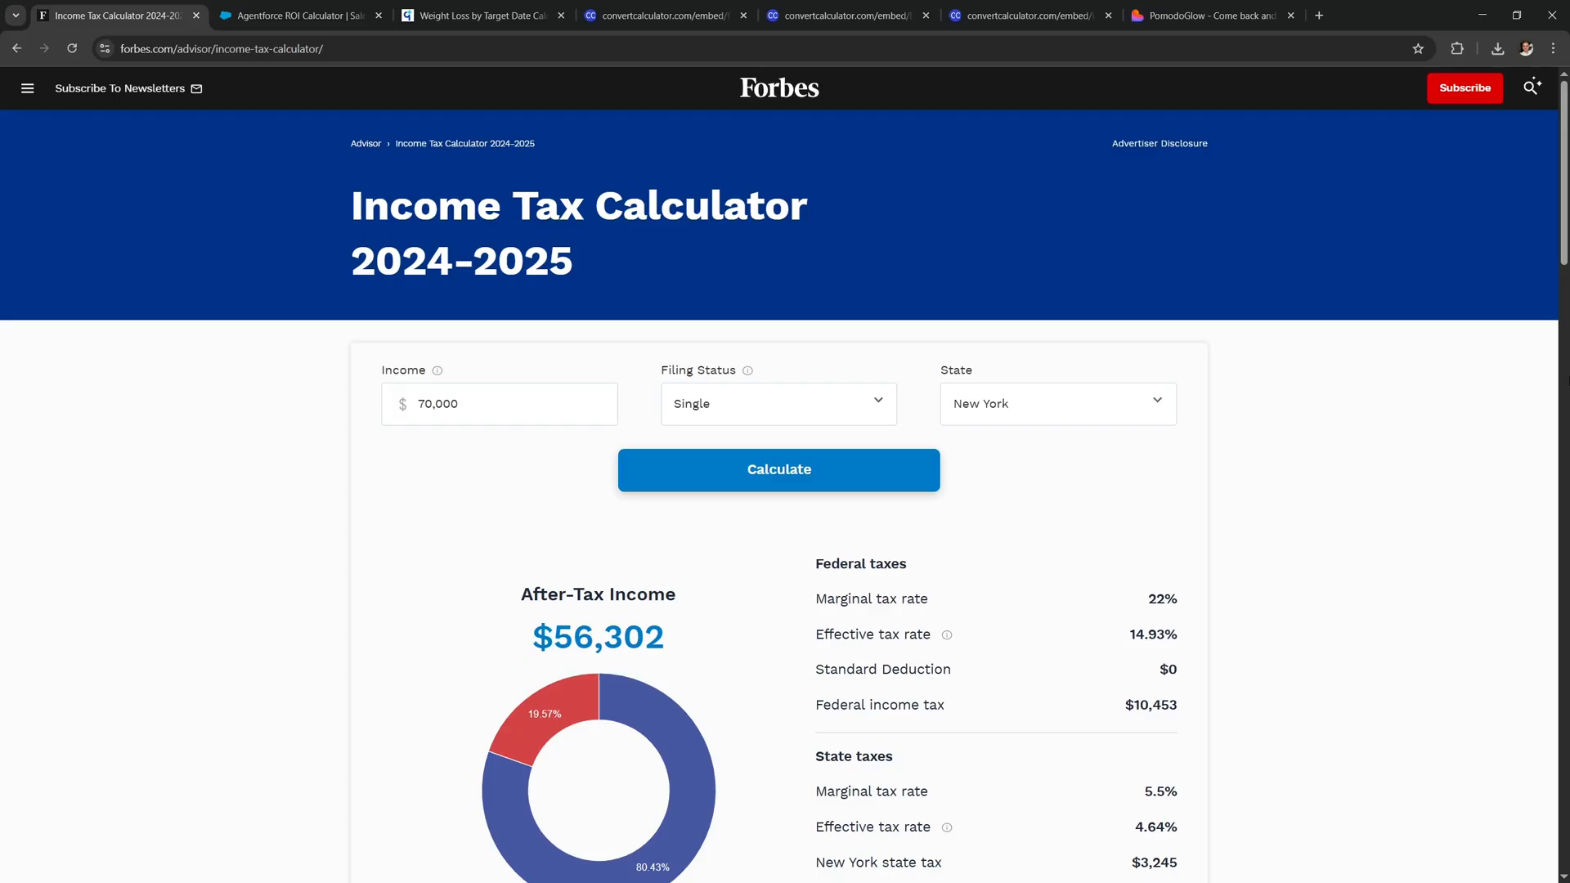
left_click(301, 14)
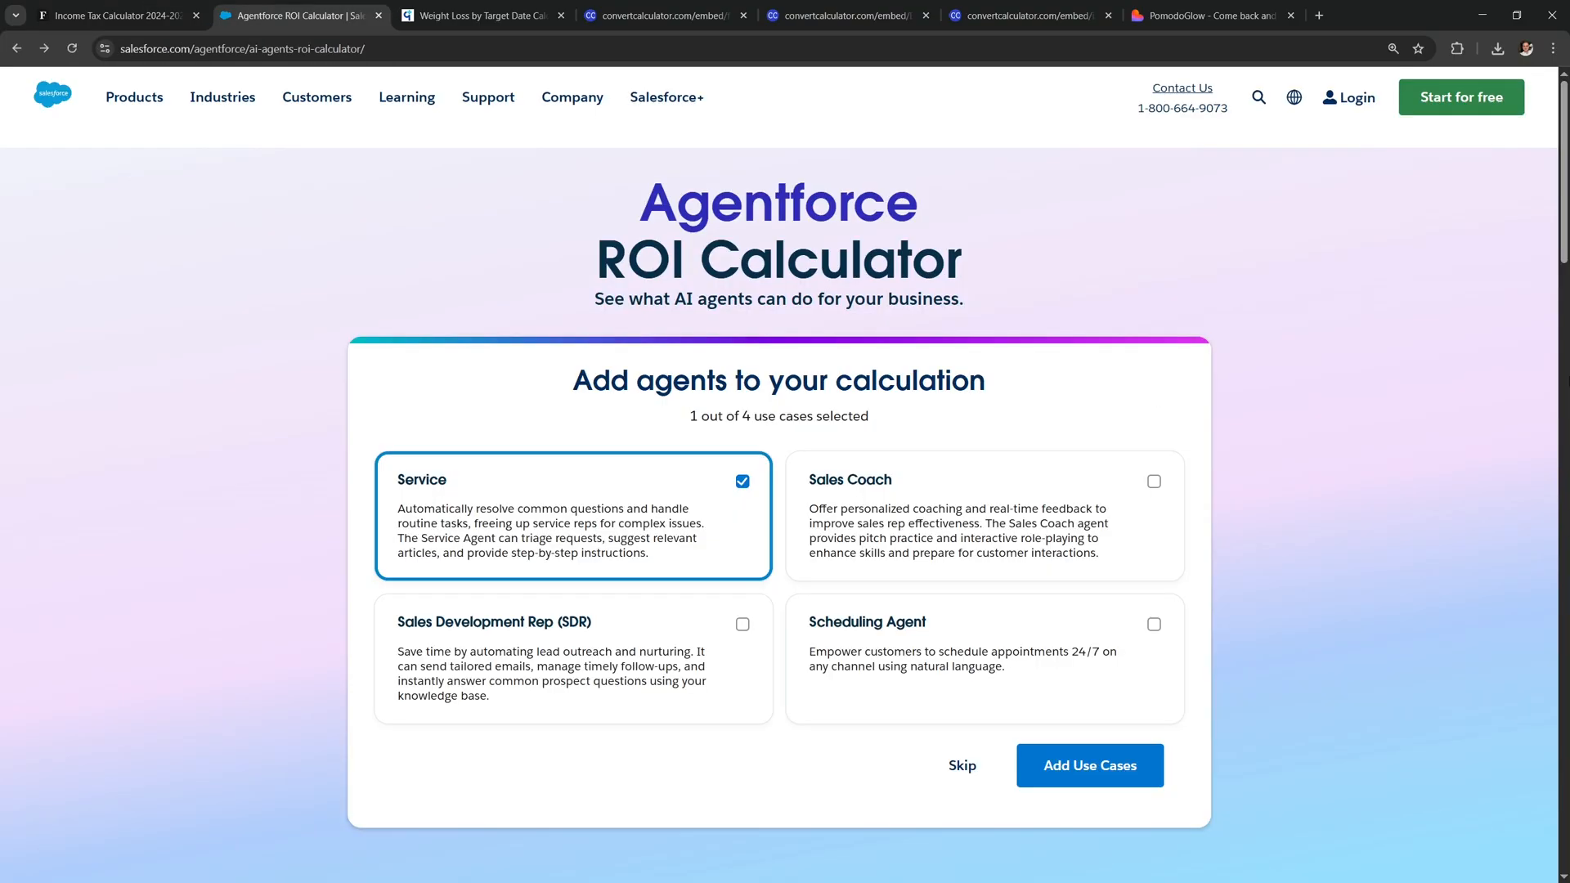
left_click(848, 15)
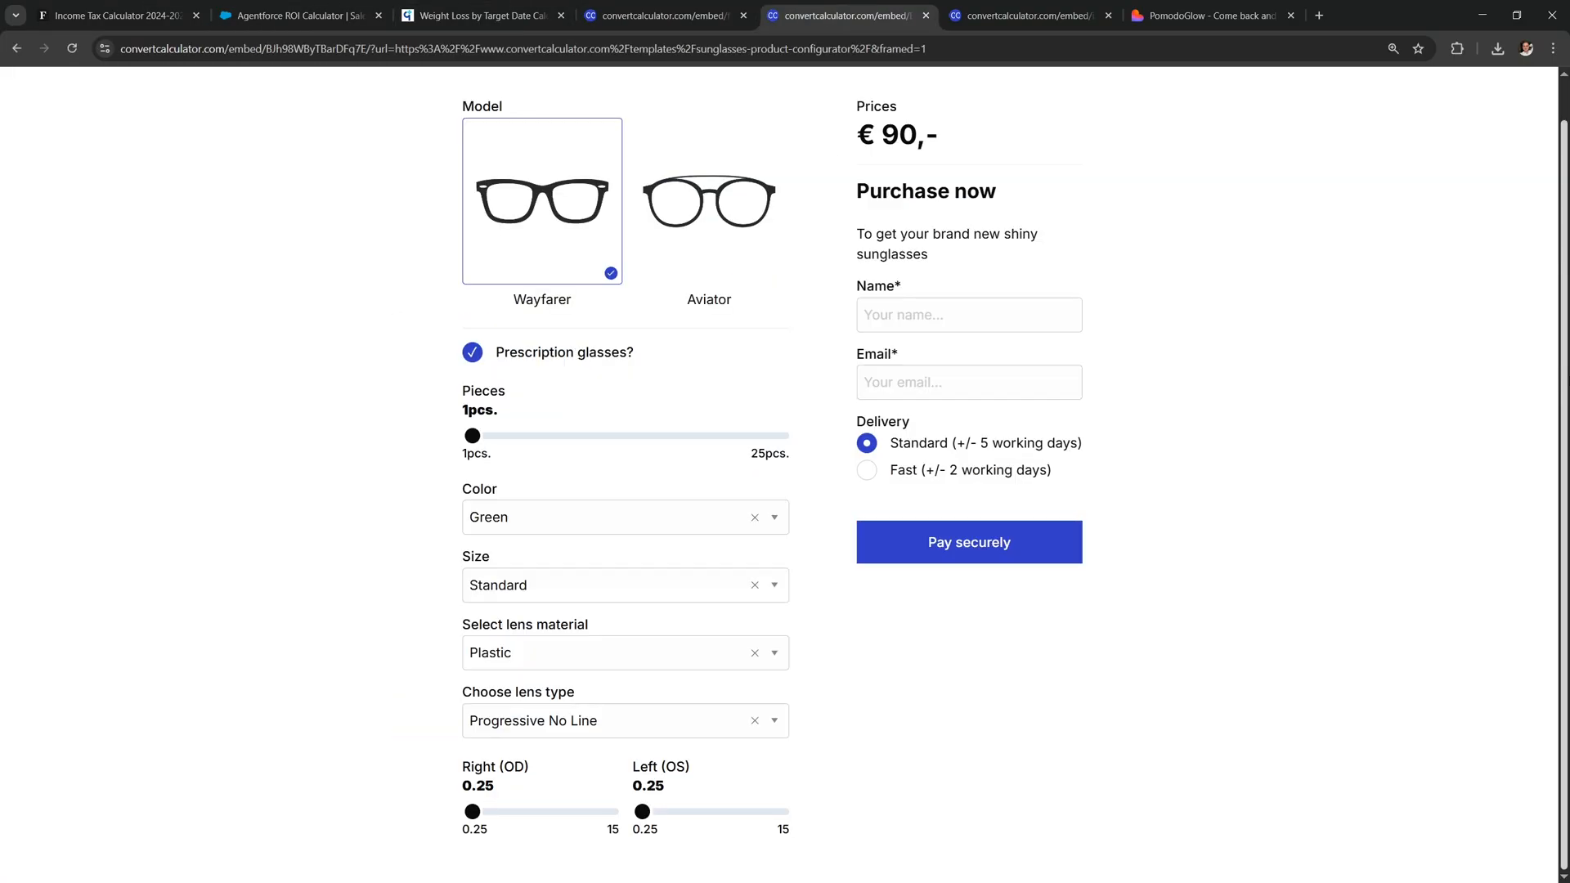
left_click(1207, 15)
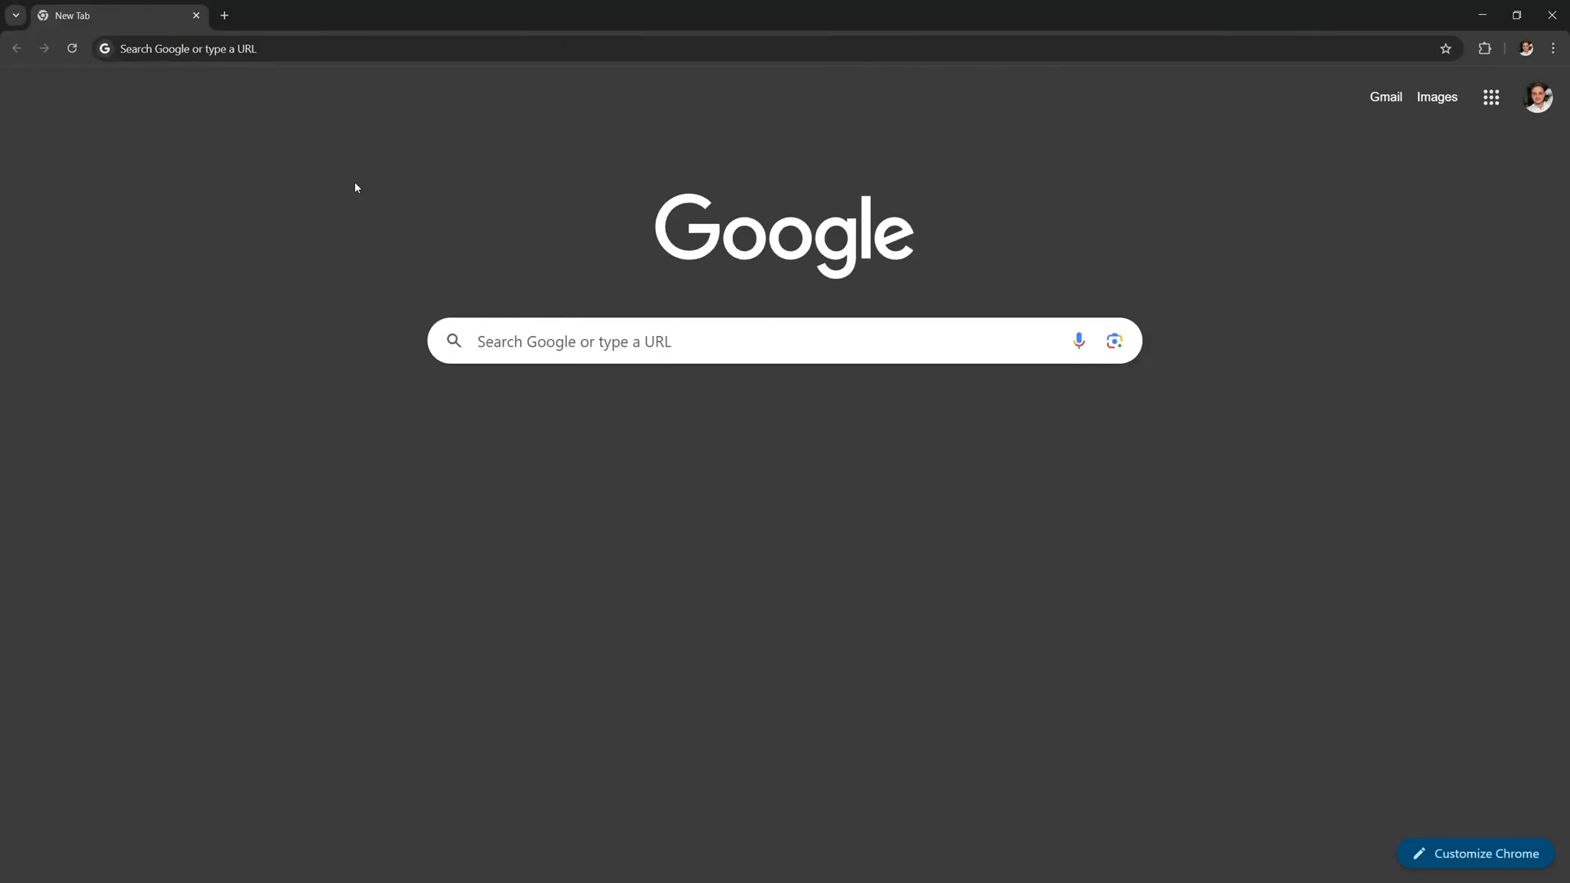
mouse_move(598, 209)
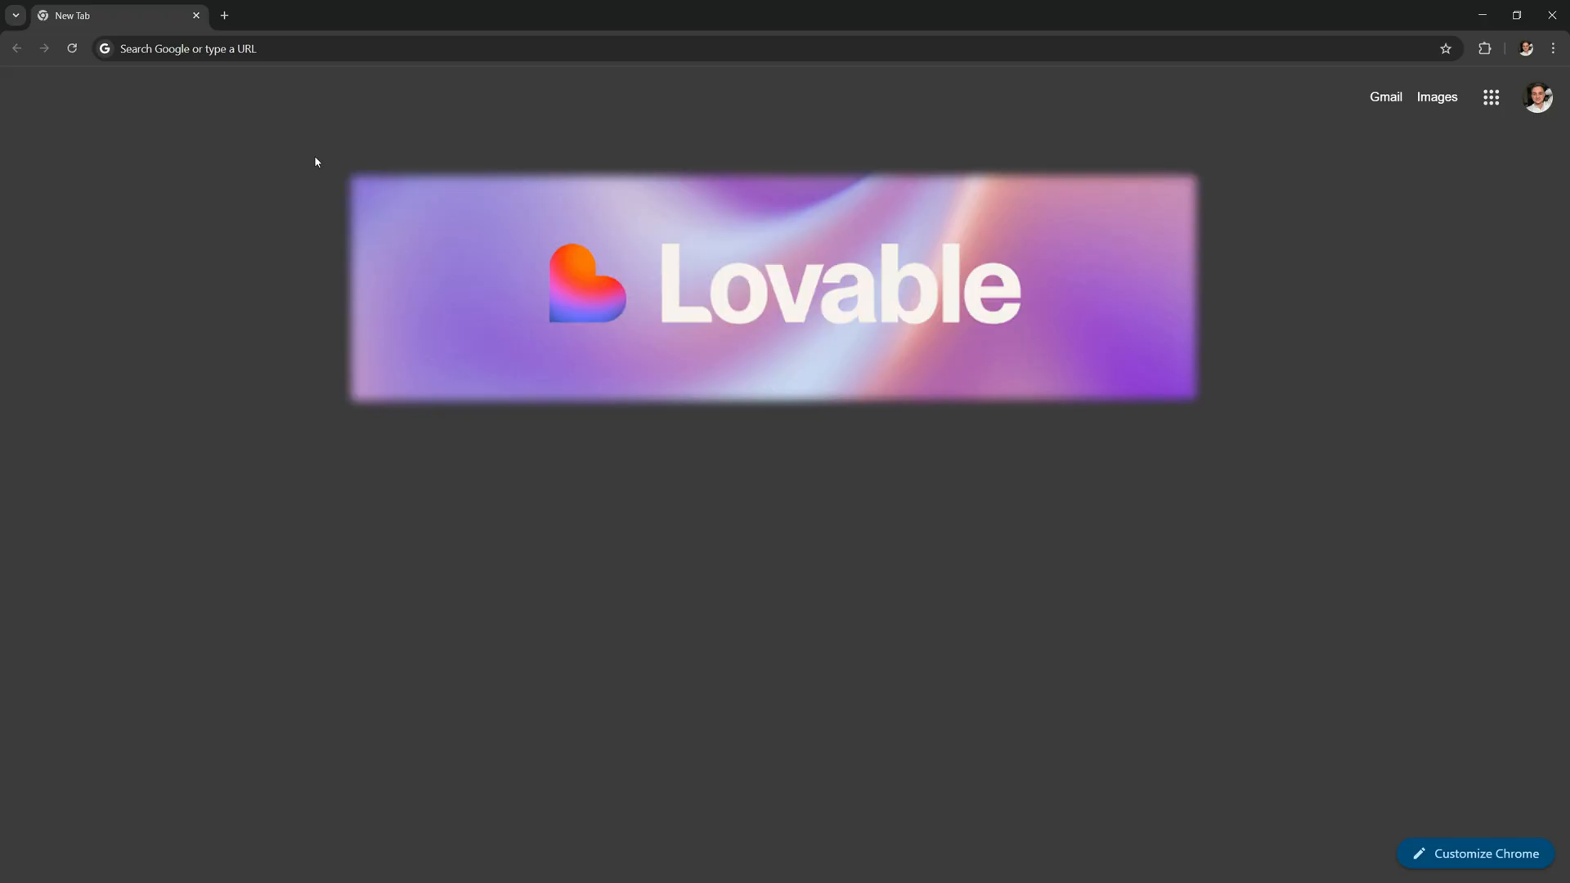
- Go to wpmkr.com/lovable in a new tab
type("w")
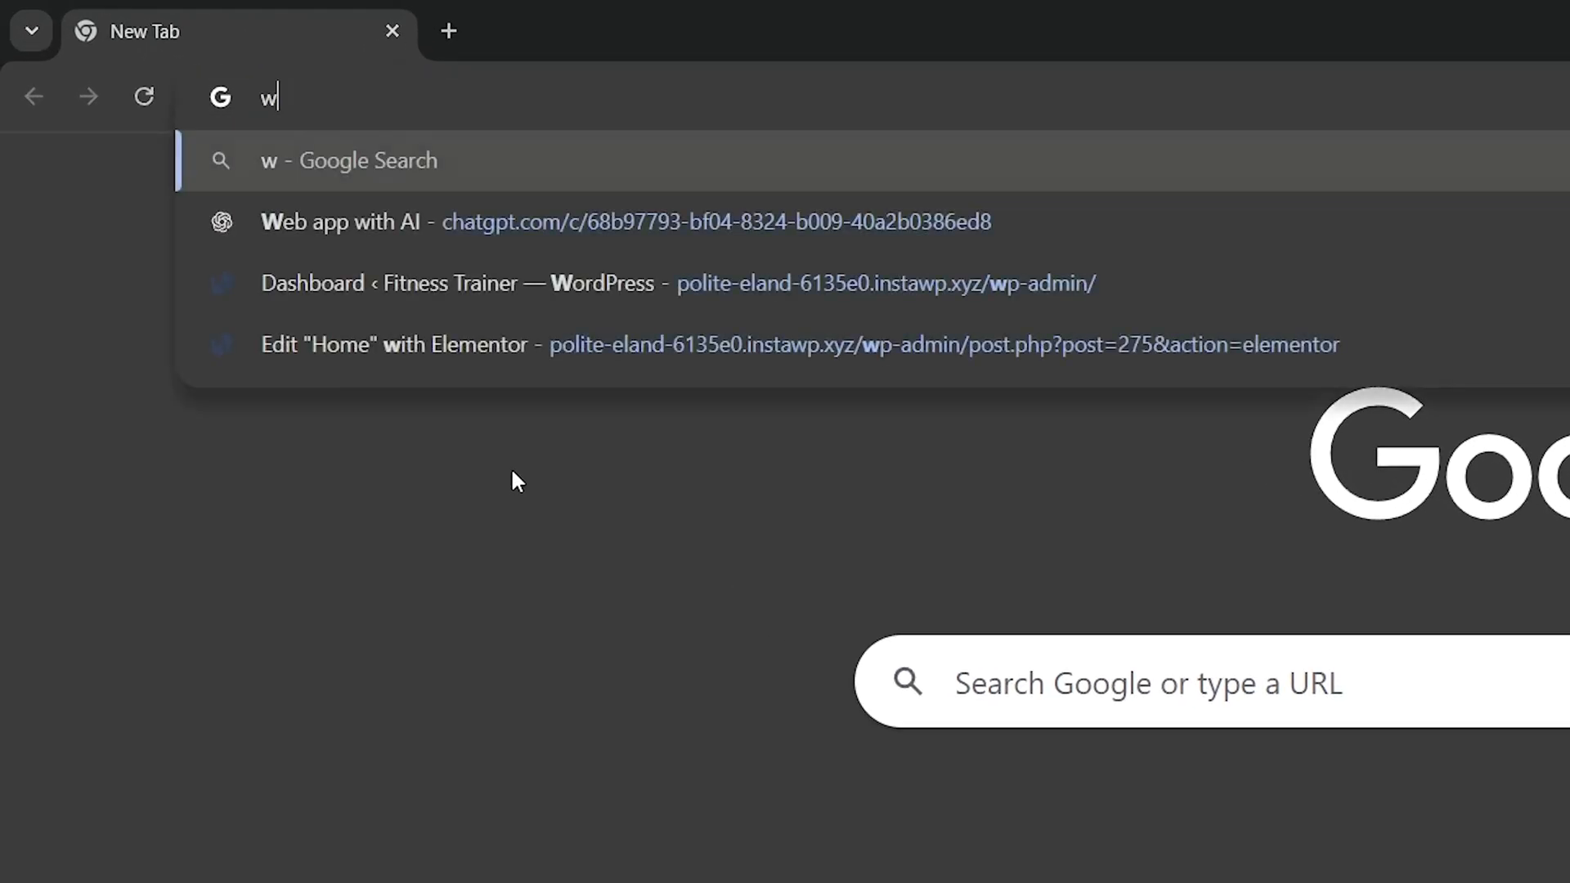
type("wpmkr.com/lovable")
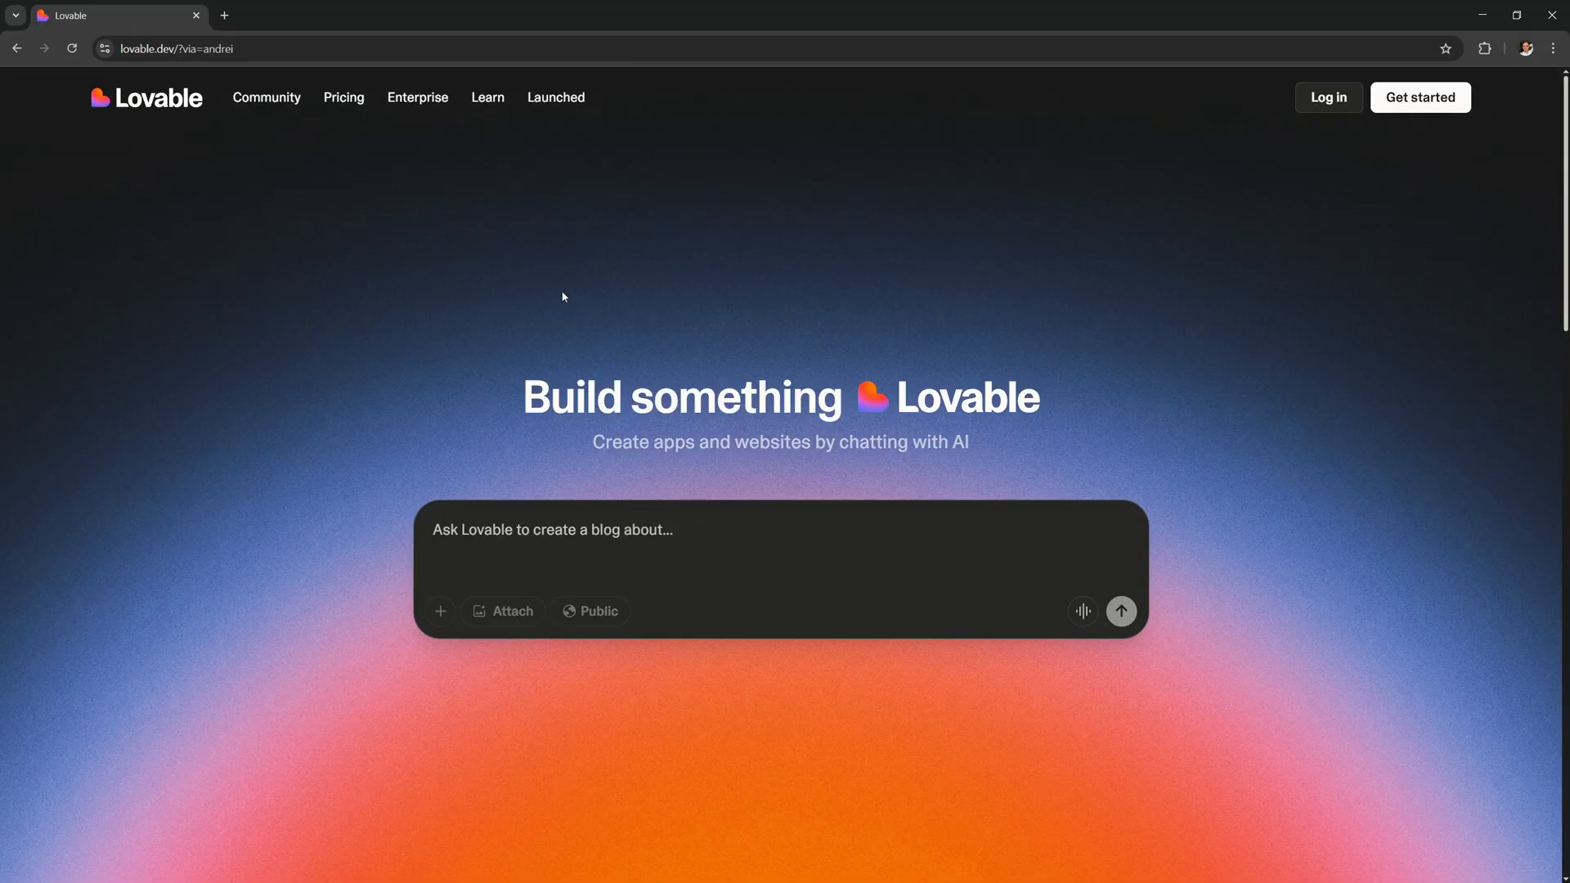
- Log in and submit the square weight loss estimator prompt with weight fields and timeline graph
left_click(1418, 97)
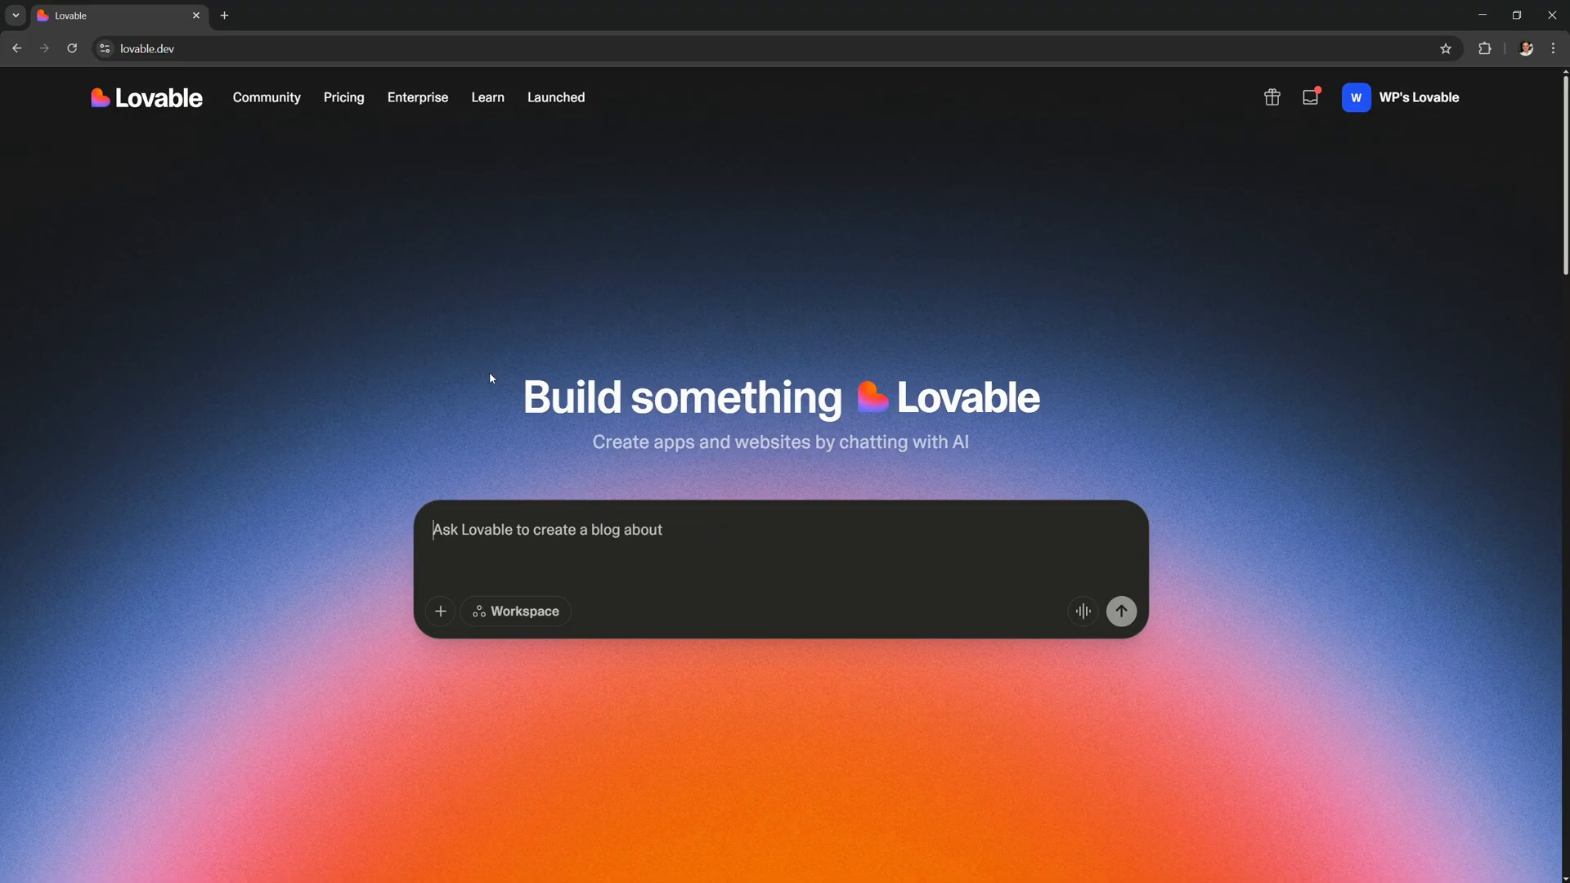
key("Backspace")
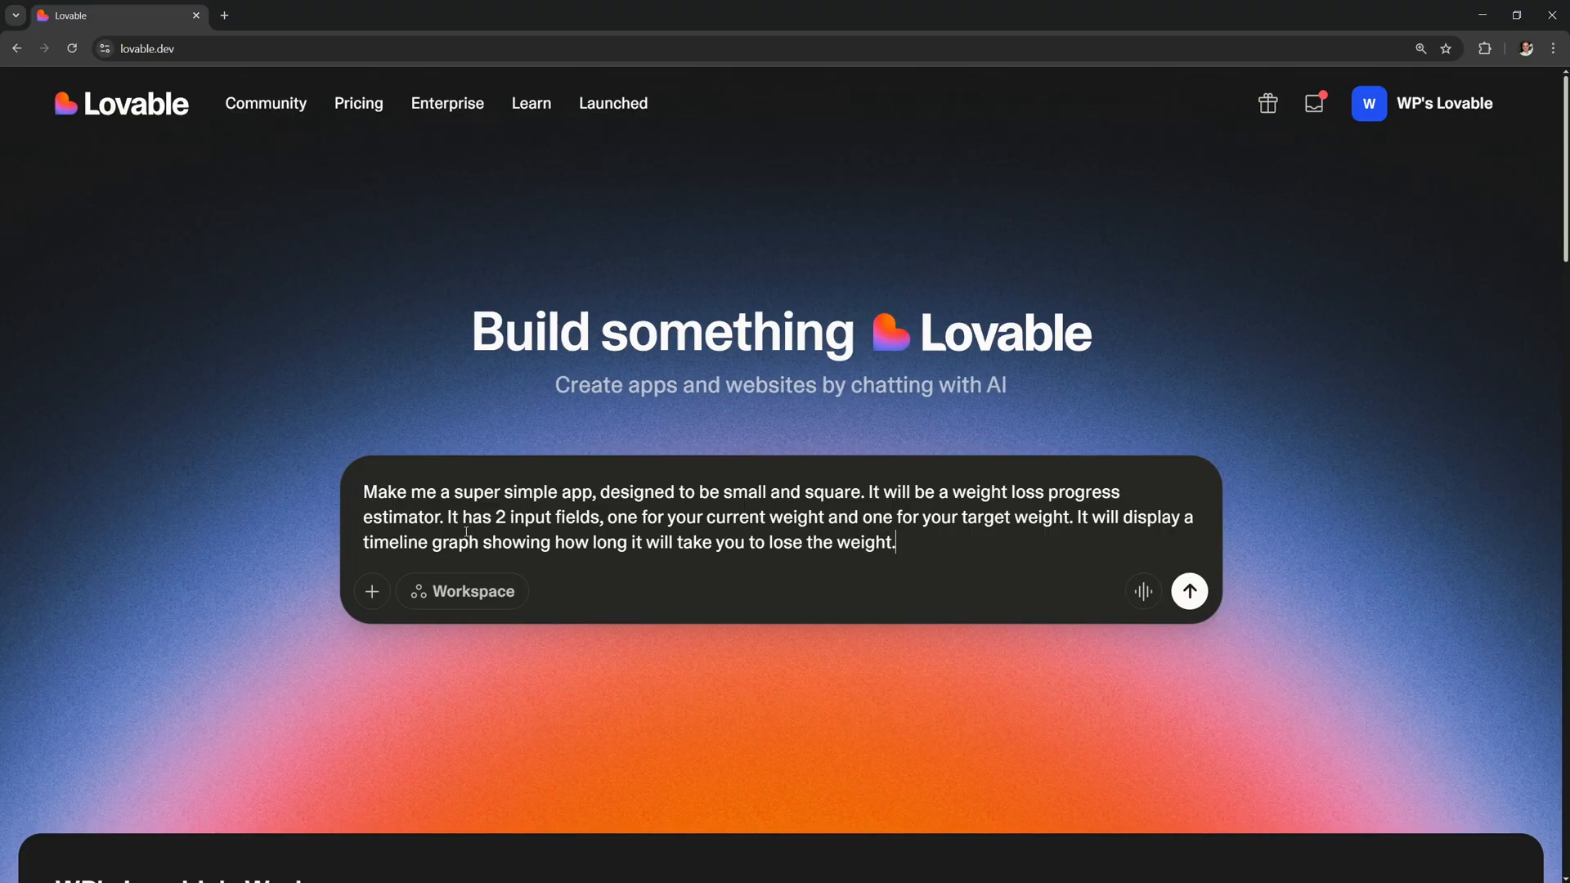
left_click(1188, 590)
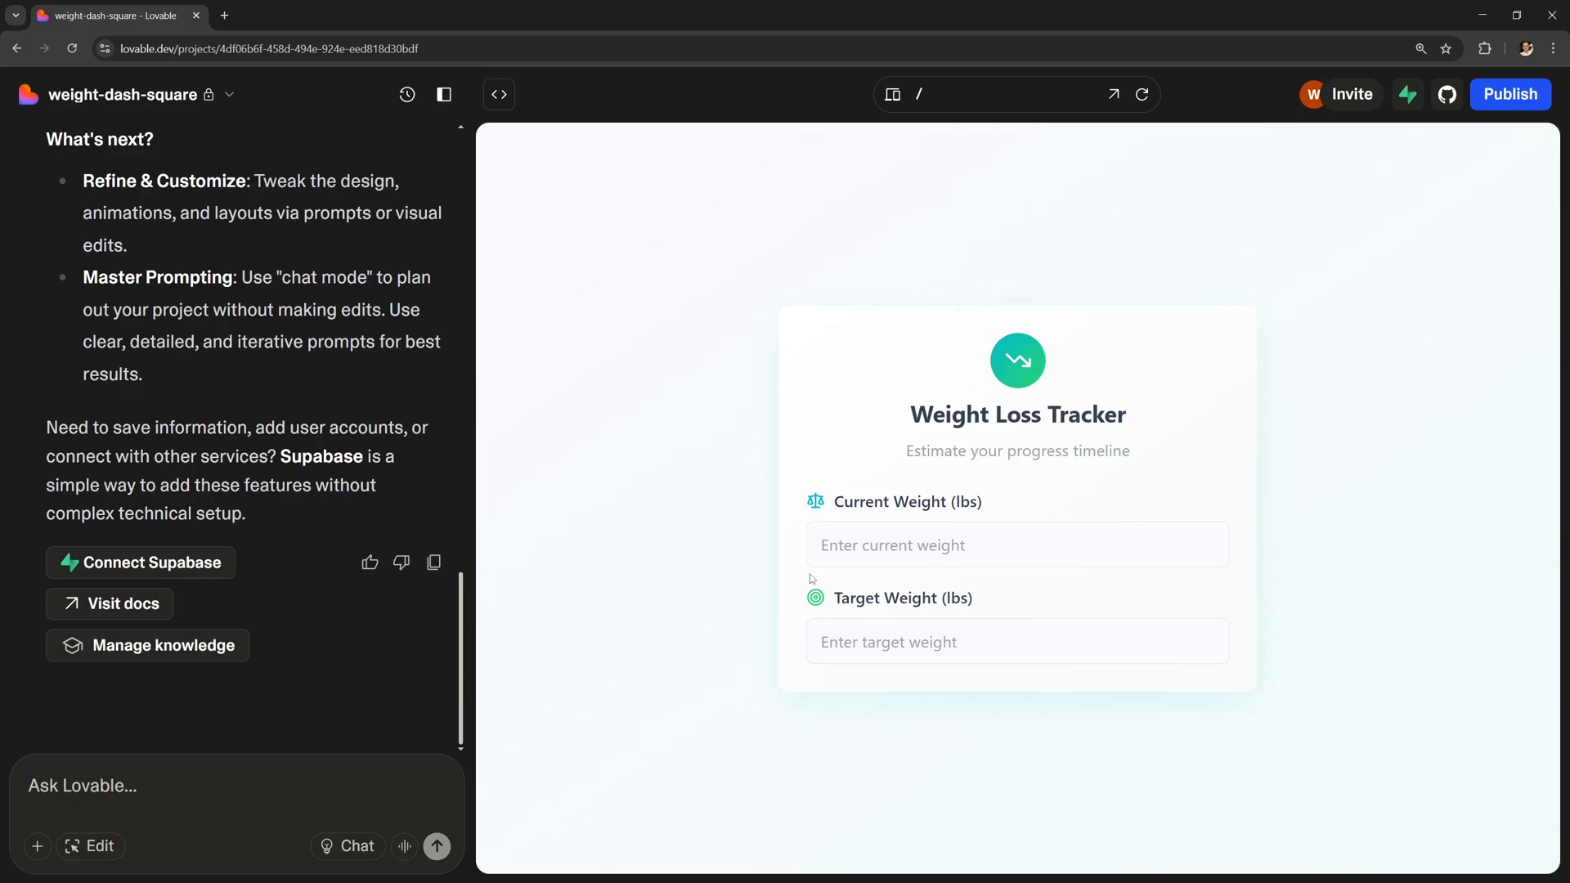
mouse_move(496, 441)
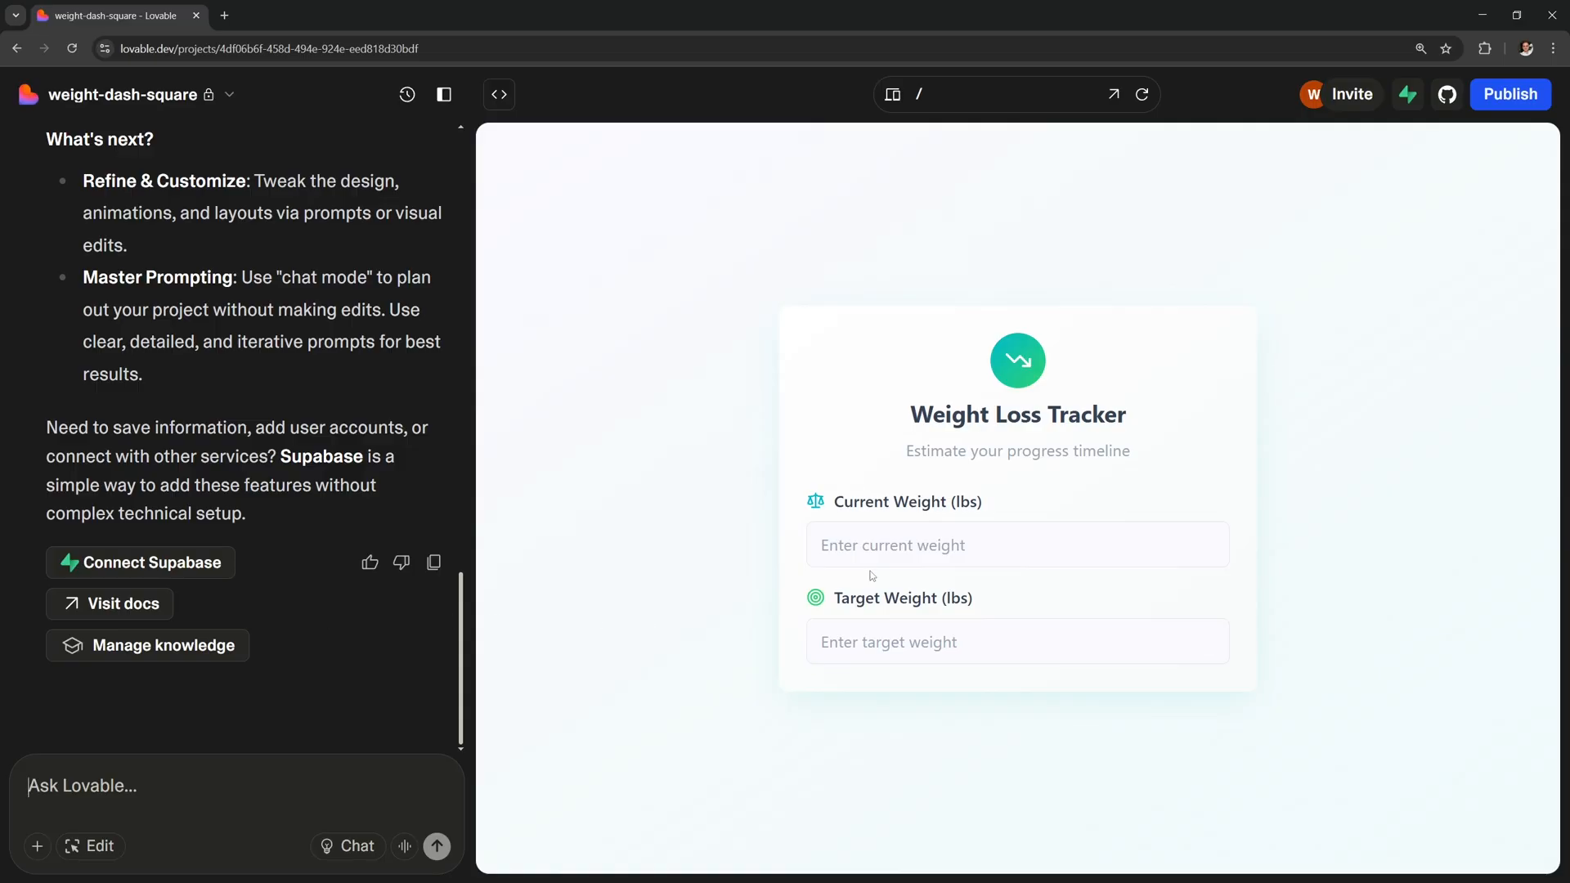
- Enter 200 lbs current and 180 lbs target weight, then view the 14-week Progress Timeline
type("200")
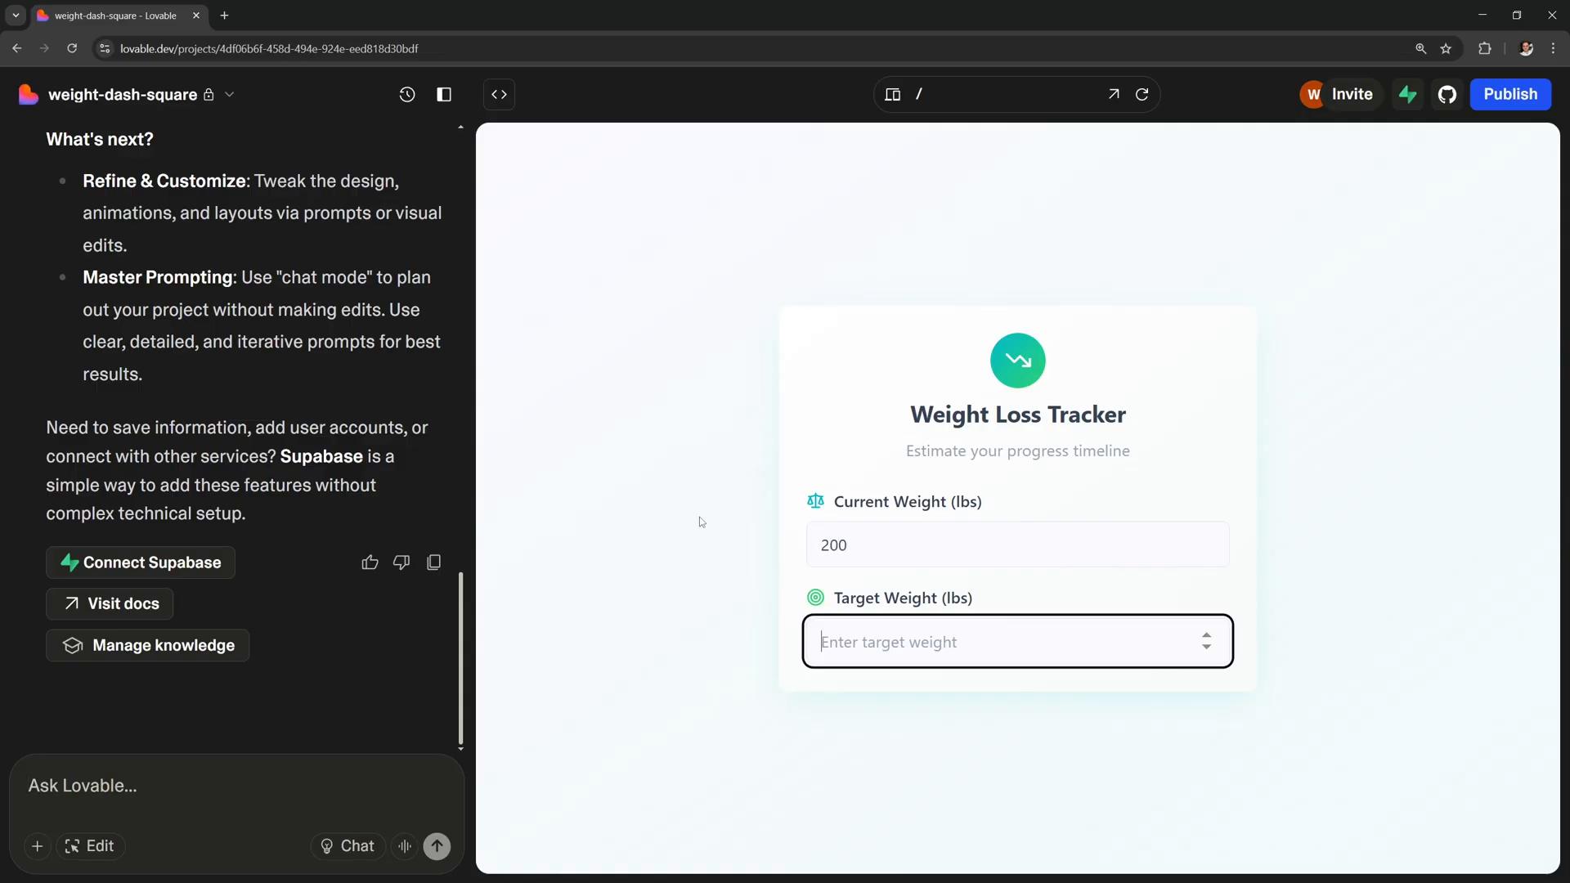
type("180")
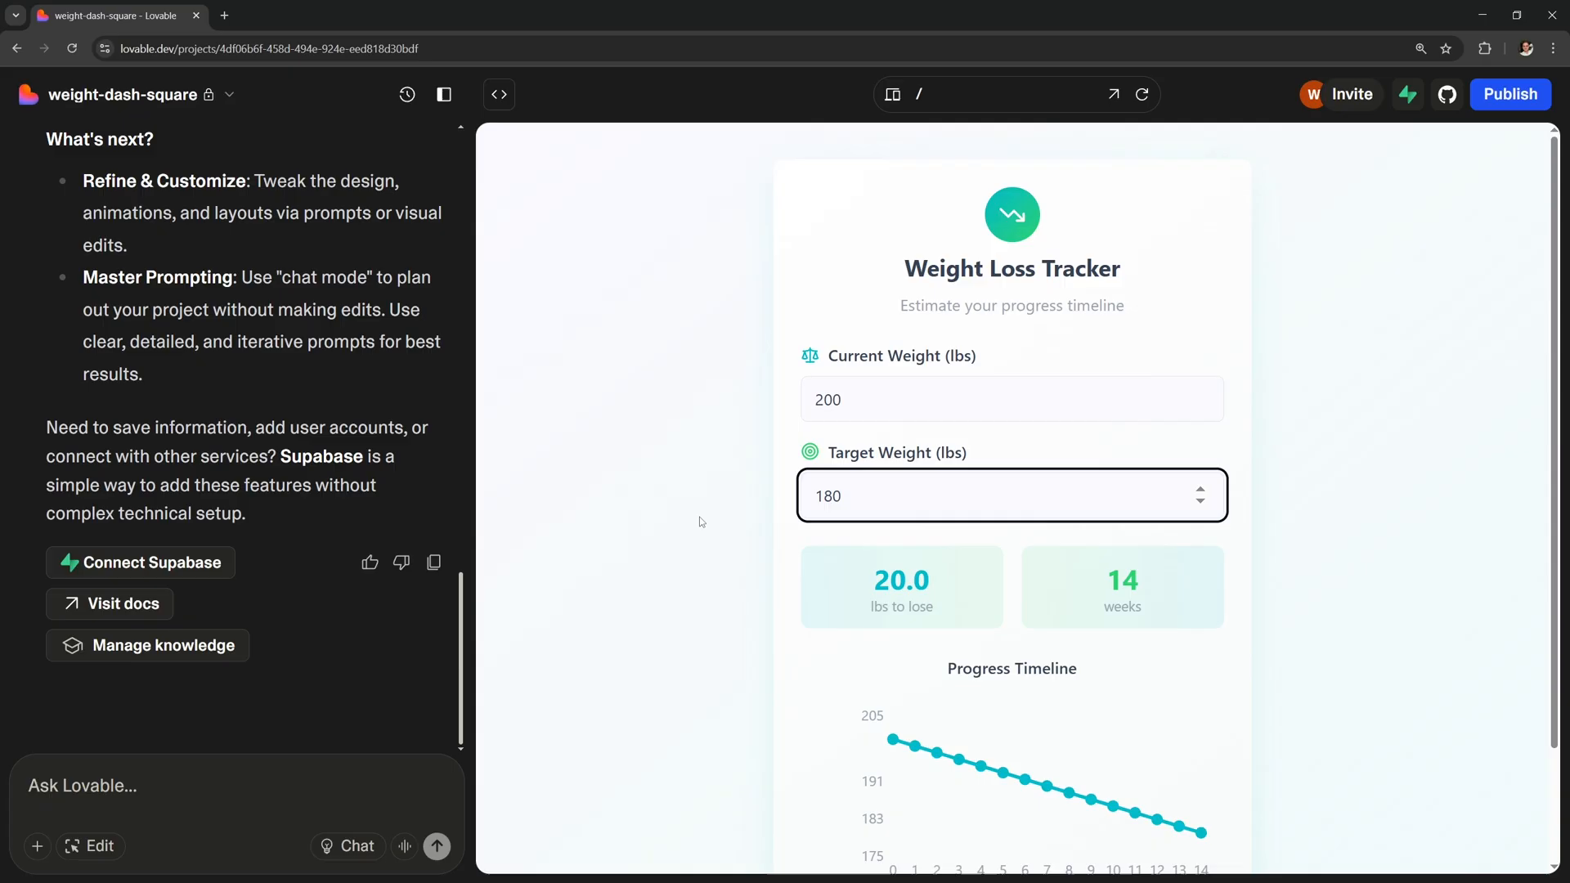
scroll("down", 3)
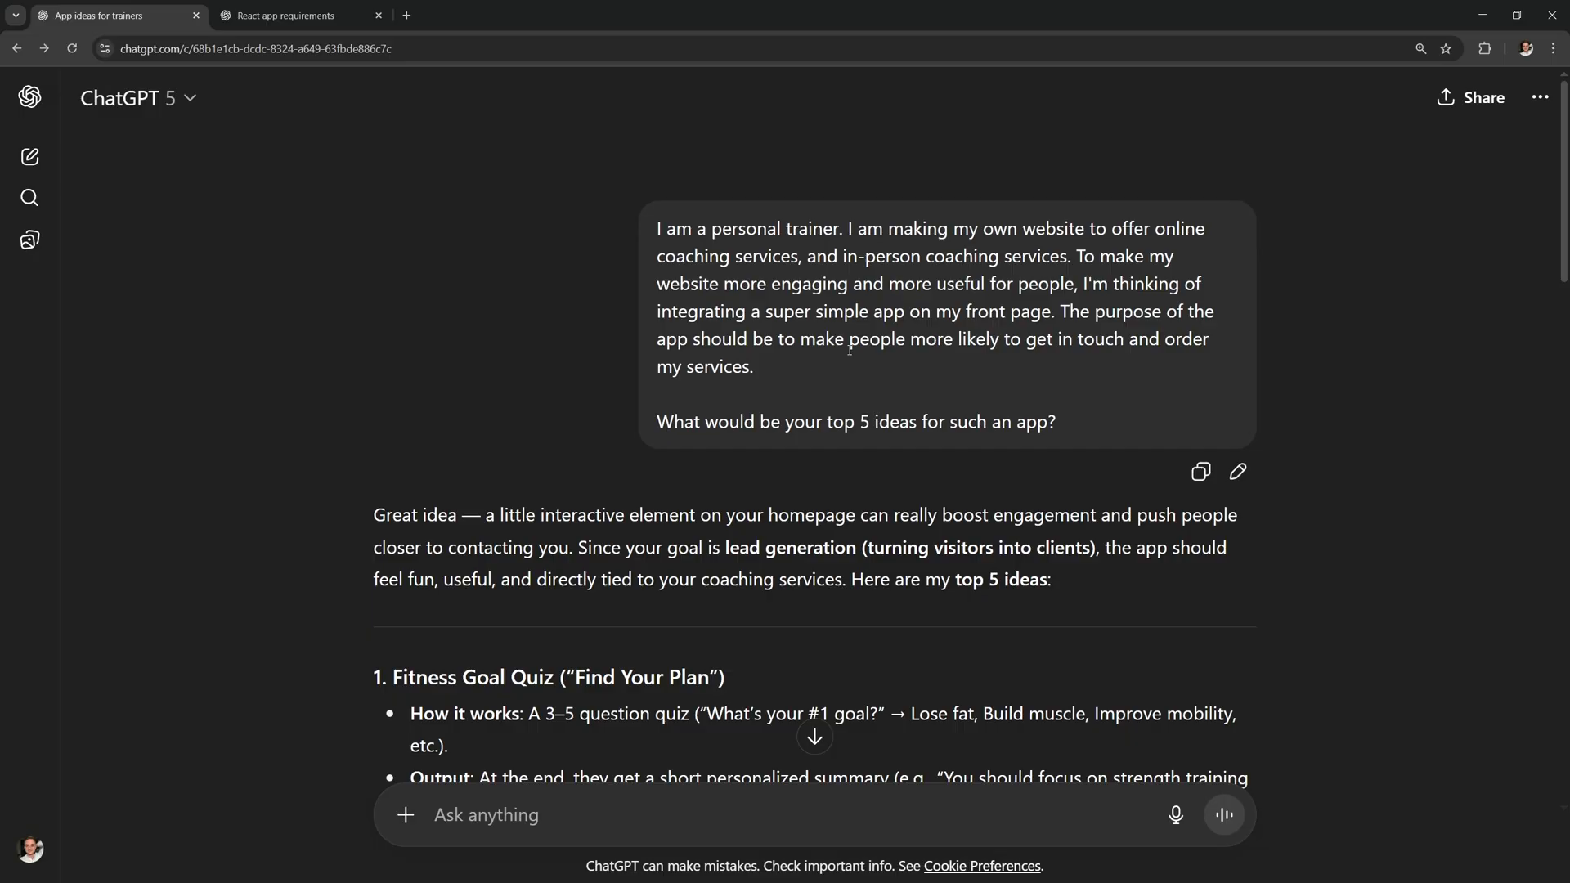
- Switch to the 'App ideas for trainers' chat and scroll to the conversion-impact ranking
left_click_drag(657, 228, 839, 228)
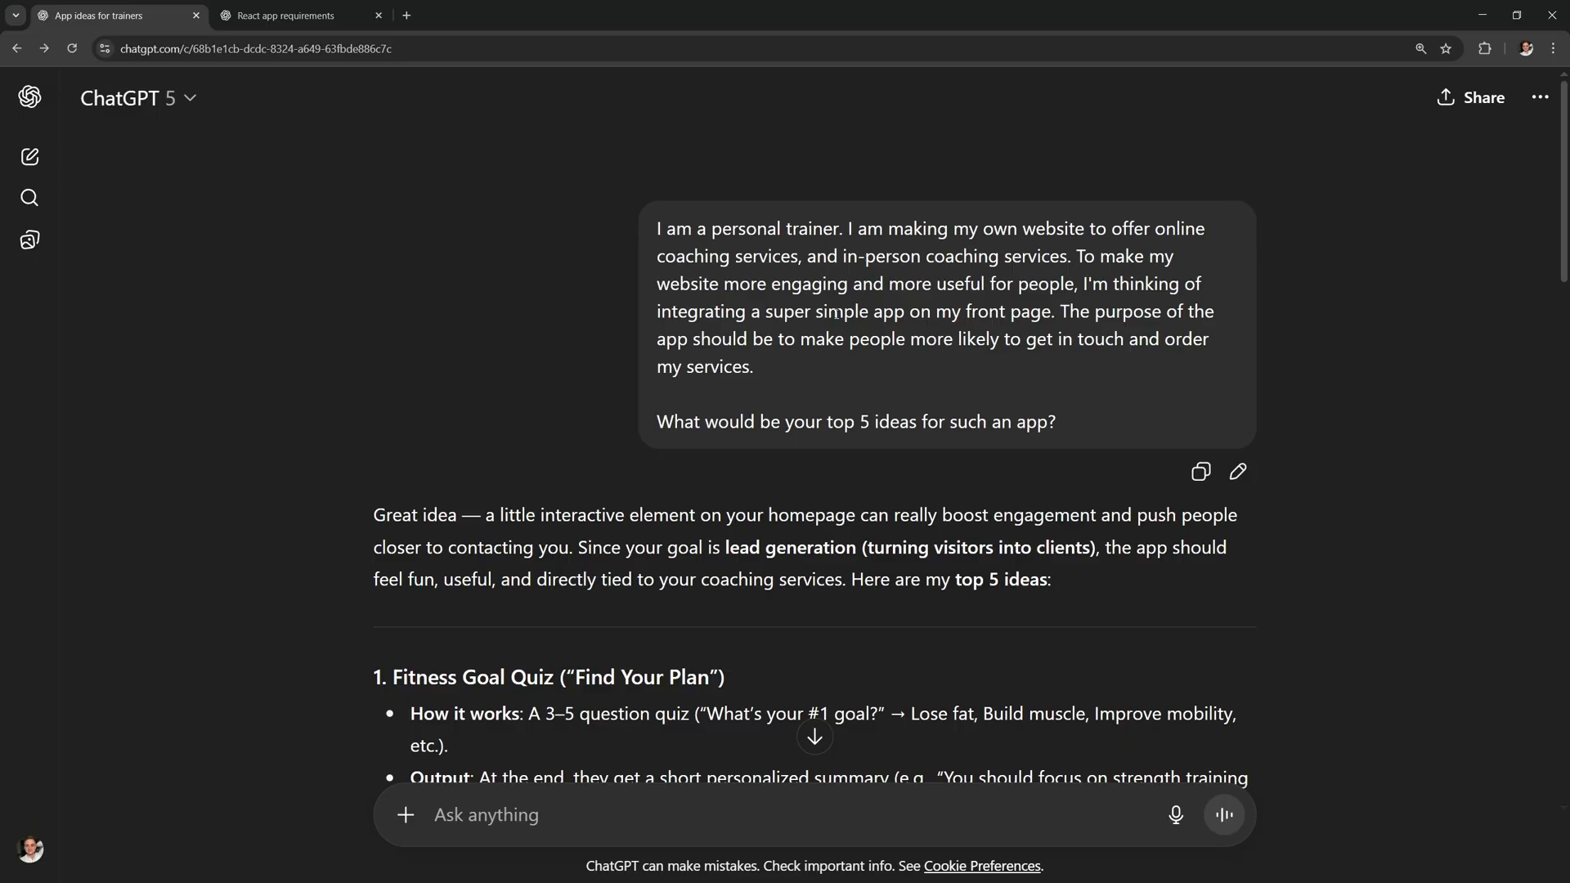
mouse_move(1123, 387)
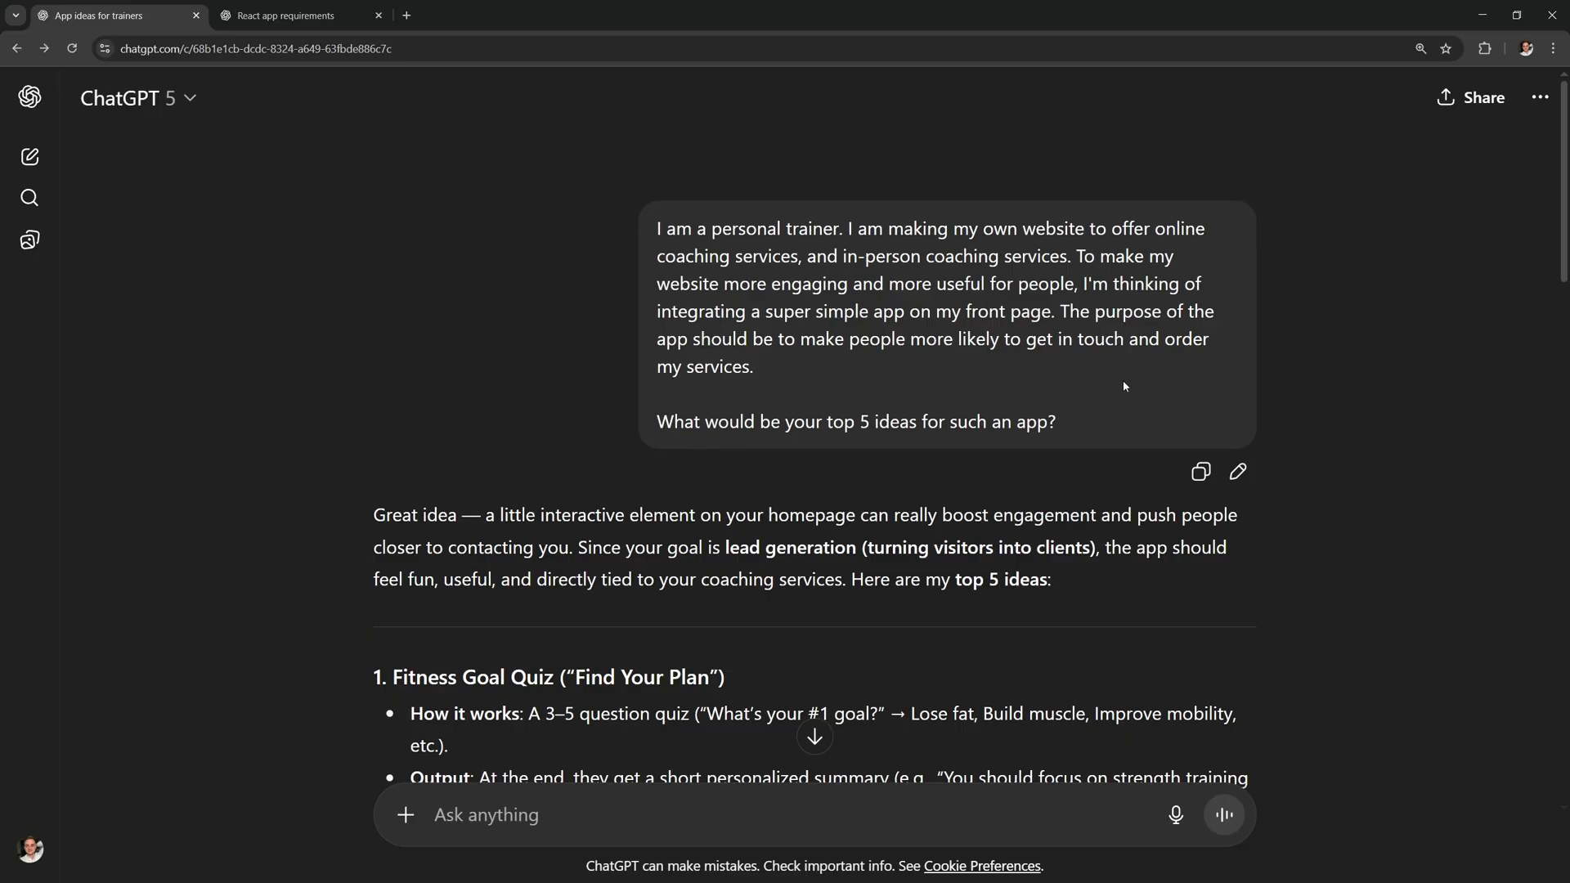
scroll("down", 3)
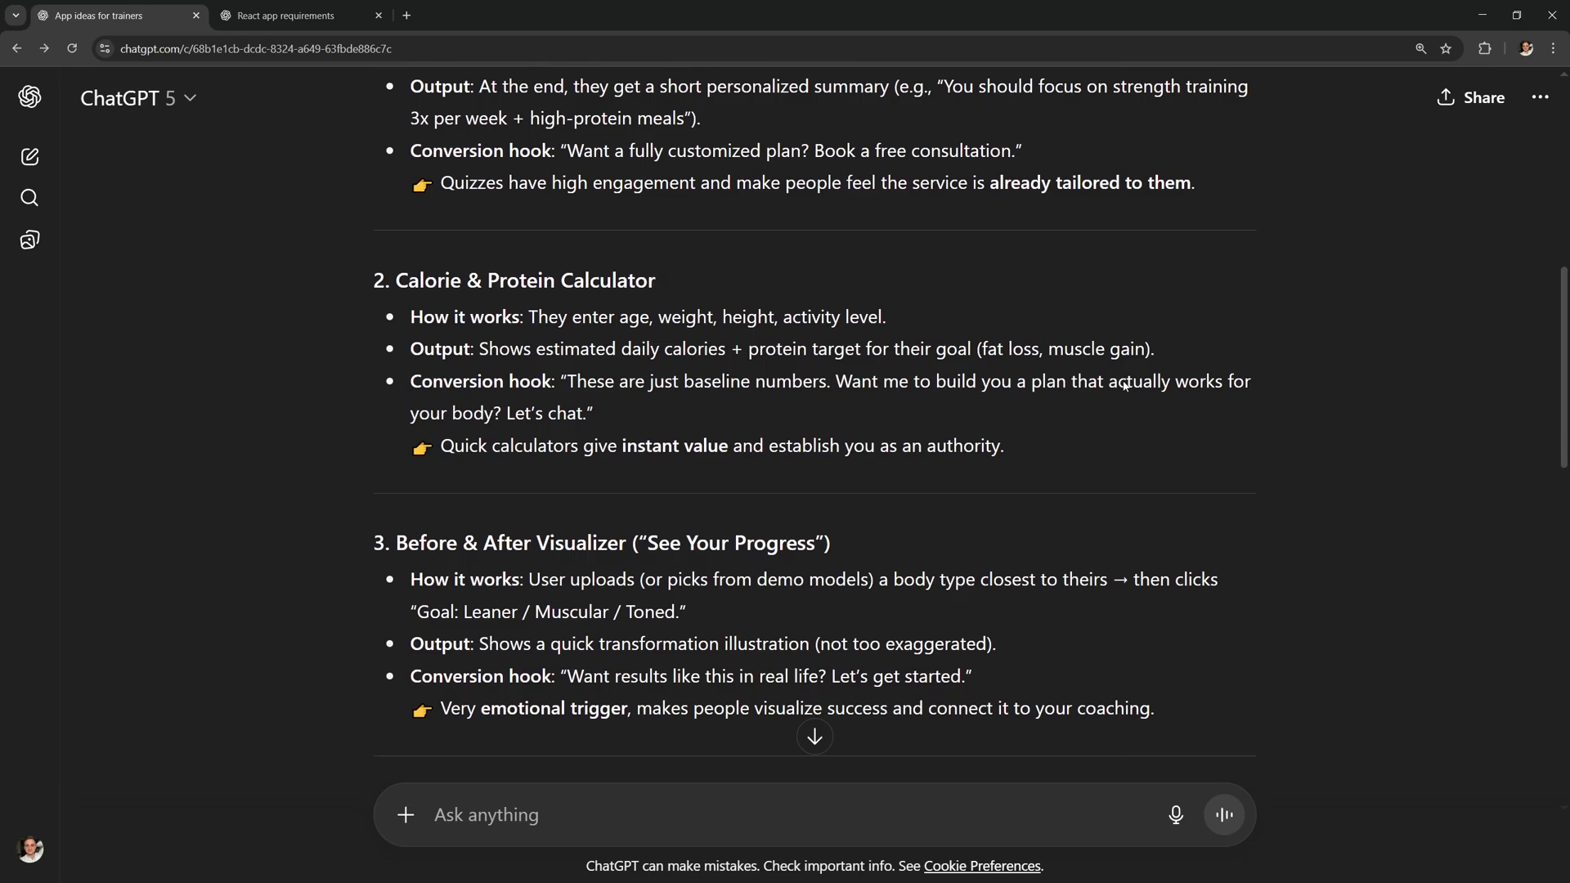
scroll("down", 3)
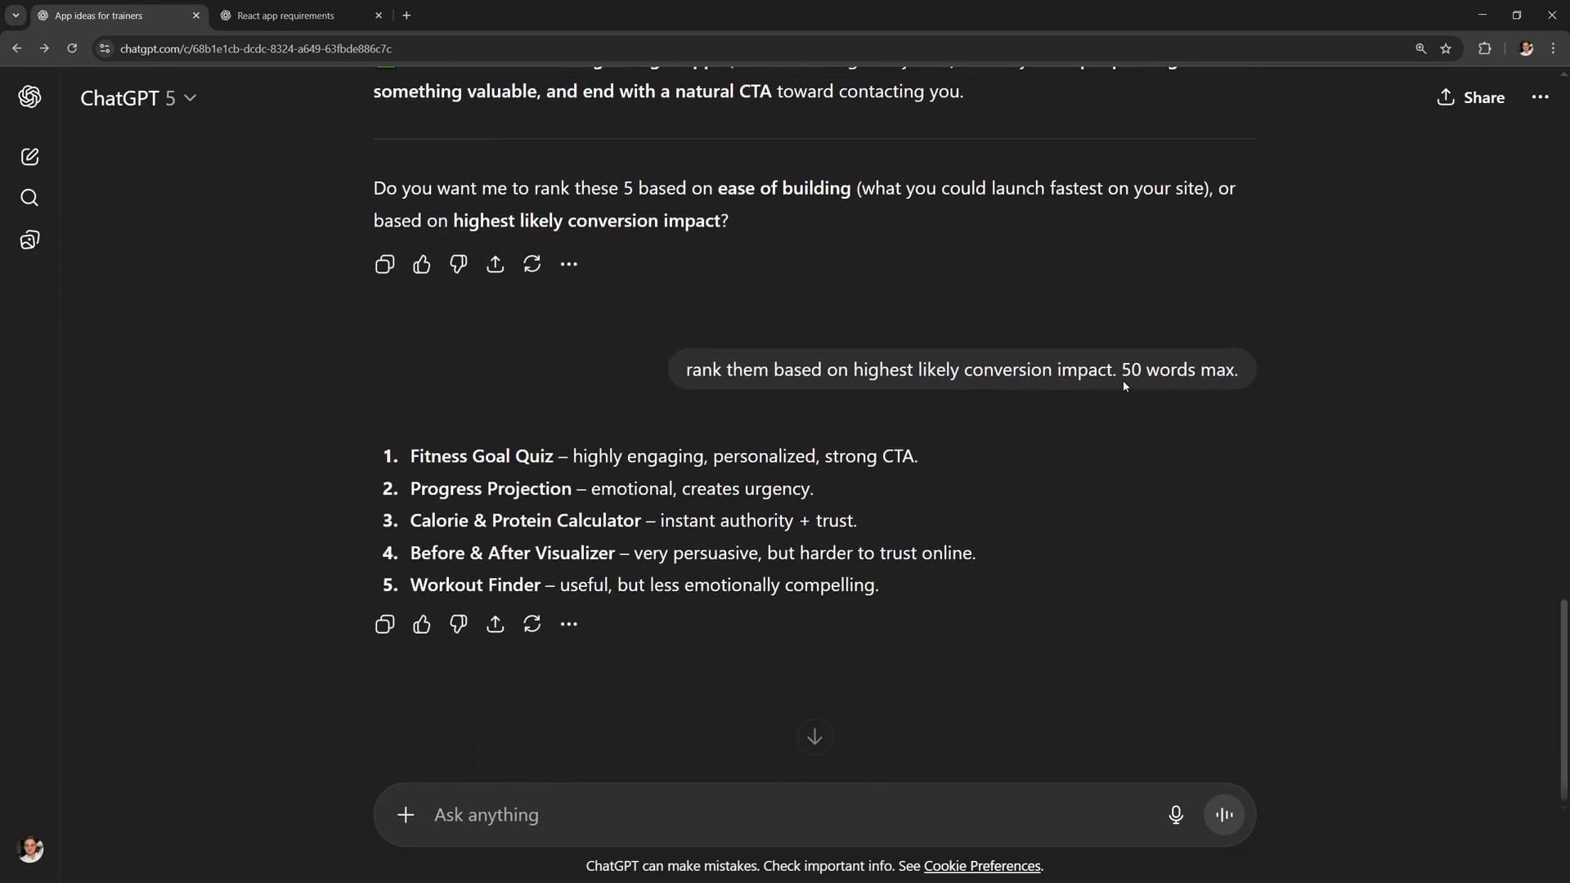
mouse_move(959, 369)
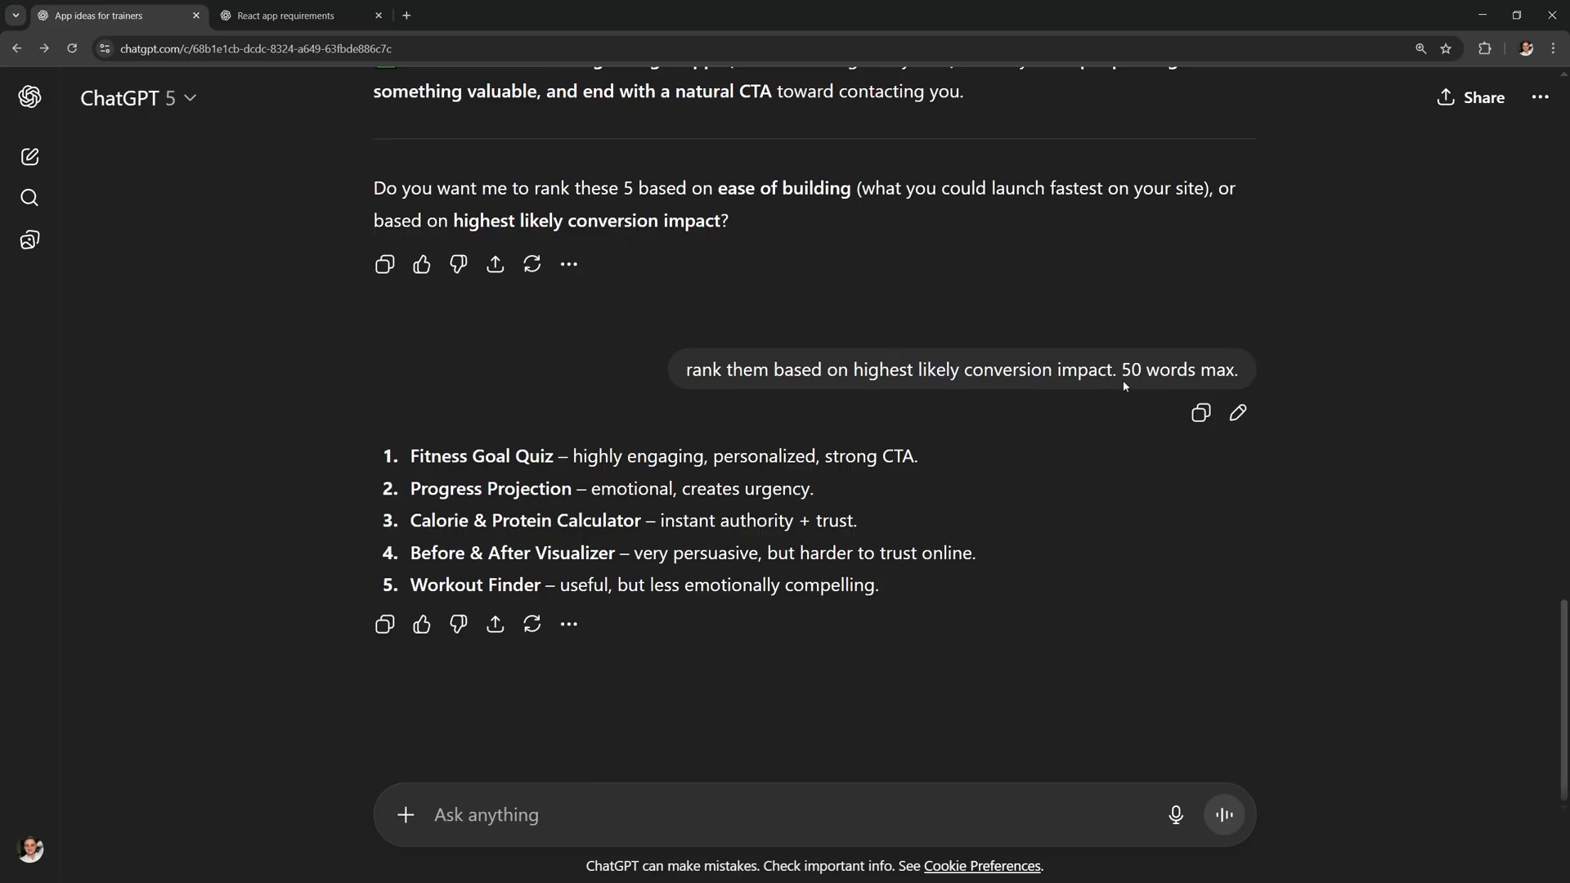
left_click(301, 15)
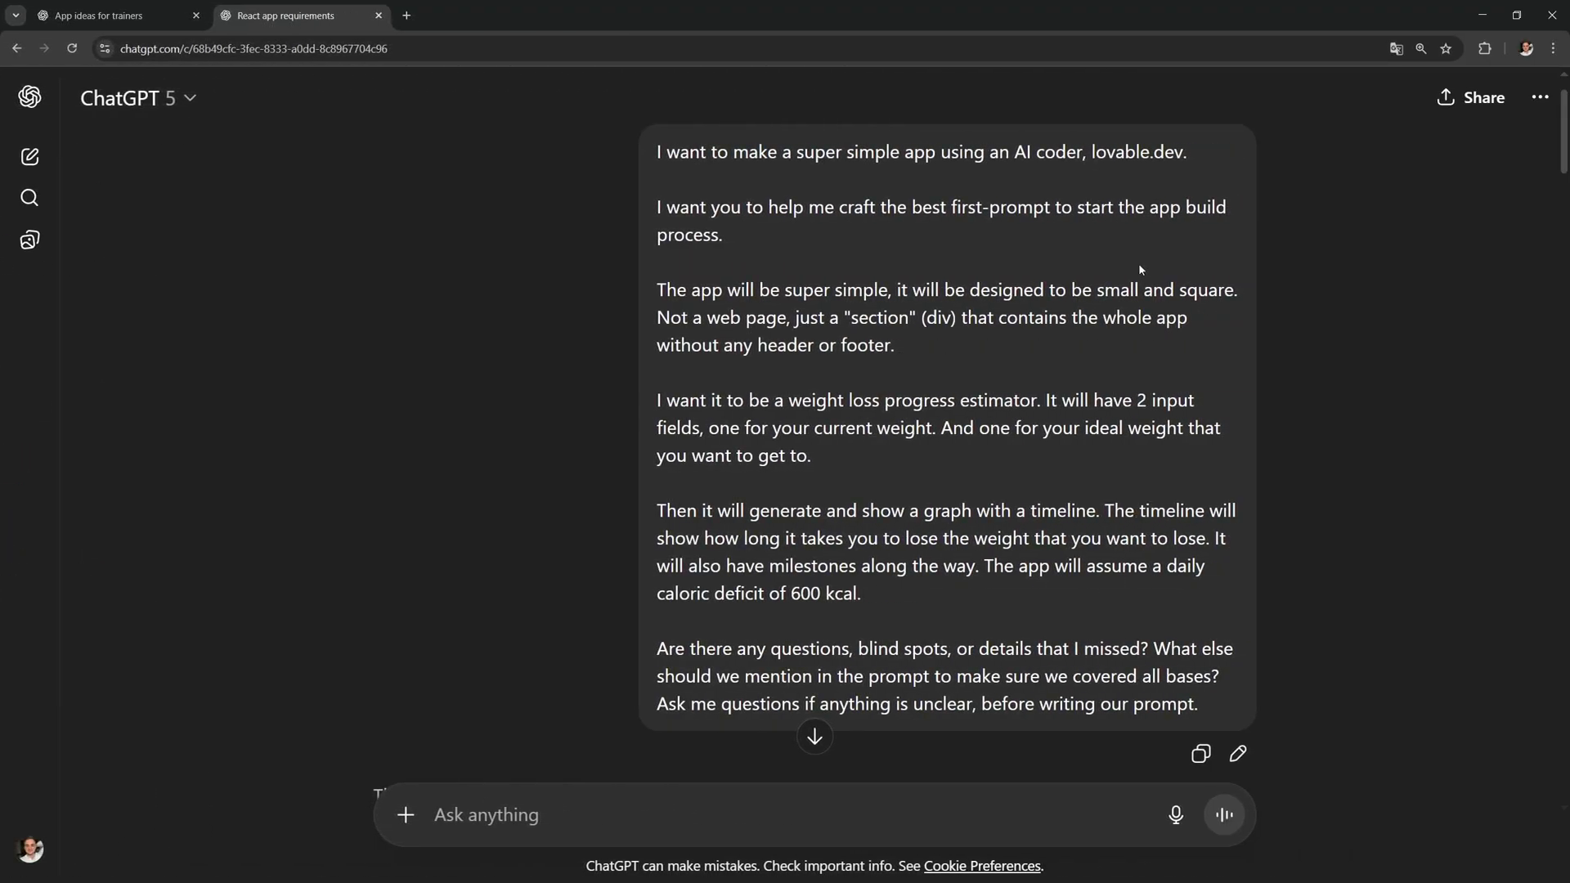
mouse_move(1289, 343)
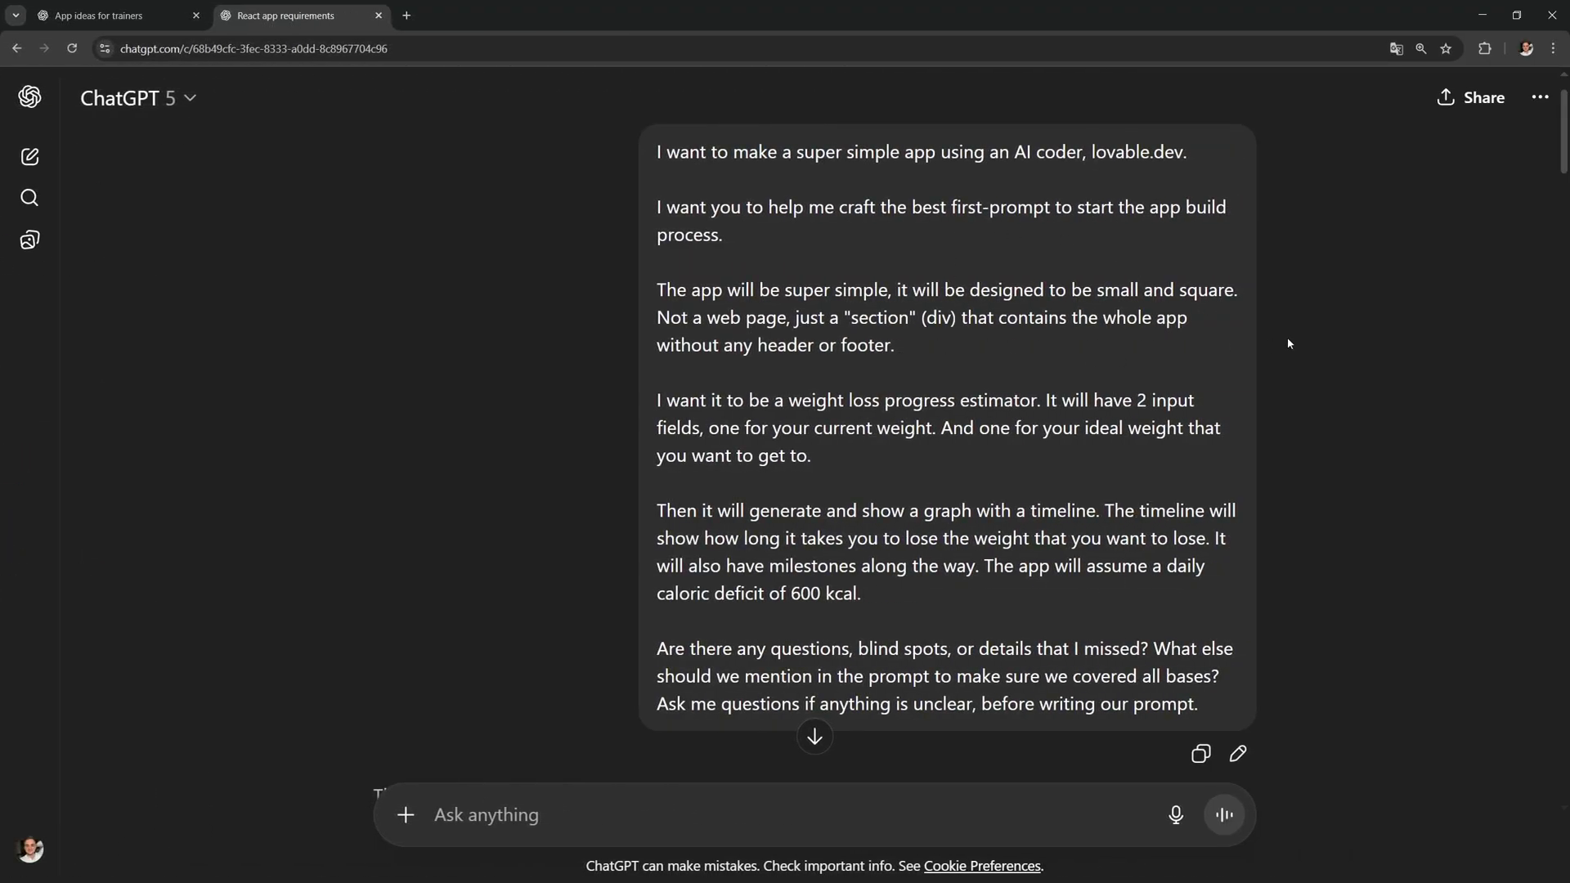
mouse_move(1036, 282)
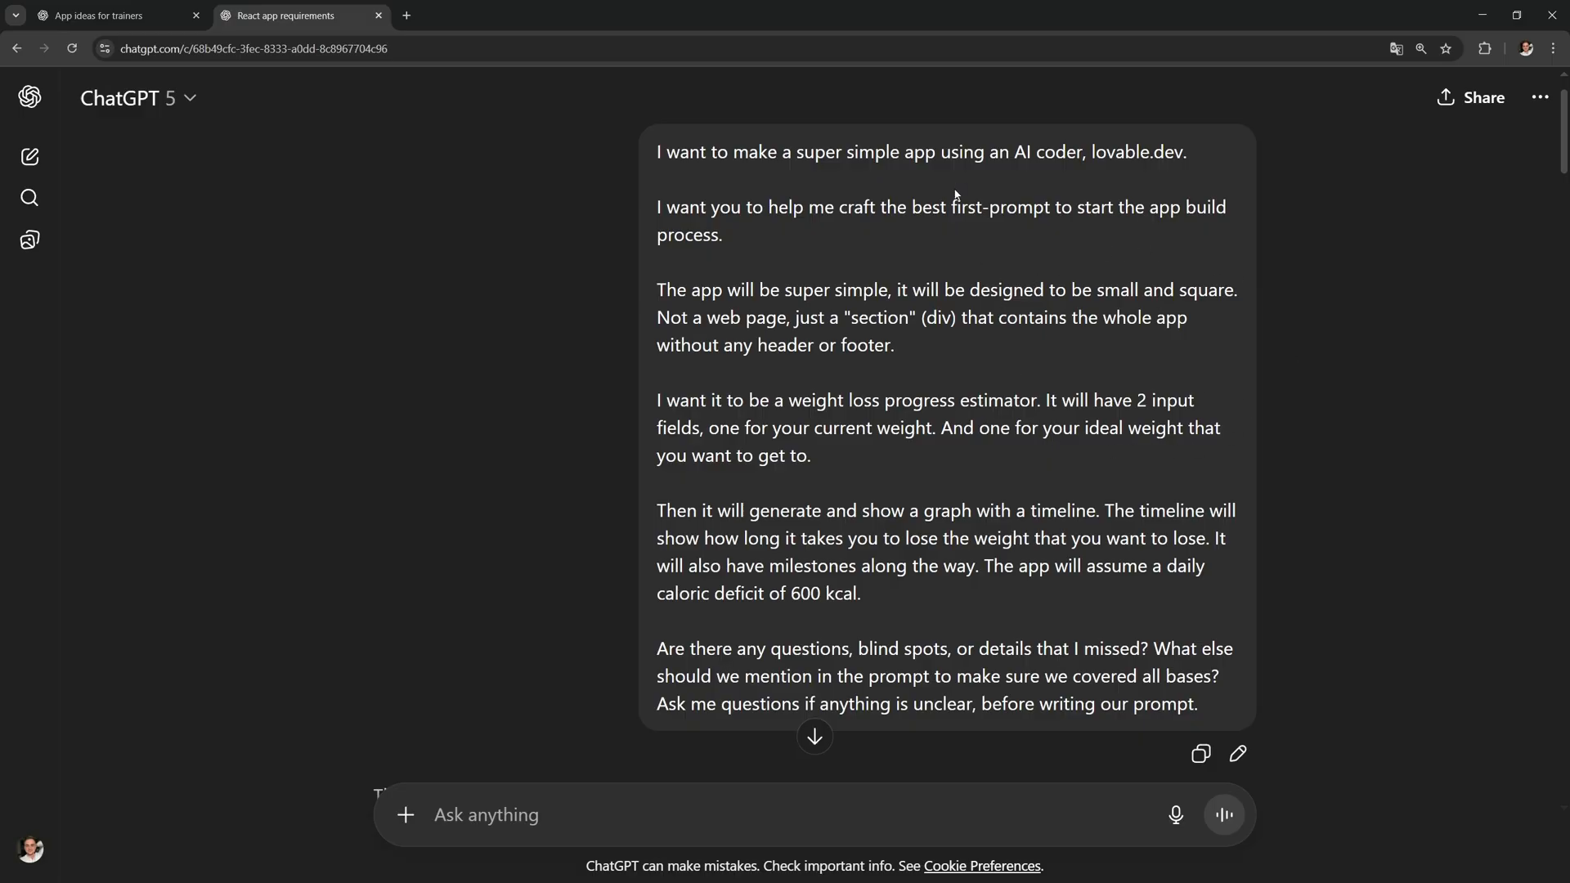
mouse_move(1098, 485)
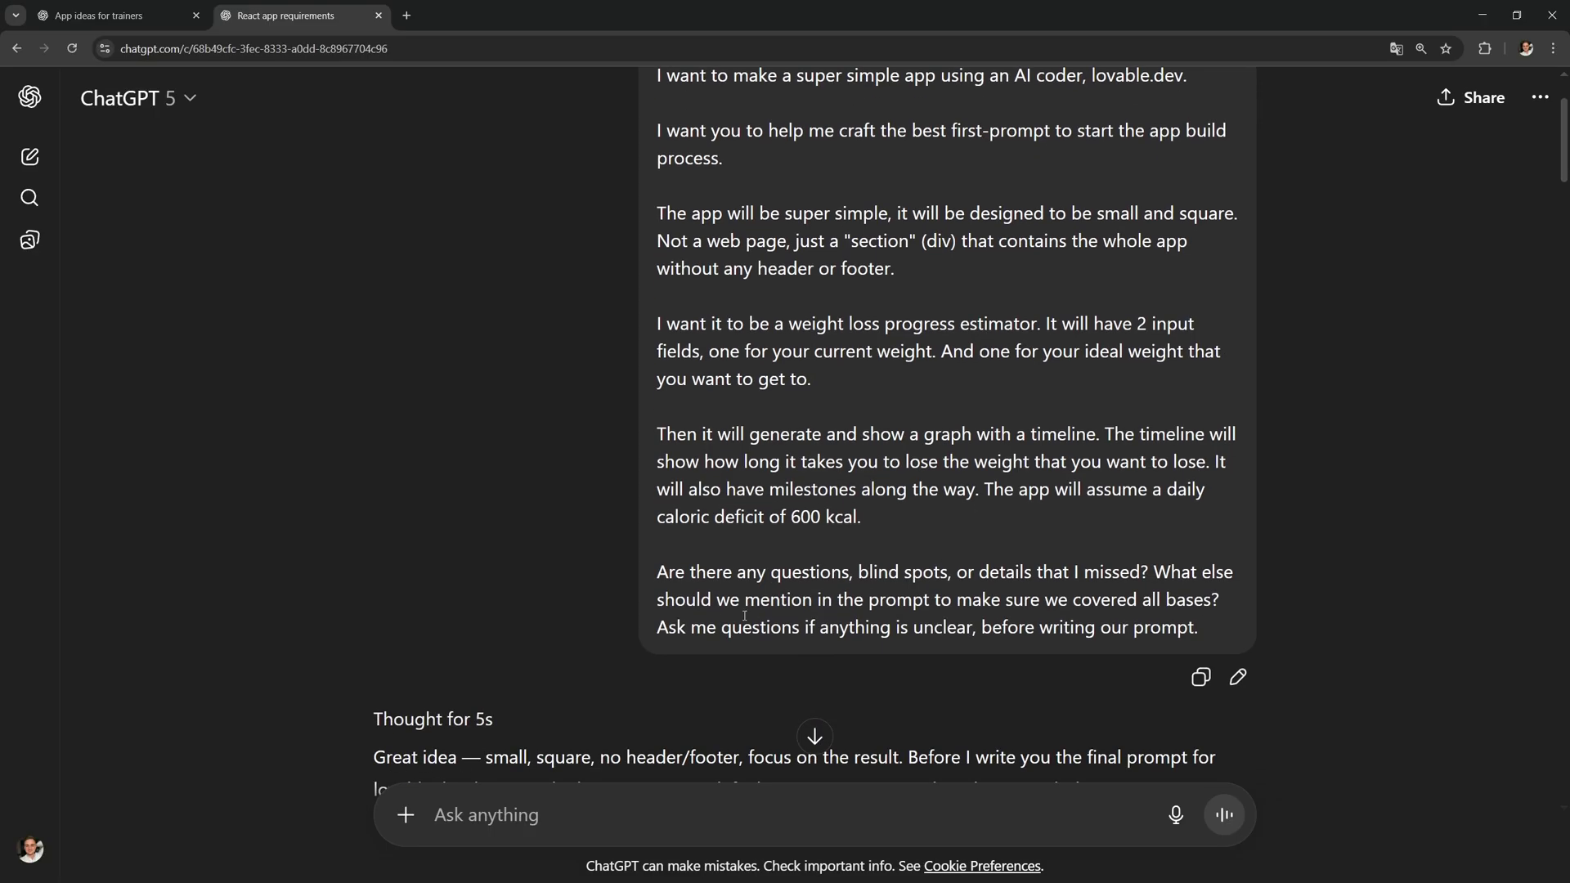
left_click_drag(656, 572, 1196, 628)
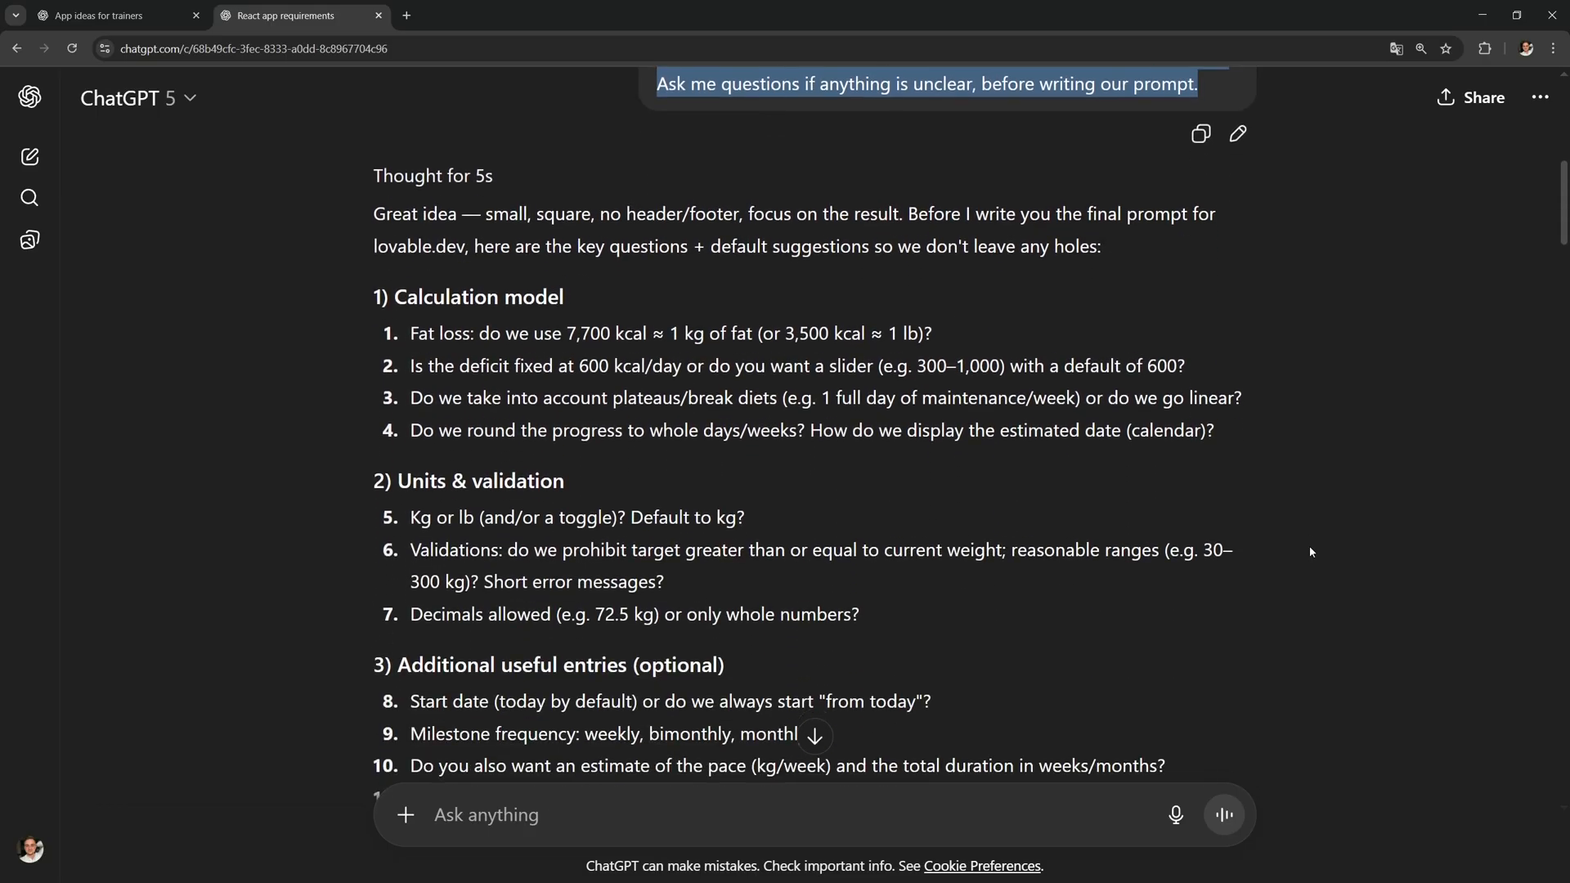
scroll("down", 3)
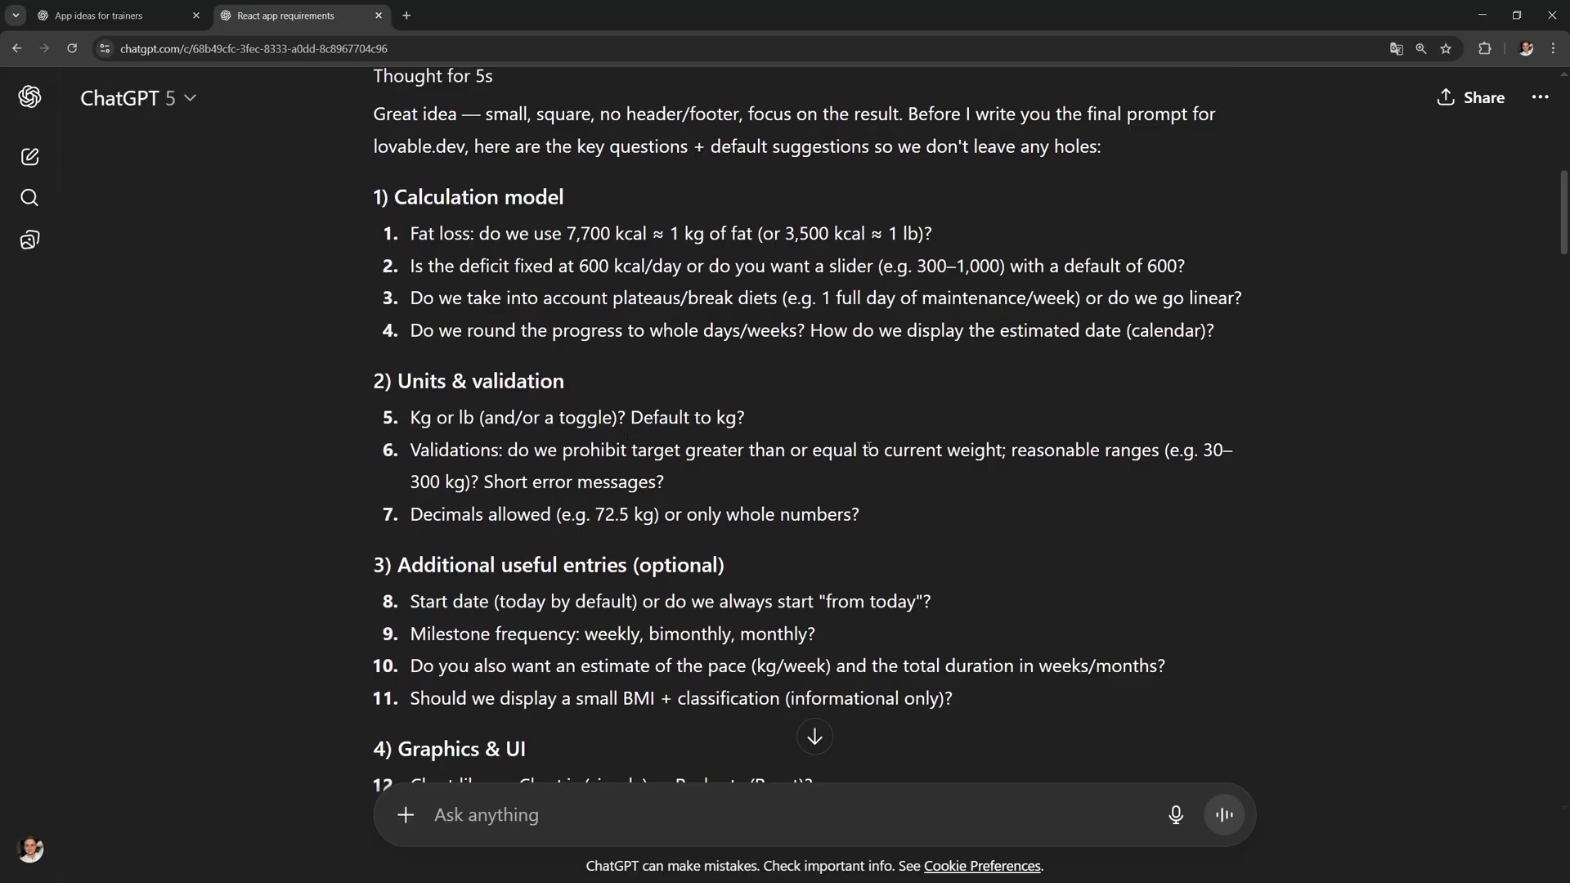
scroll("down", 3)
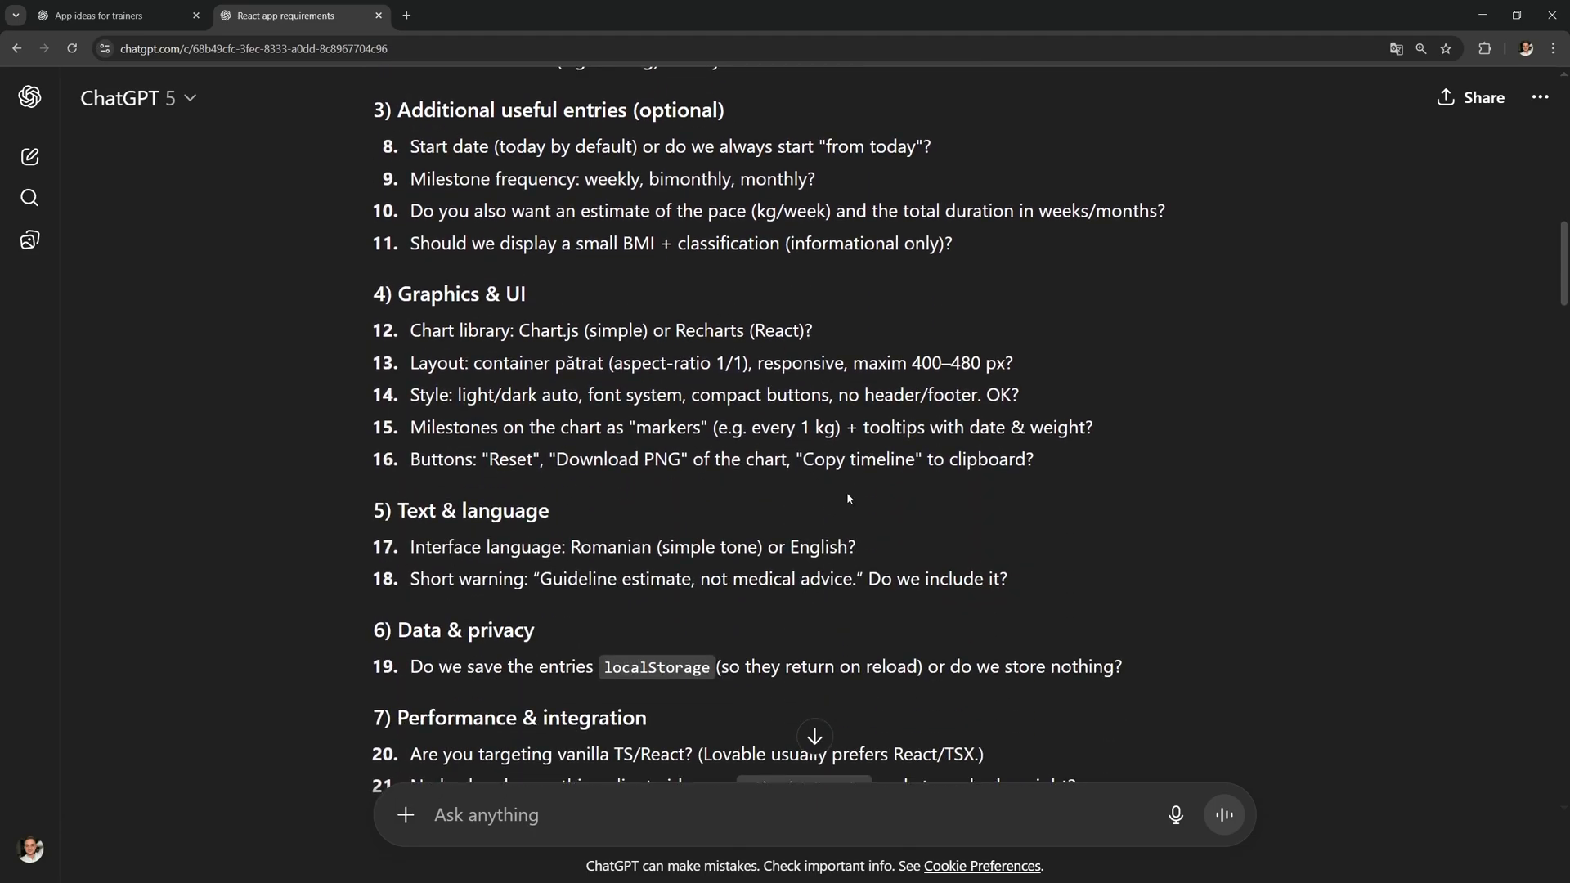
scroll("down", 3)
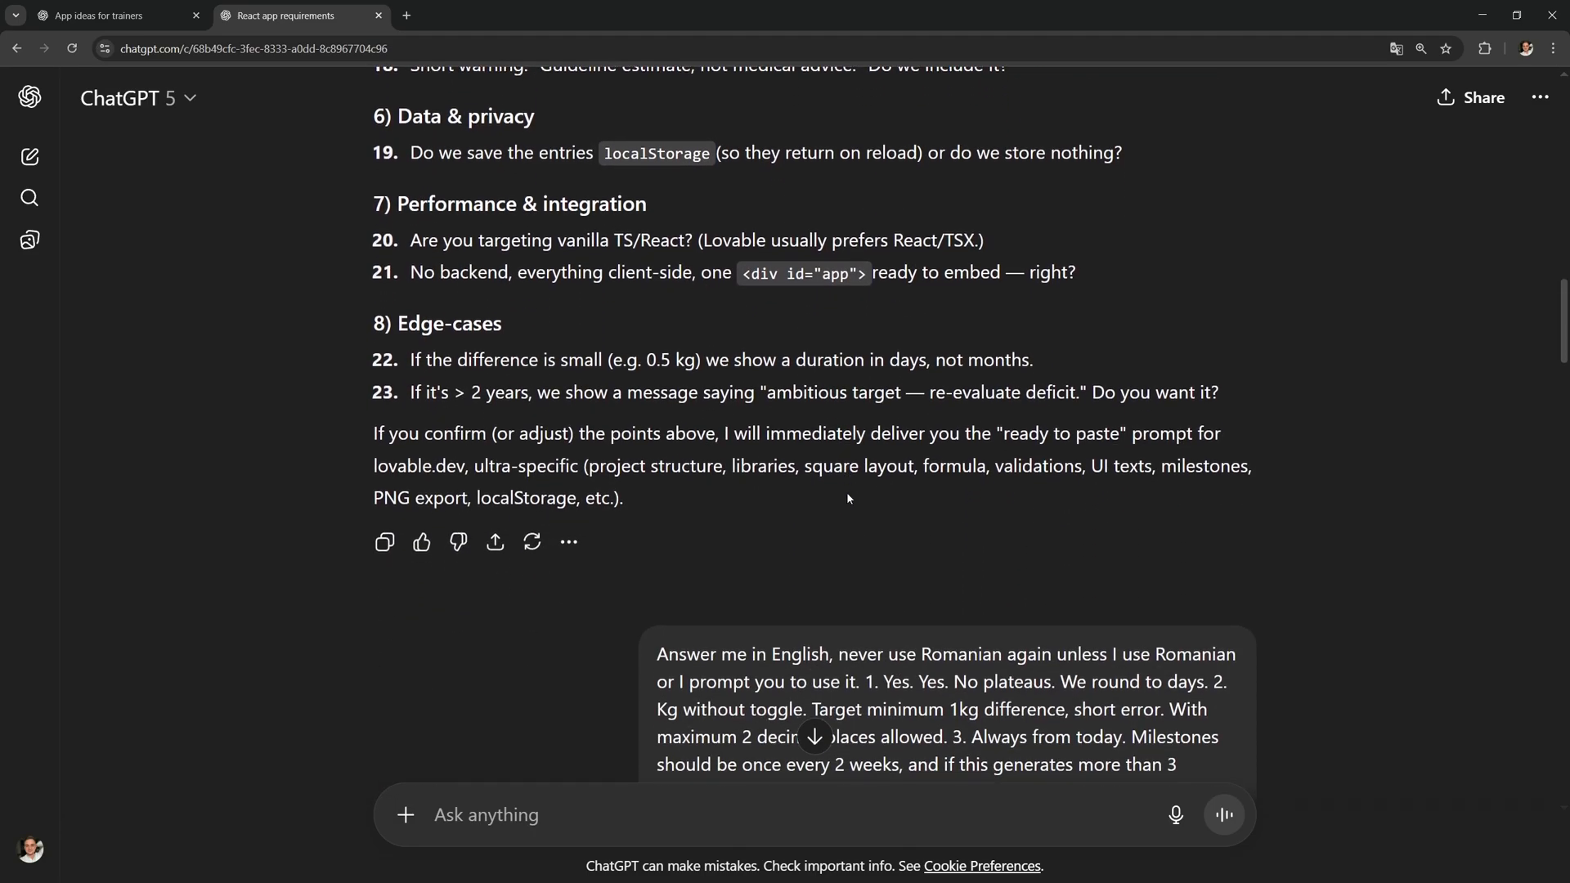
left_click_drag(410, 240, 691, 240)
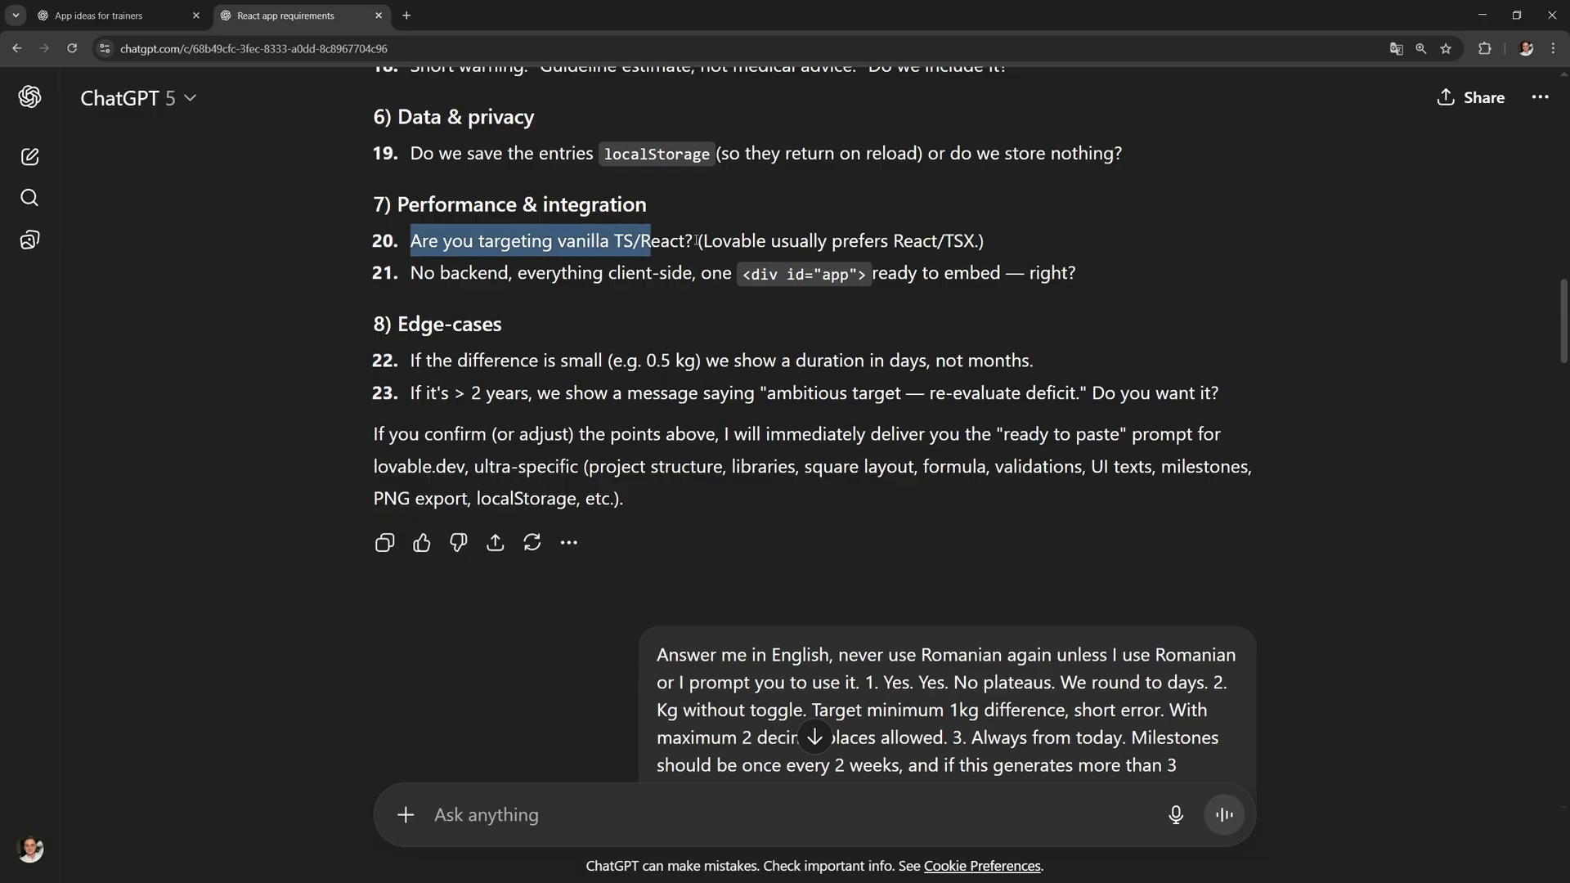
left_click(1041, 245)
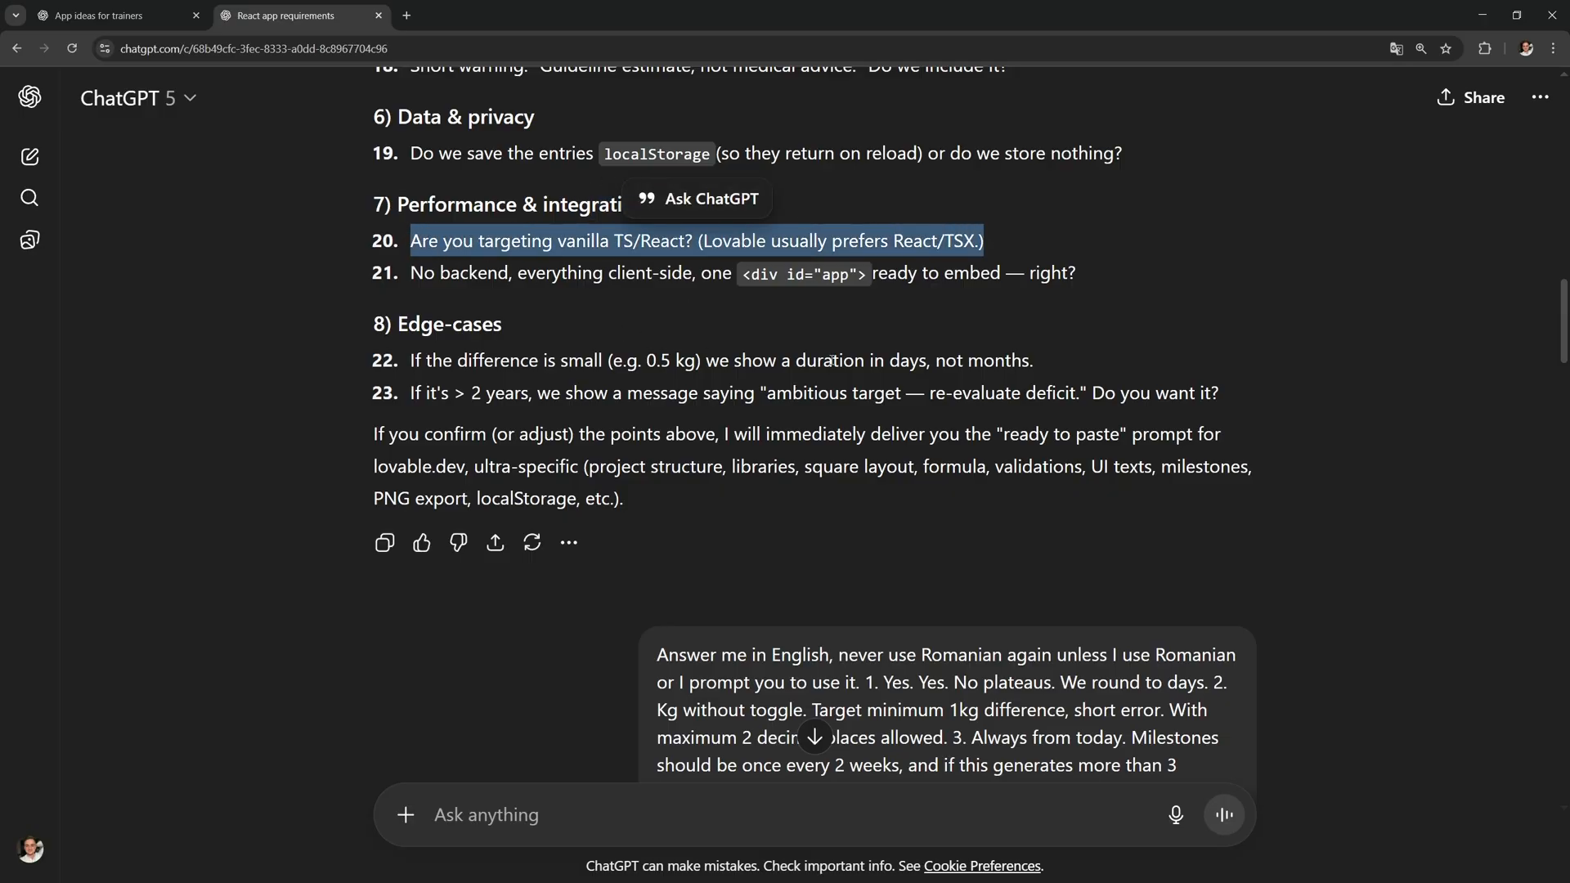
scroll("down", 3)
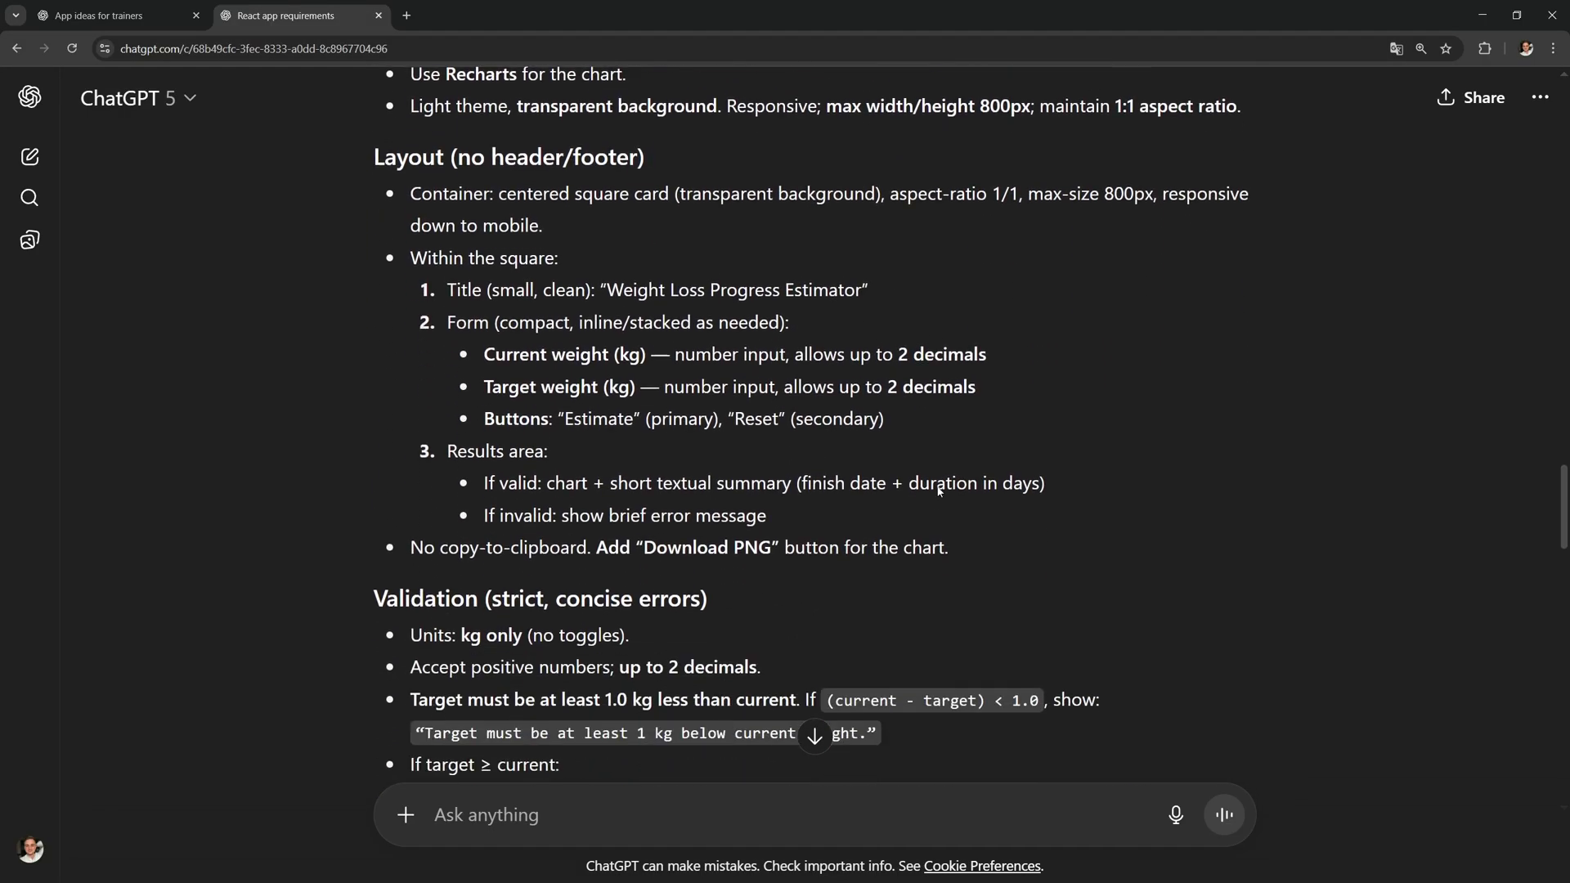
scroll("down", 3)
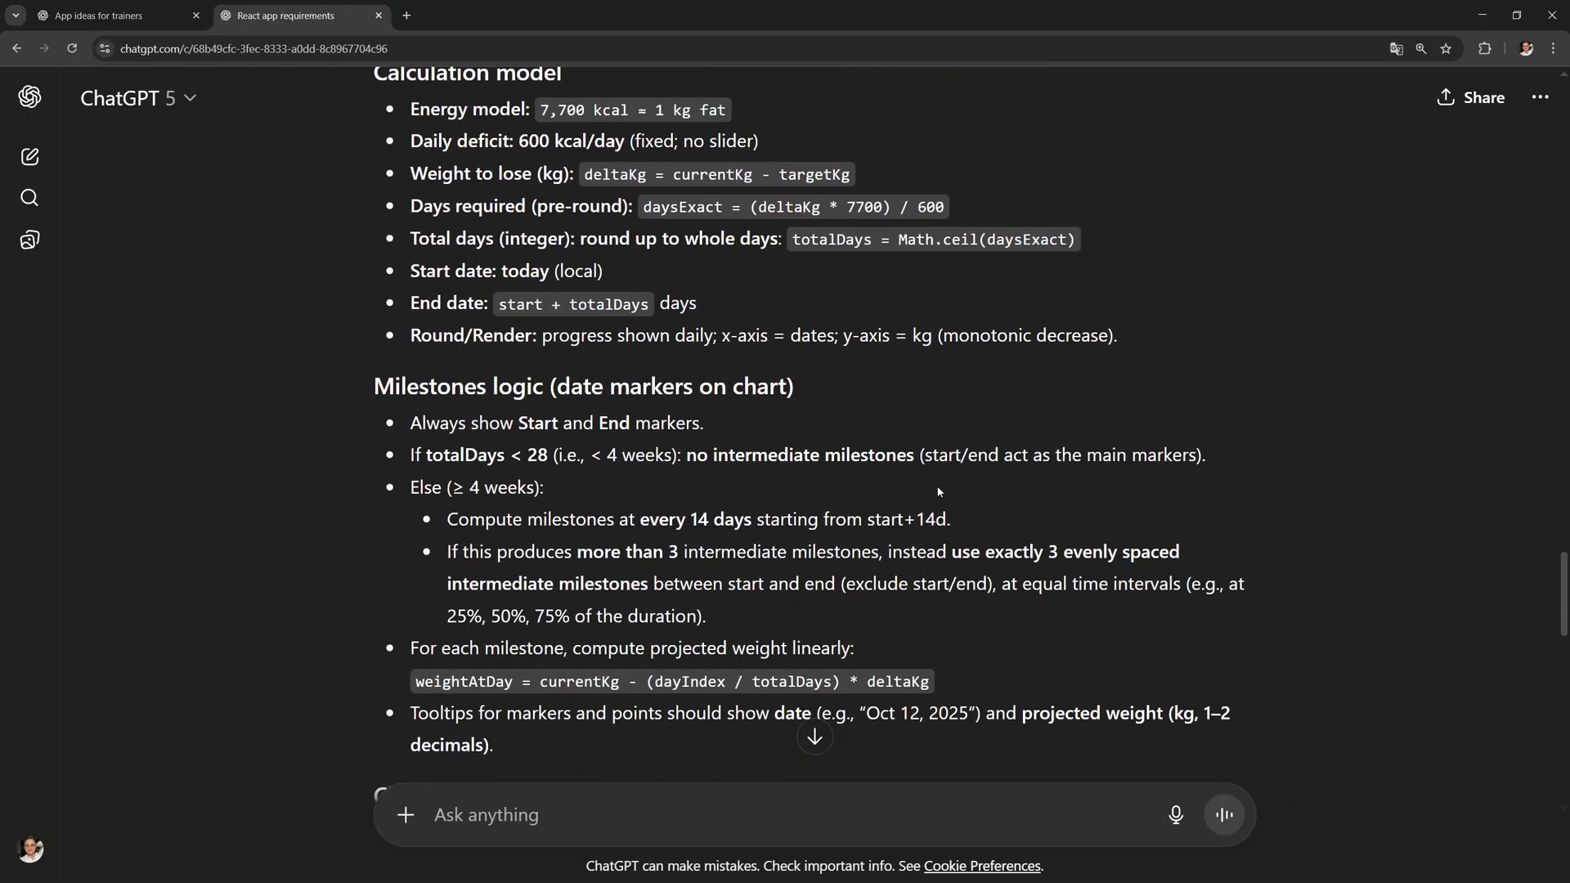
scroll("down", 3)
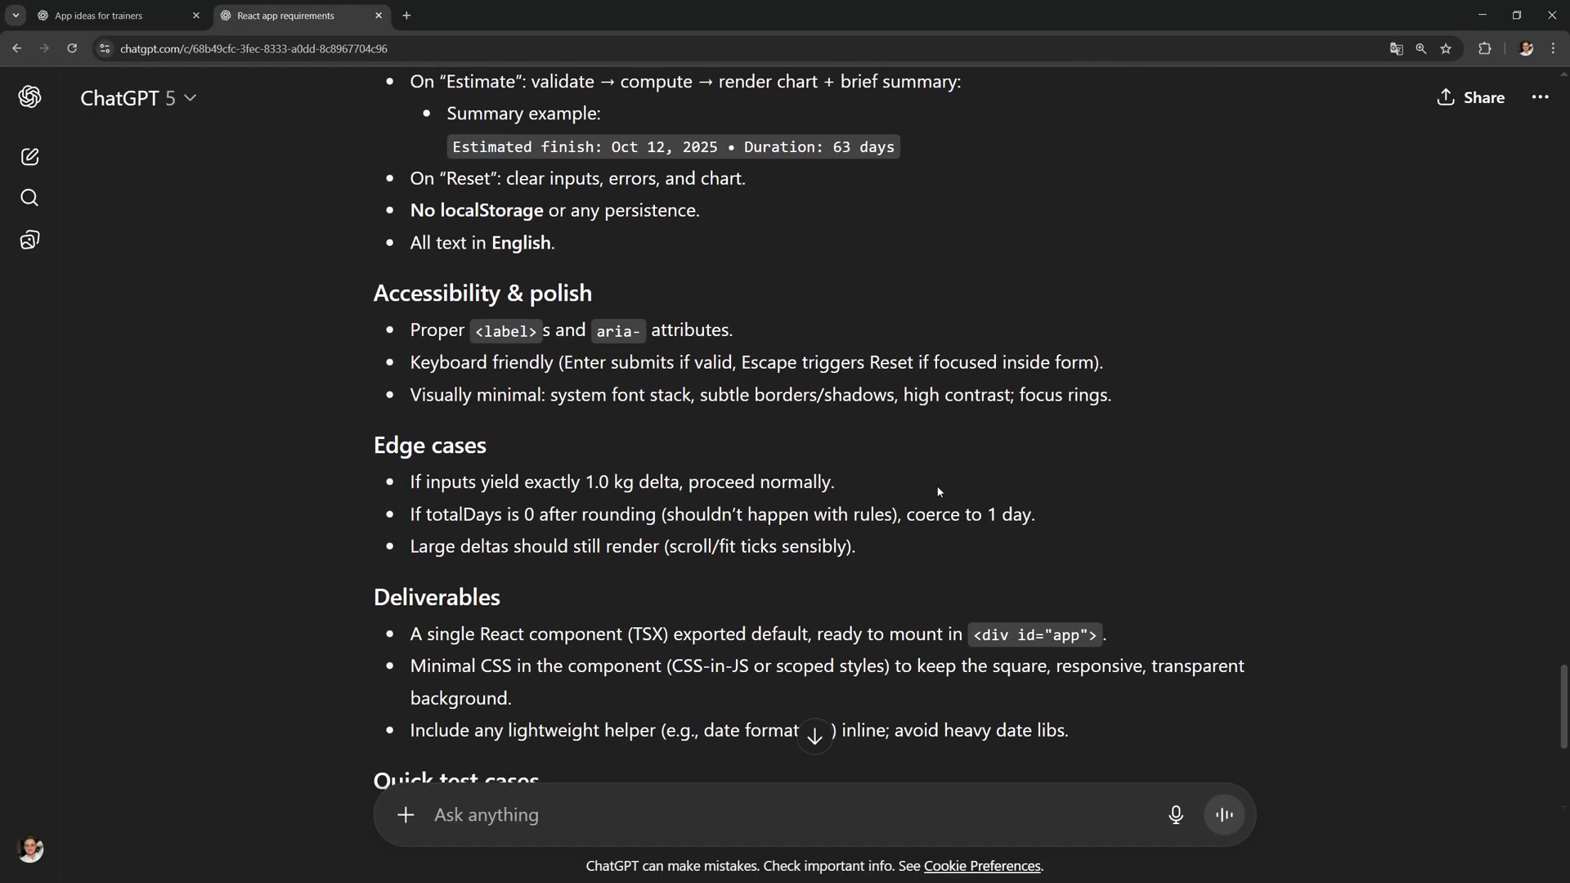
scroll("down", 3)
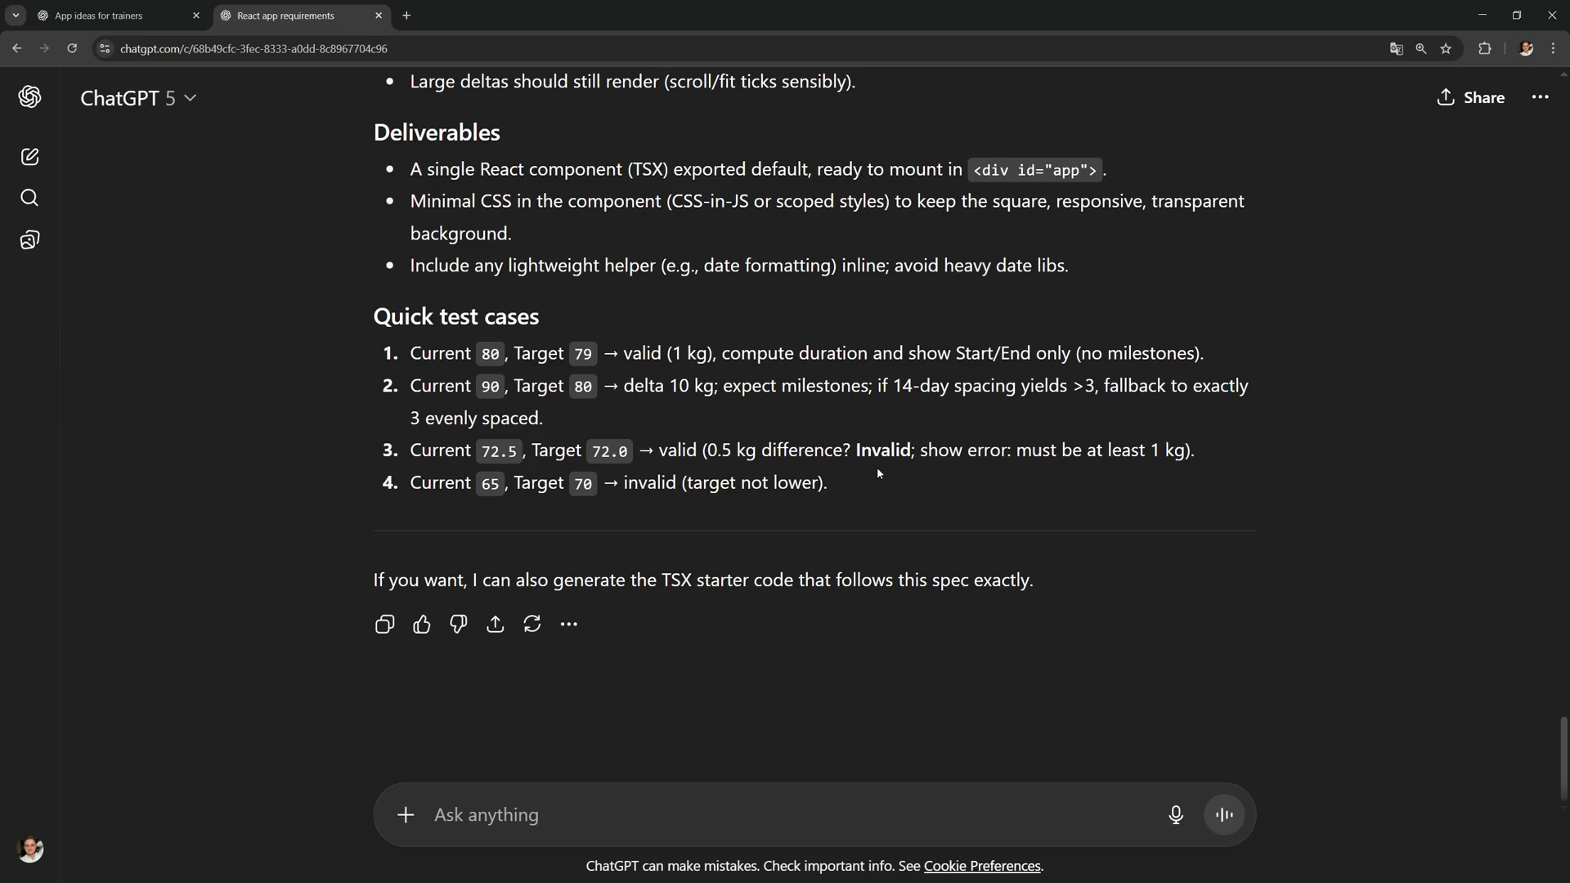
double_click(456, 316)
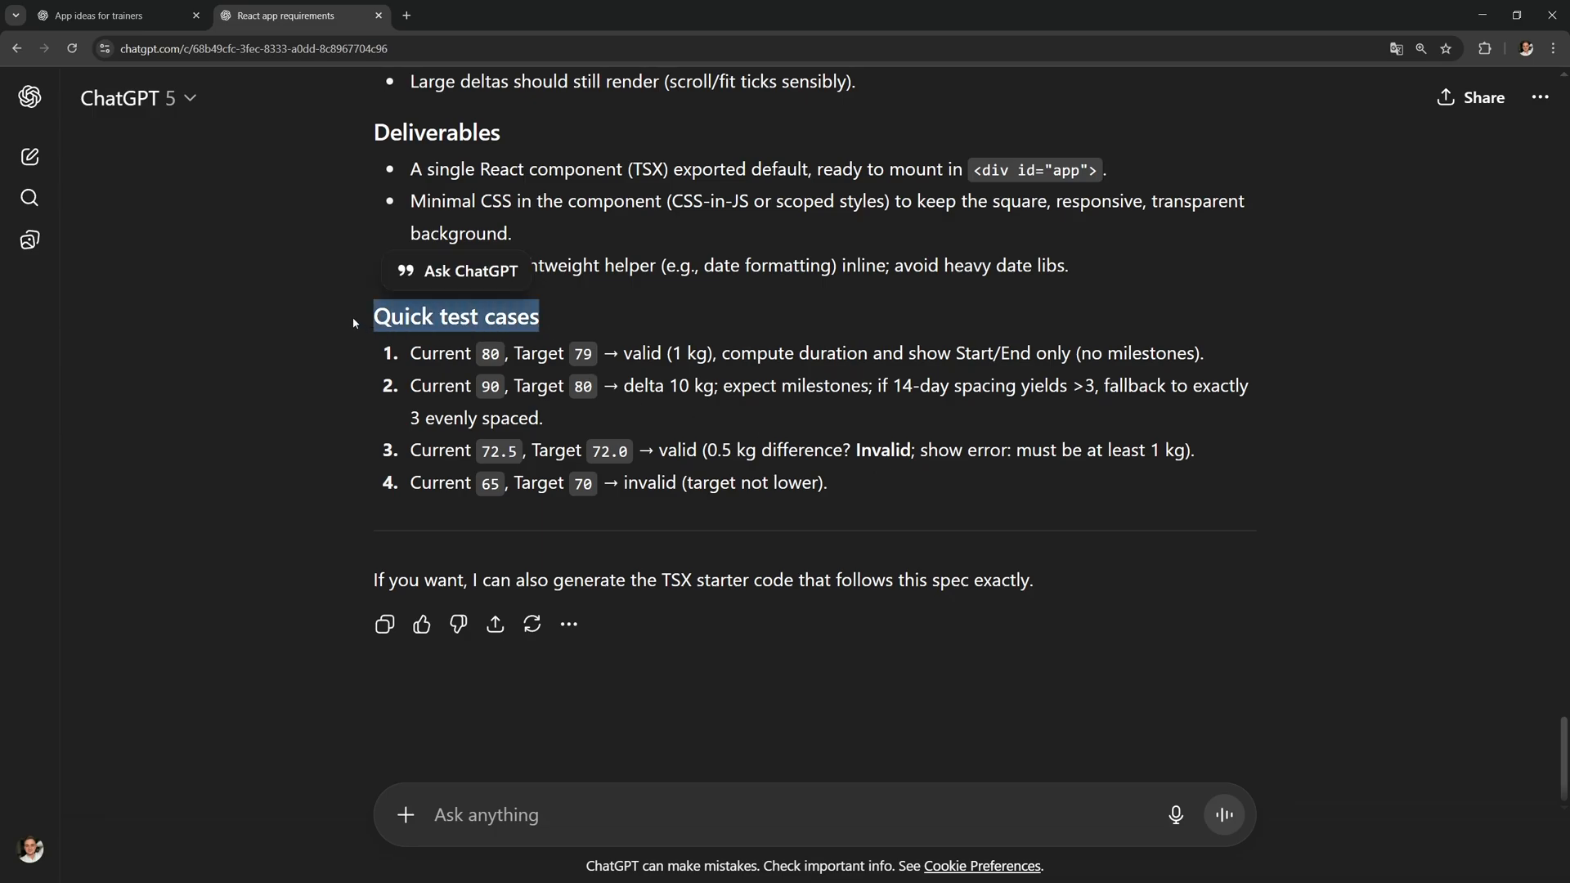
mouse_move(831, 400)
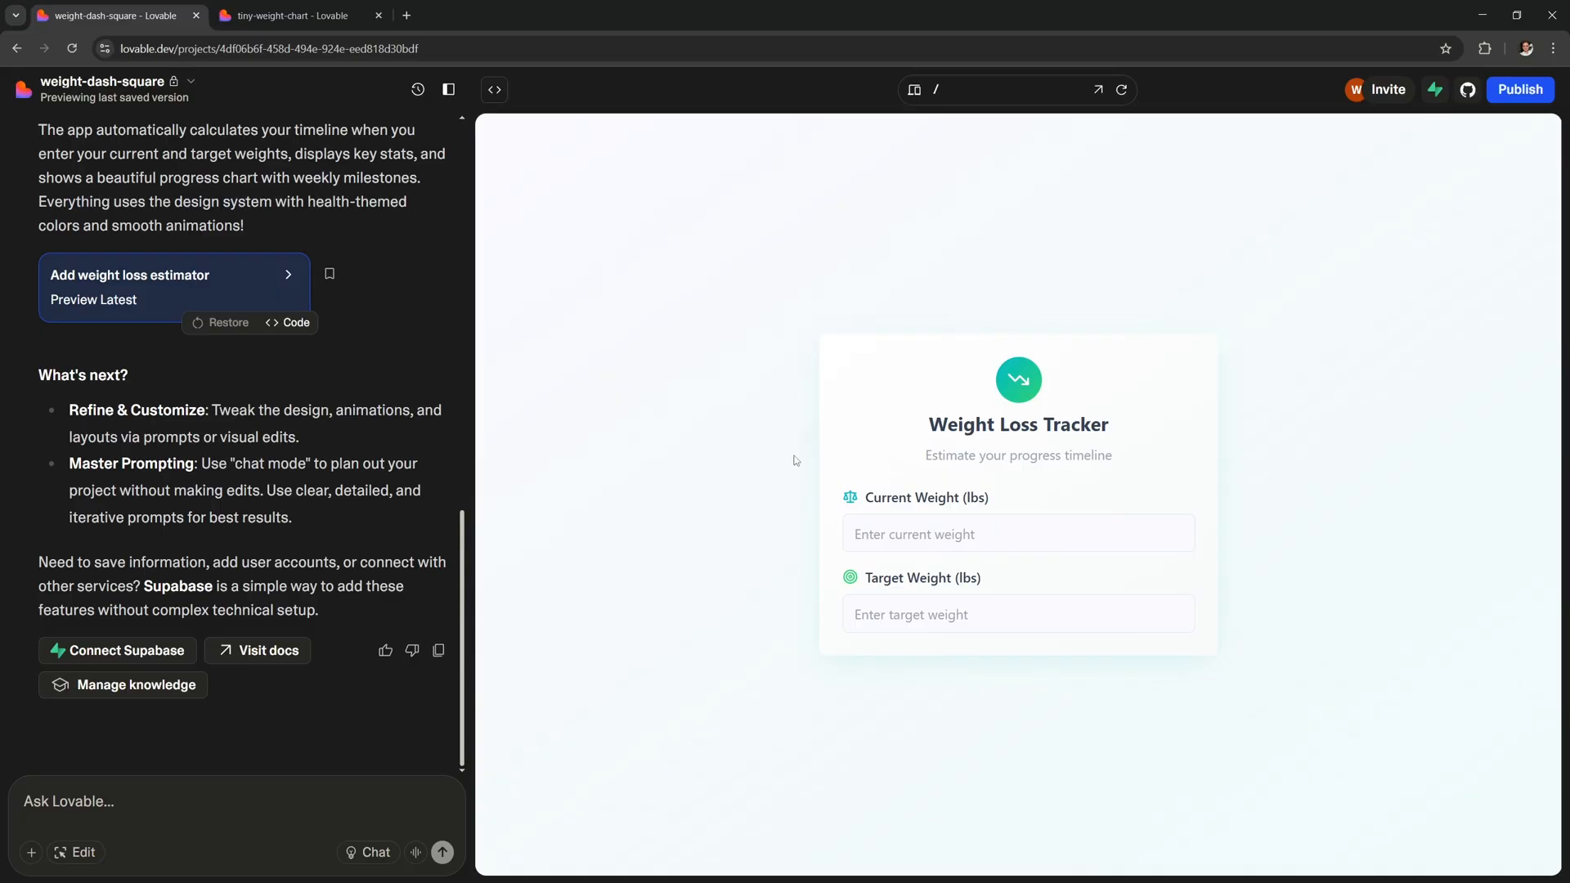
- In tiny-weight-chart, estimate 75 to 65 kg, reaching the goal Jan 14, 2026
left_click(290, 15)
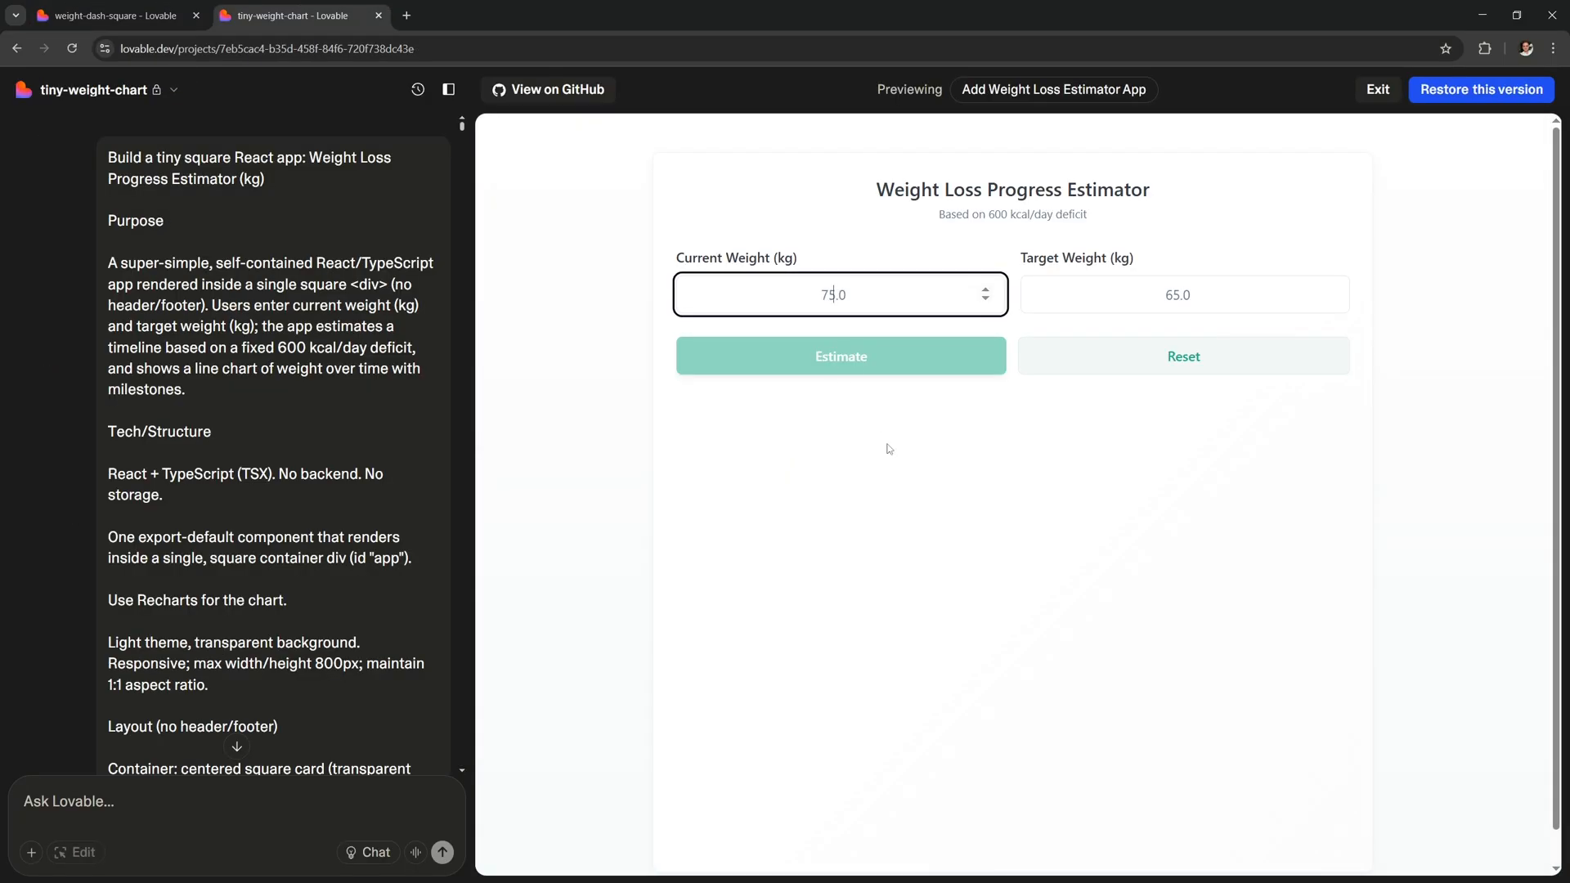
left_click(840, 356)
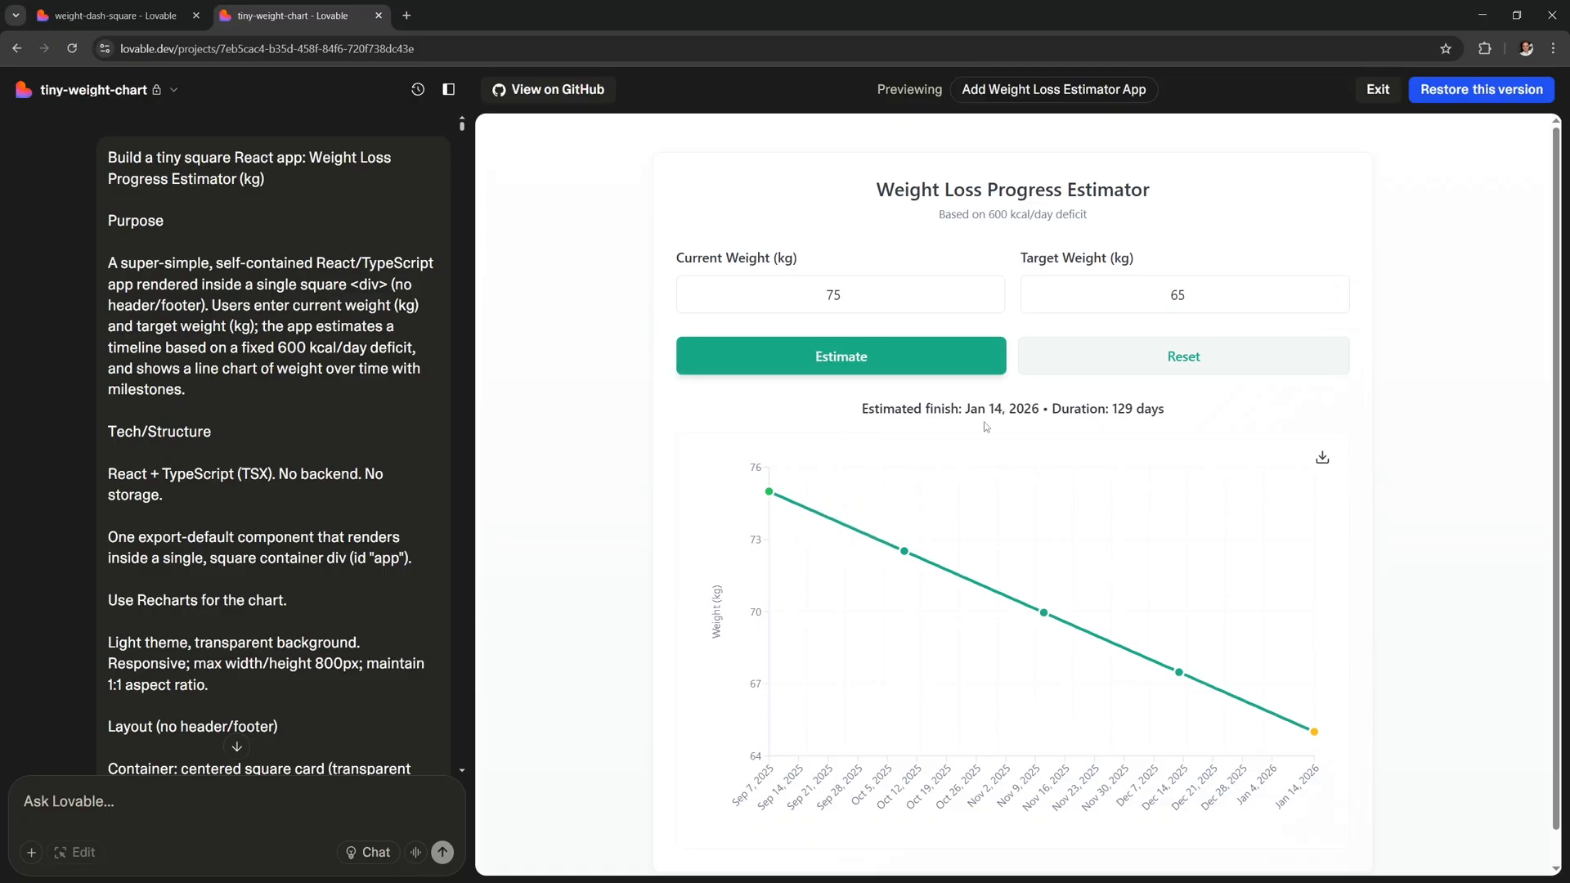
mouse_move(919, 538)
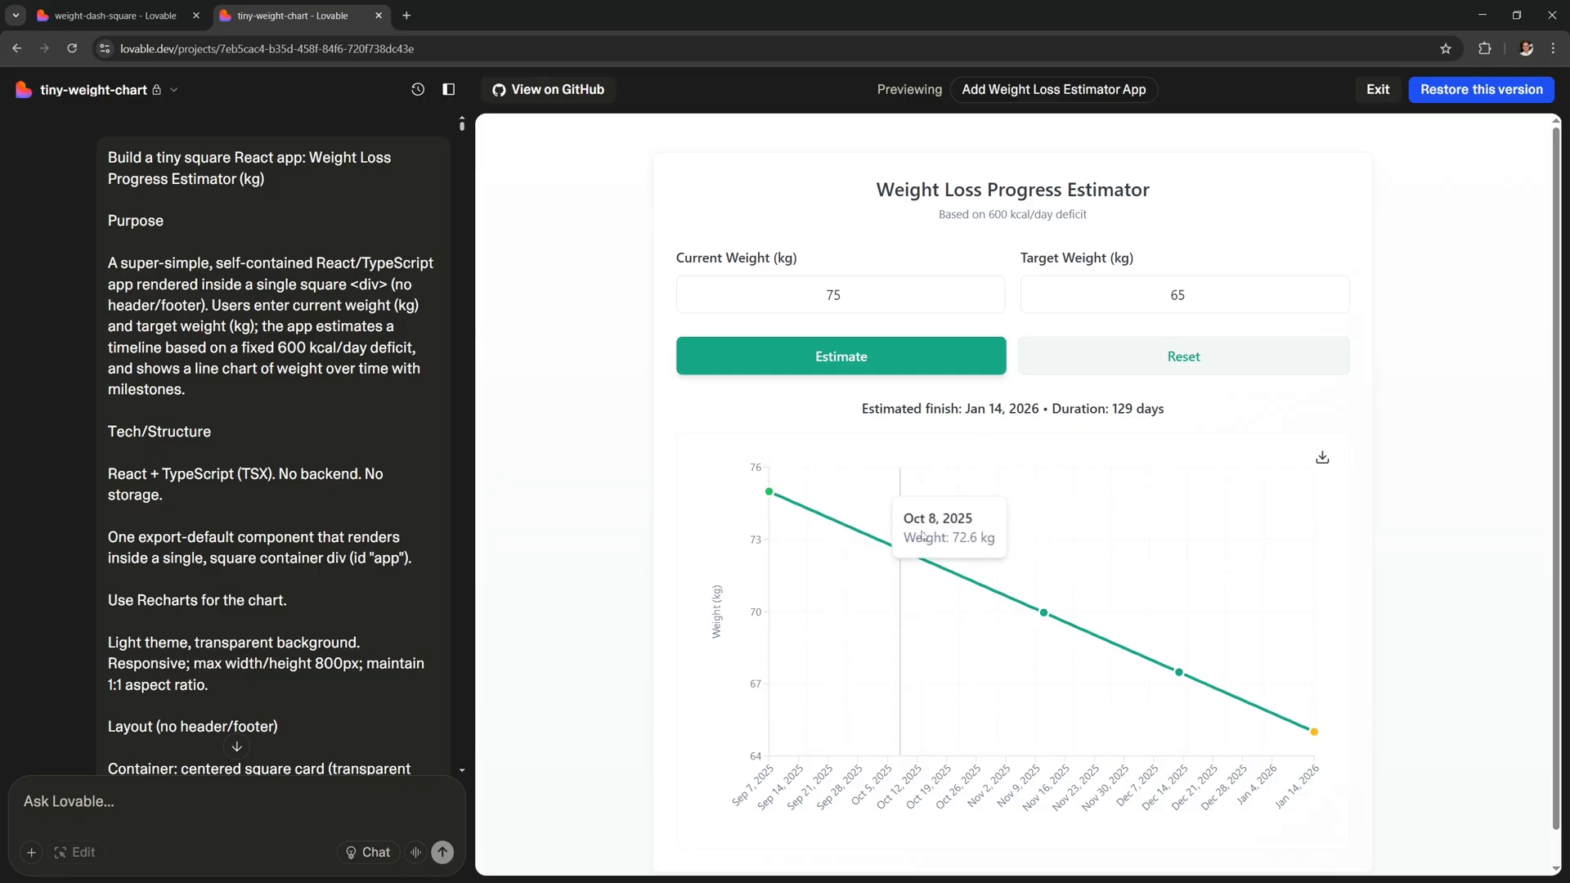
mouse_move(585, 450)
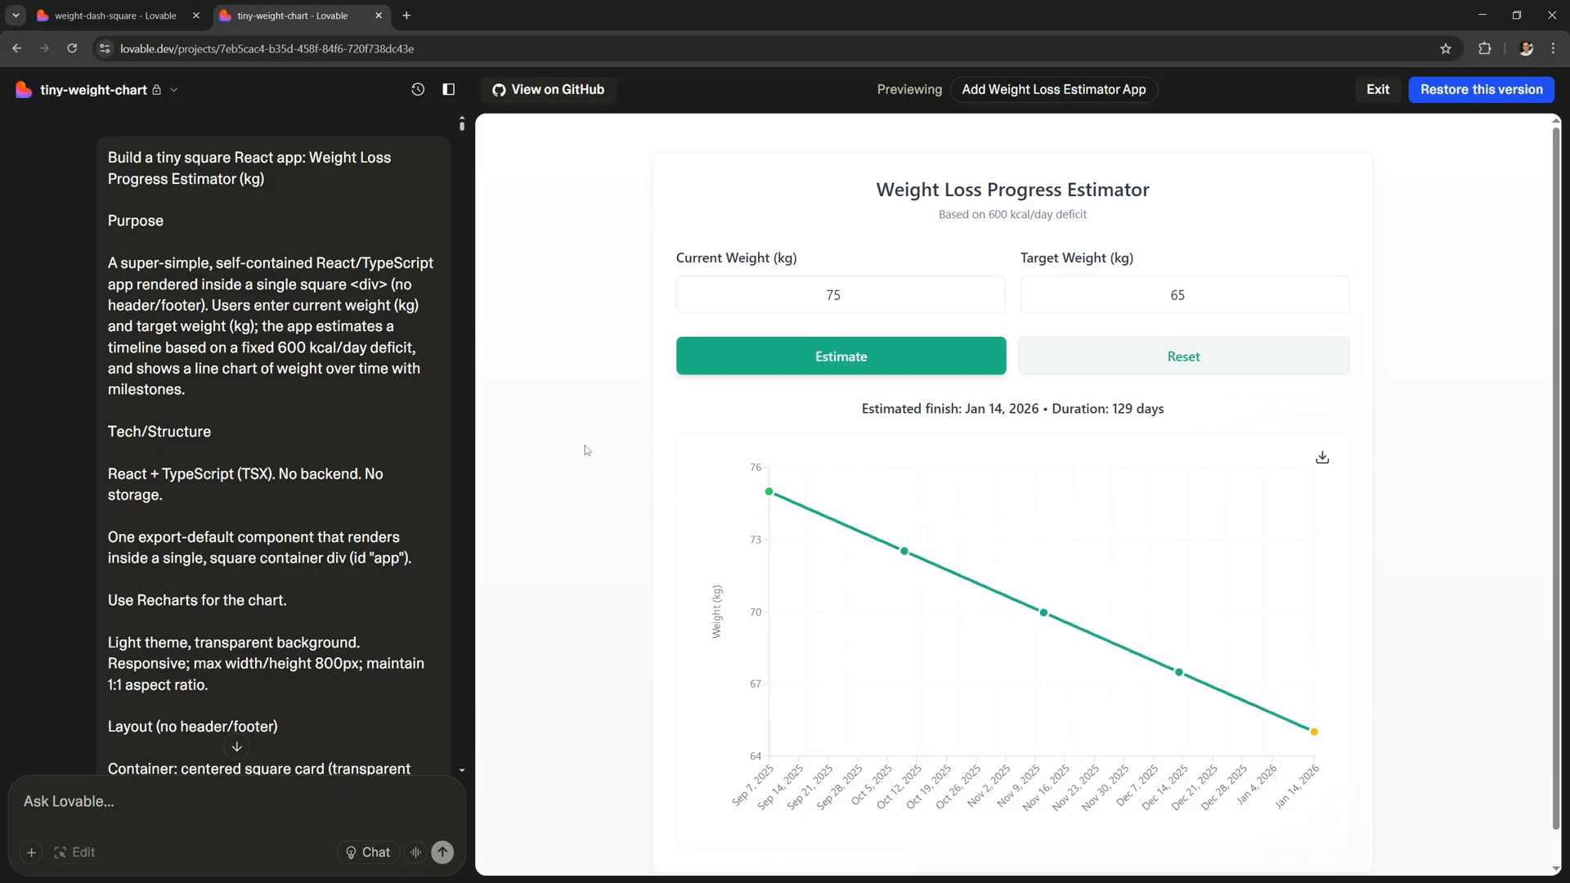
mouse_move(604, 431)
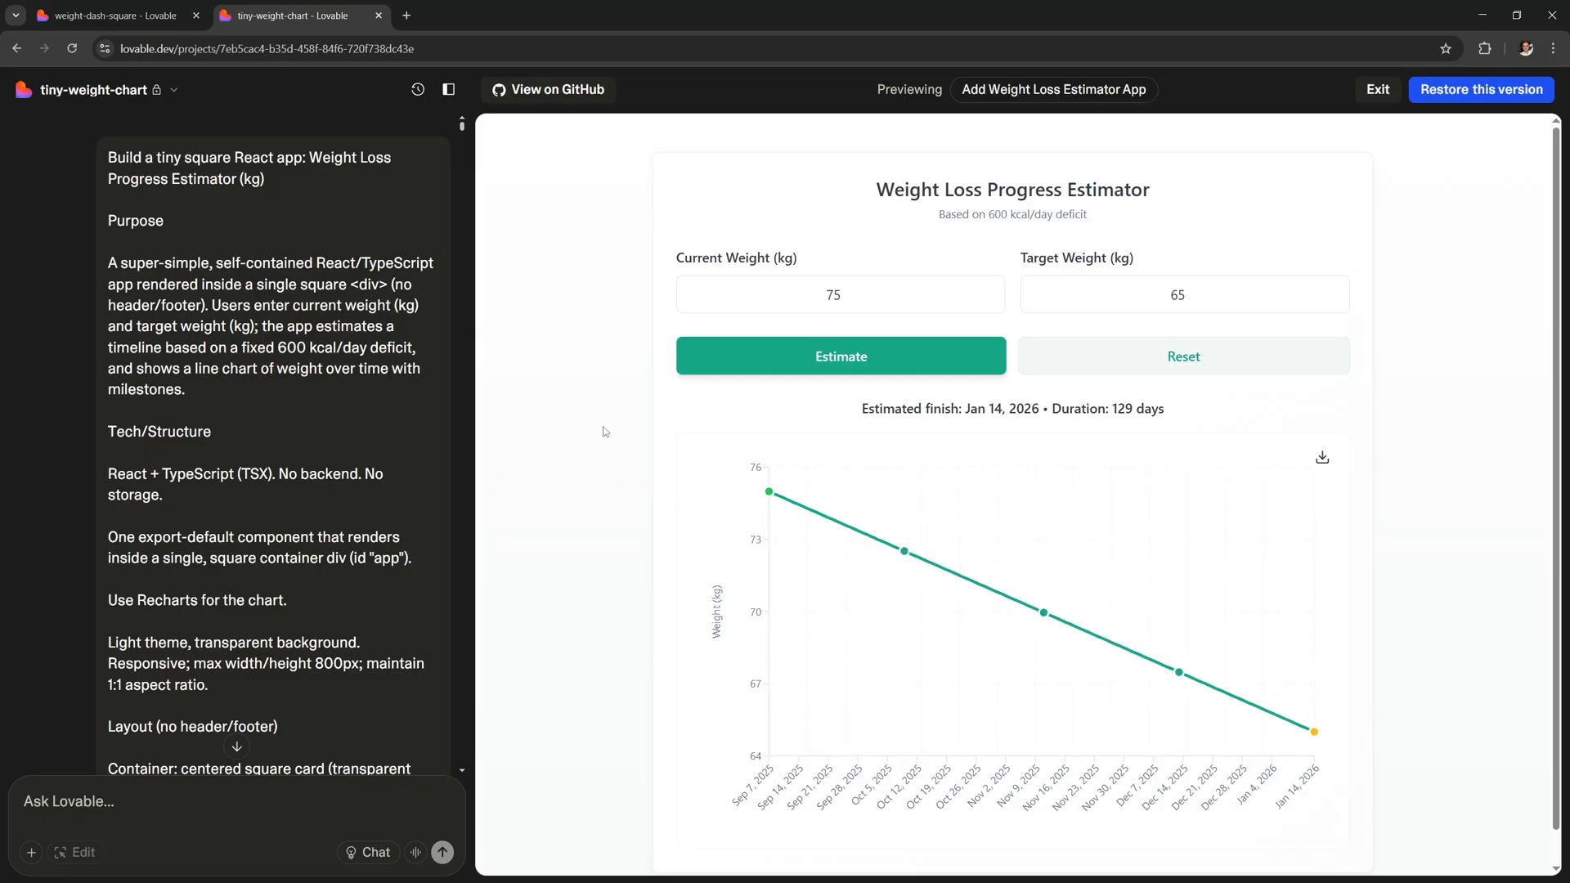
mouse_move(981, 584)
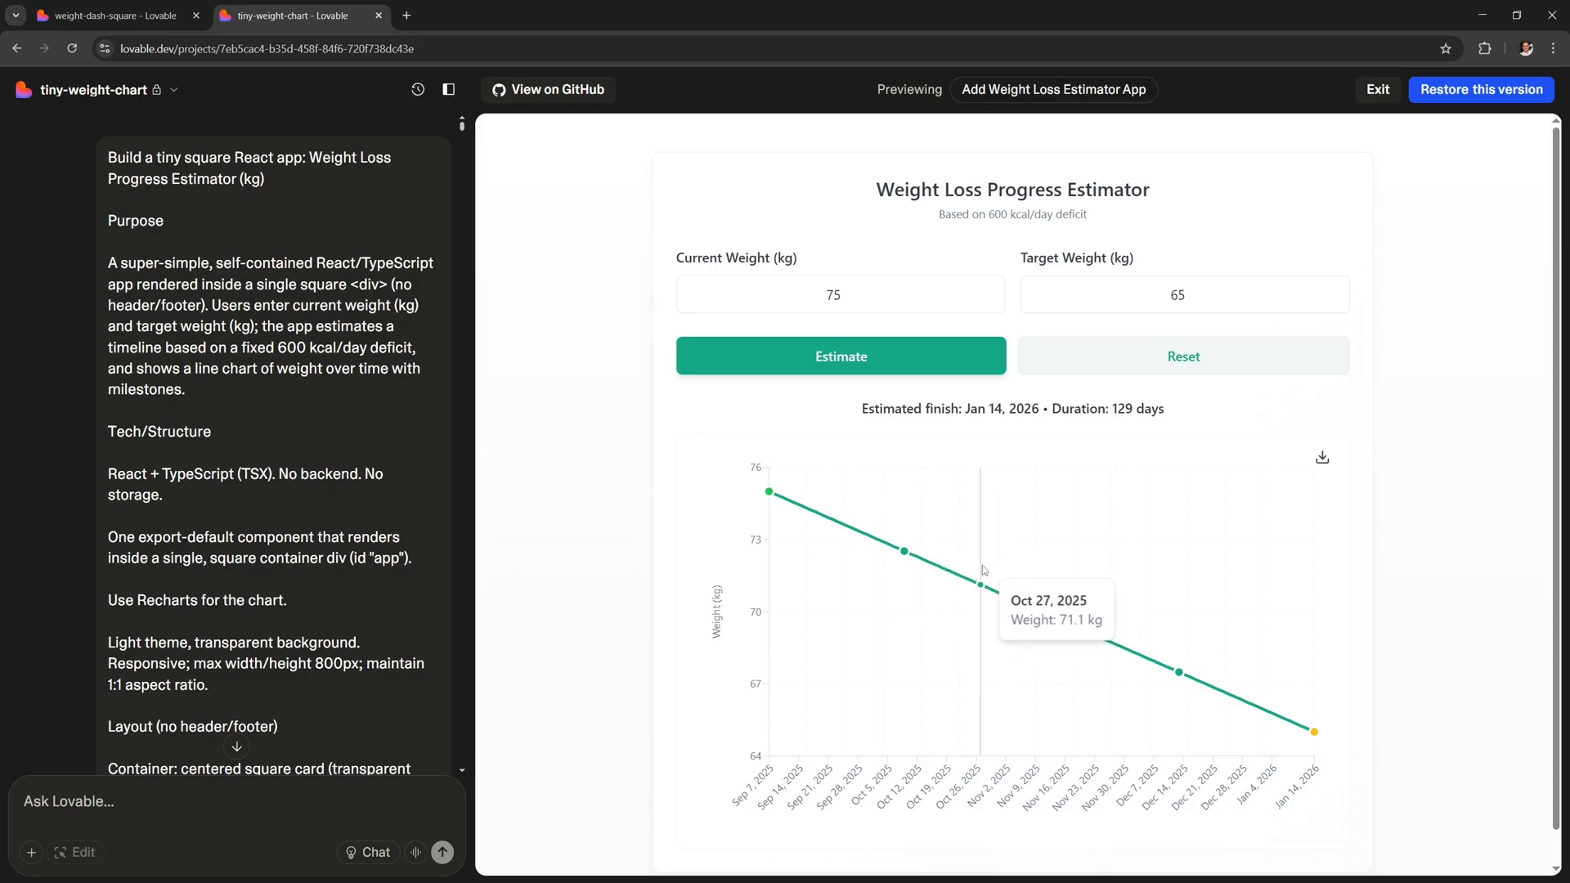
mouse_move(1018, 583)
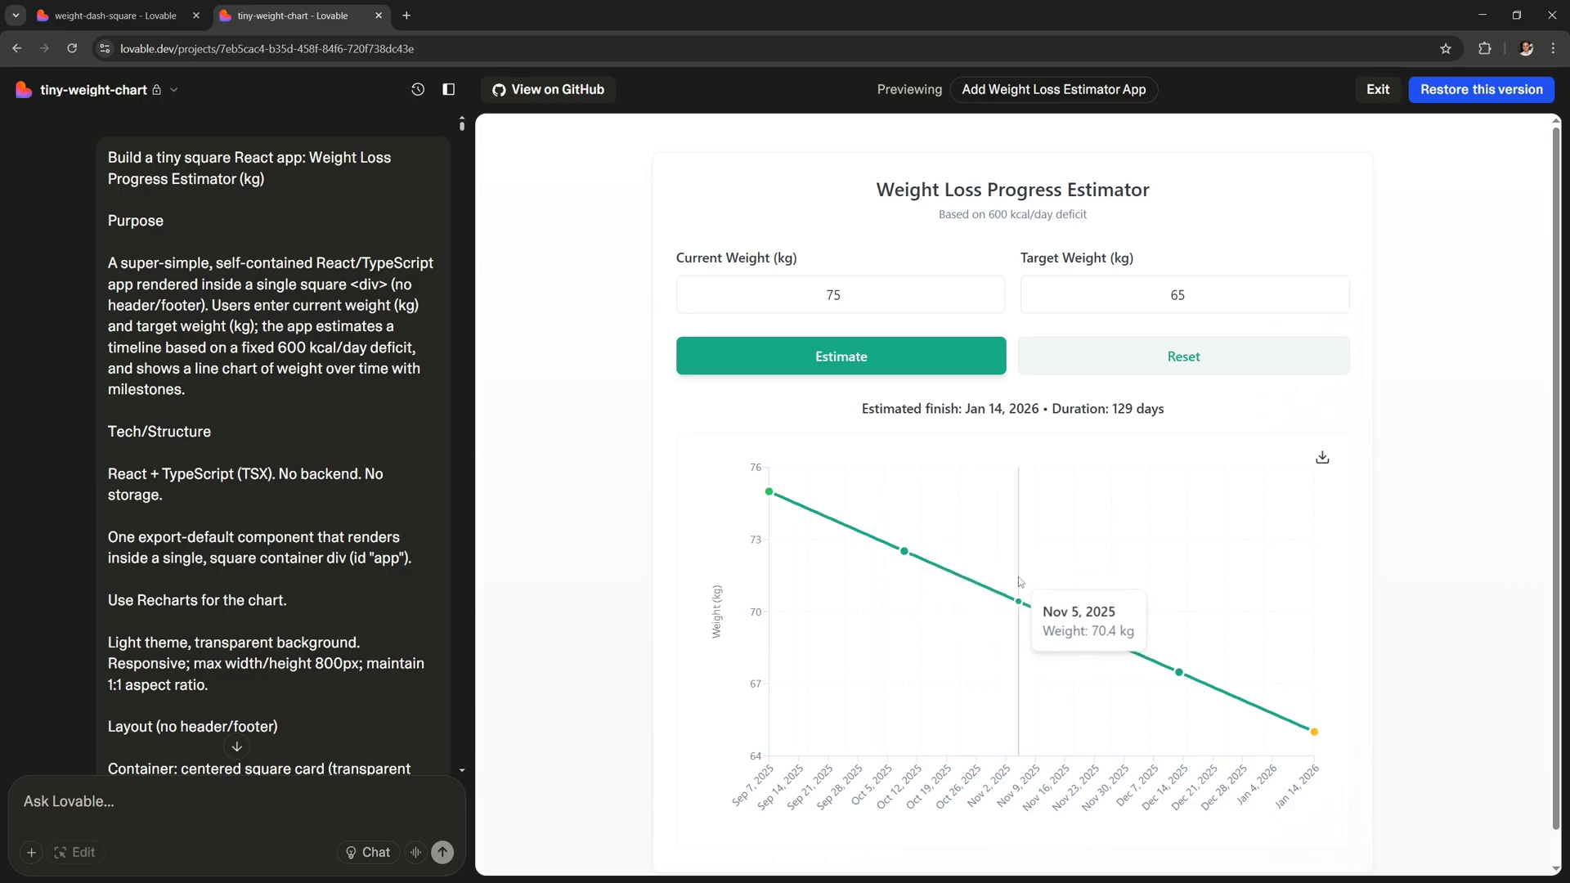
mouse_move(1199, 658)
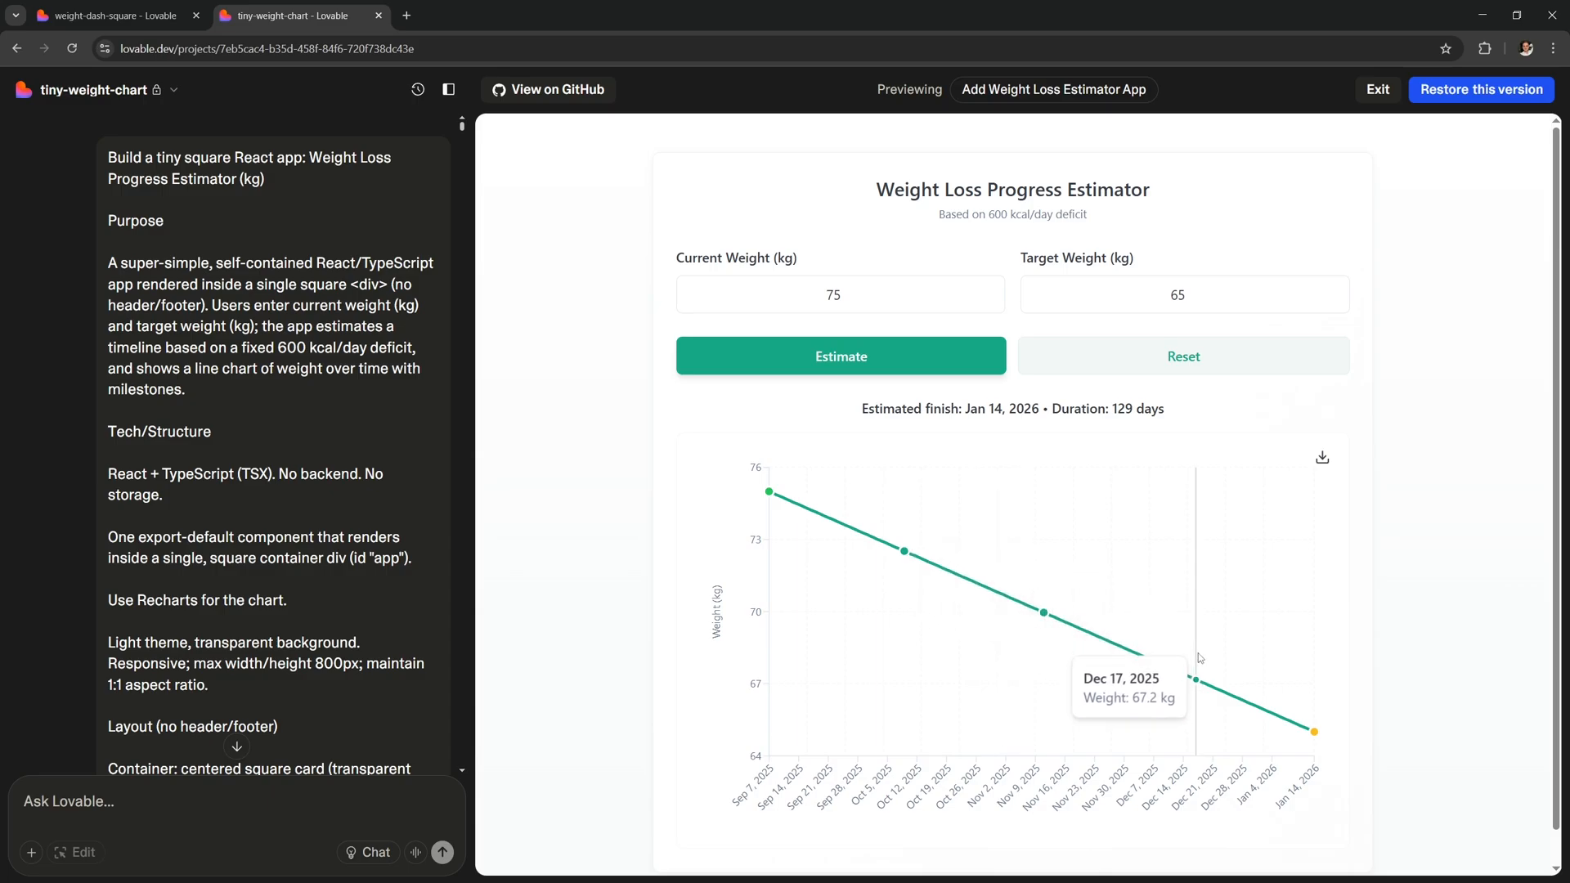
mouse_move(603, 504)
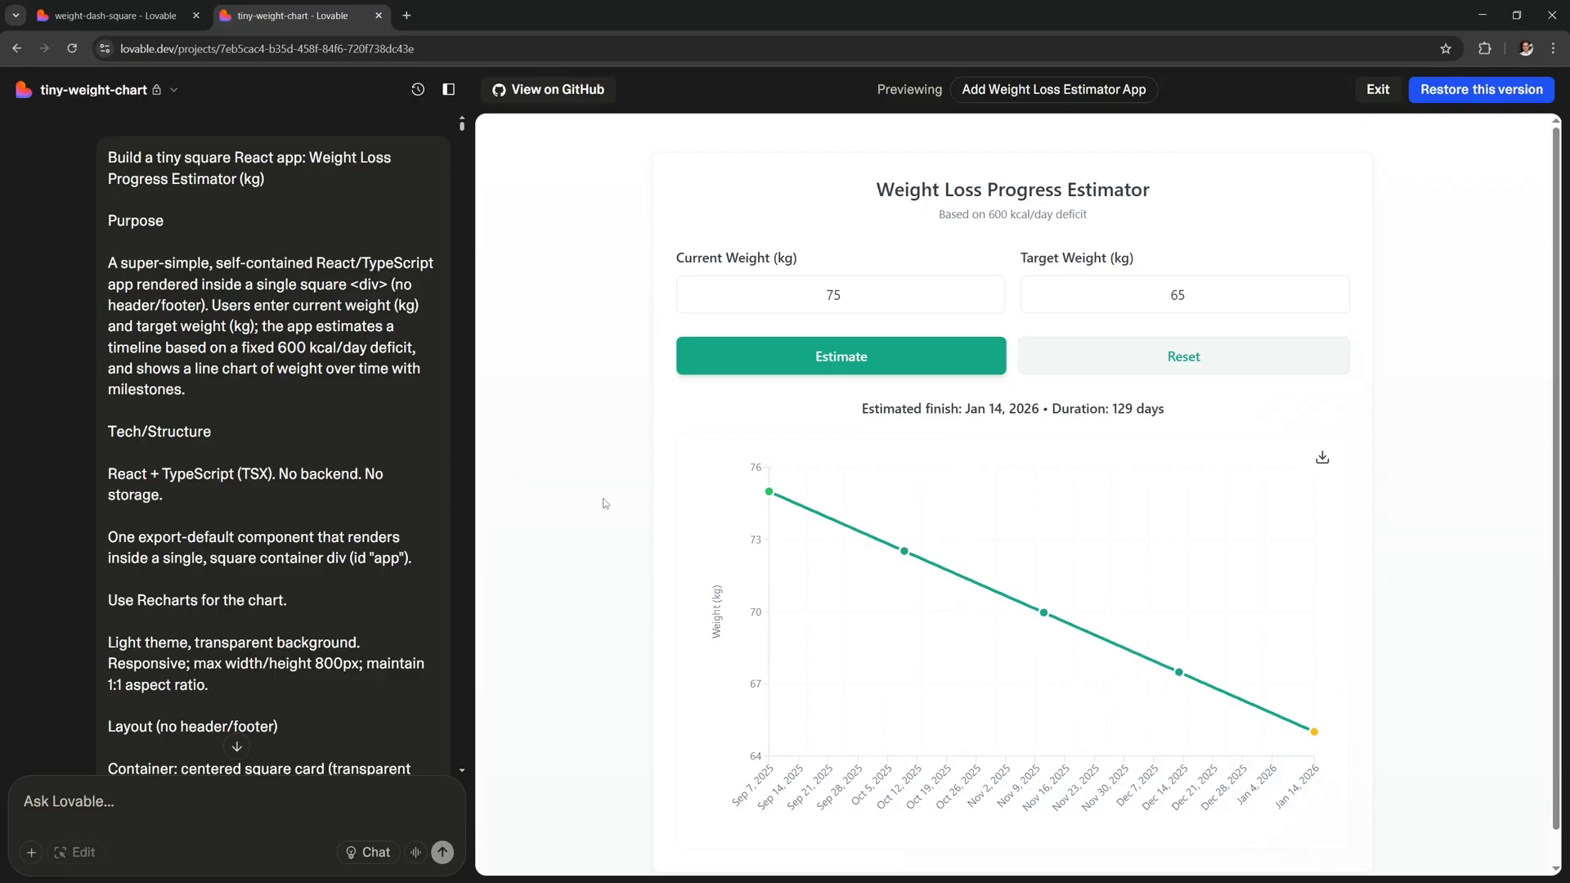
scroll("down", 3)
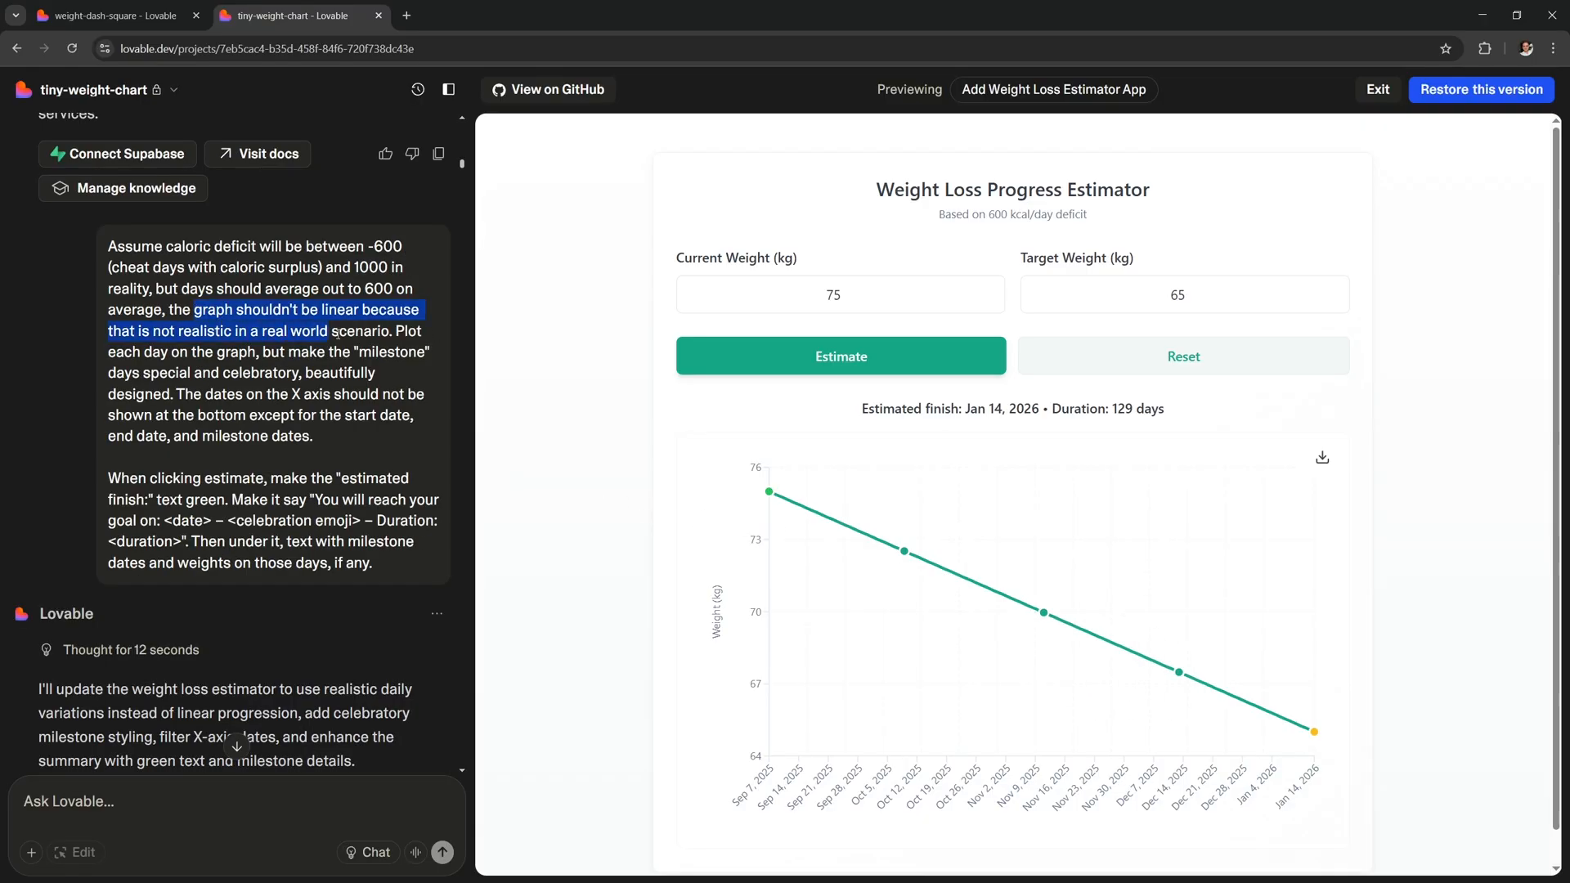
- Estimate 75 to 65 kg on the refined version, then view its code
scroll("down", 3)
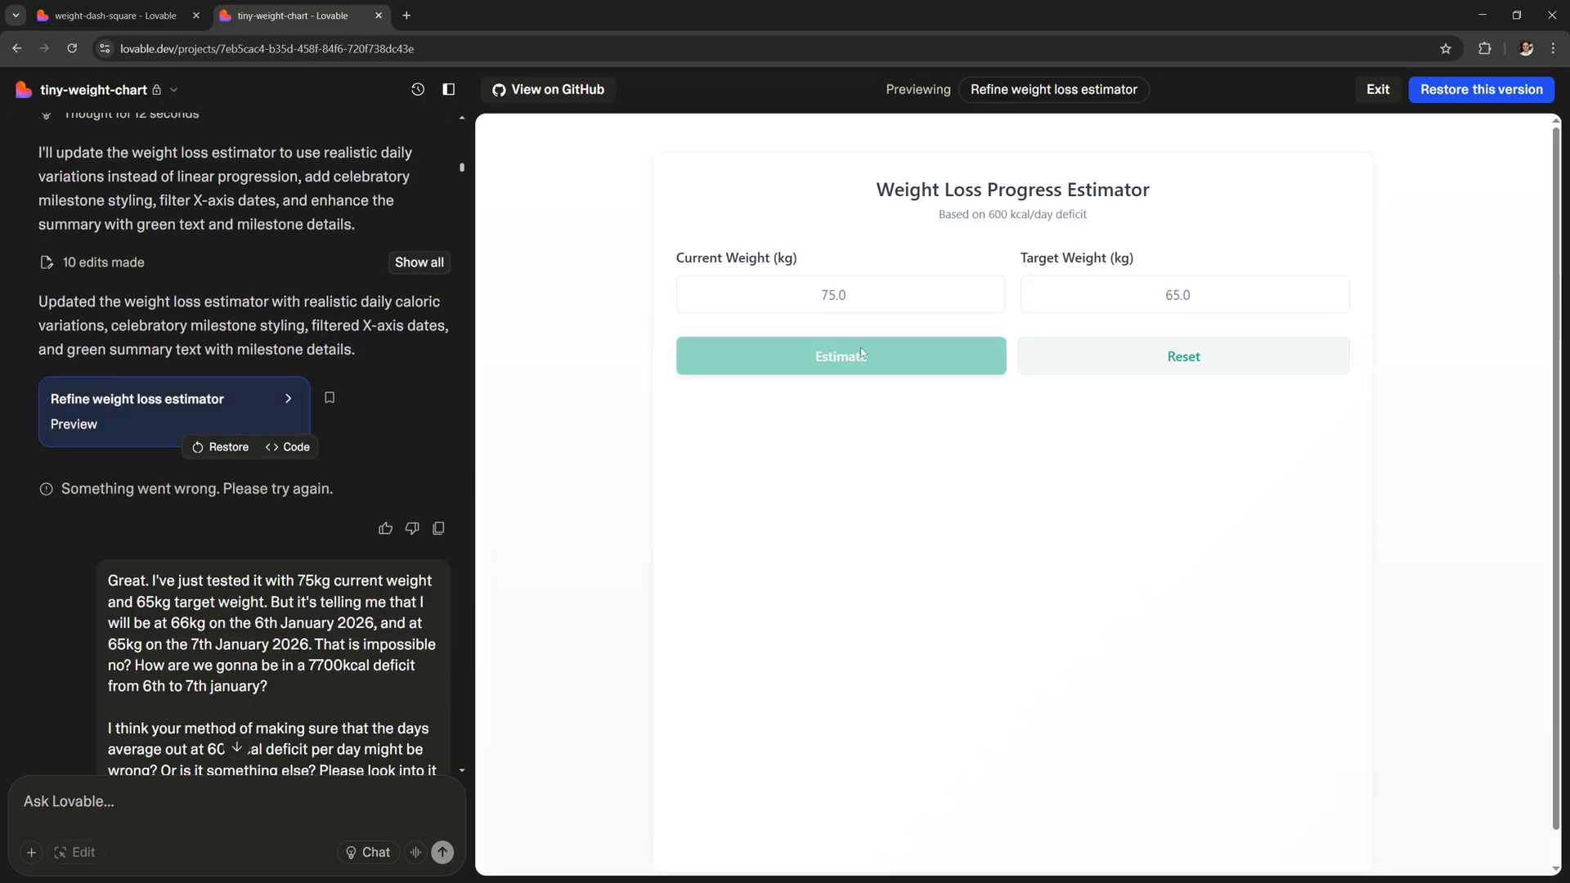
left_click(840, 356)
type("65")
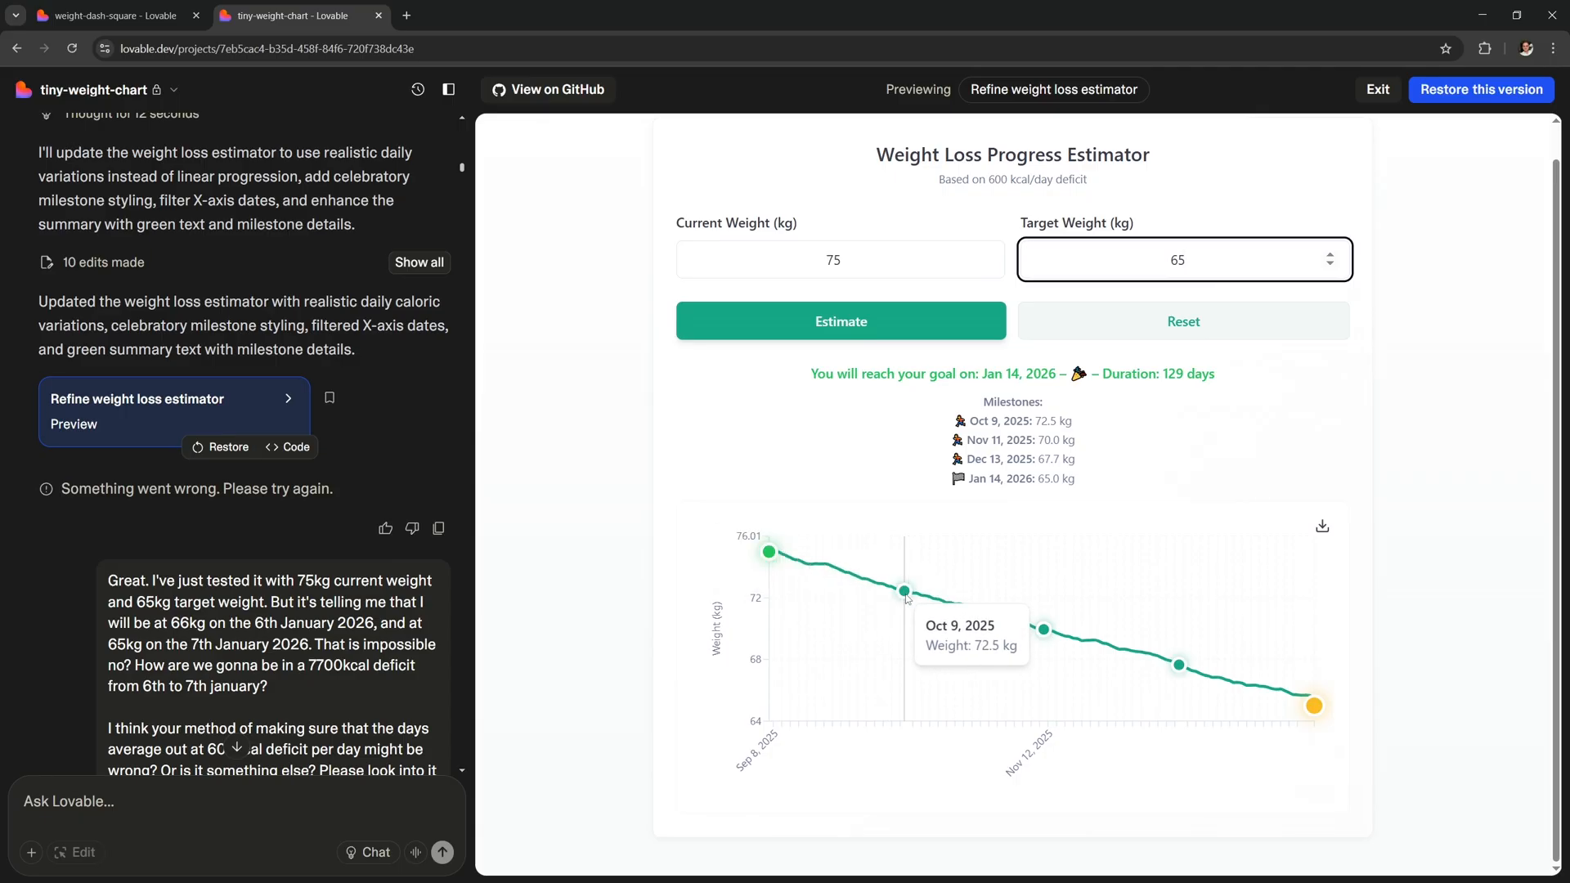
mouse_move(267, 530)
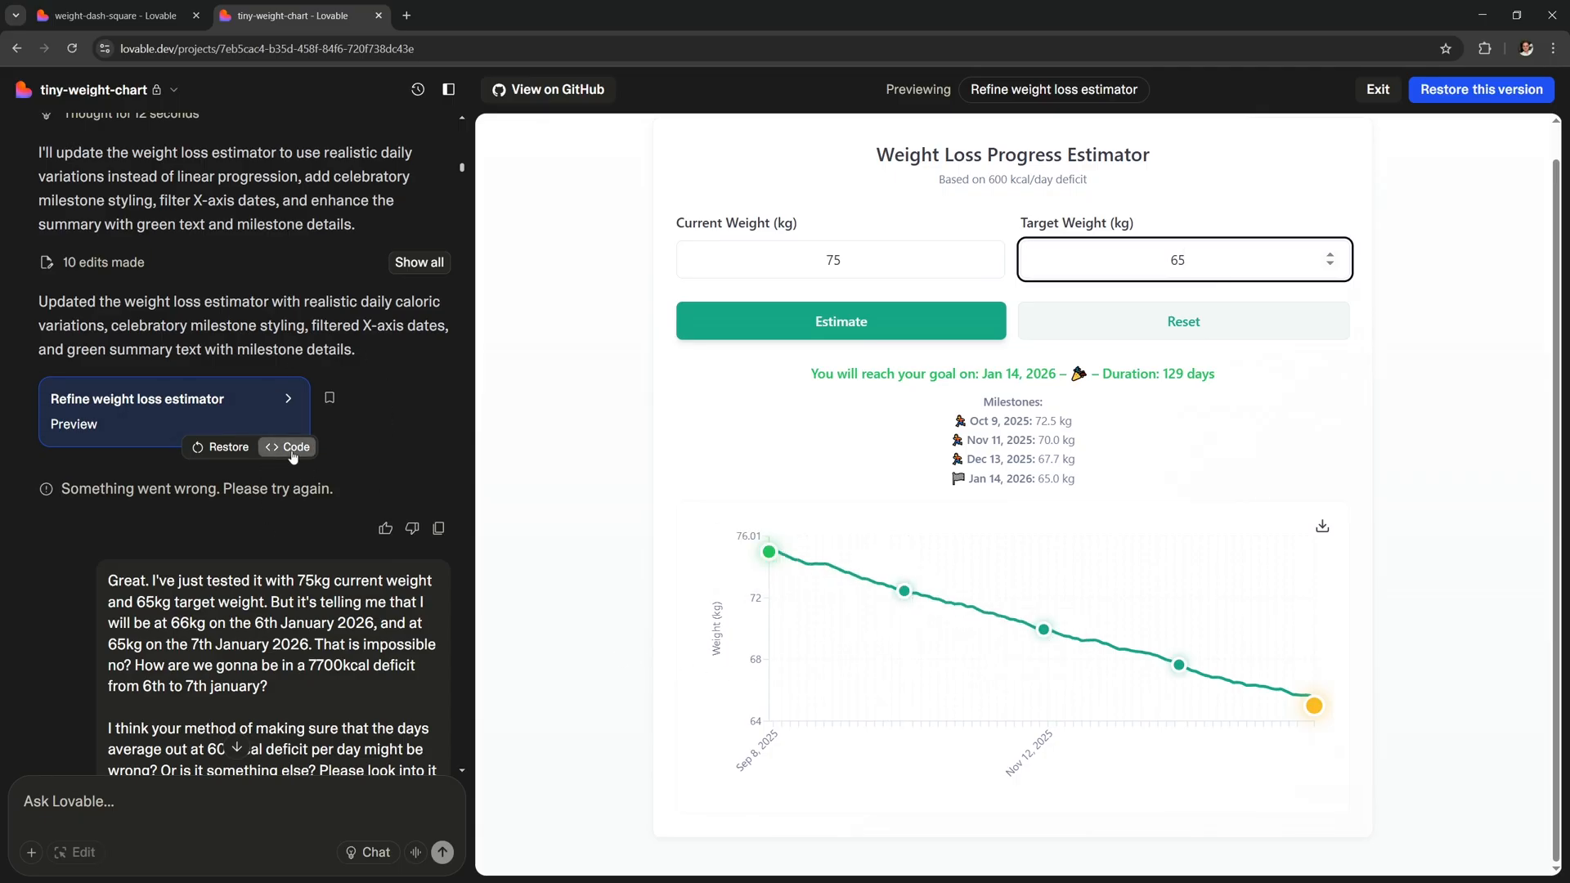
left_click(1183, 259)
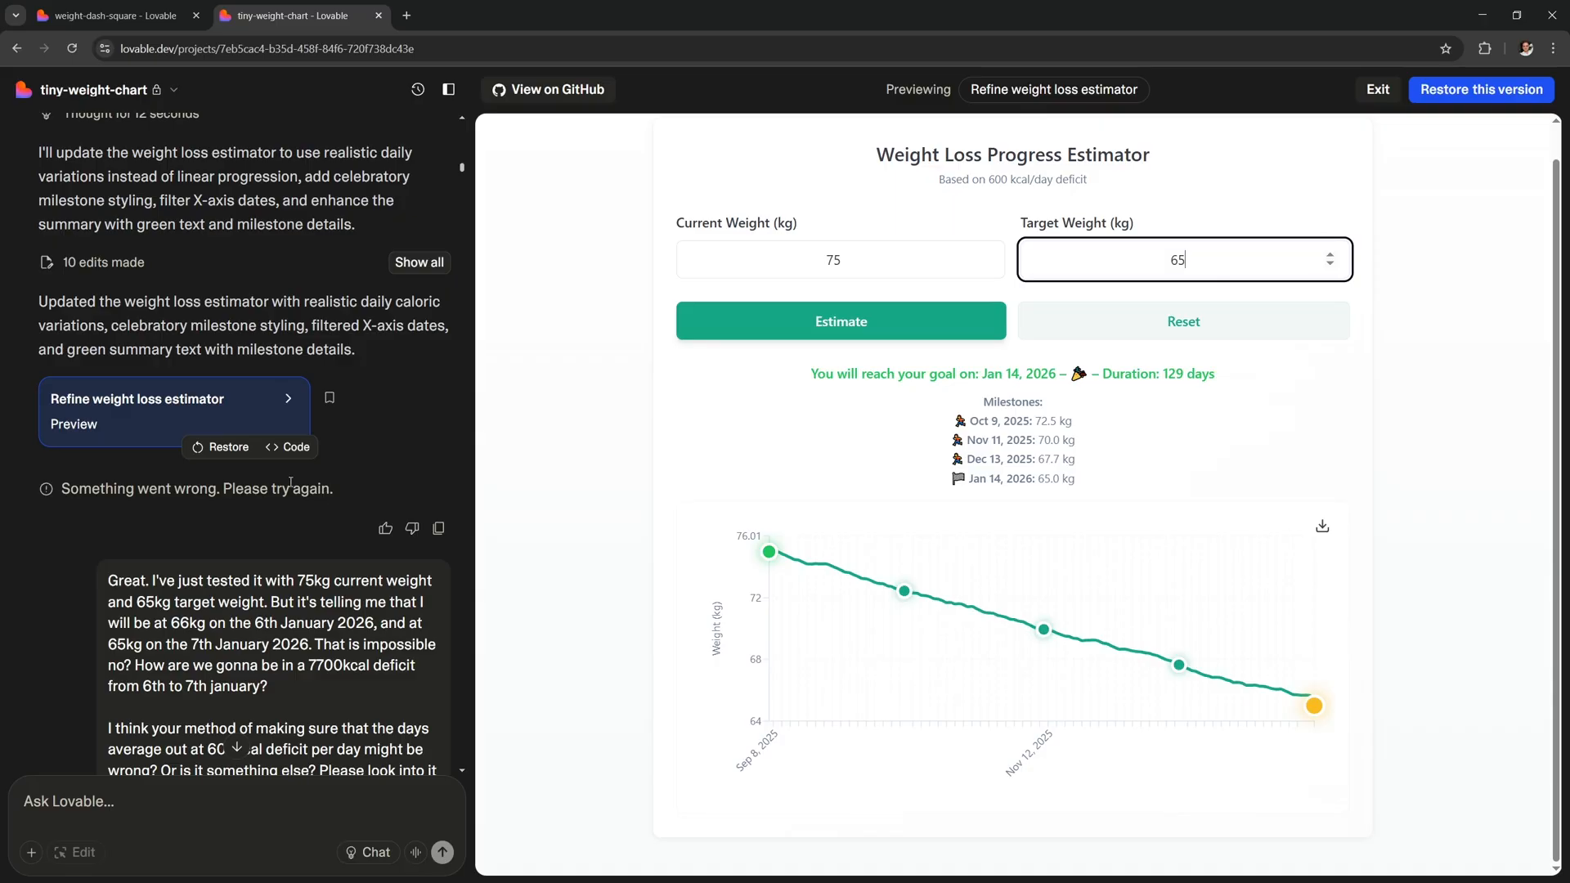
- Scroll the chat history, then open tiny-weight-chart.lovable.app from the Publish panel
scroll("down", 3)
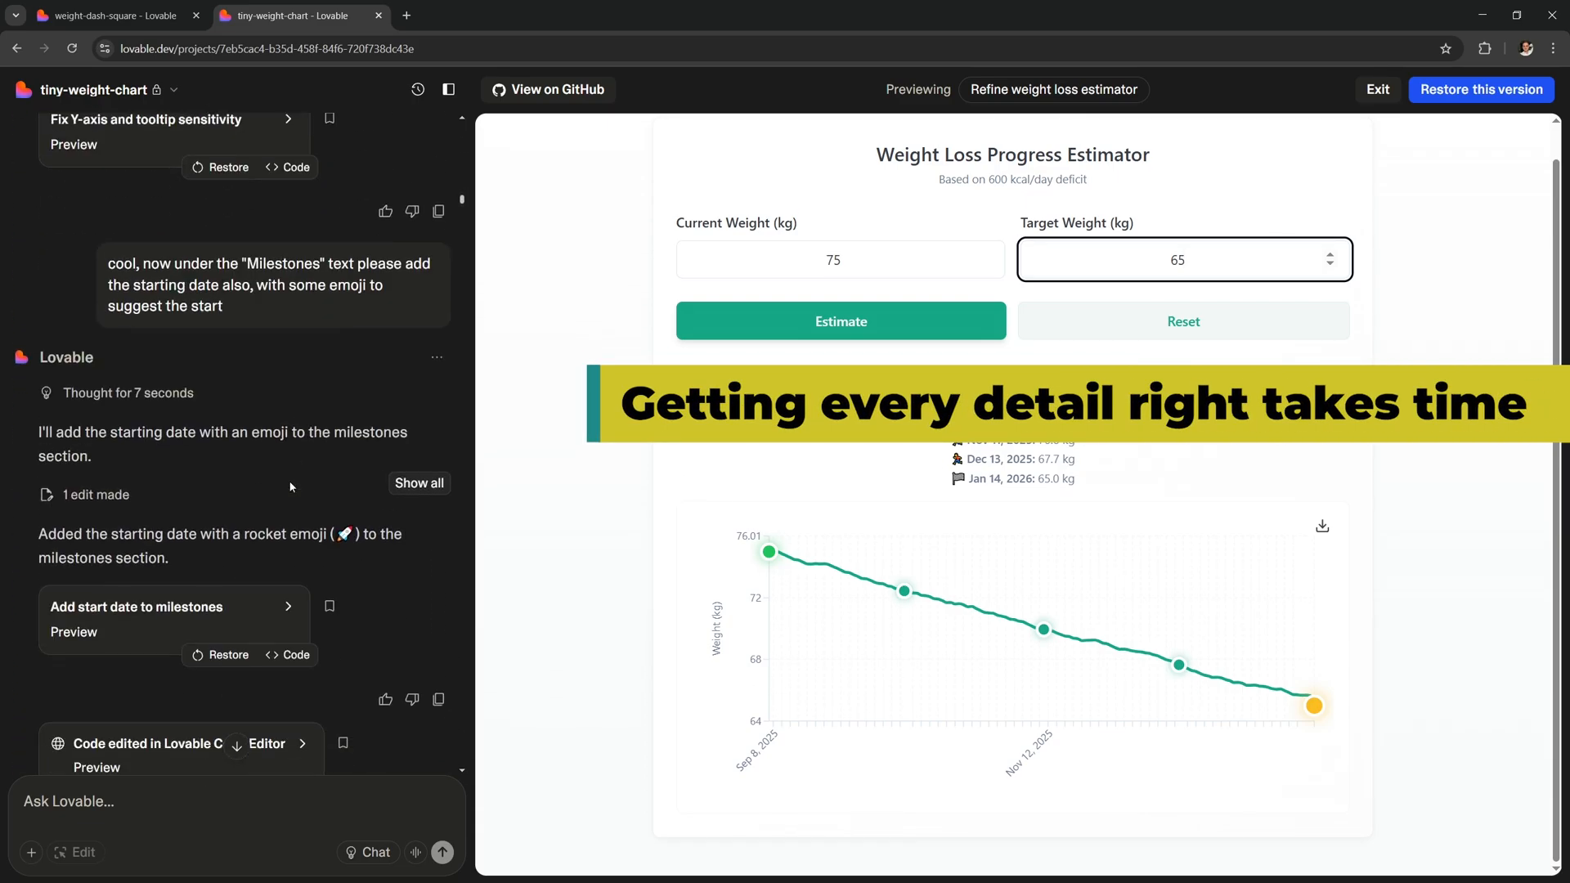
scroll("down", 3)
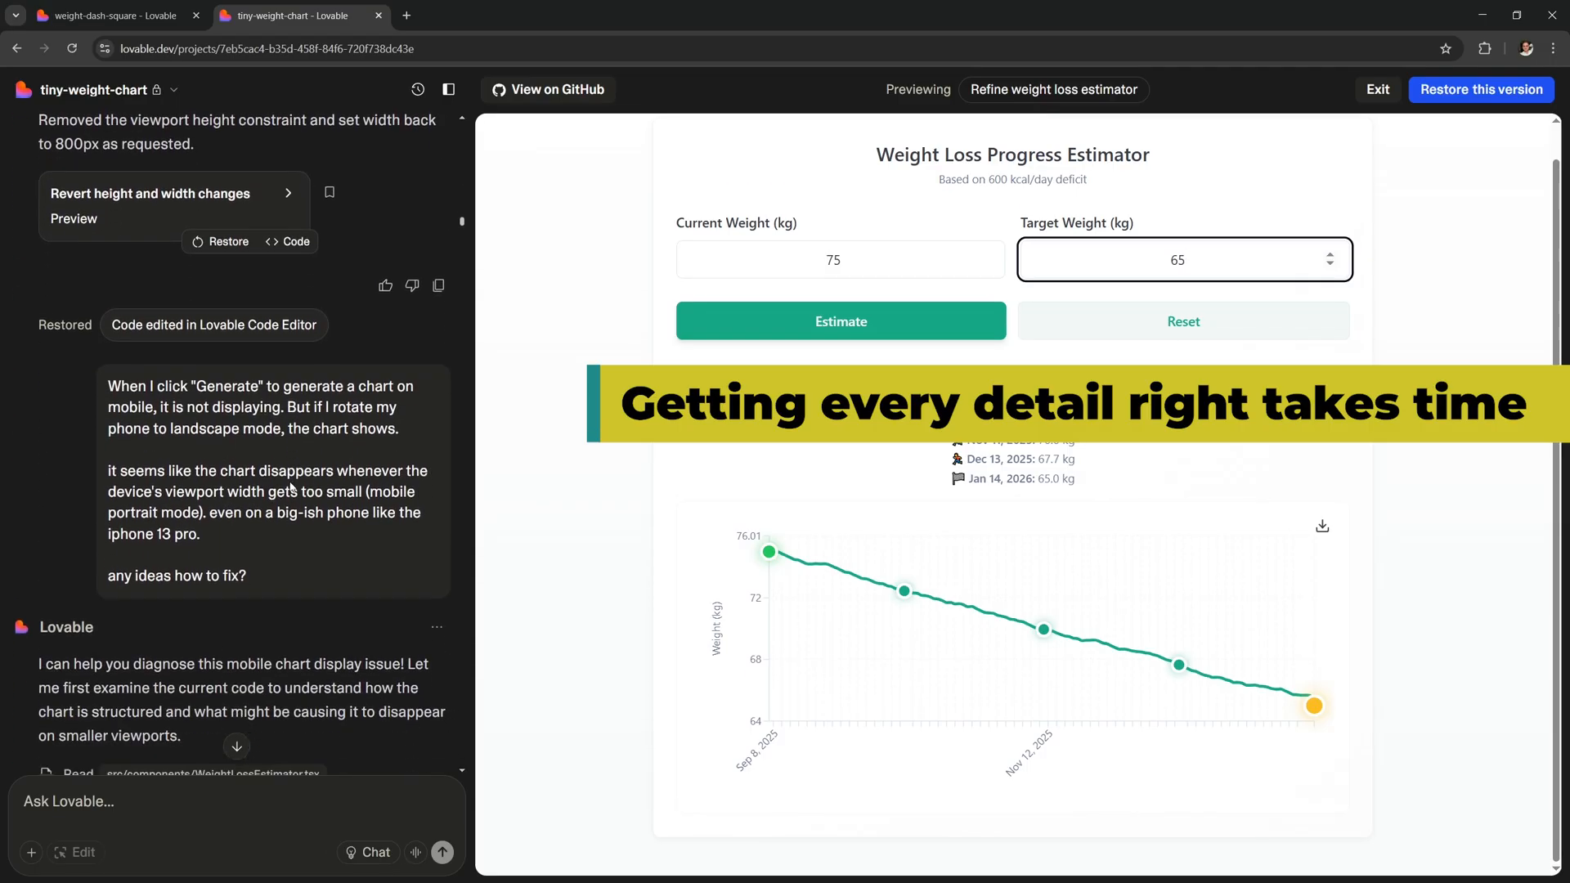
scroll("down", 3)
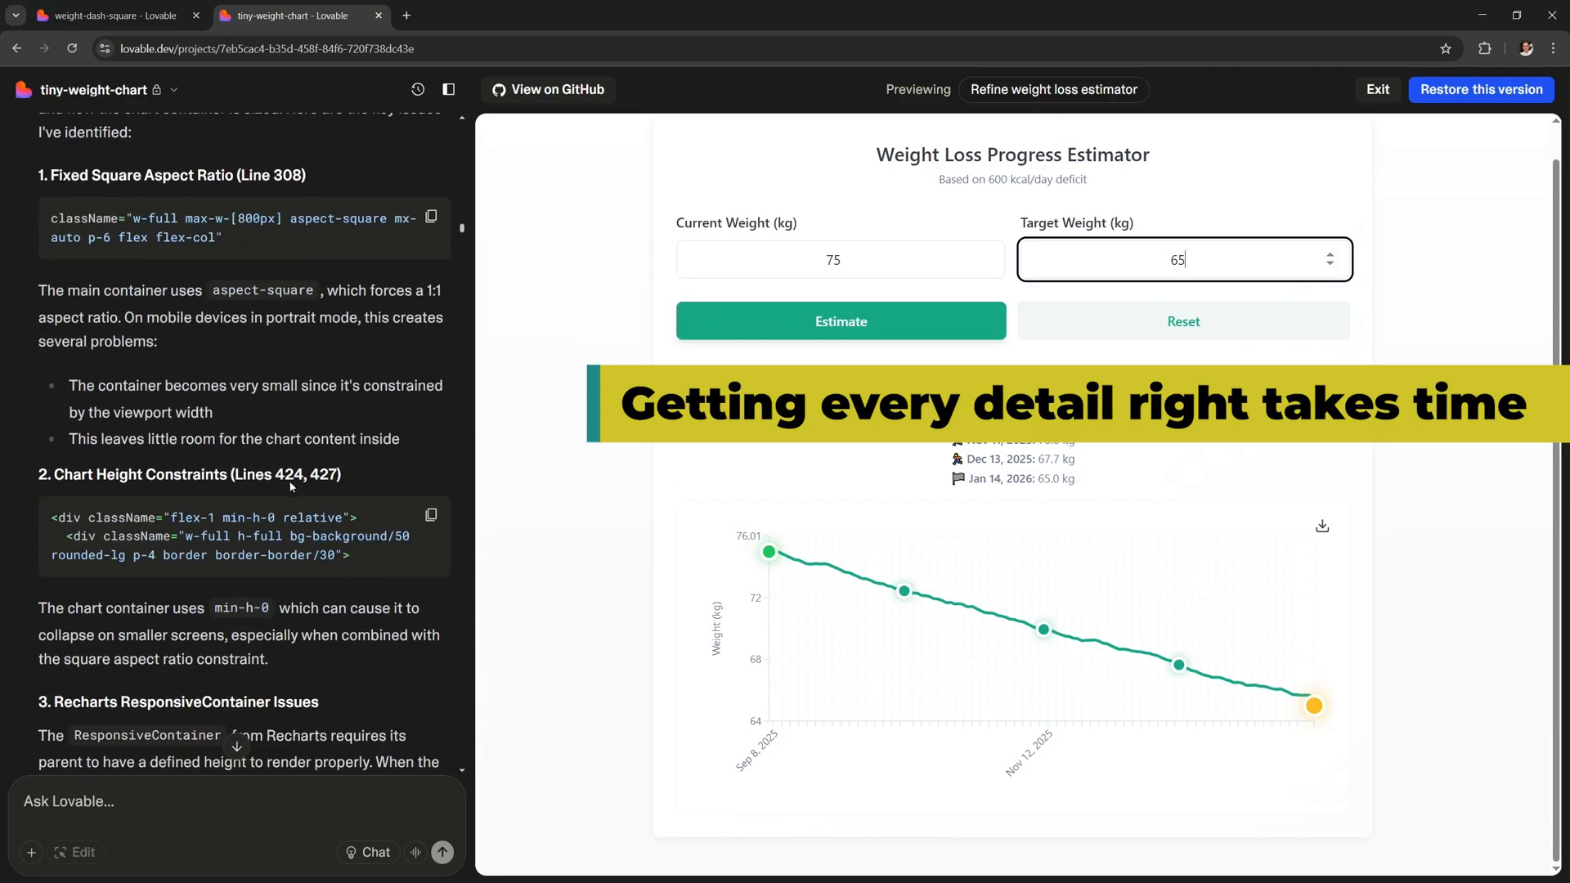
scroll("down", 3)
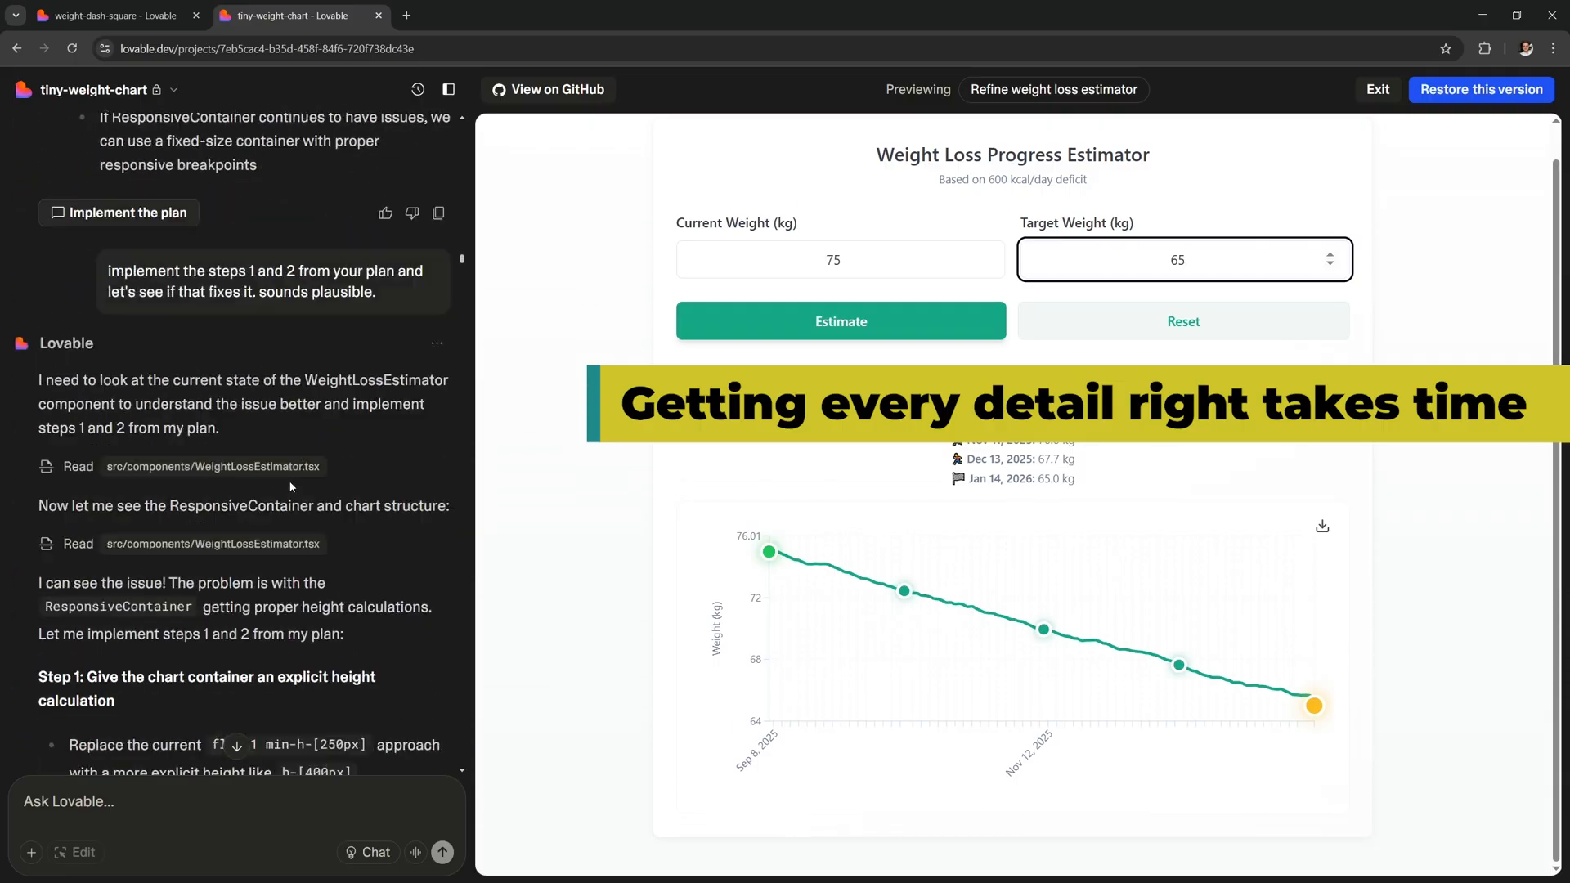
scroll("down", 3)
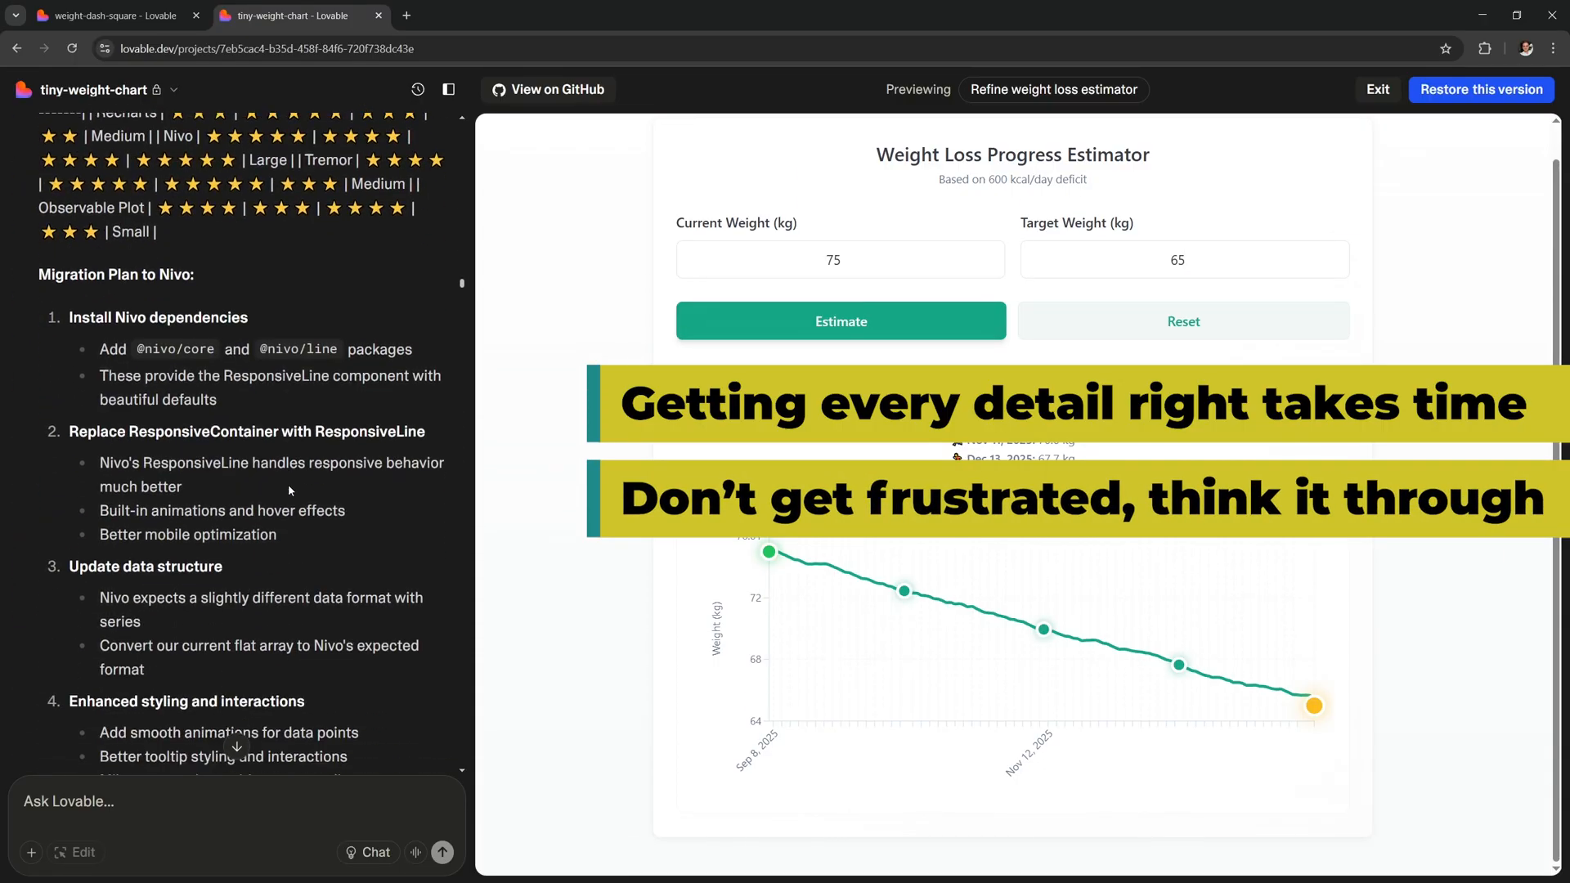
scroll("down", 3)
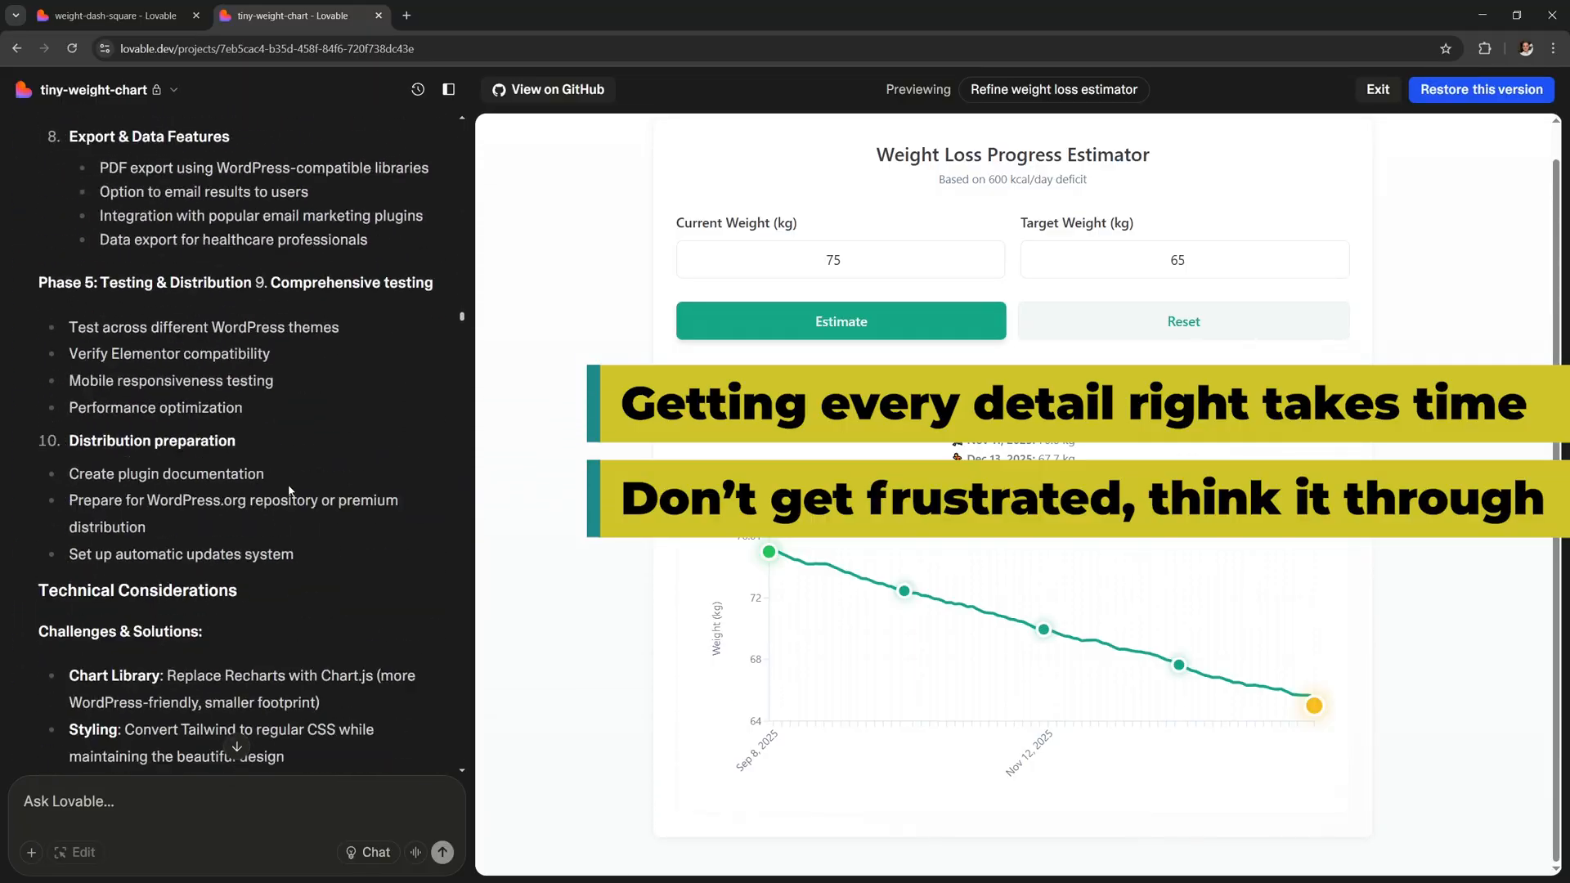
scroll("down", 3)
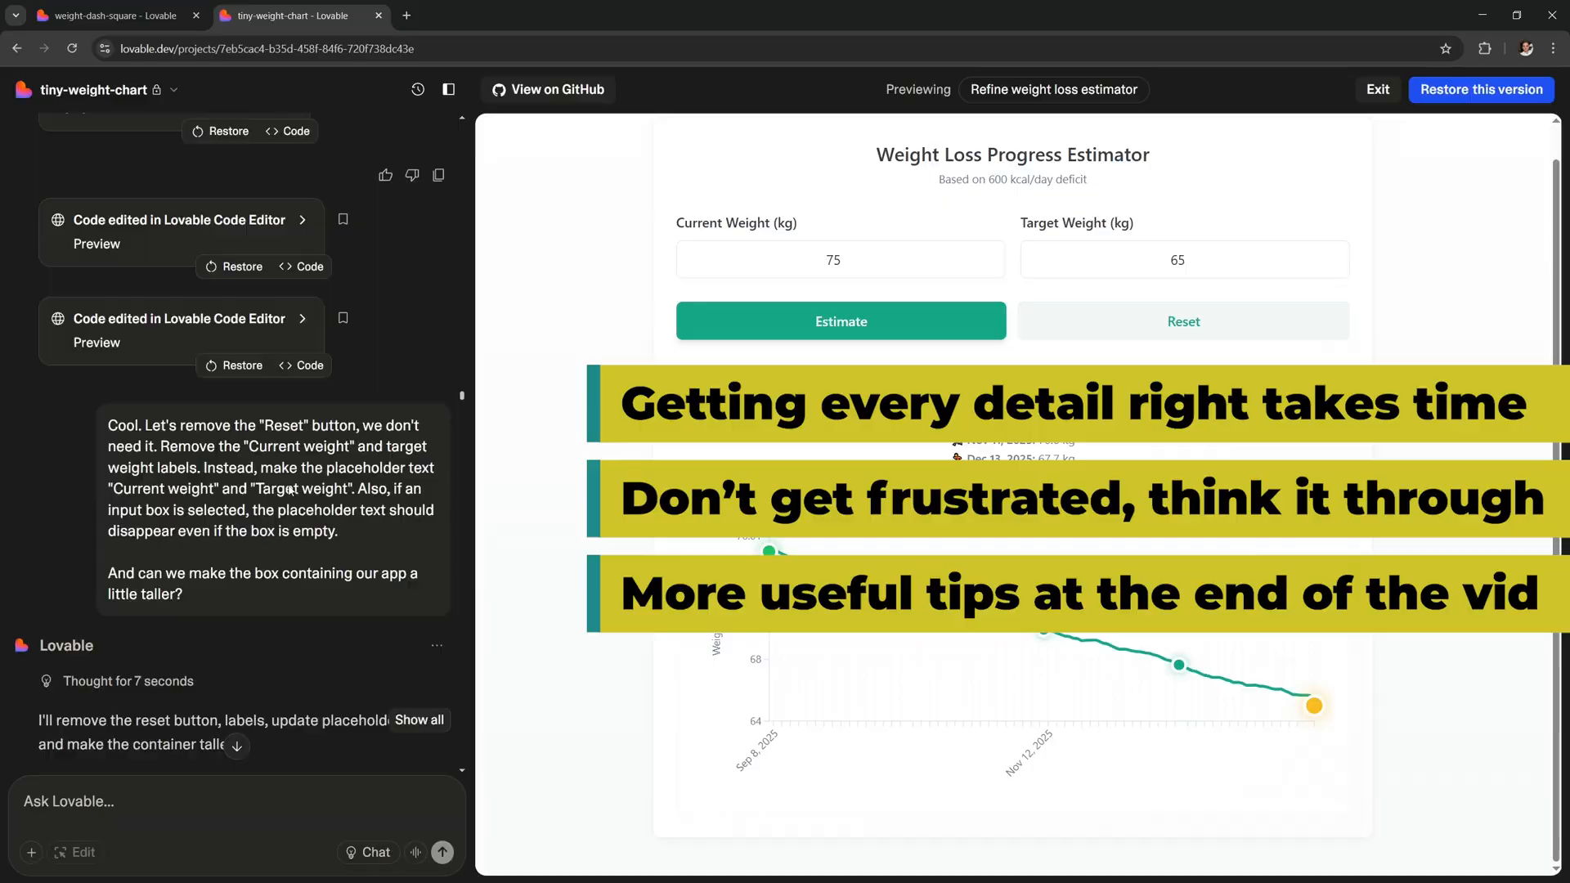
scroll("down", 3)
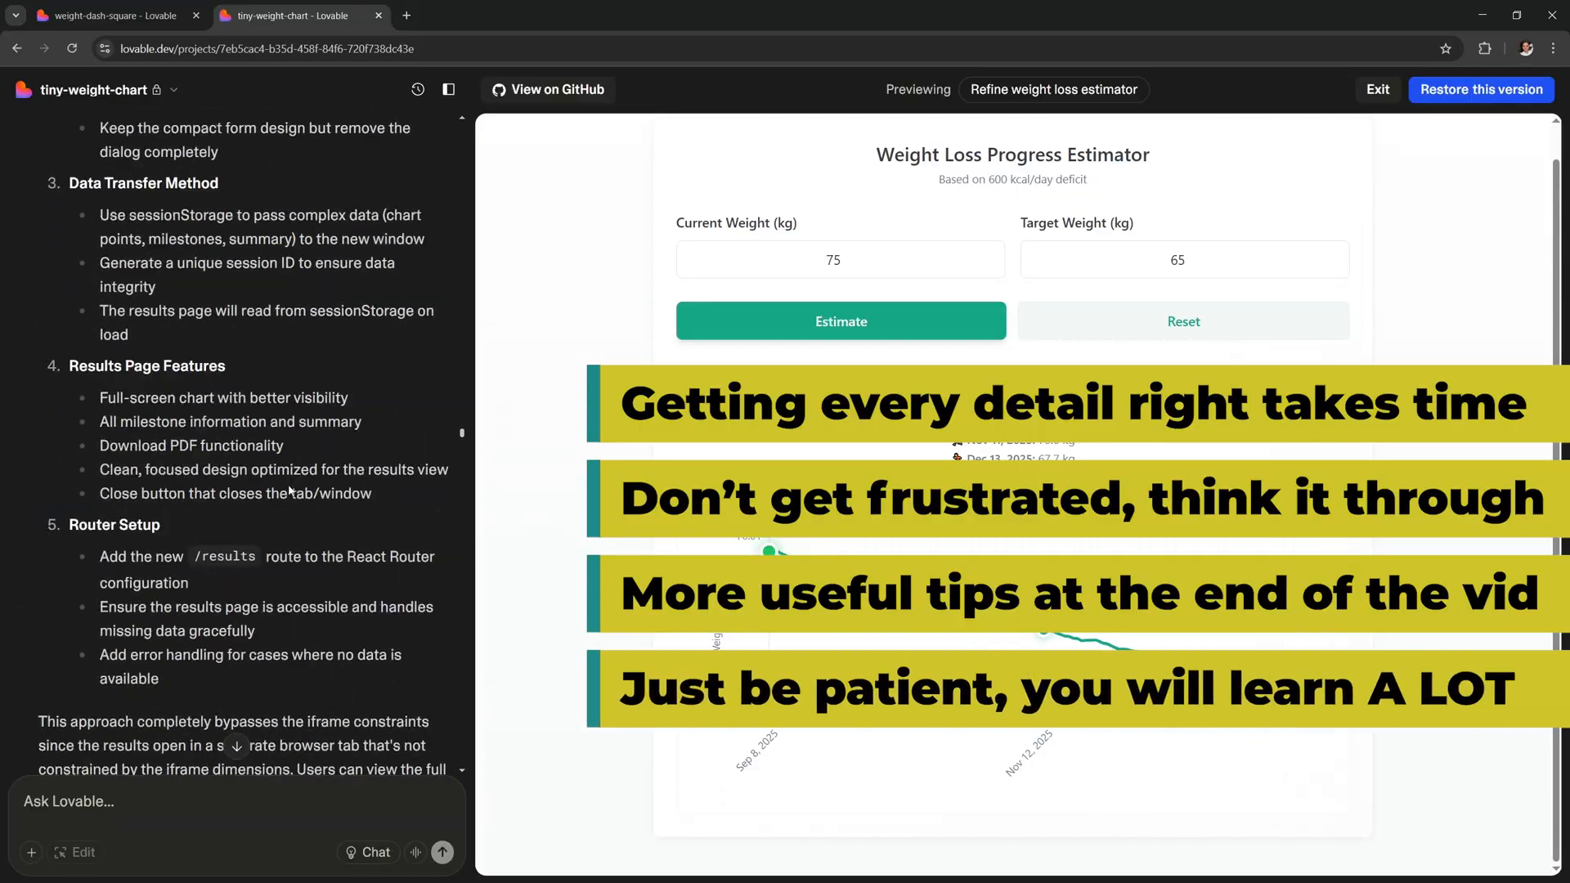
scroll("down", 3)
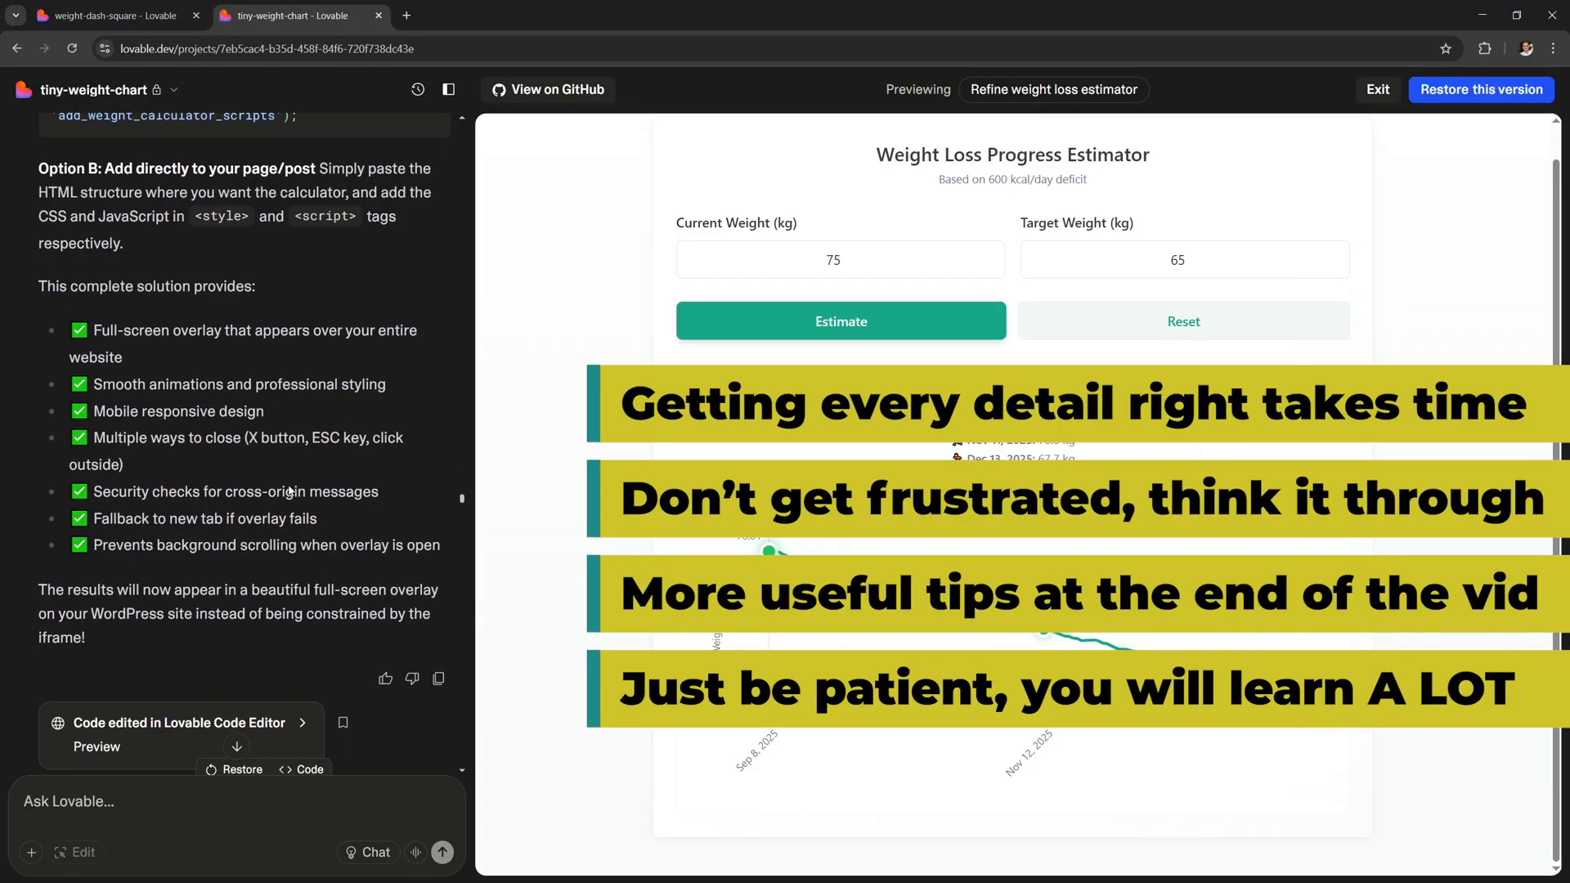
scroll("down", 3)
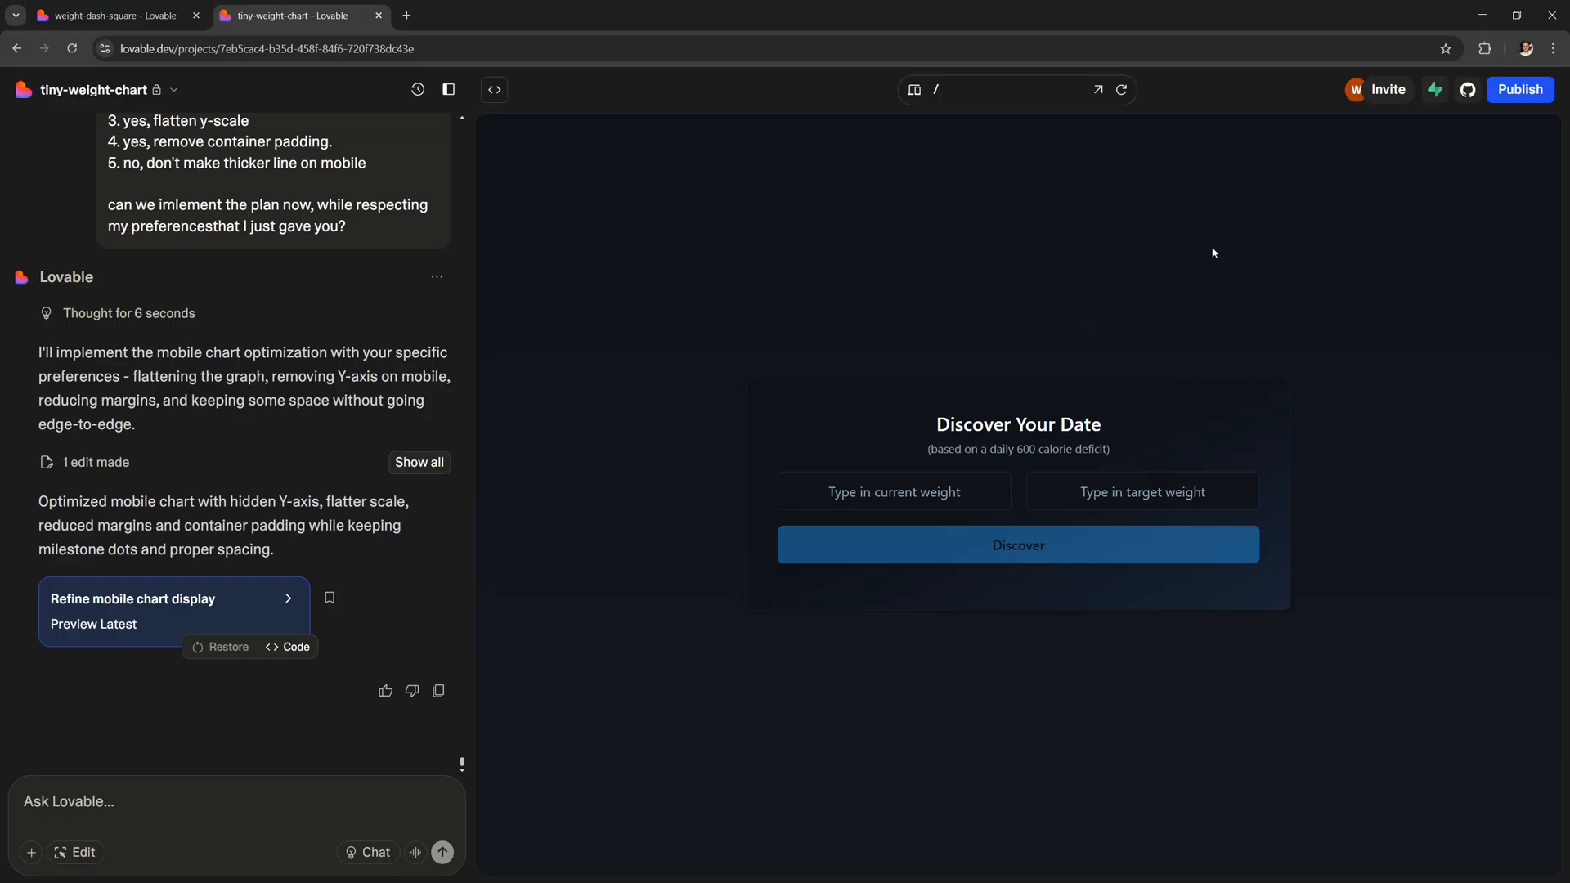
left_click(1519, 89)
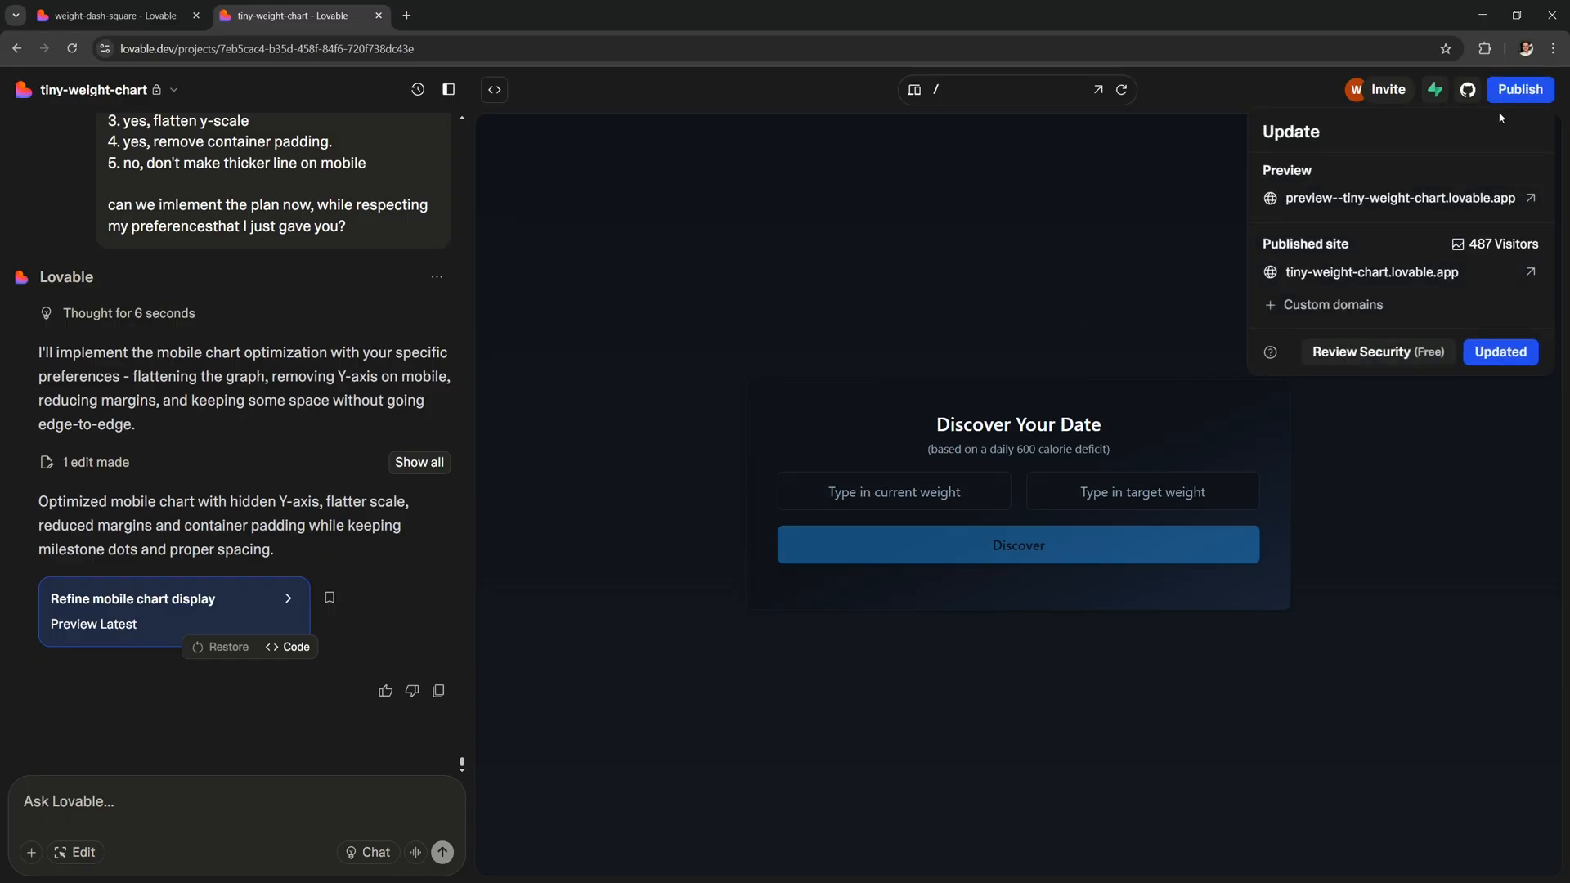
left_click(1500, 352)
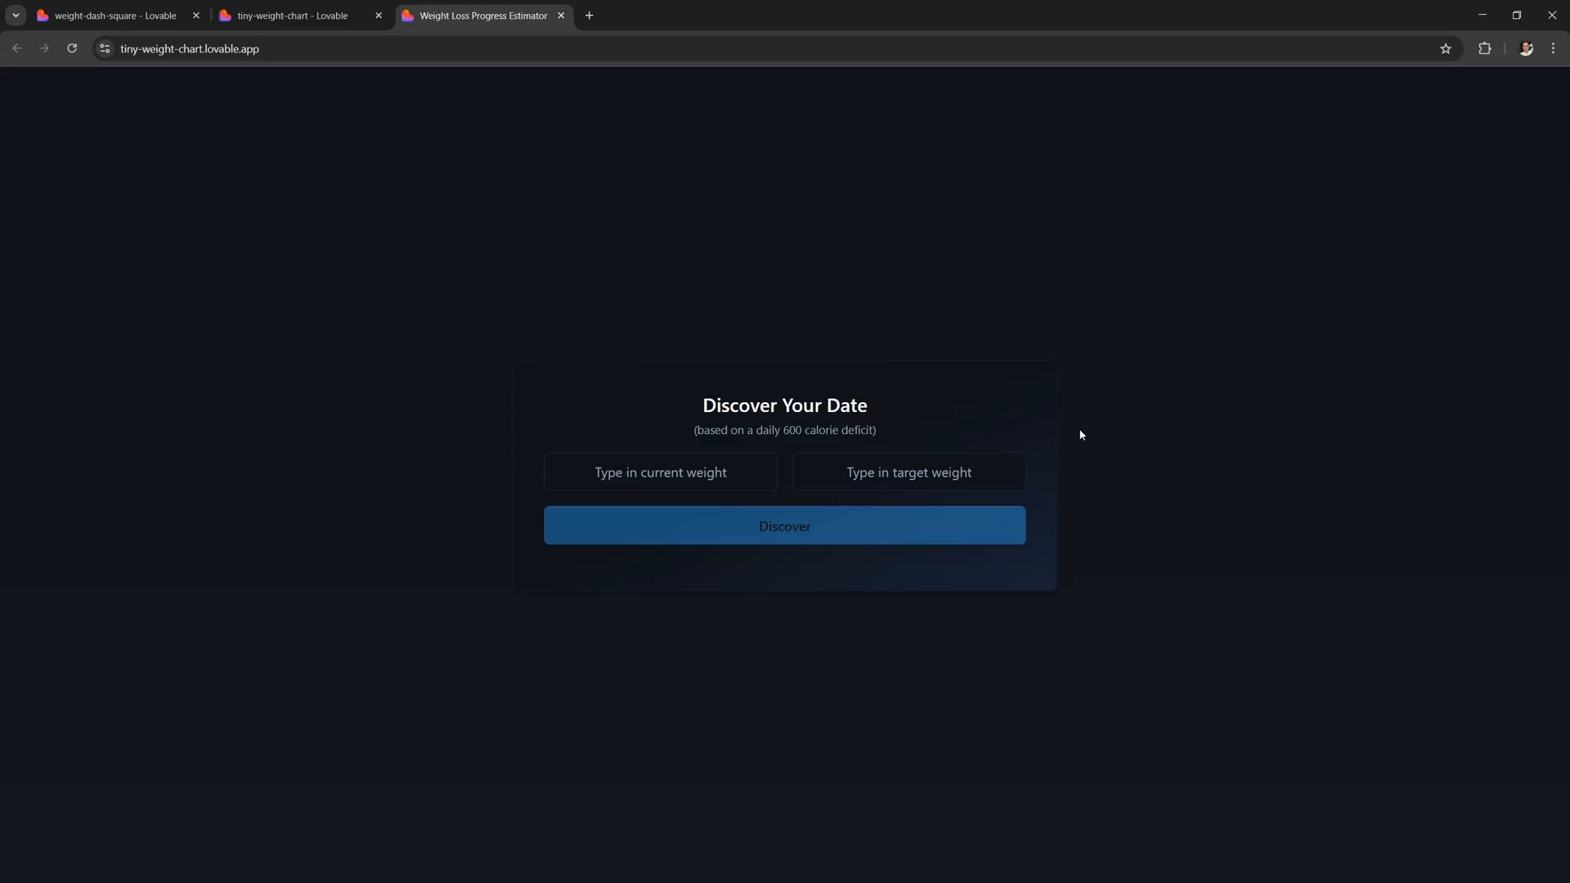
- Enter current and target weights in the published estimator to get the Jan 14, 2026 journey
left_click(660, 472)
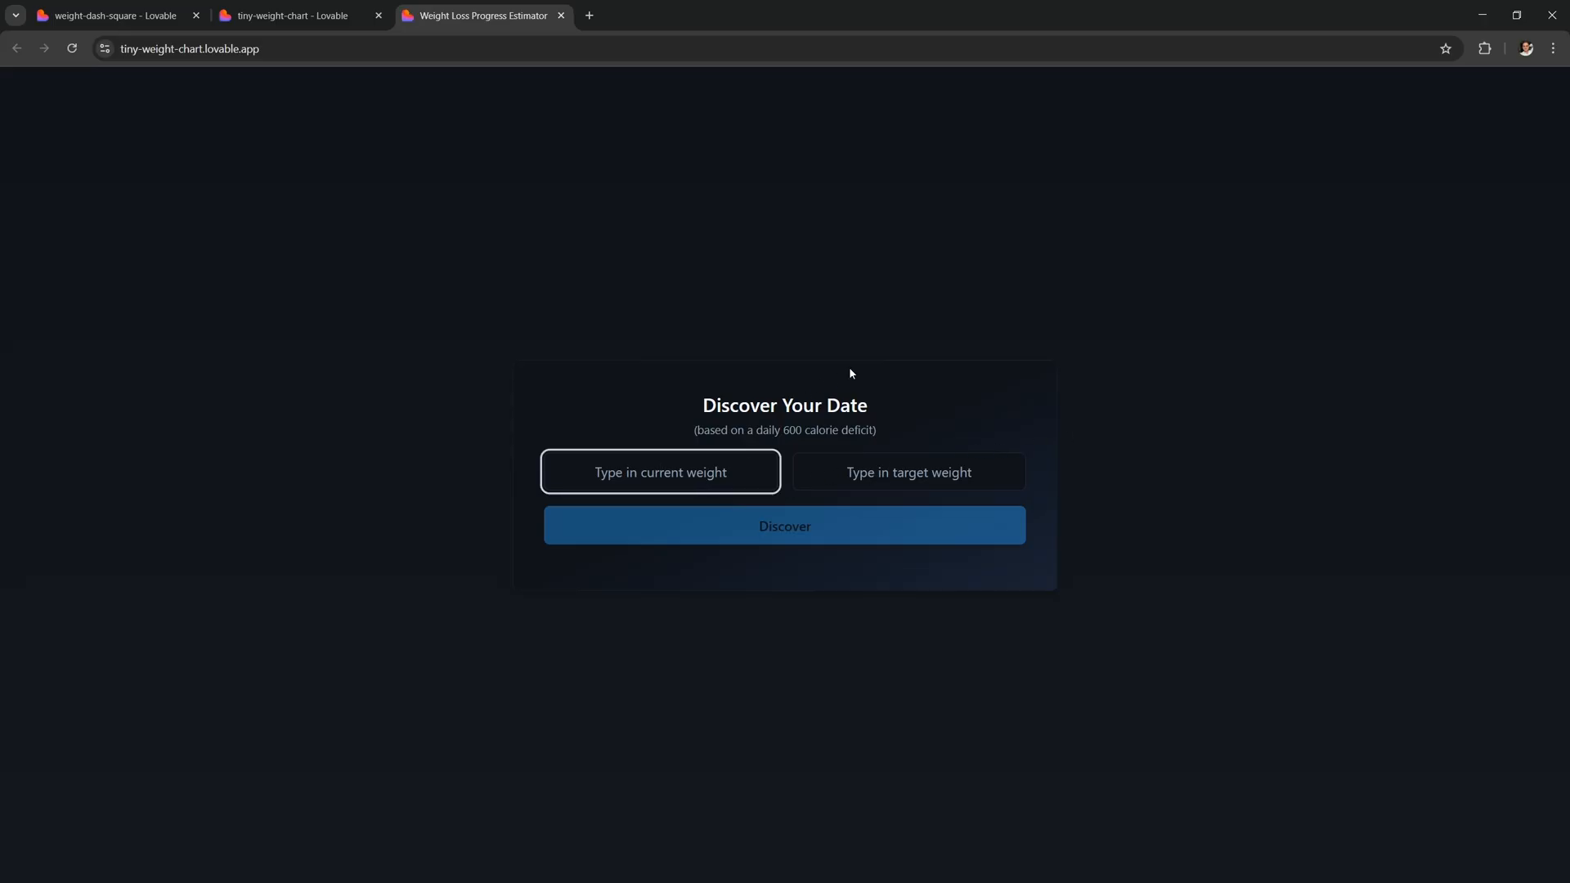
left_click(784, 526)
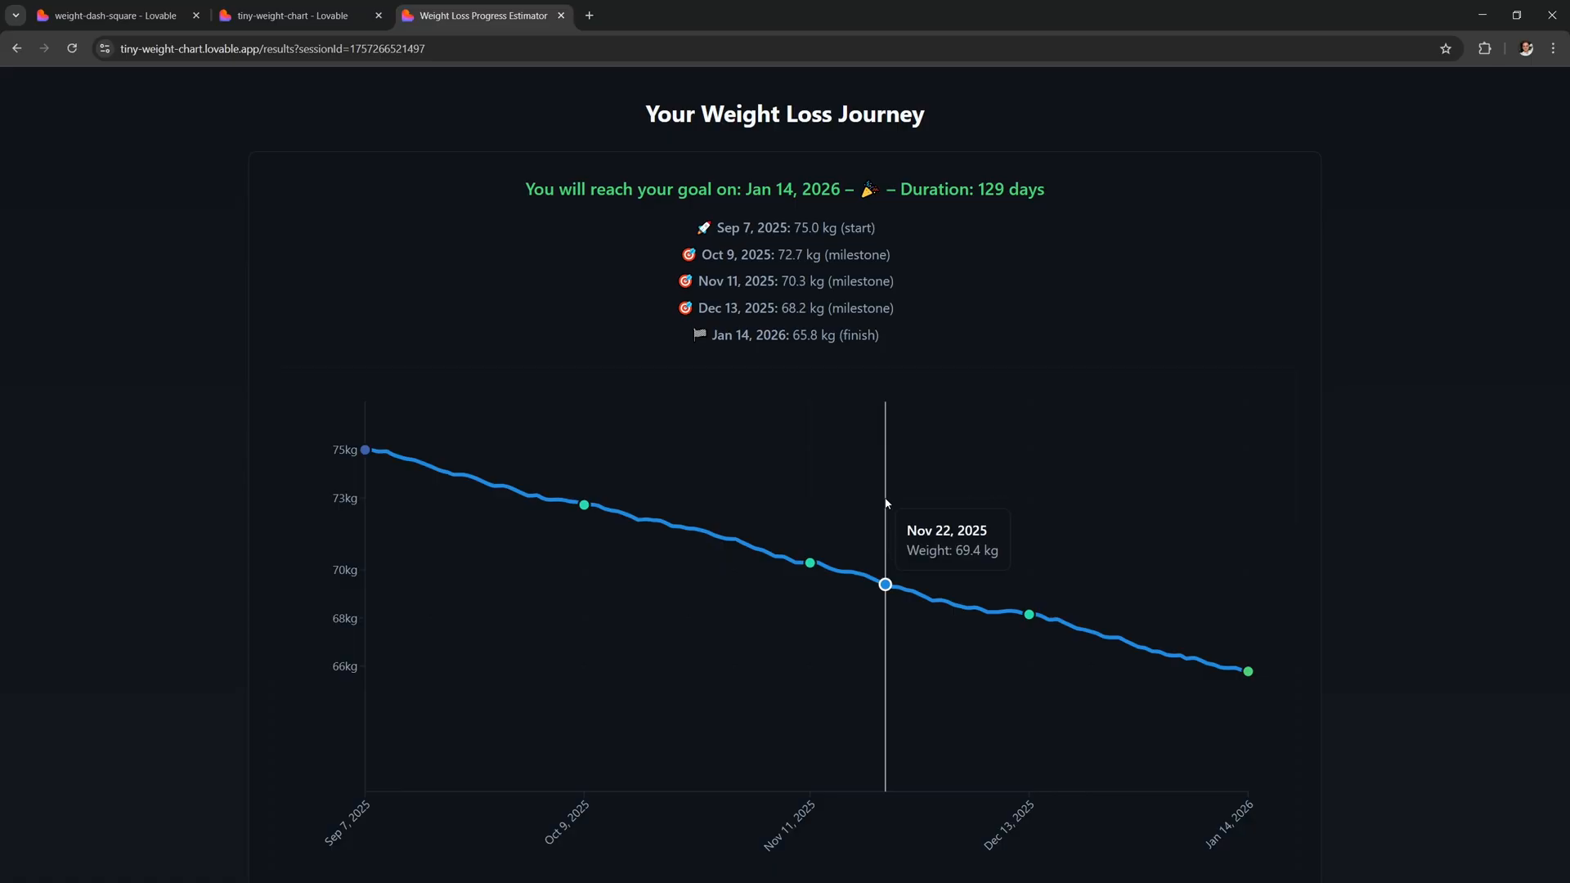
mouse_move(1172, 312)
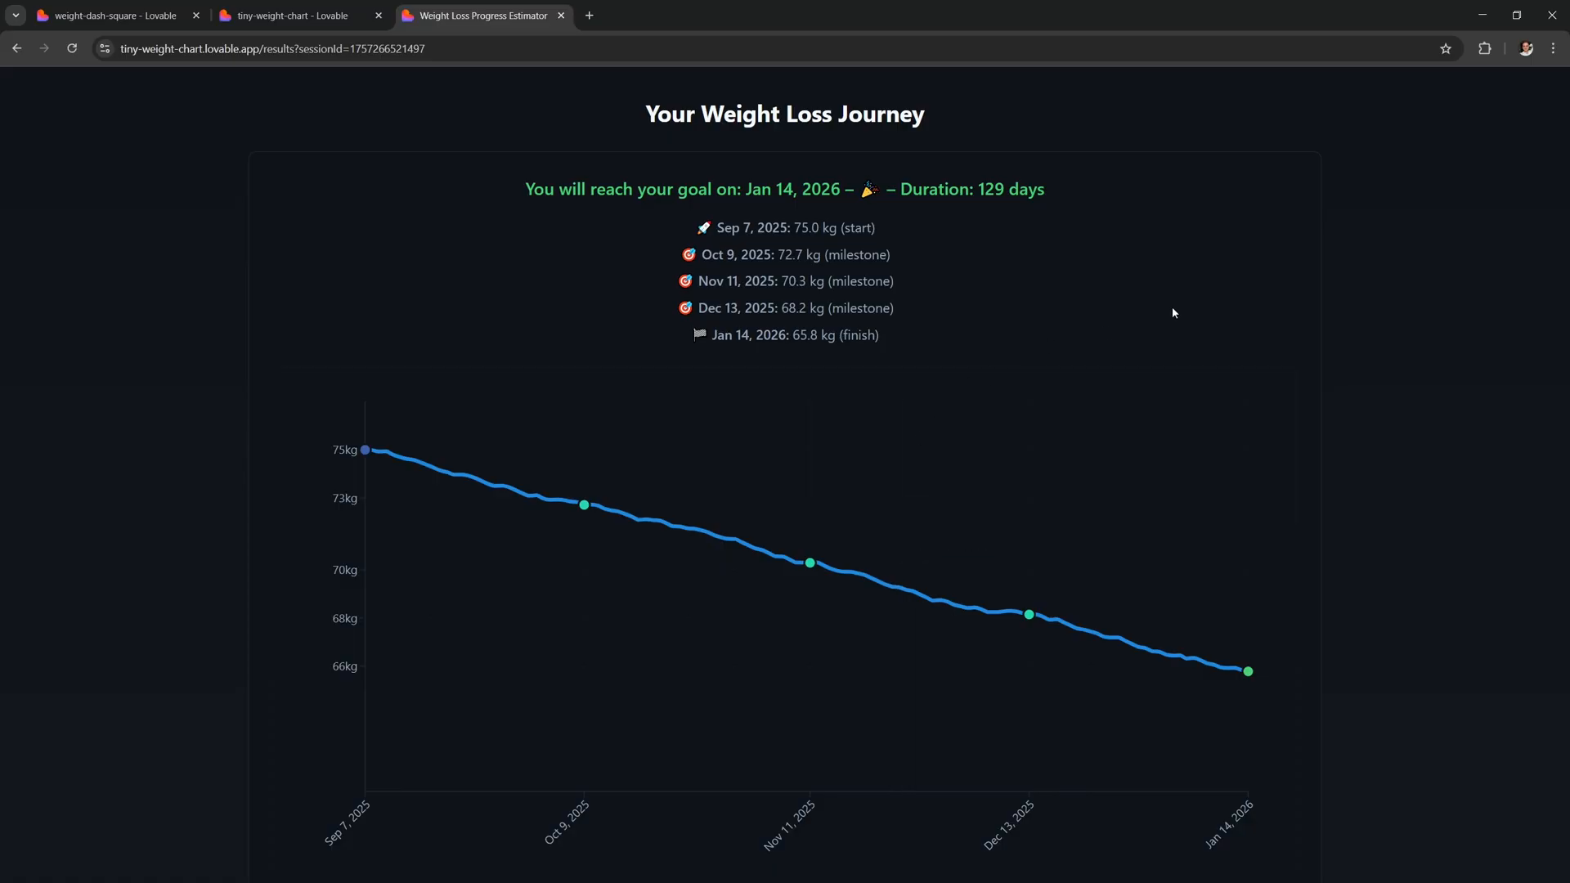
left_click(16, 48)
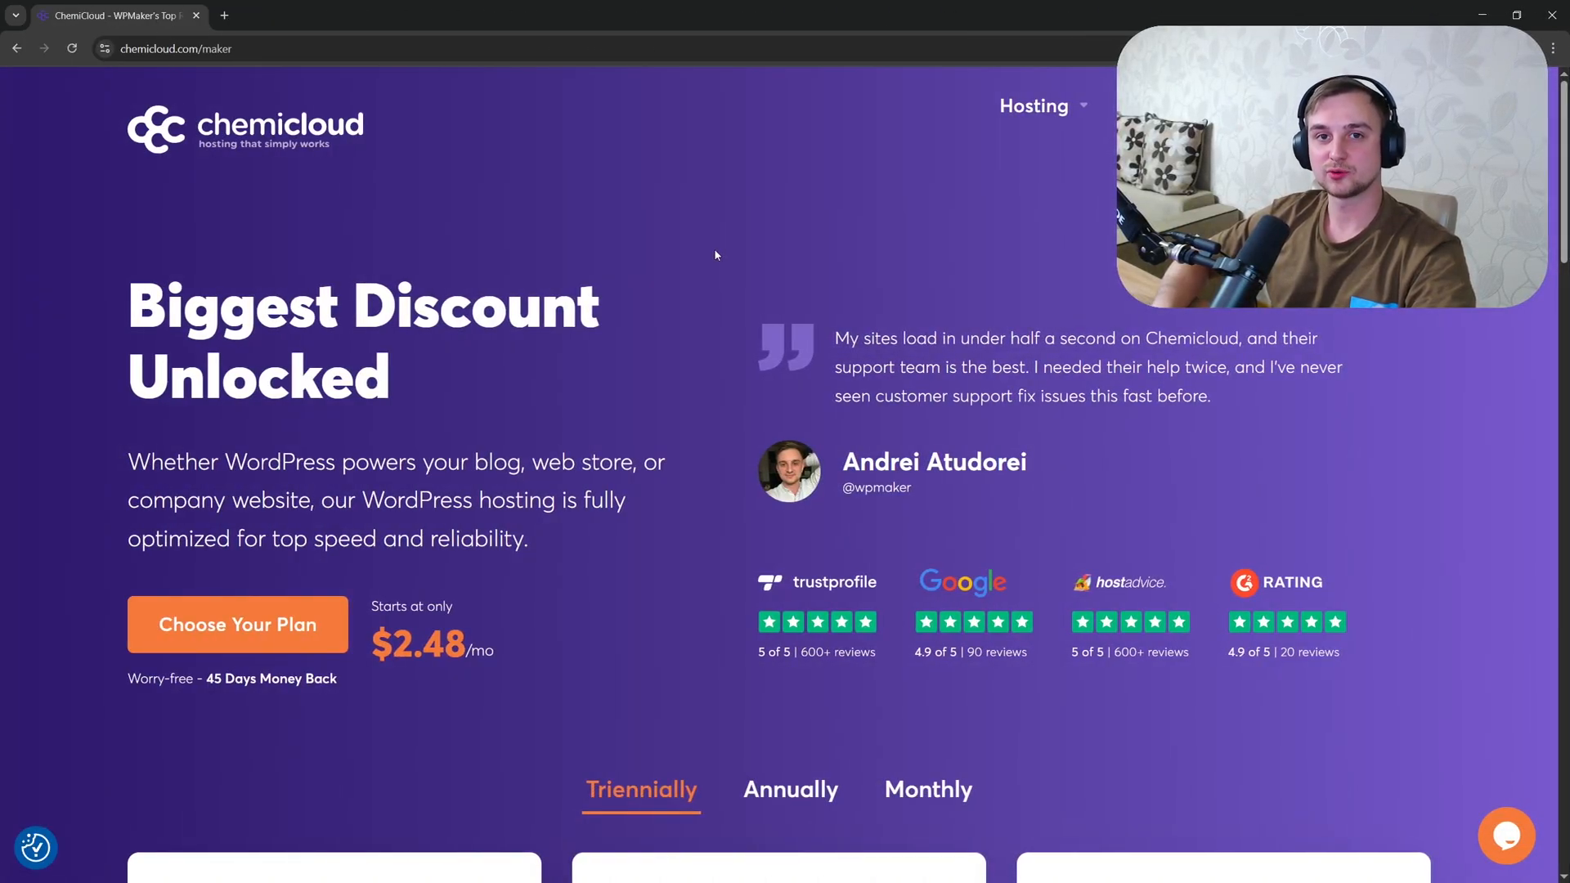
- Scroll the ChemiCloud page down to the WordPress Starter and Pro discounted pricing cards
scroll("down", 3)
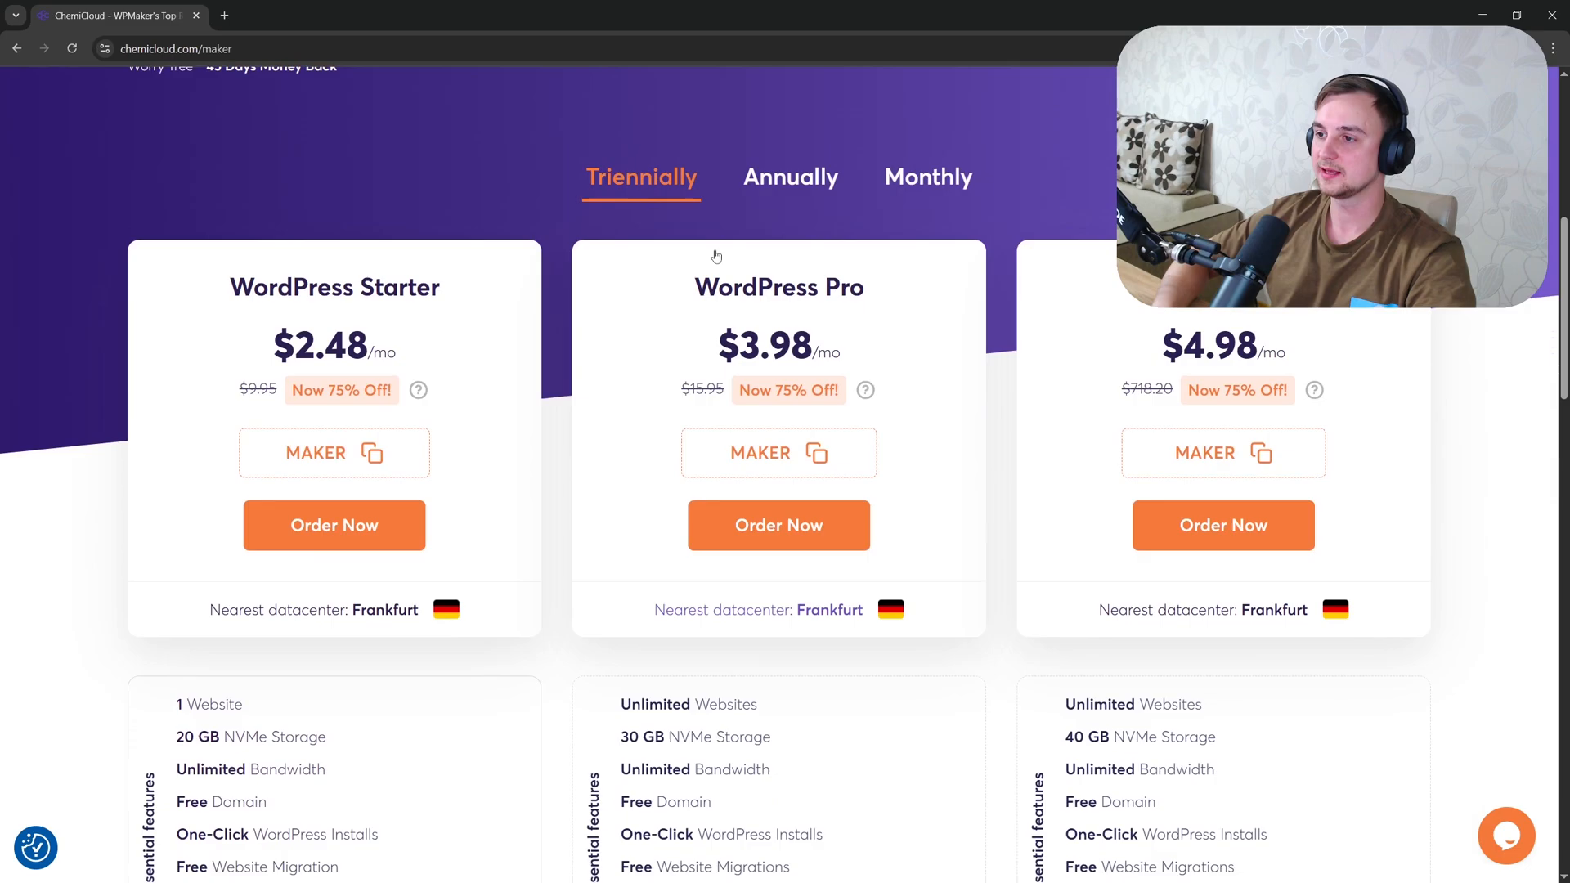
scroll("down", 3)
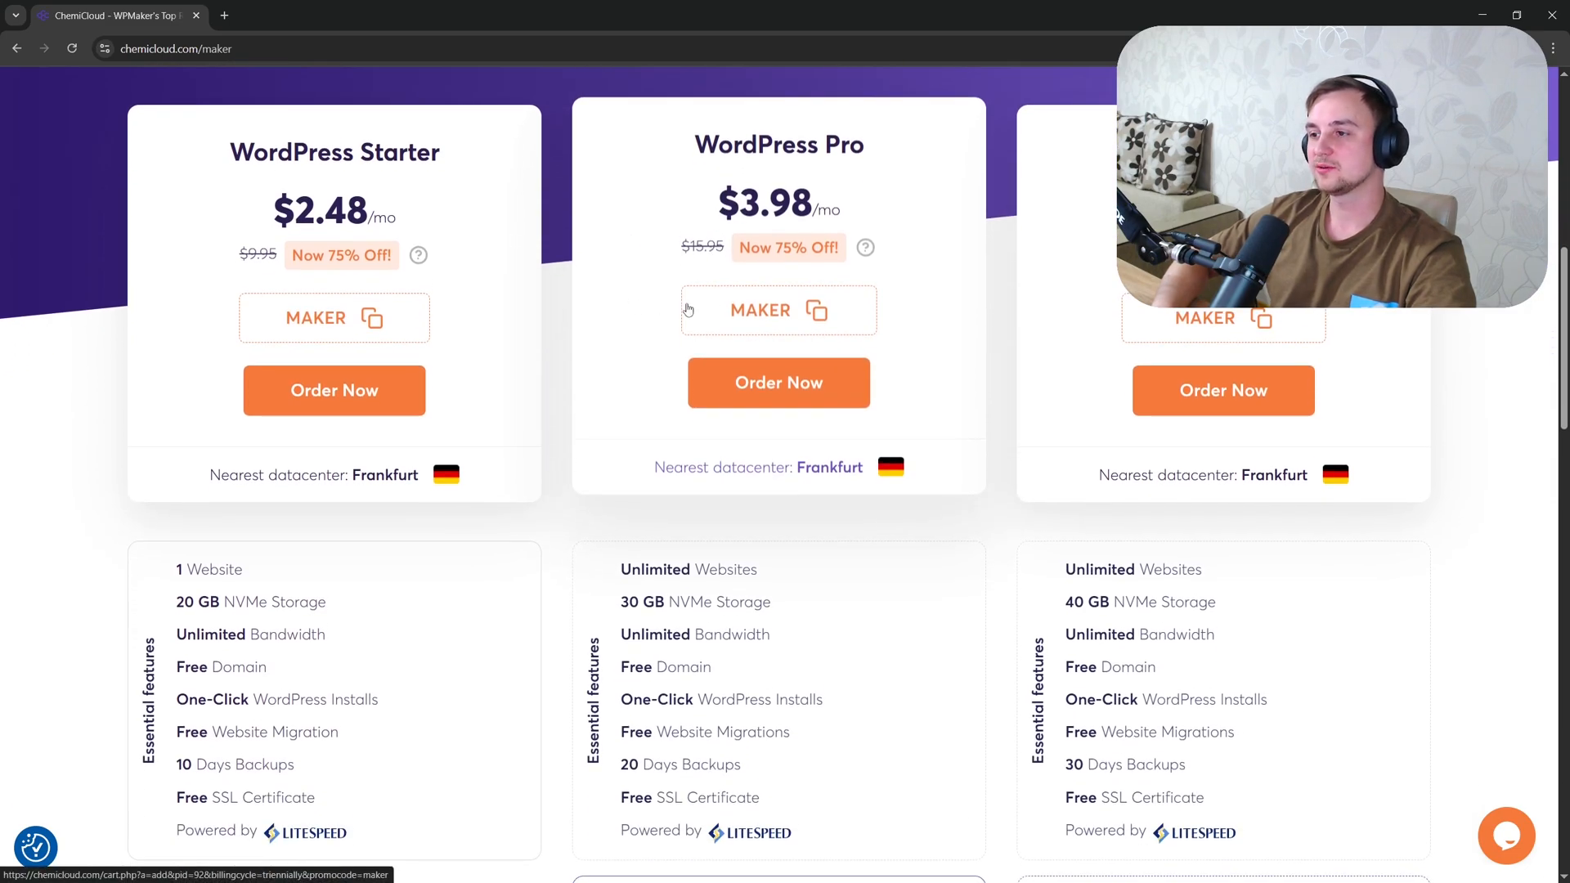
mouse_move(619, 282)
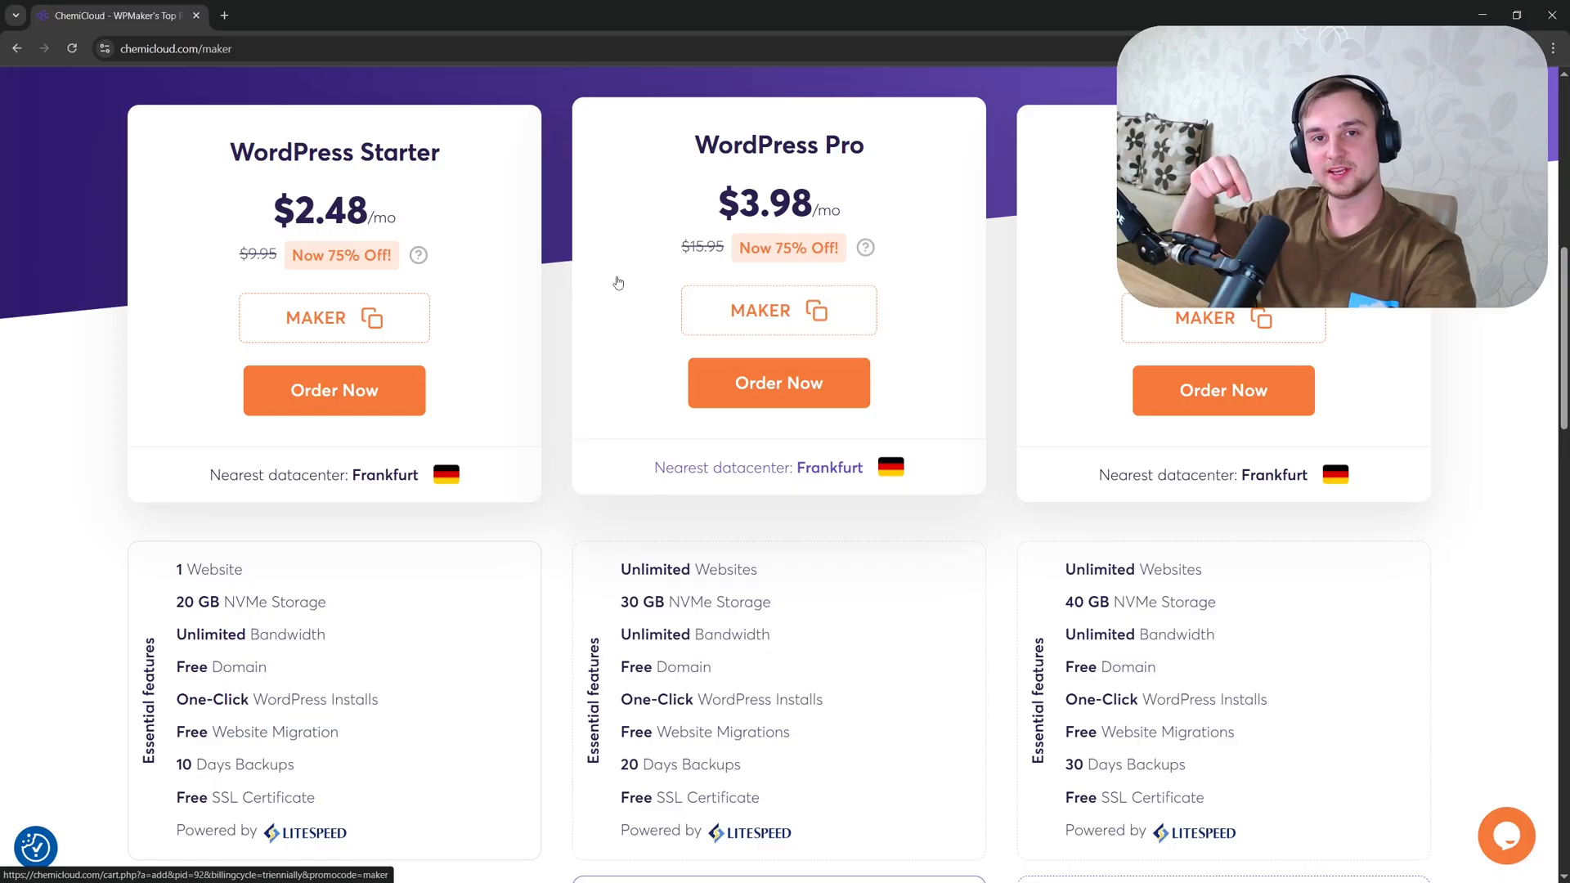
left_click(482, 15)
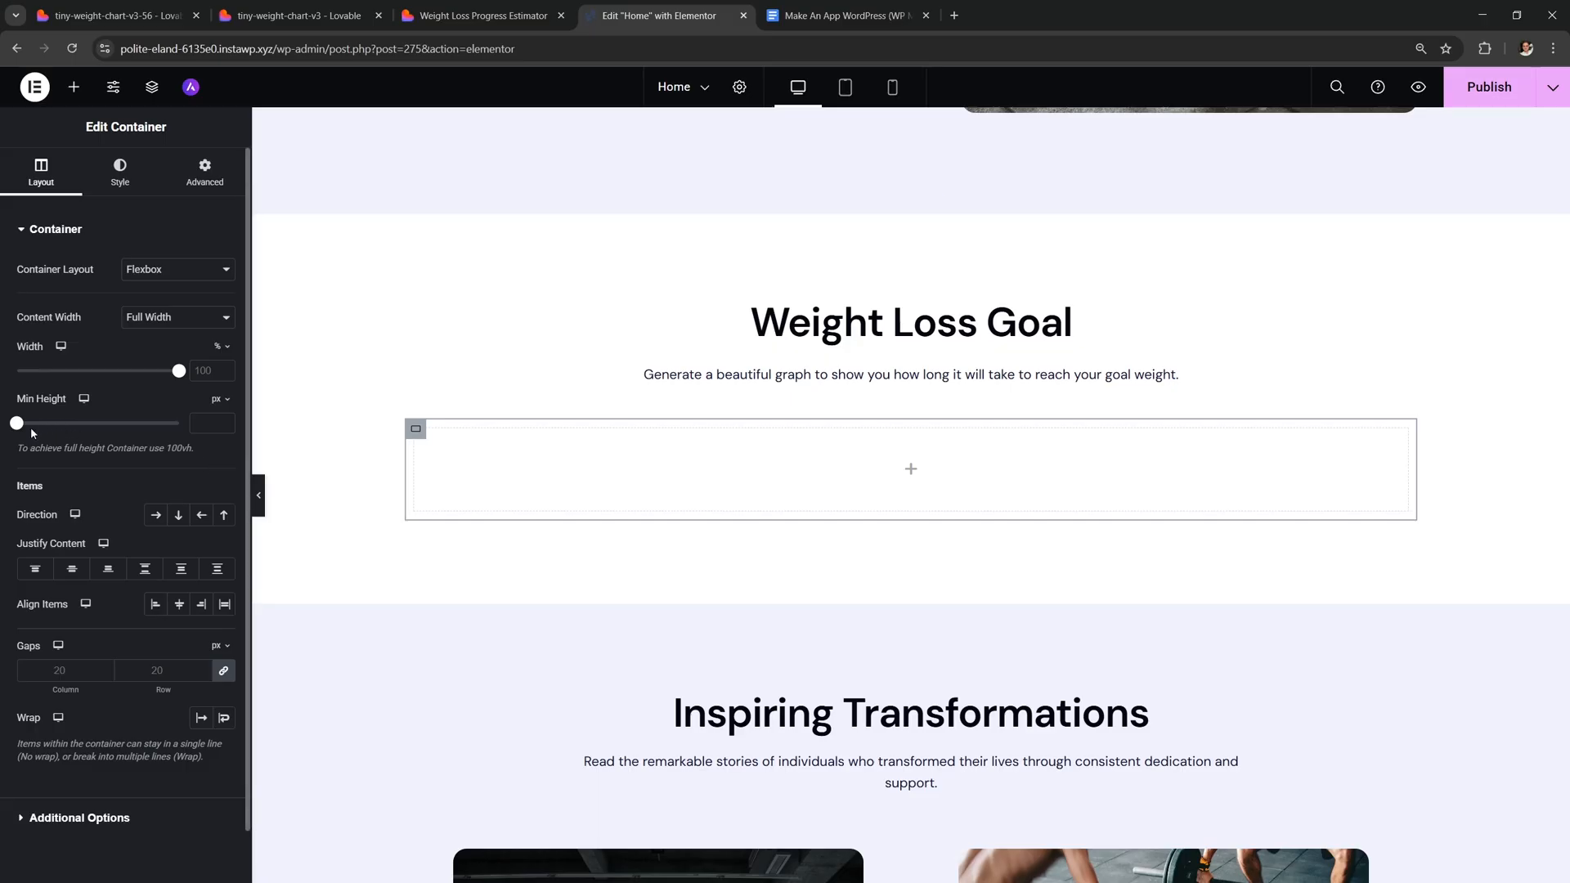
- Raise the container Min Height to 366, add an HTML widget, and paste the iframe code
left_click_drag(17, 423, 57, 423)
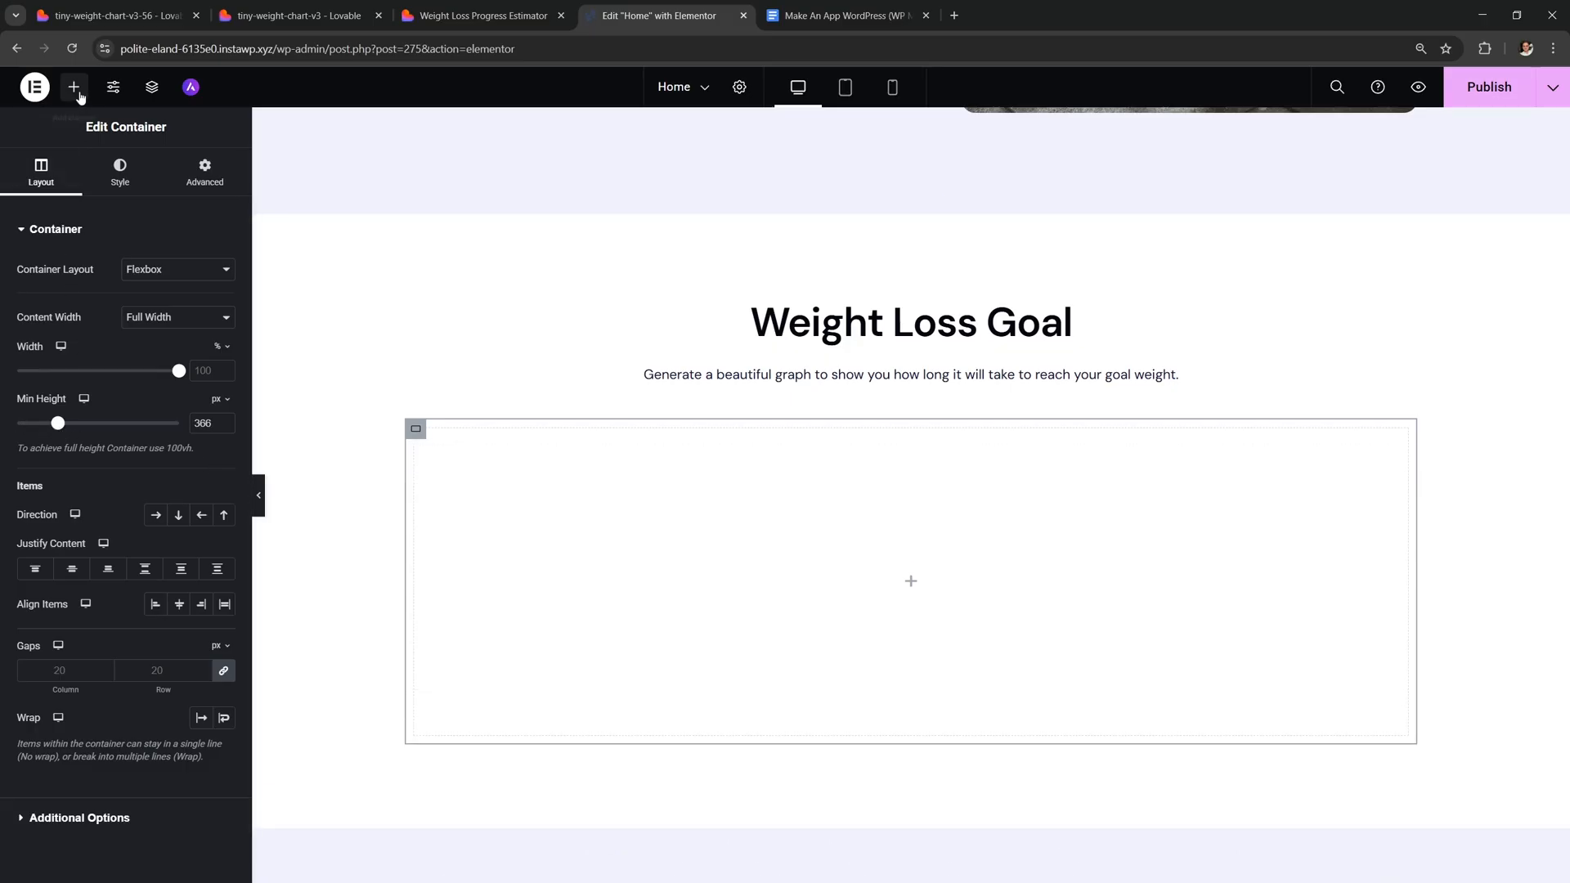
left_click(73, 88)
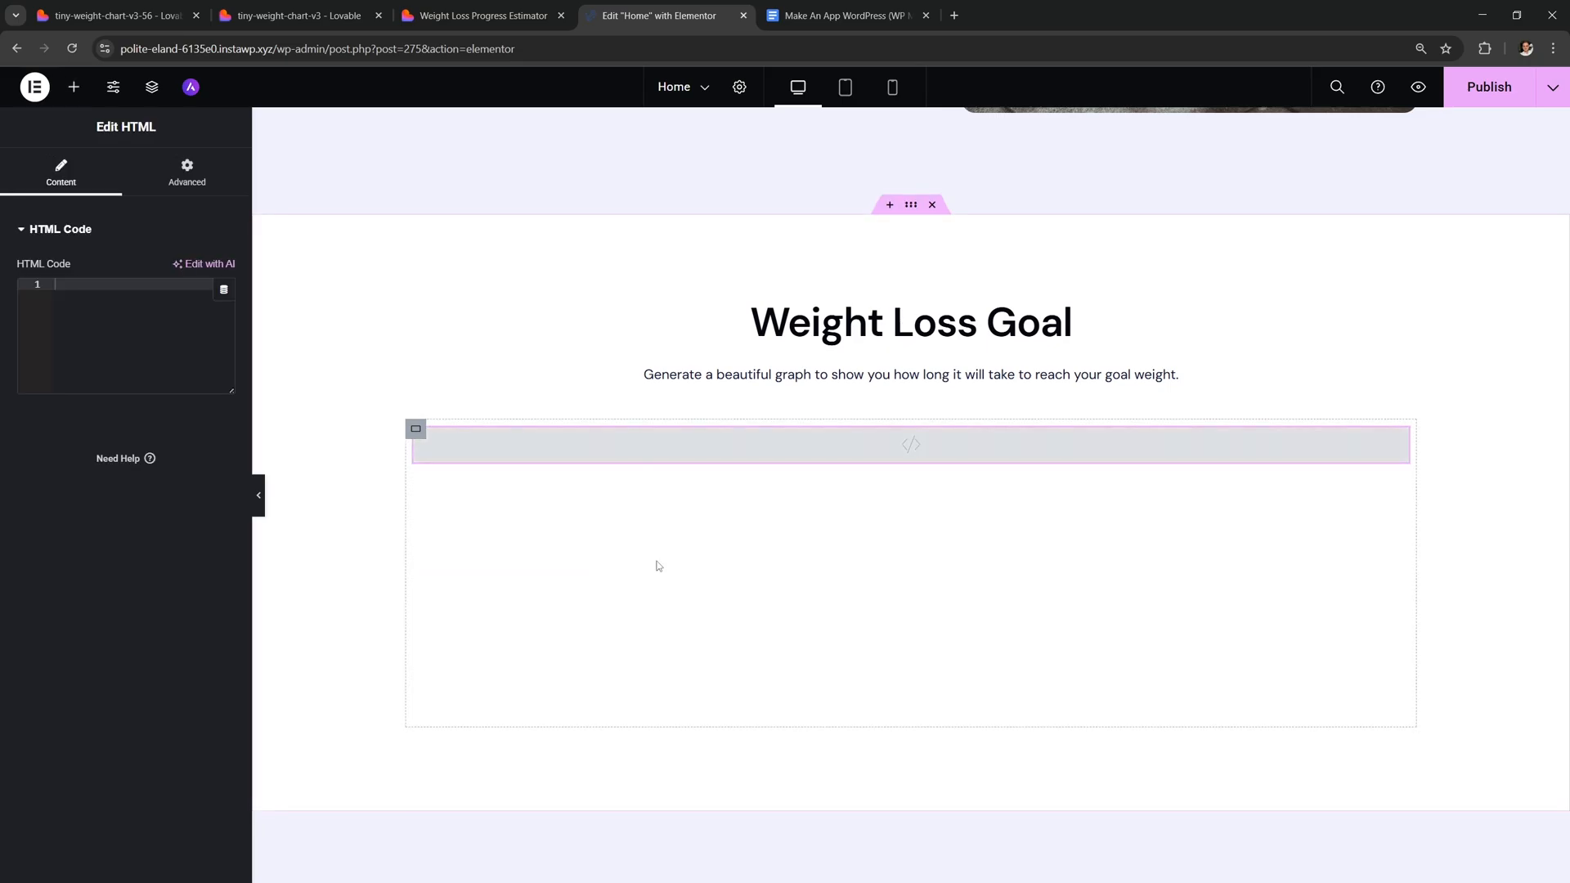
left_click(847, 15)
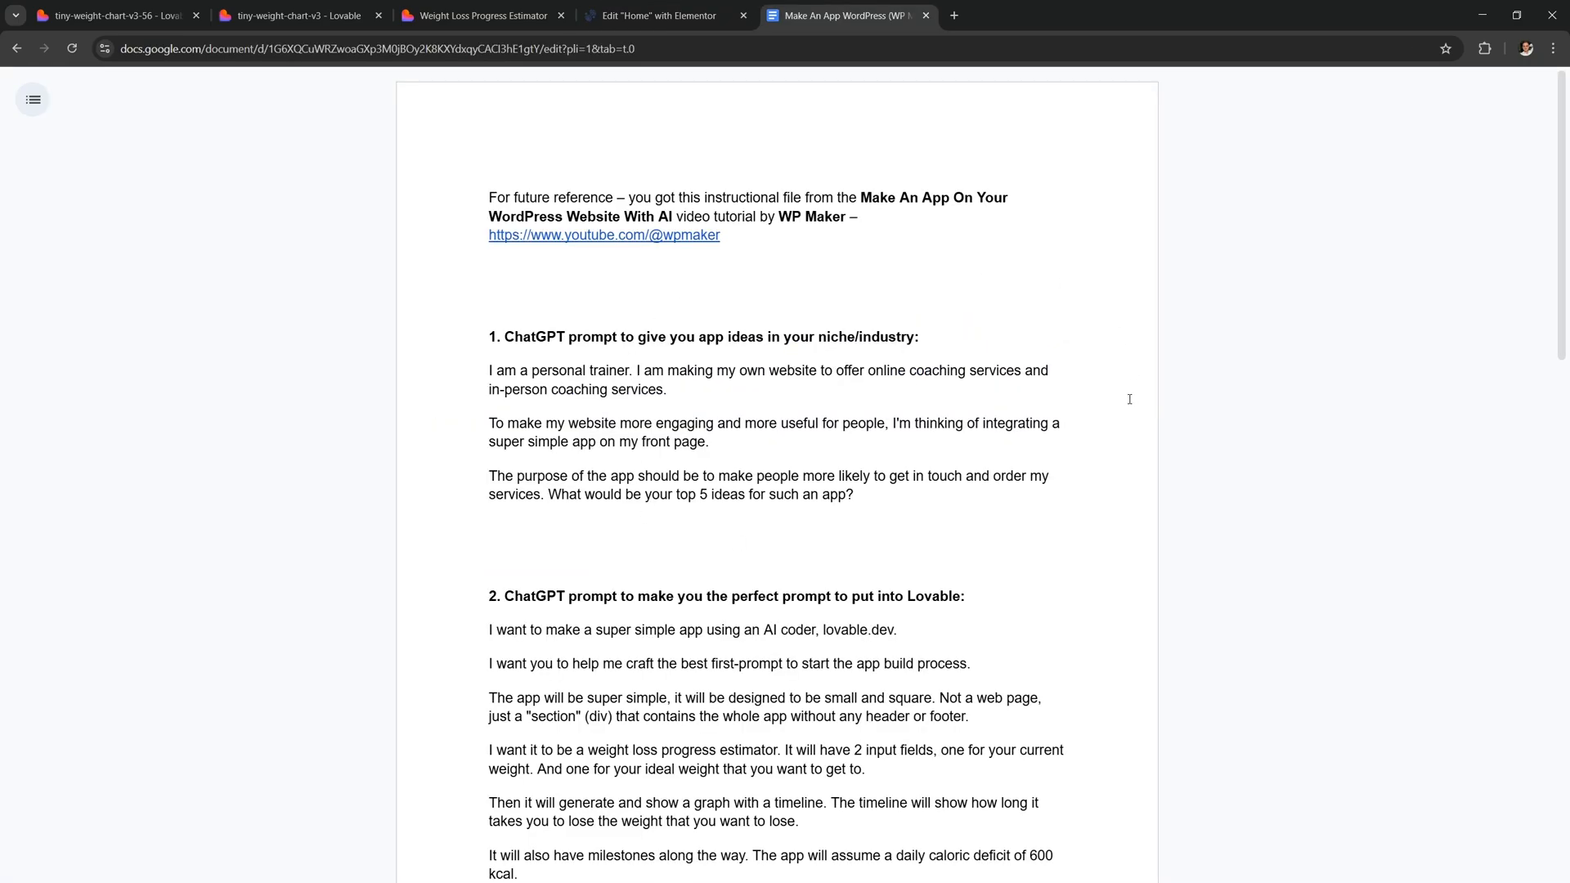
scroll("down", 3)
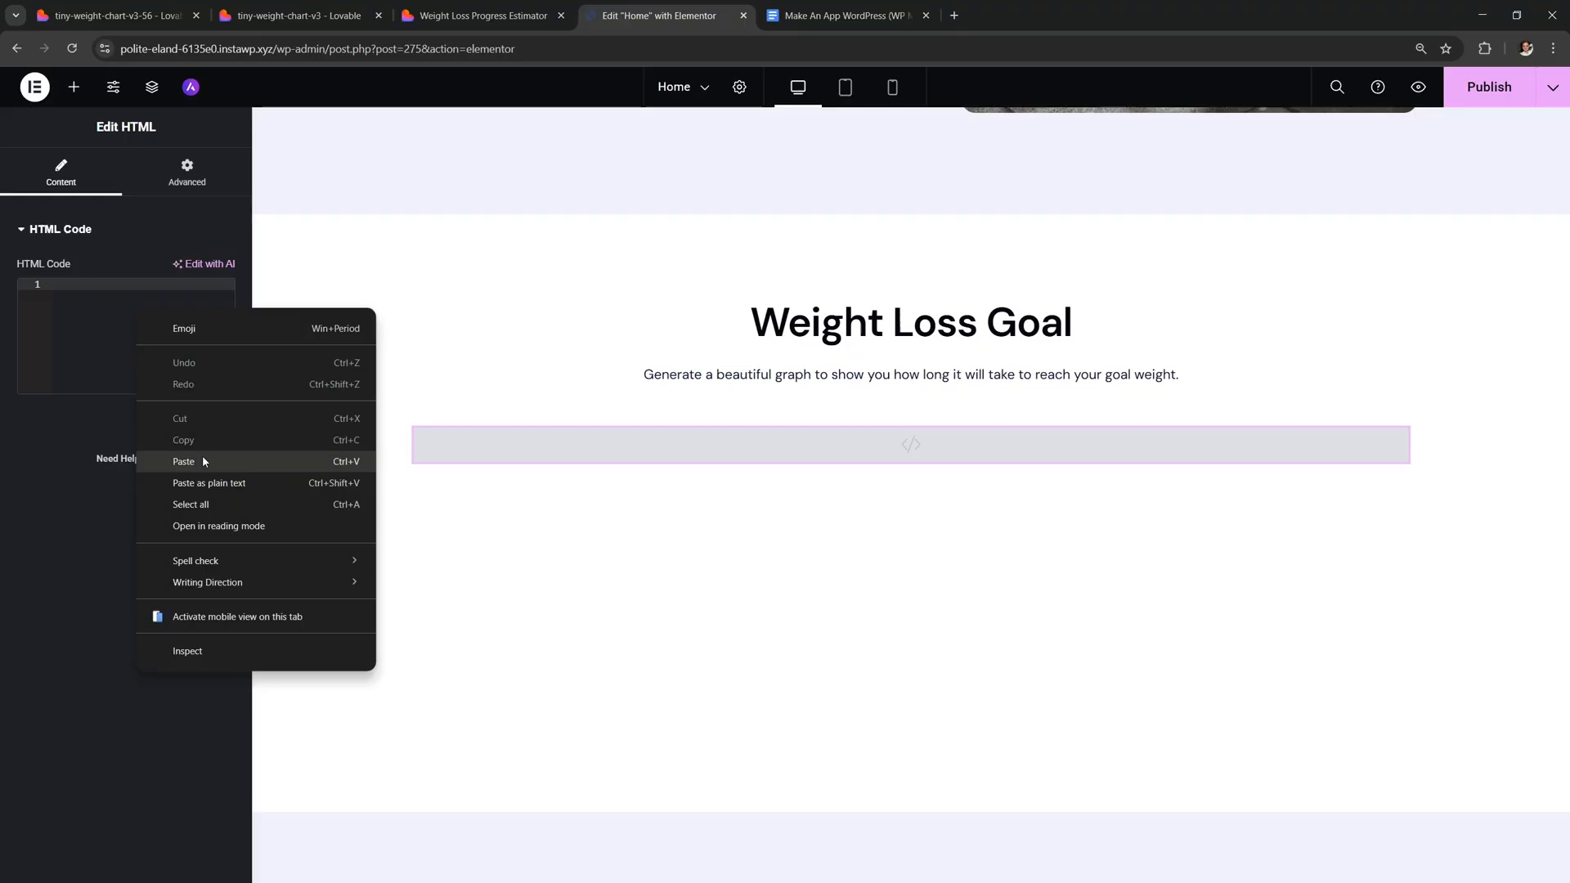
left_click(184, 461)
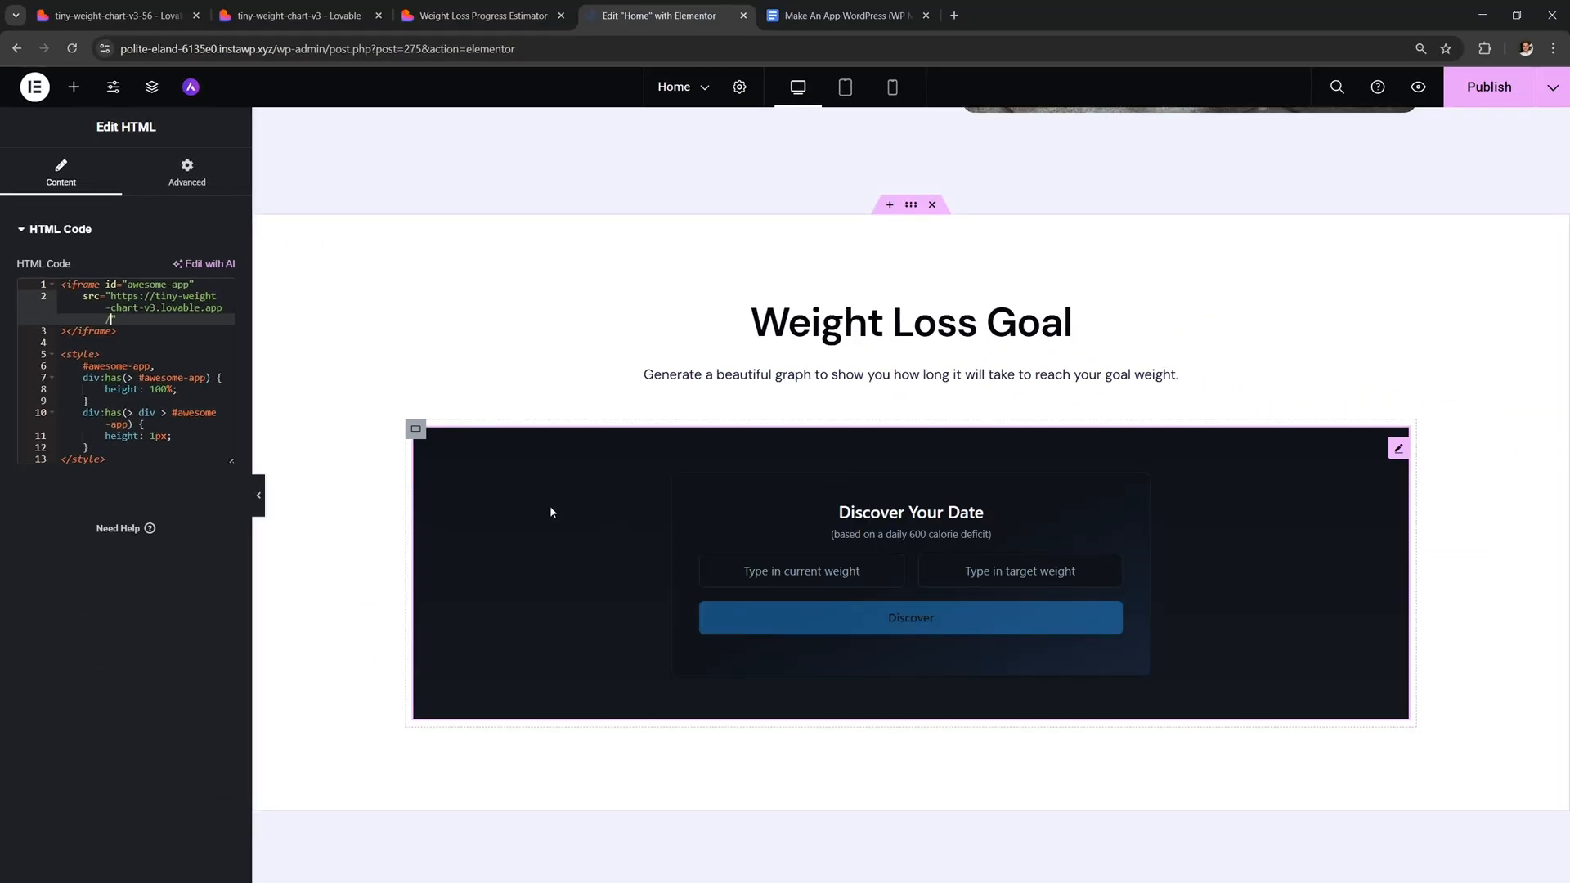
left_click(415, 430)
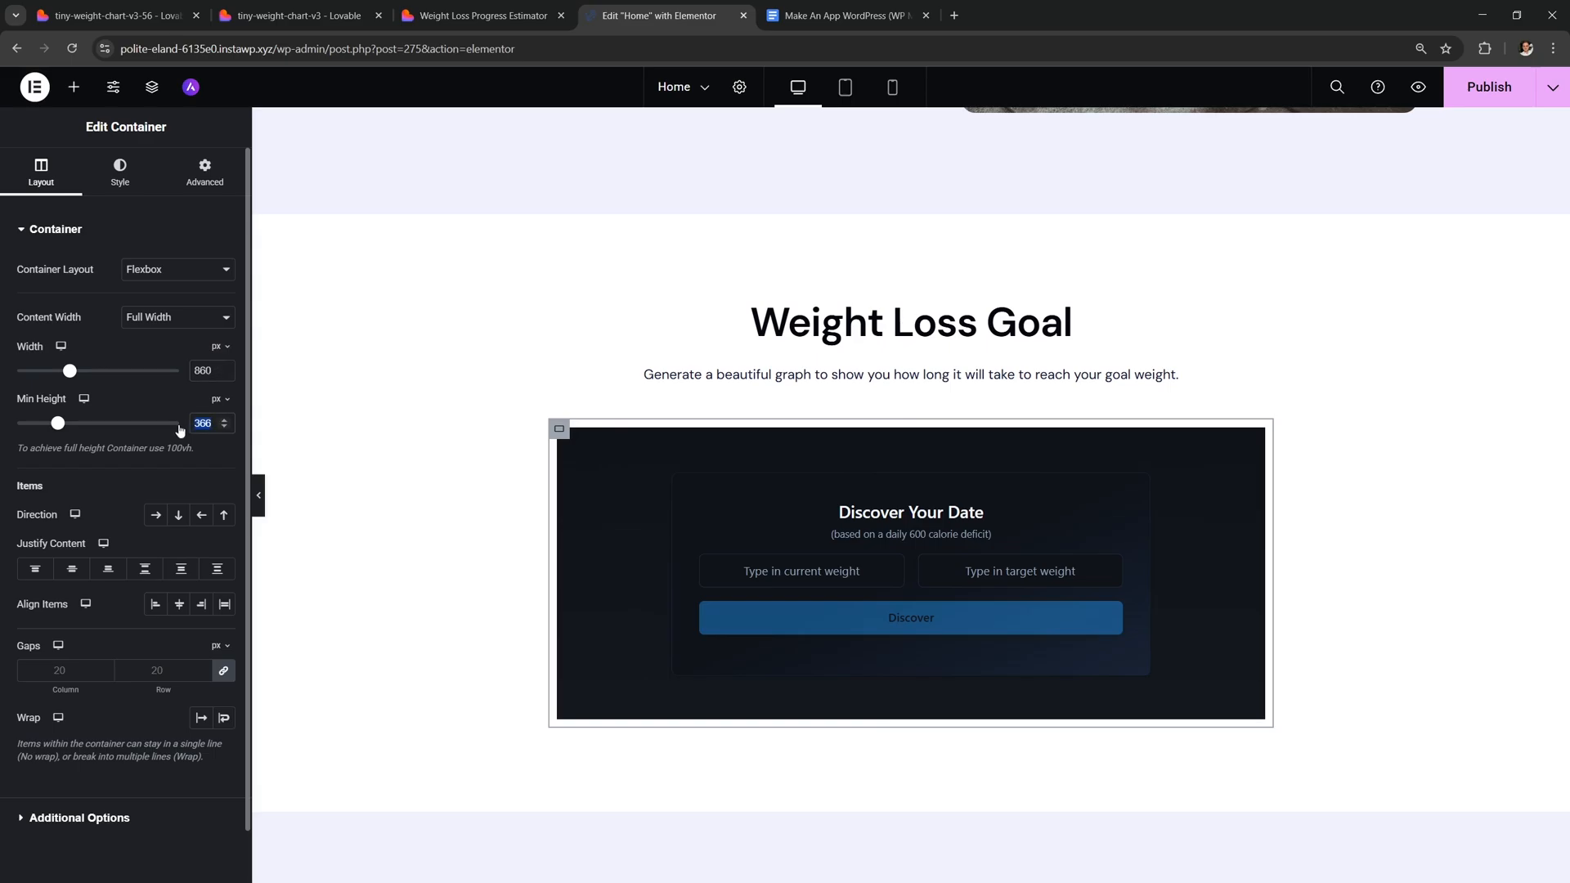
- Set a 400px desktop height, plus 650px width and 470/420px min height for tablet/mobile
type("400")
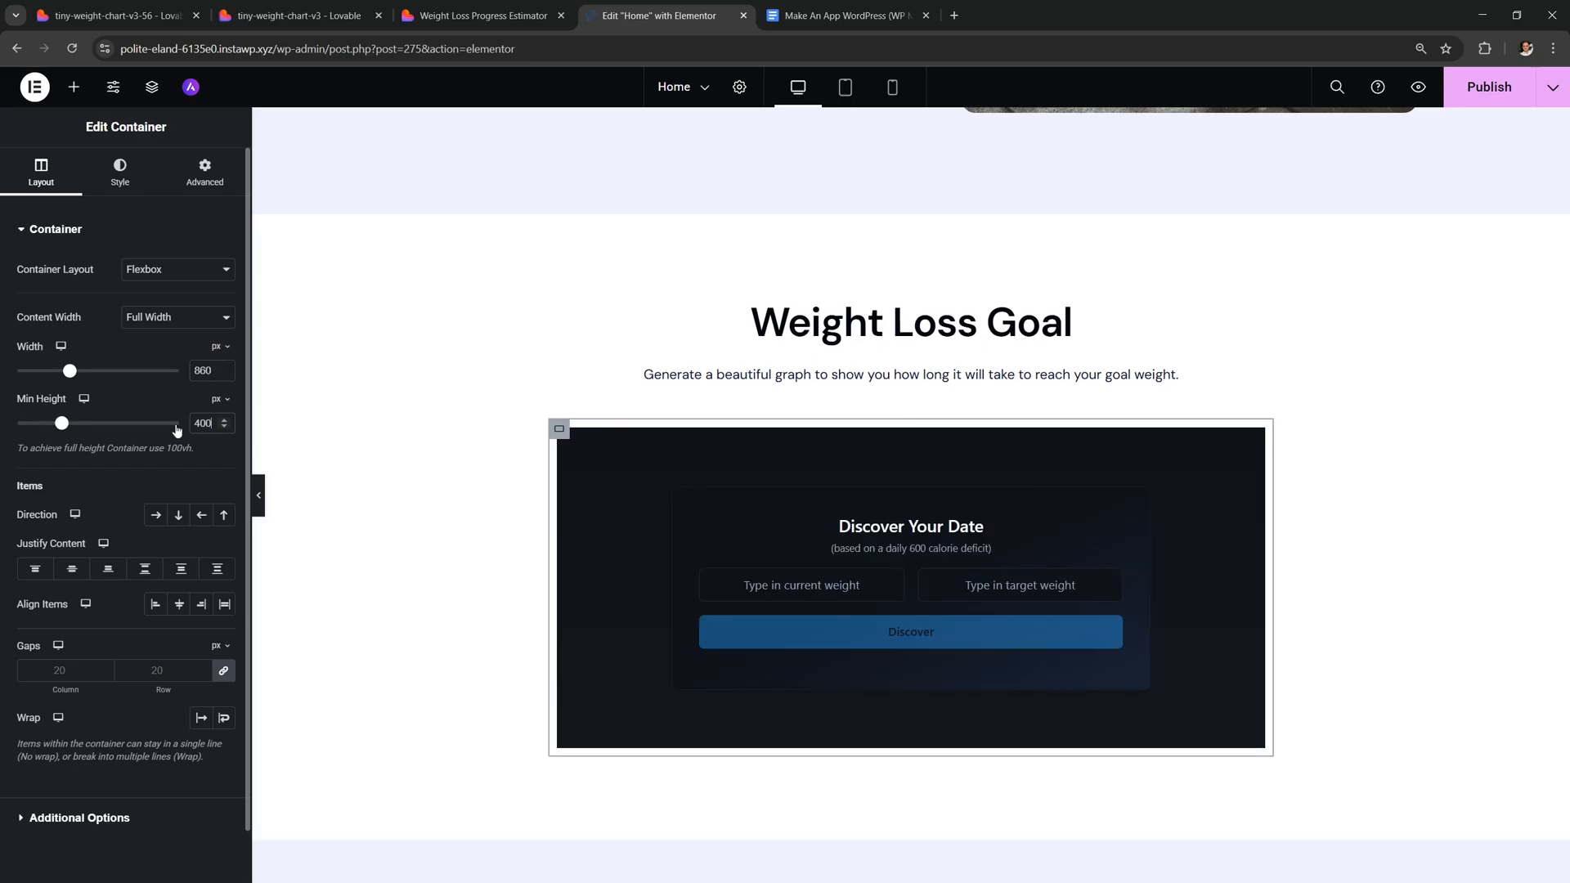
left_click(204, 170)
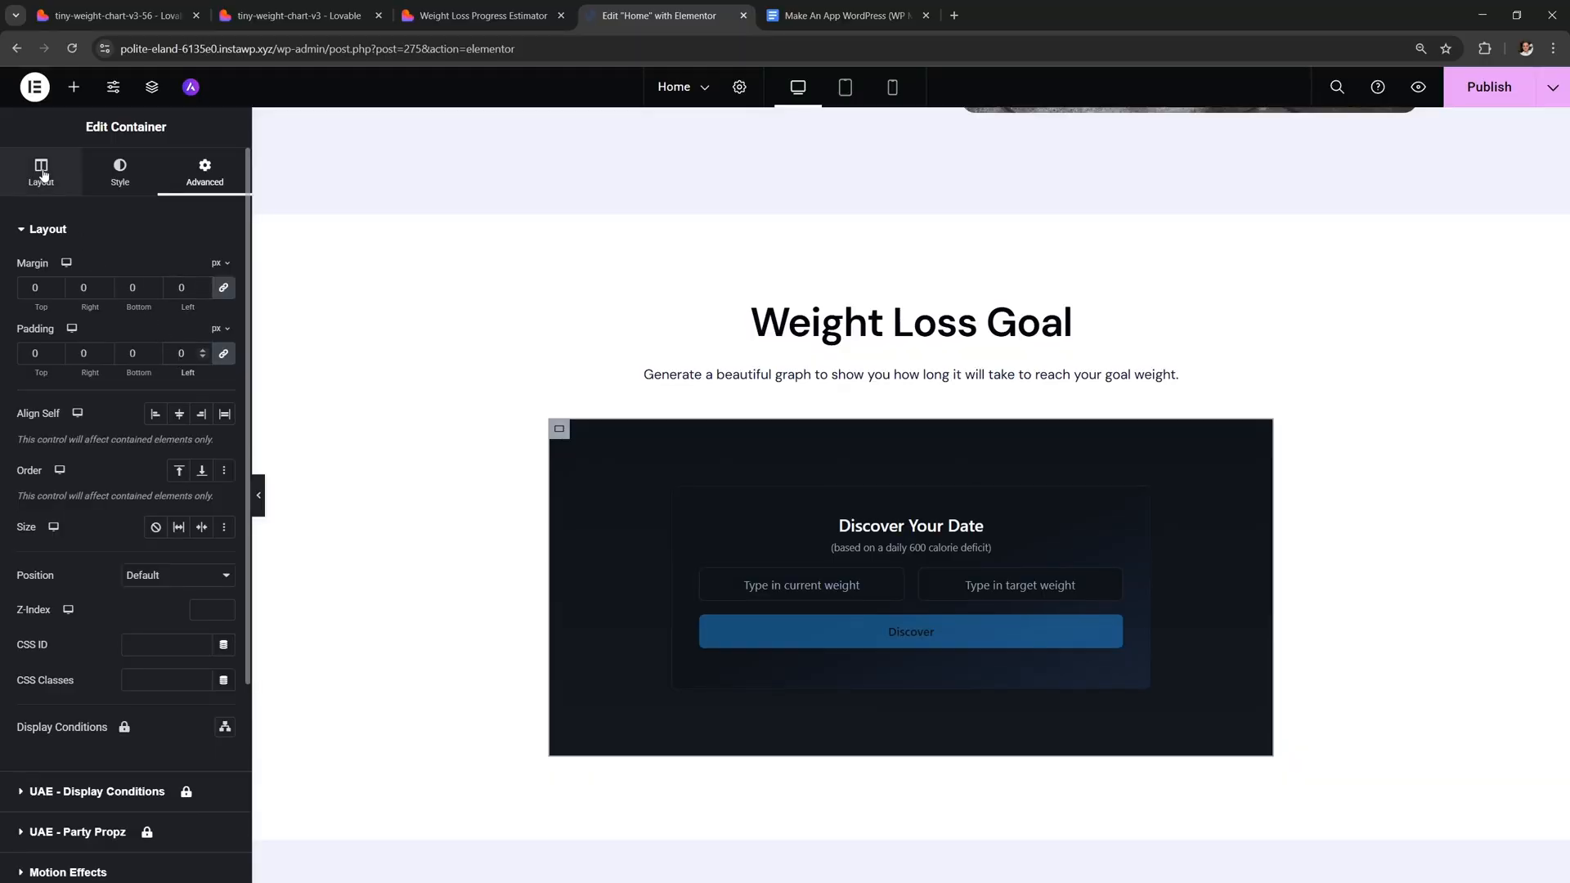
left_click(41, 171)
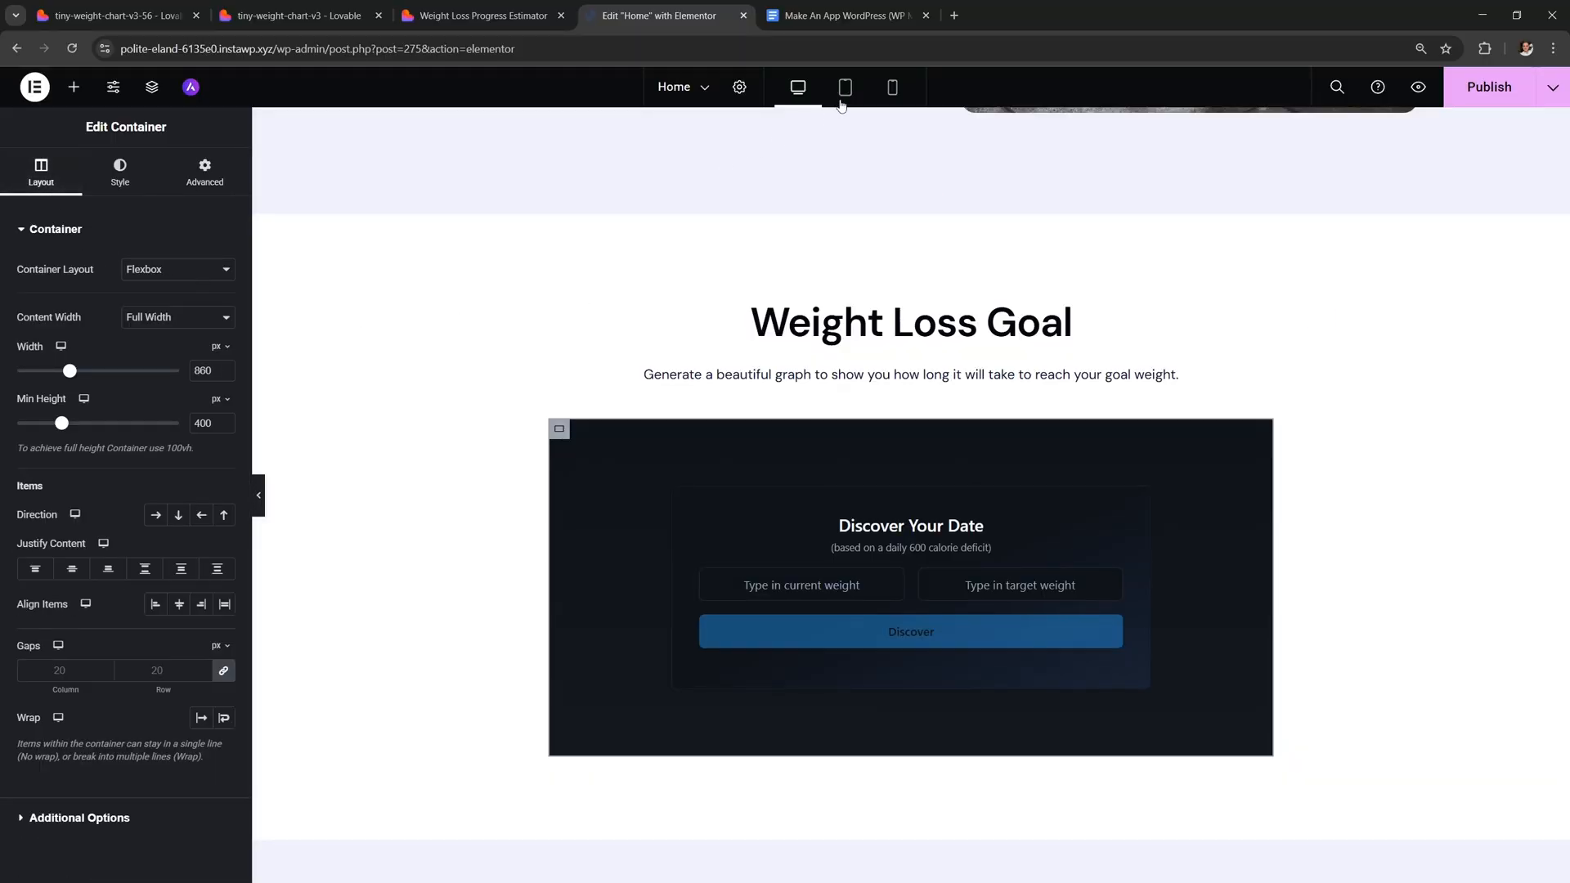
left_click(844, 88)
type("470")
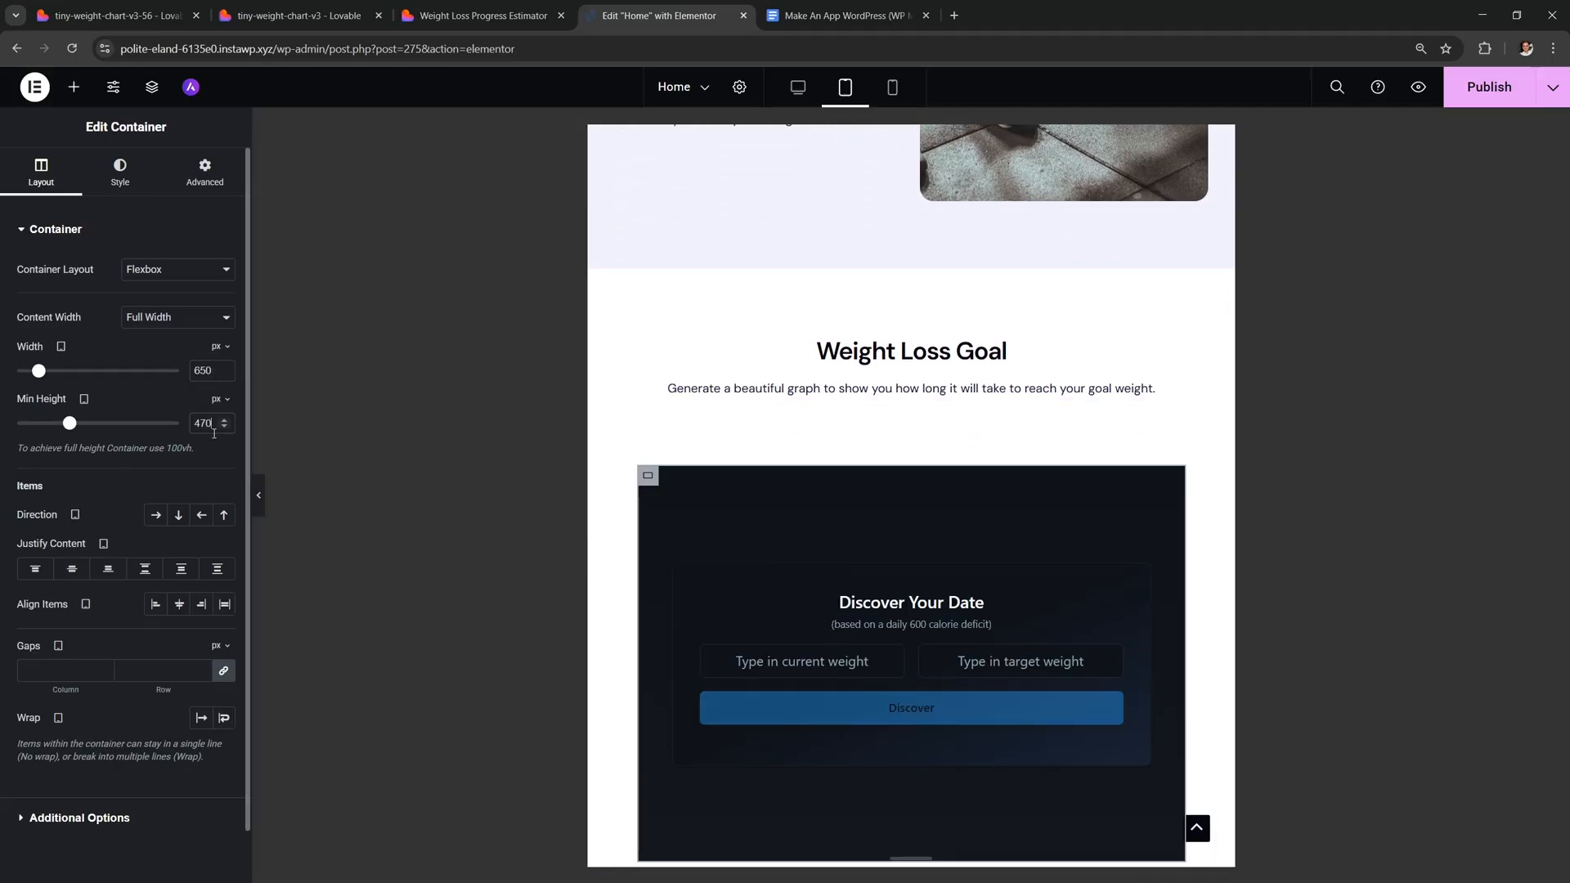
left_click(892, 88)
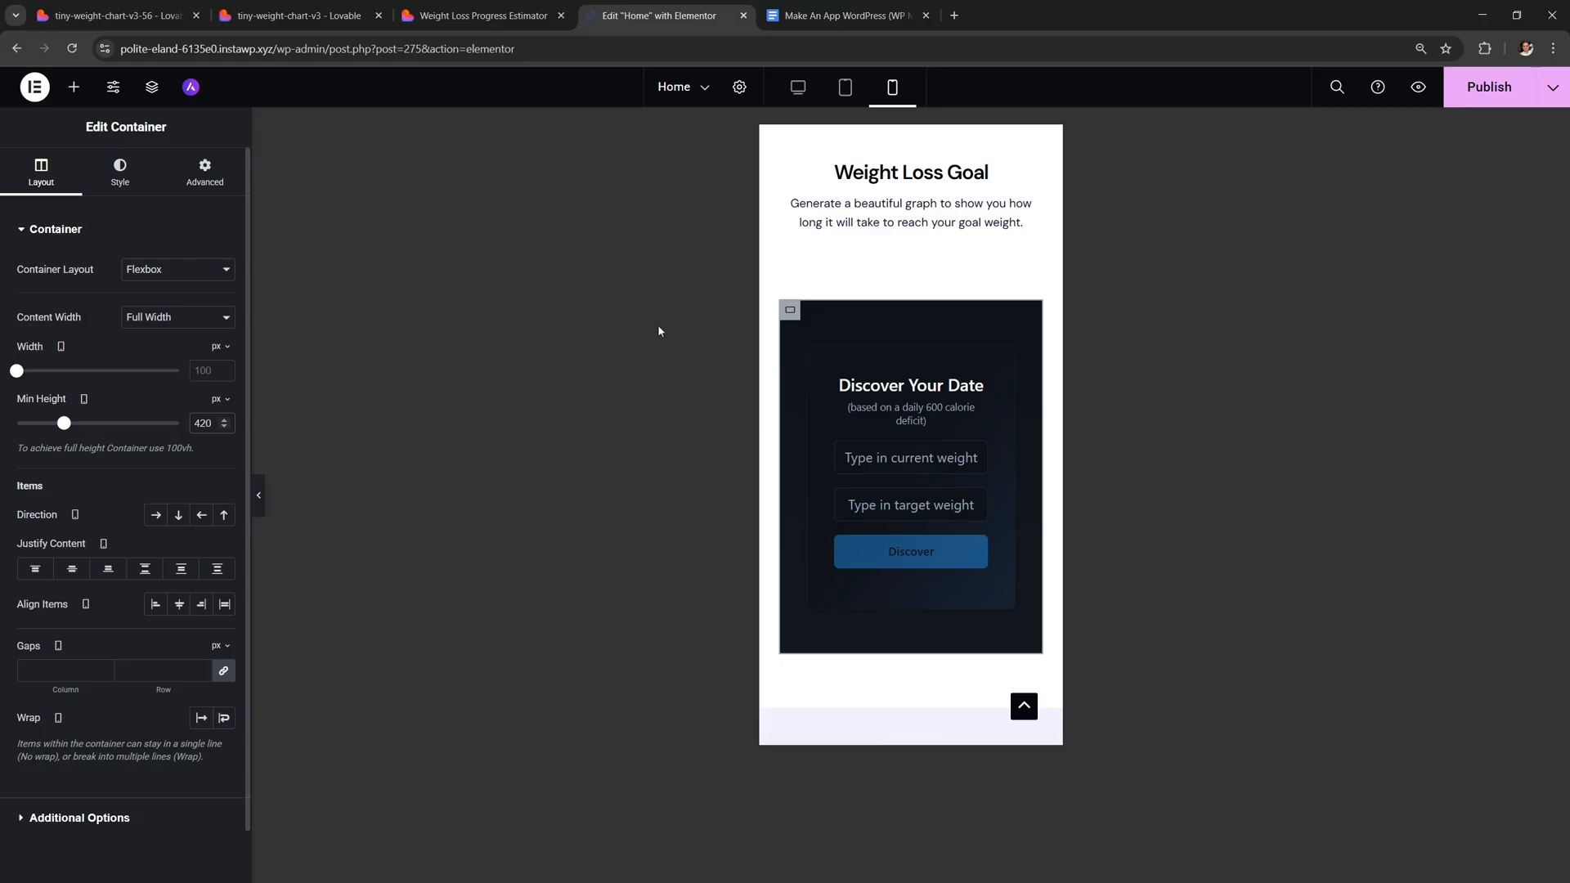
left_click(797, 87)
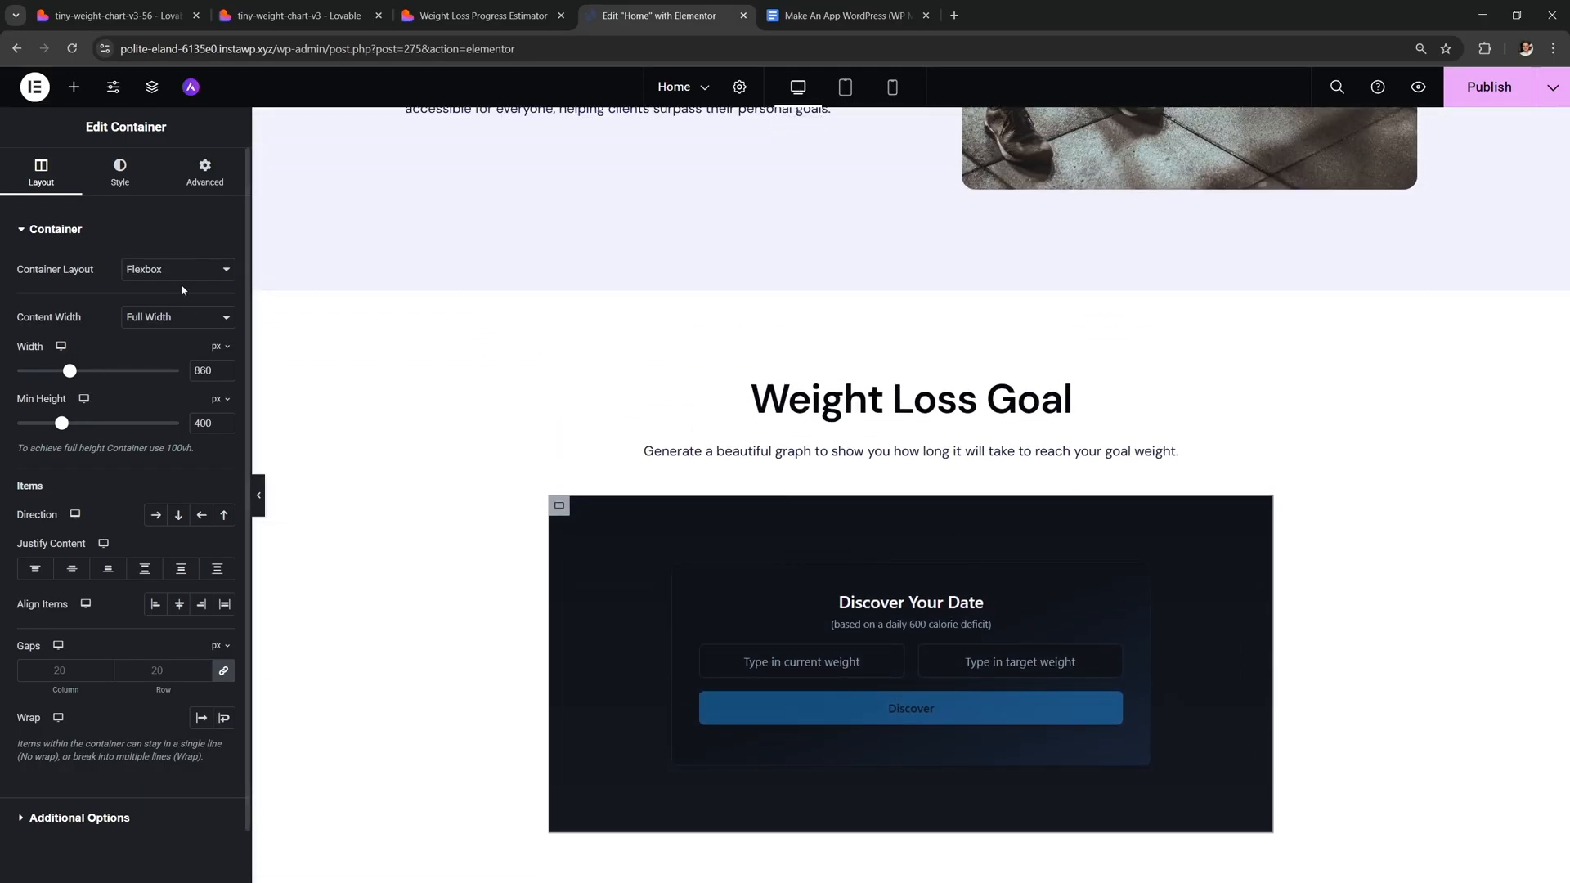
- Give the container a solid border and set Overflow to Hidden in Additional Options
left_click(119, 170)
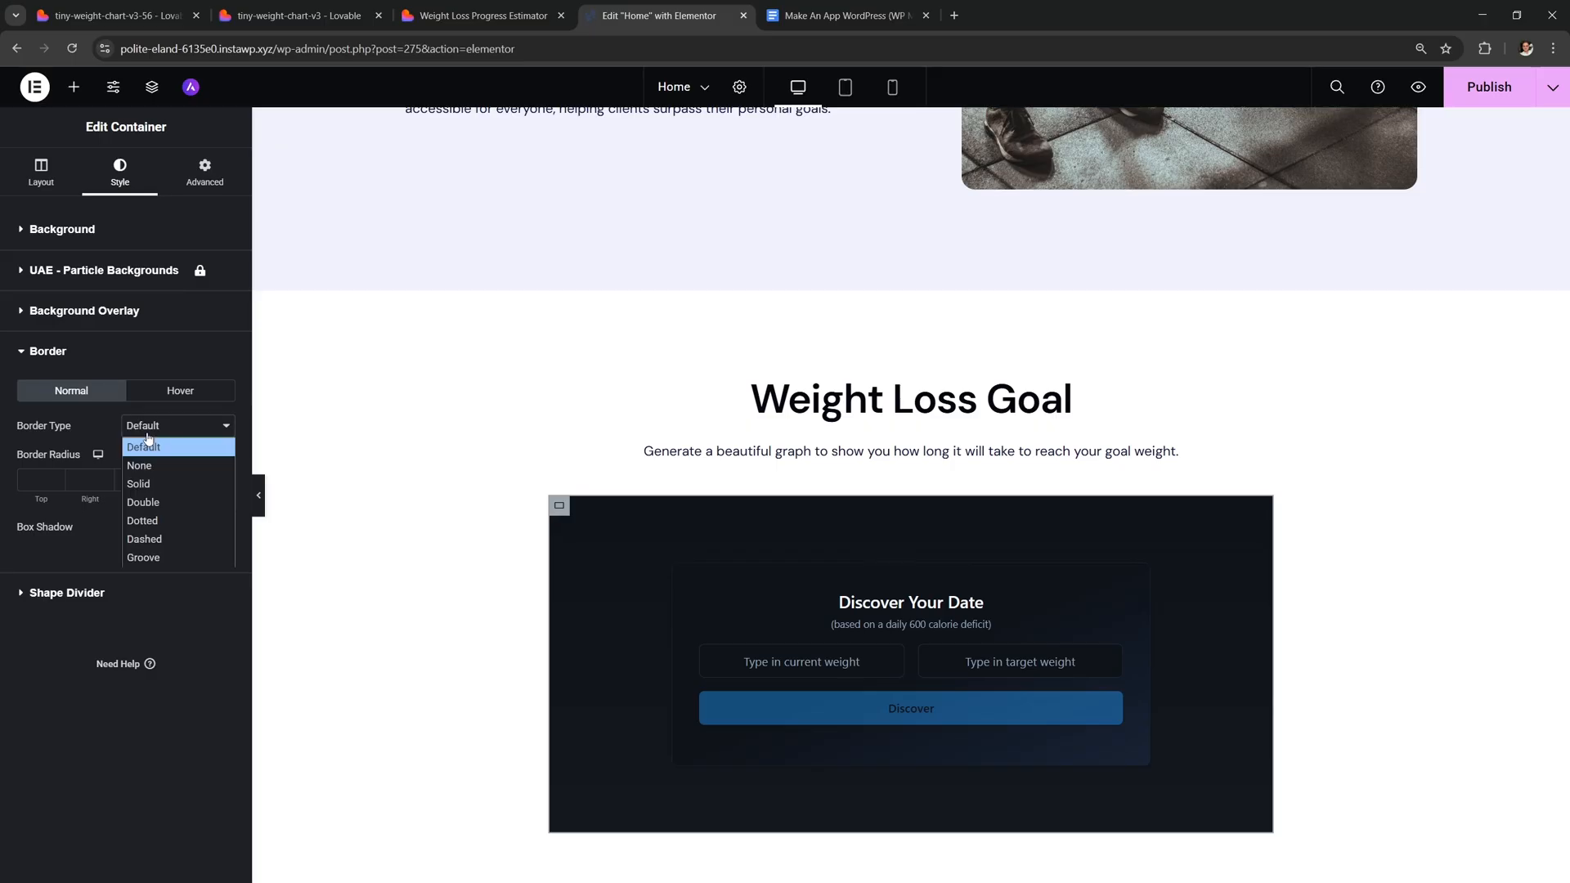
left_click(138, 483)
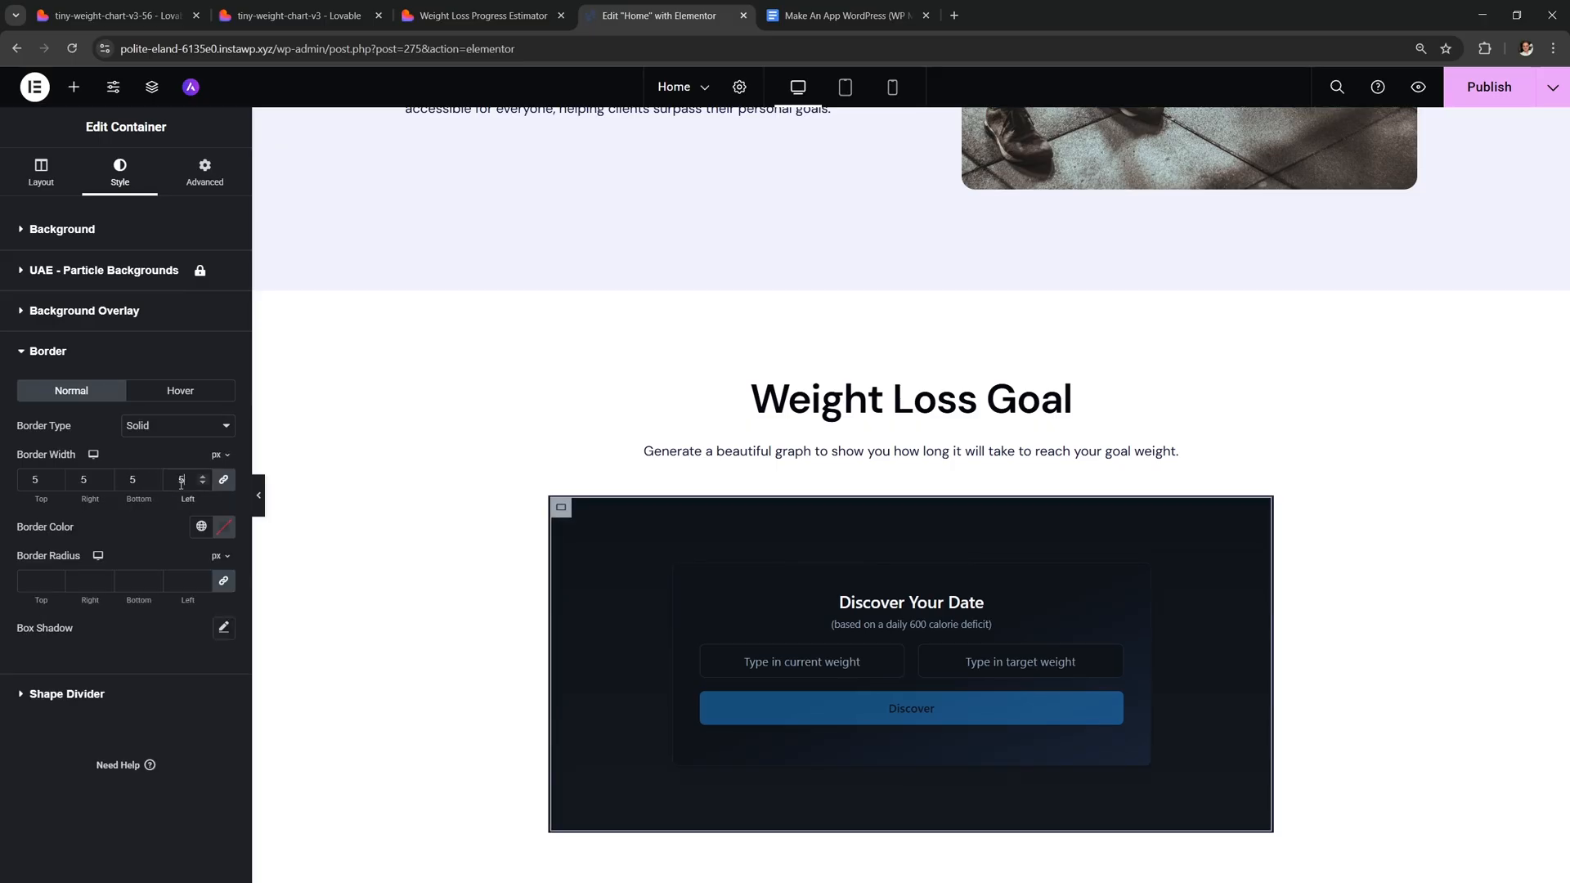
left_click(224, 526)
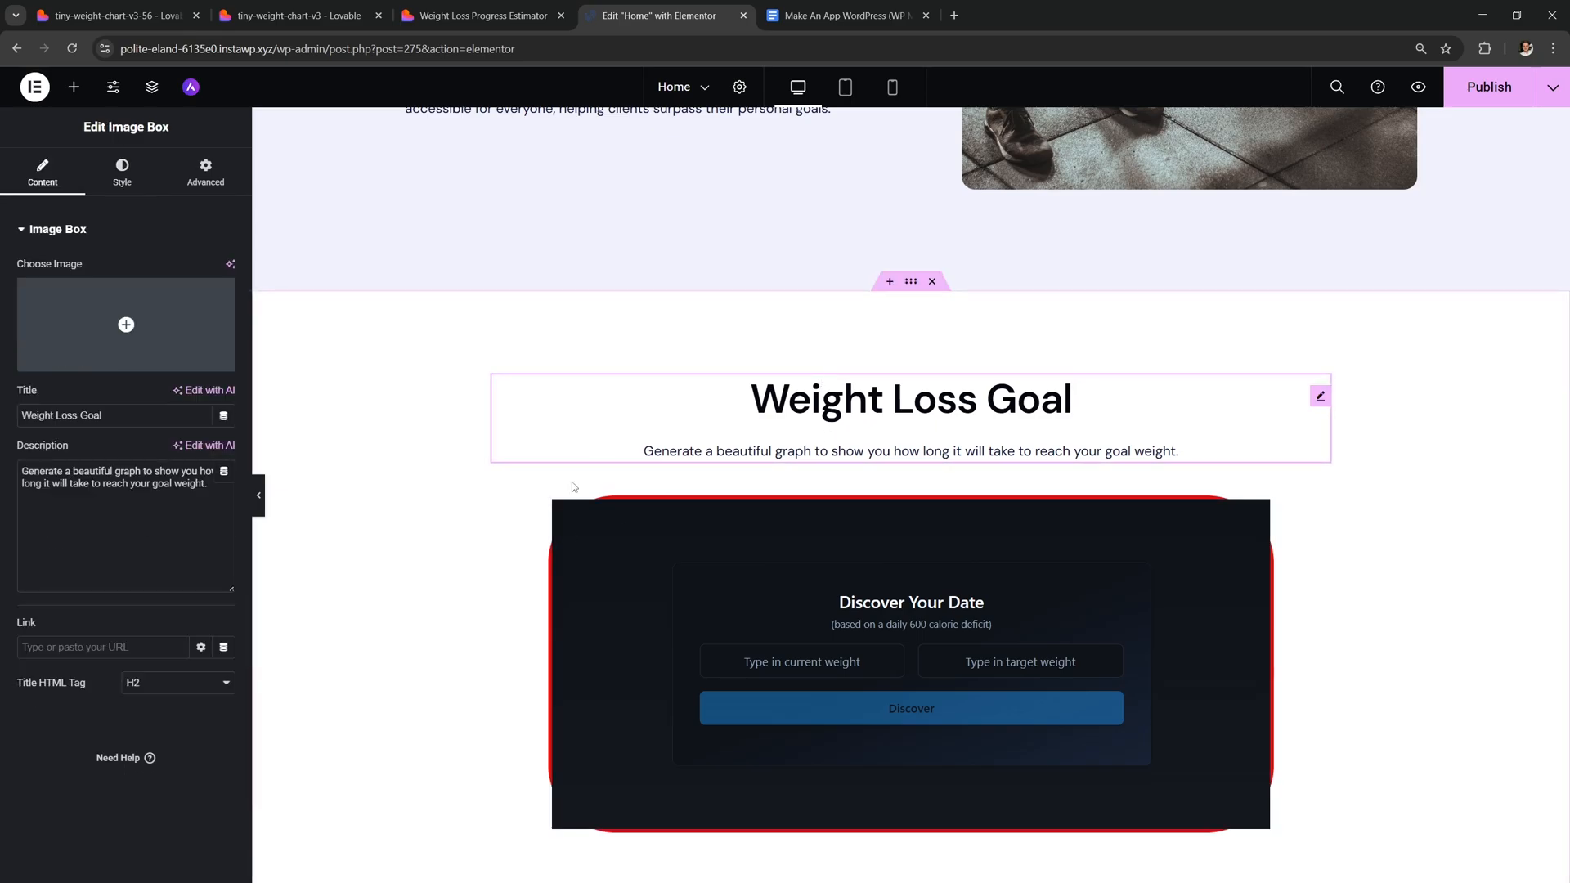
mouse_move(602, 489)
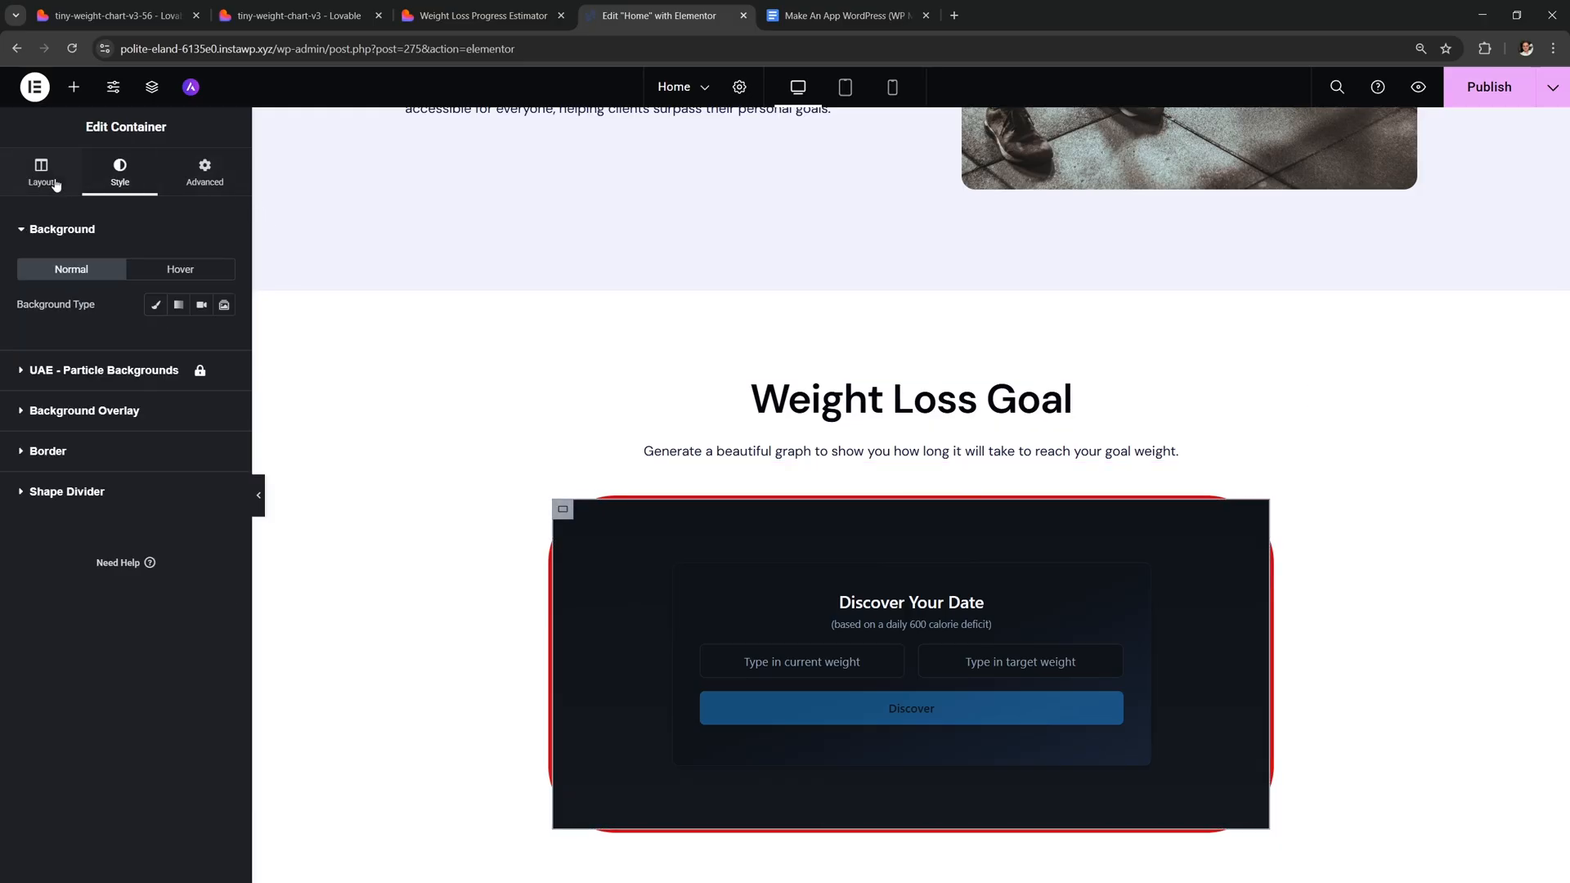
left_click(41, 170)
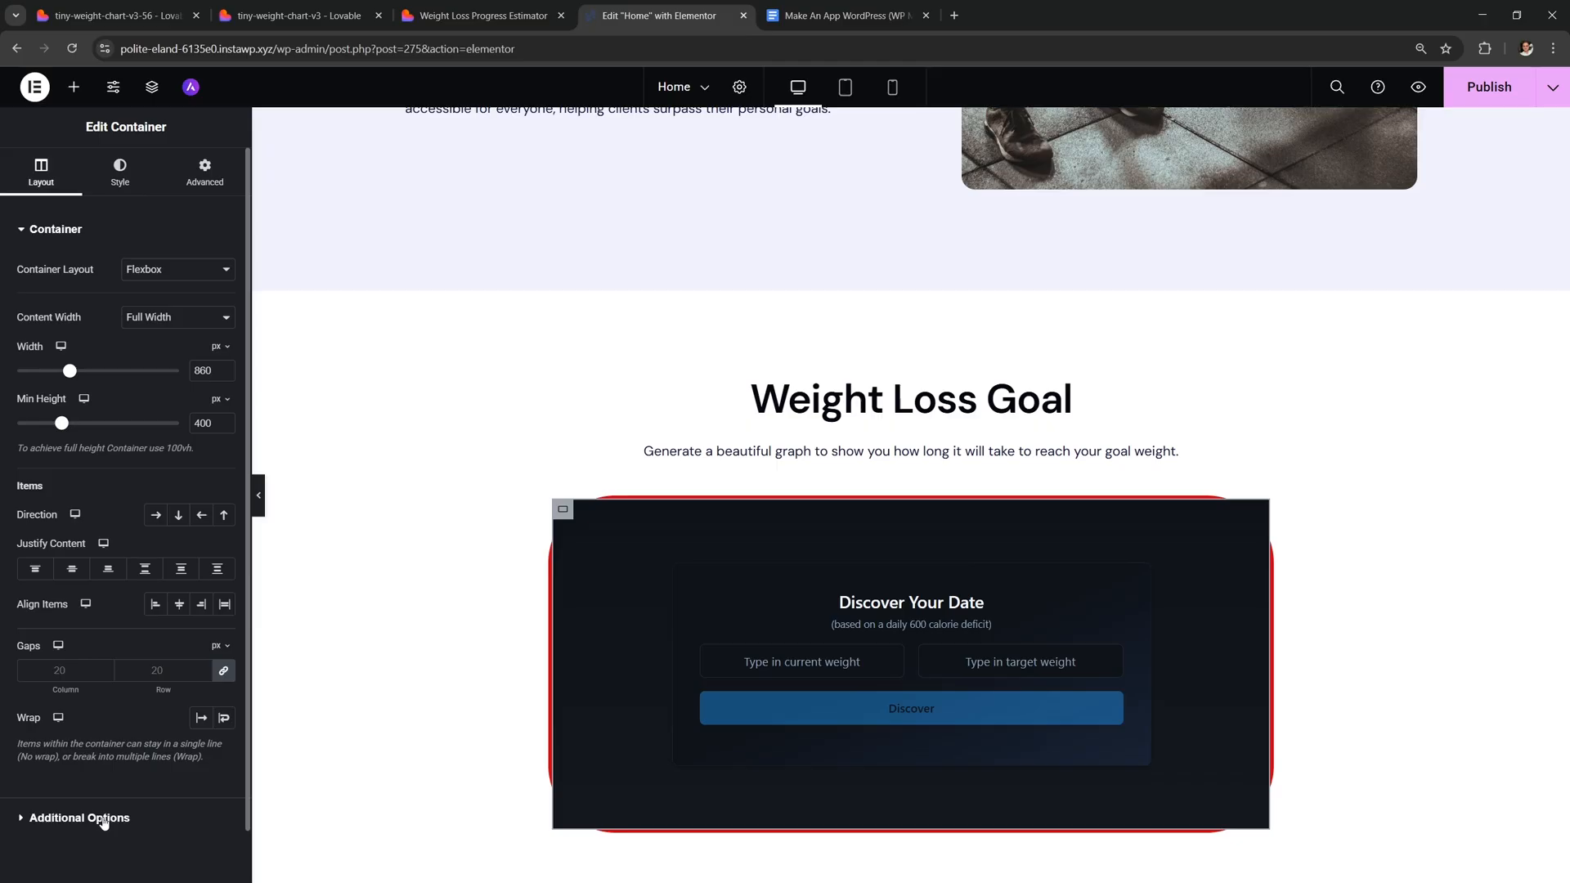
left_click(78, 817)
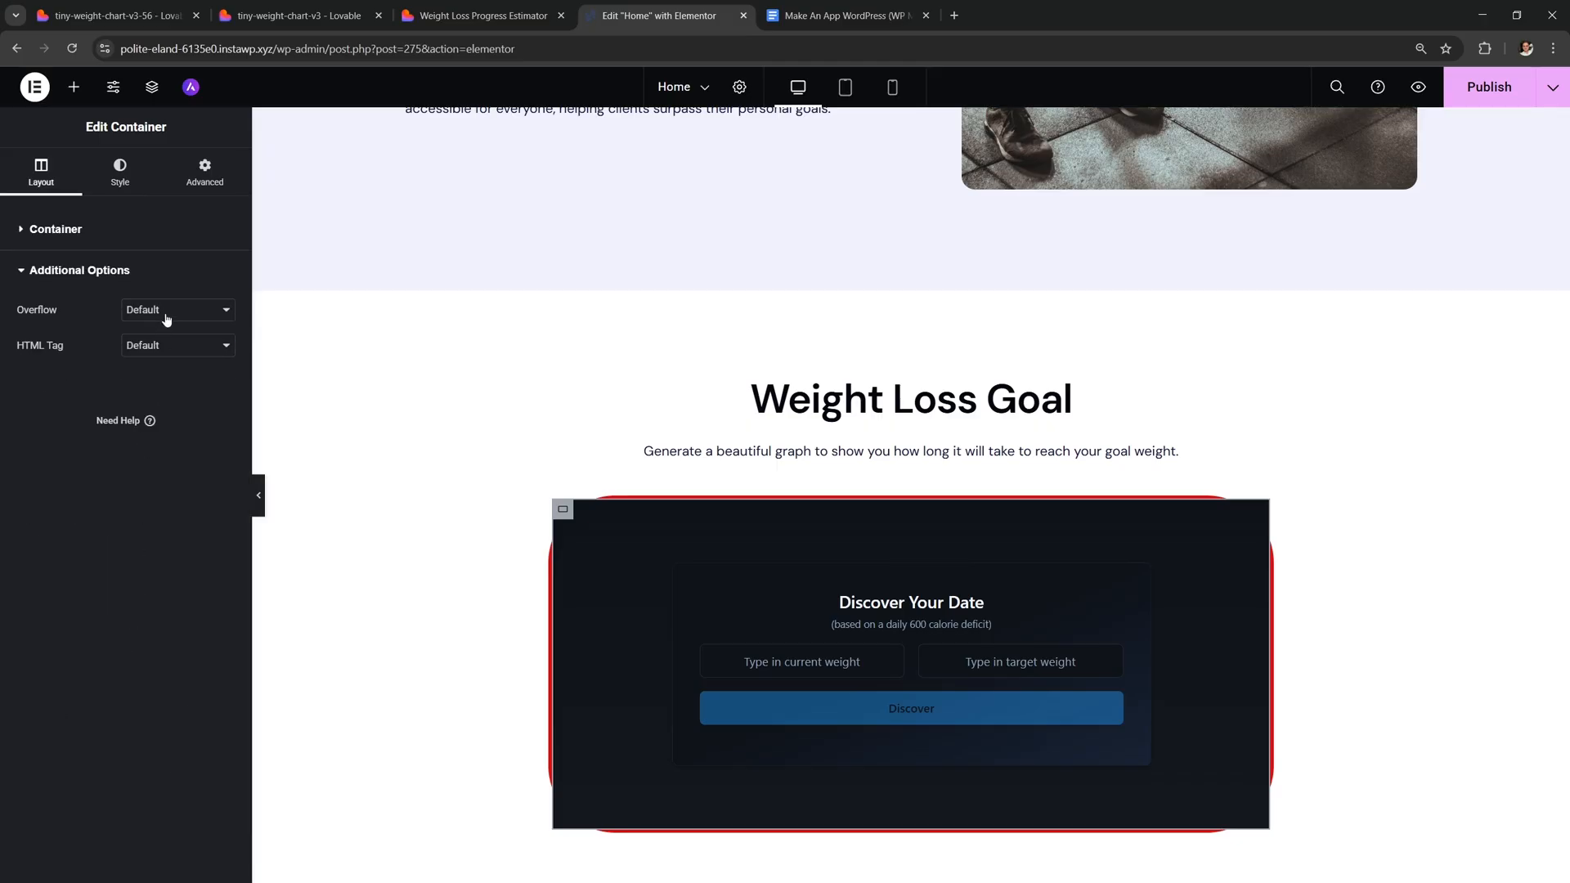
left_click(177, 309)
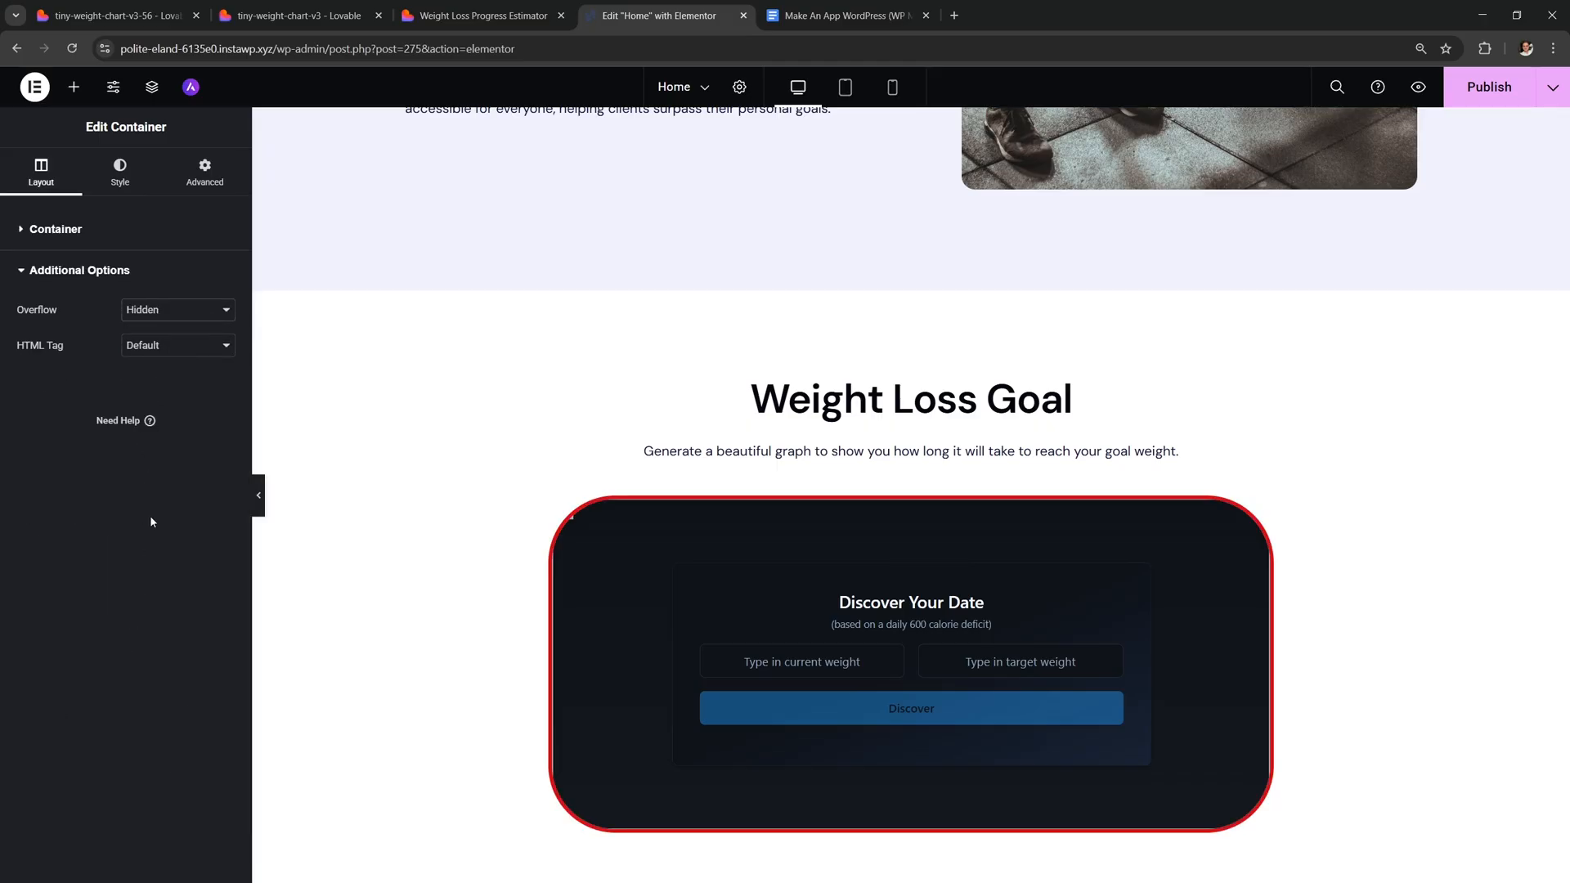
- Set the container's Border Type to None with a 30px corner radius
left_click(119, 167)
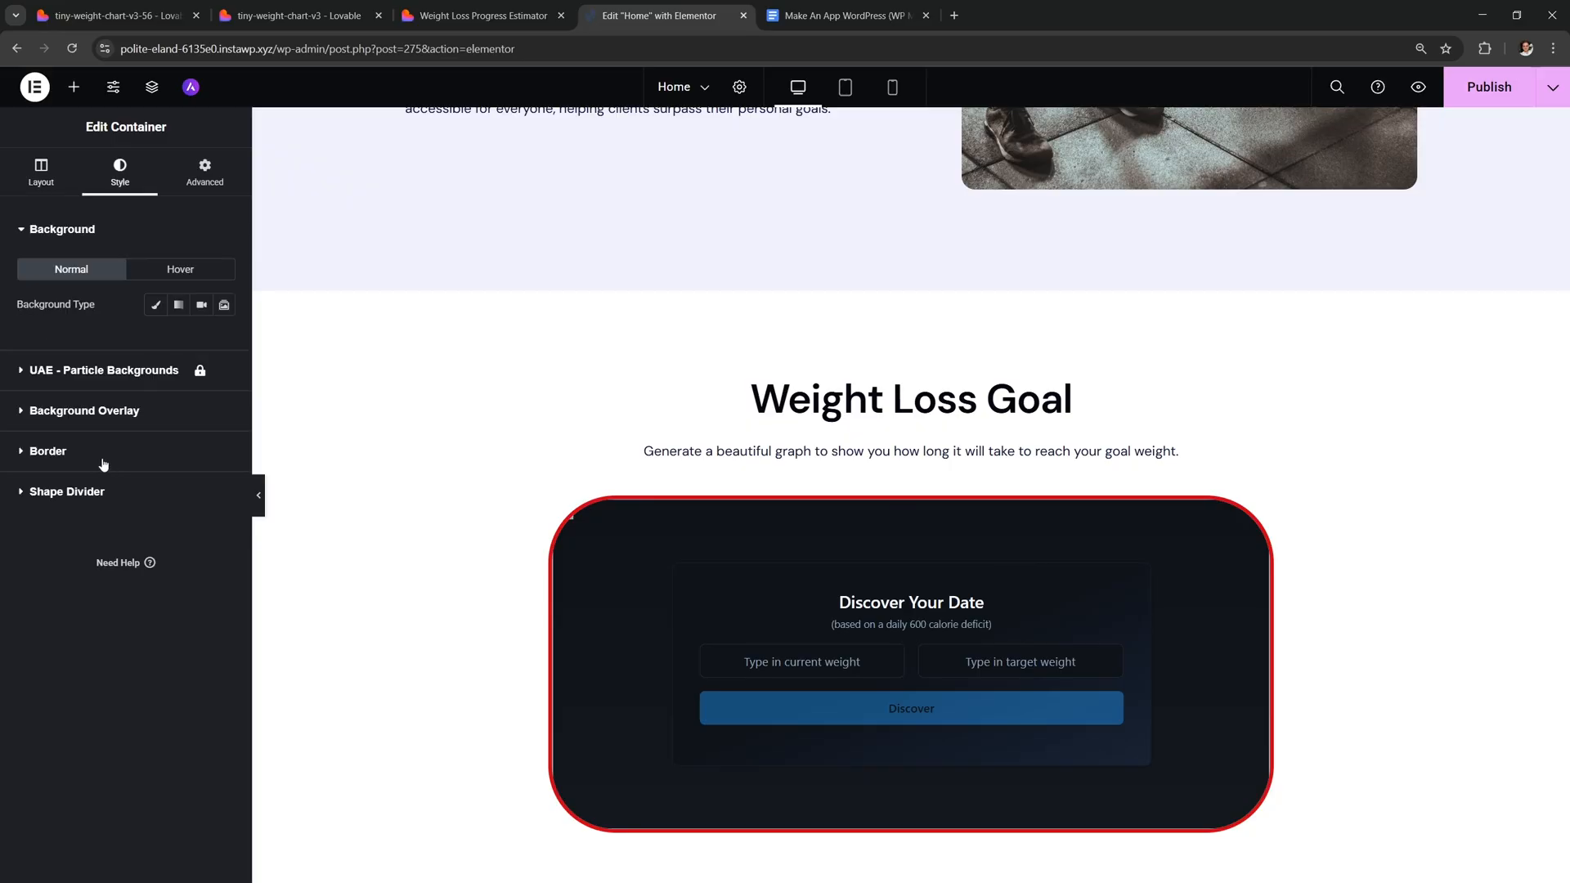
left_click(47, 450)
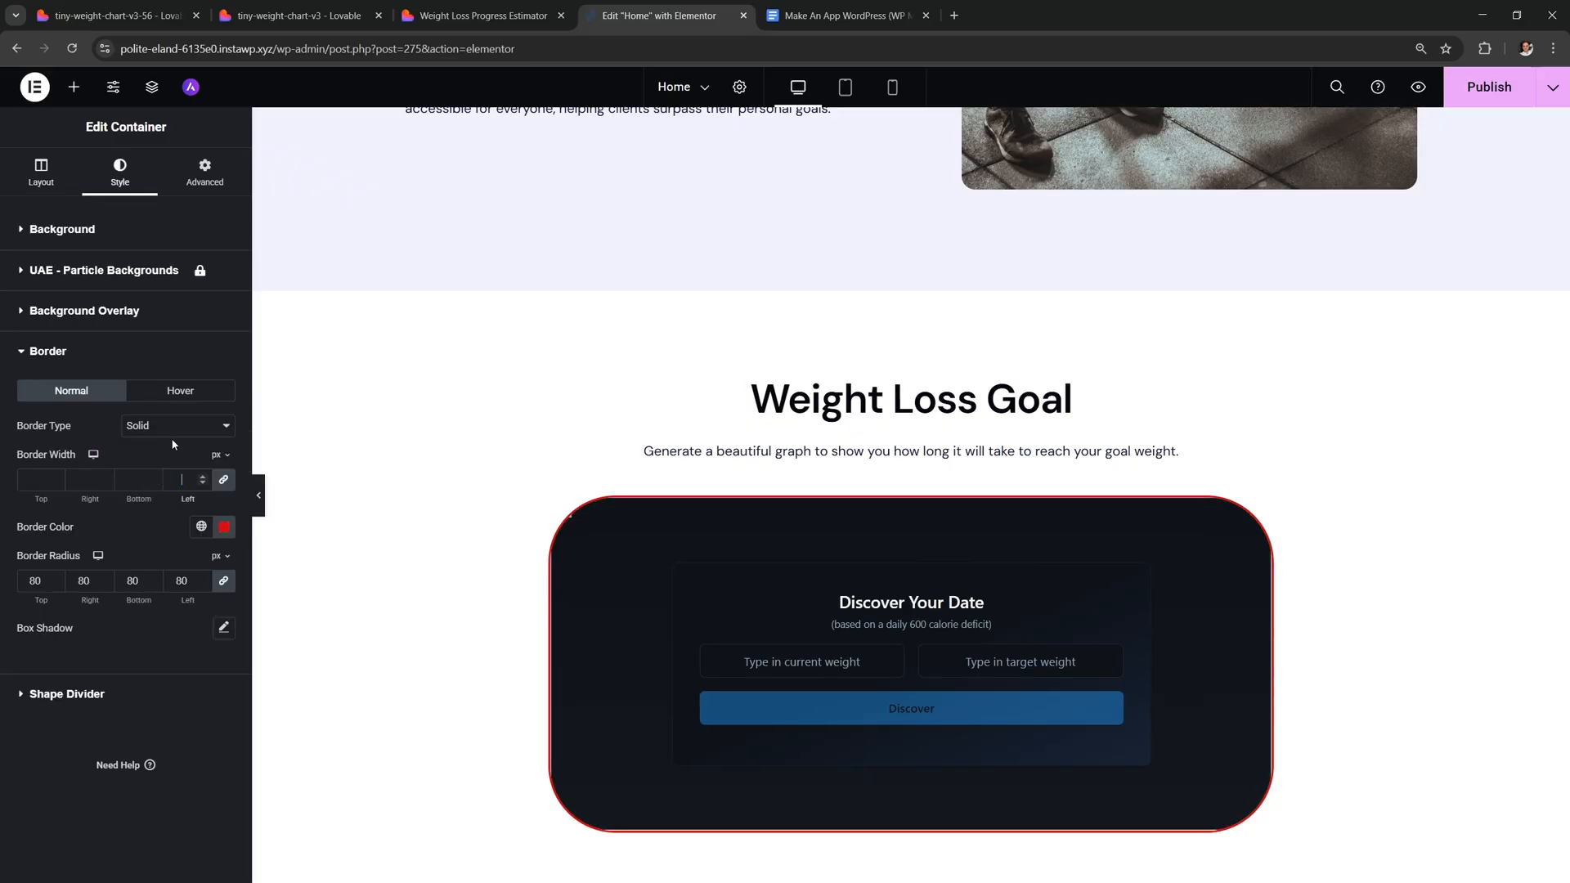
left_click(177, 425)
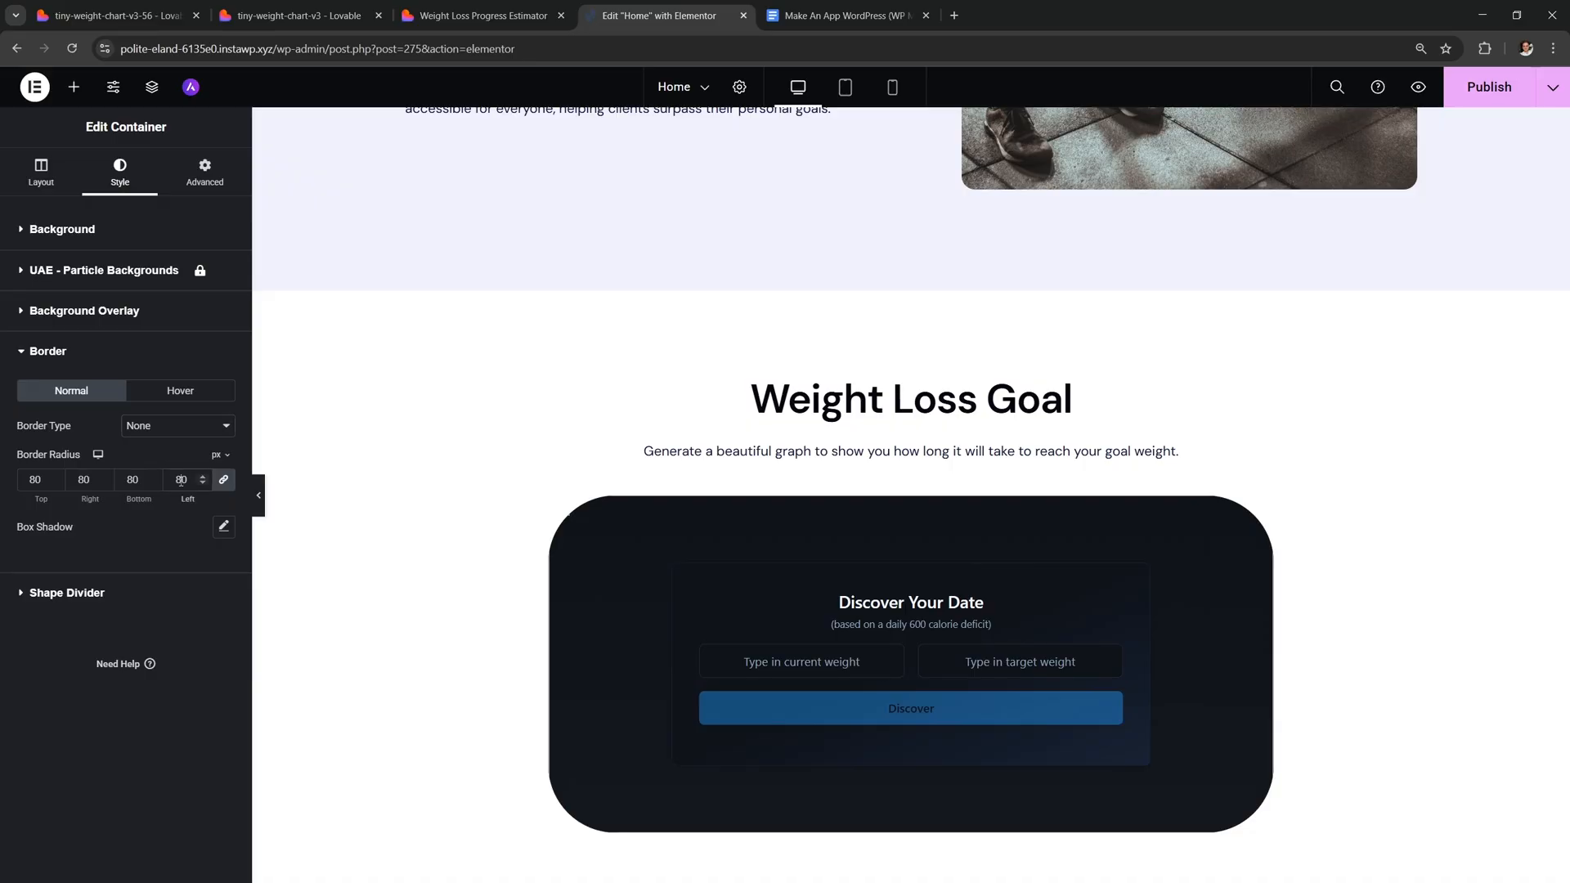
type("30")
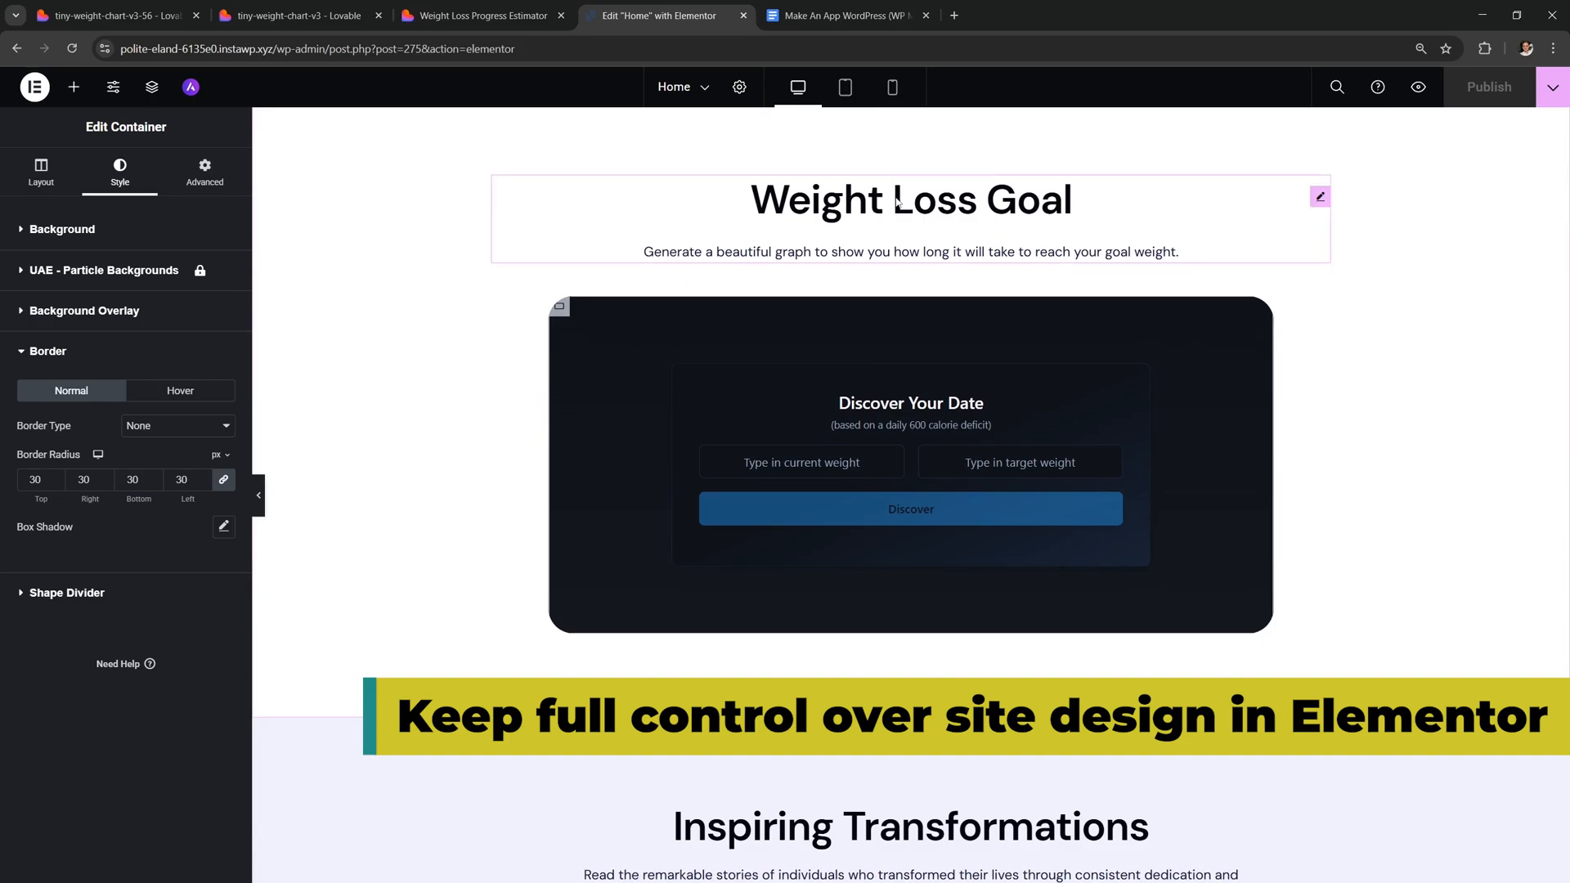
left_click(909, 199)
type("75")
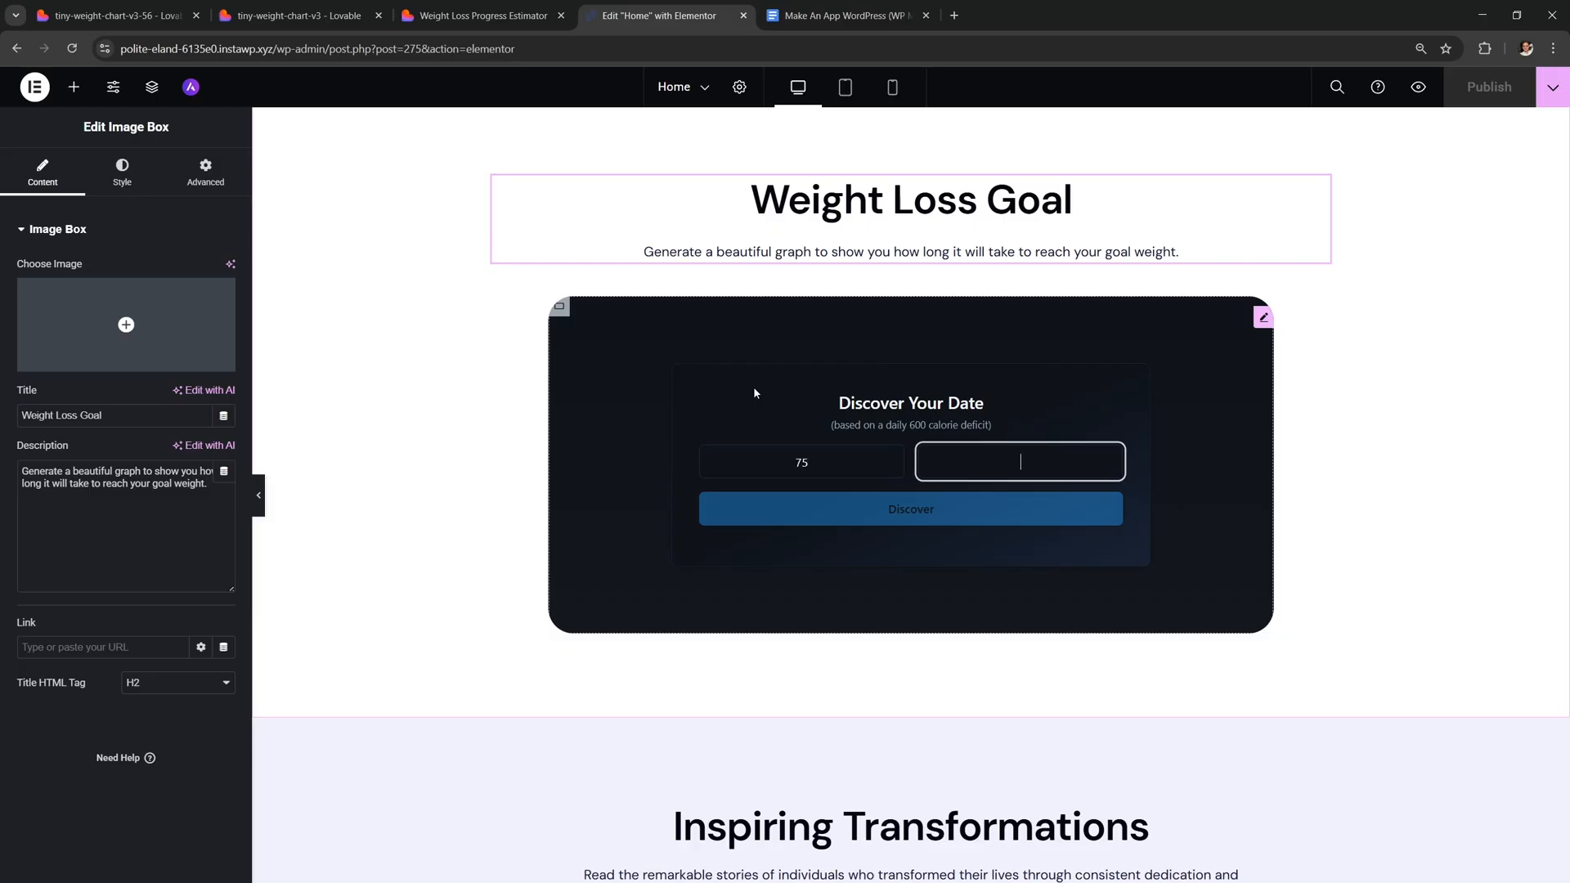
- Run the embedded calculator twice, ending with a 99 kg start and Nov 18, 2026 goal
left_click(909, 509)
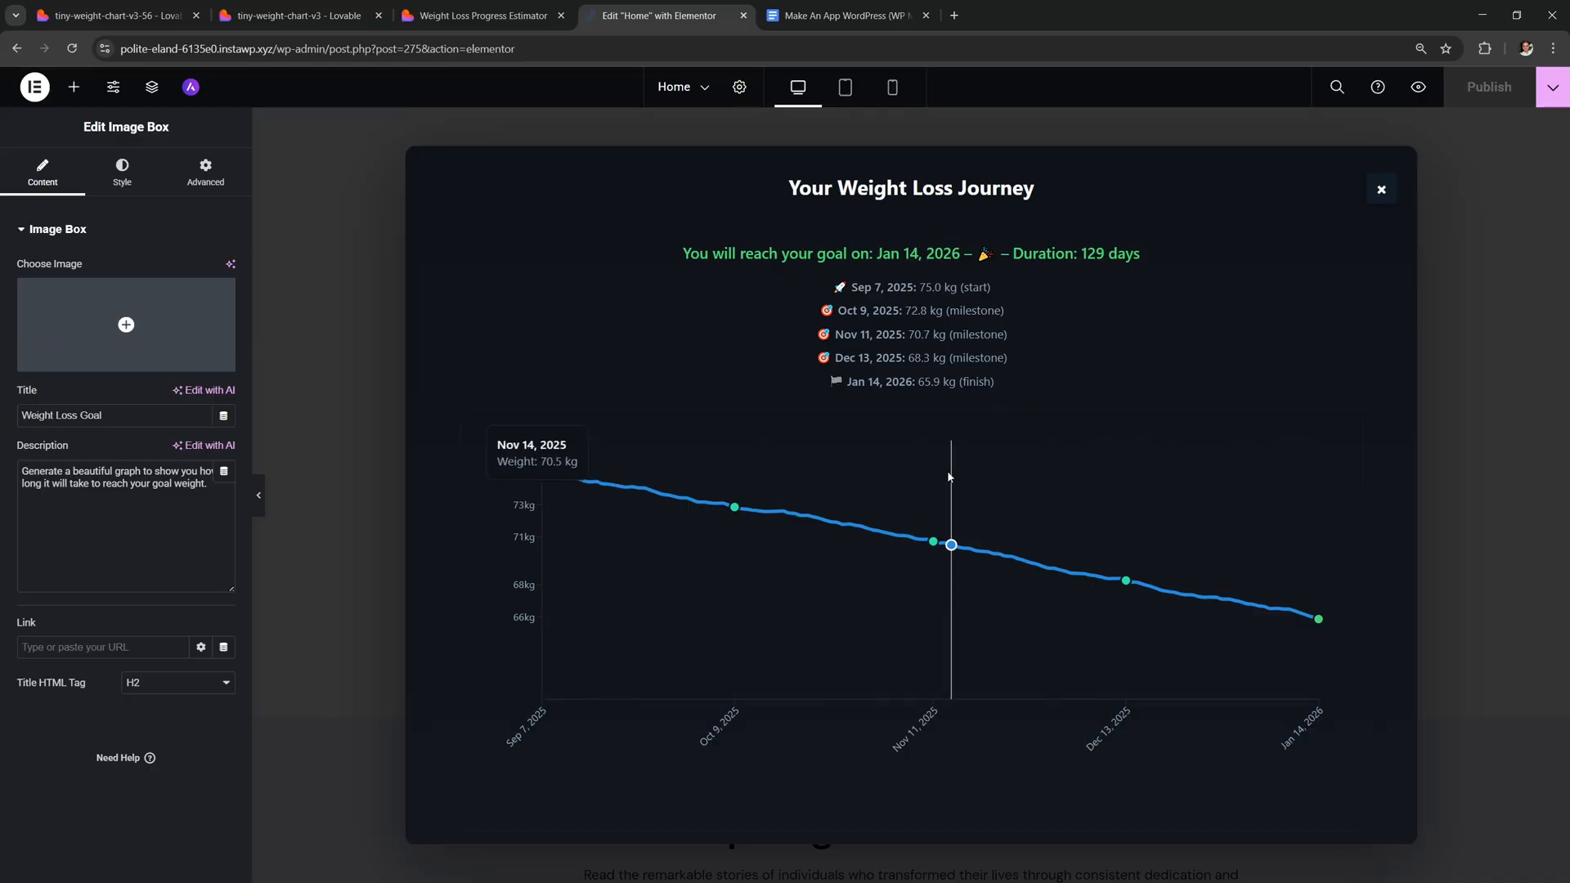
scroll("down", 3)
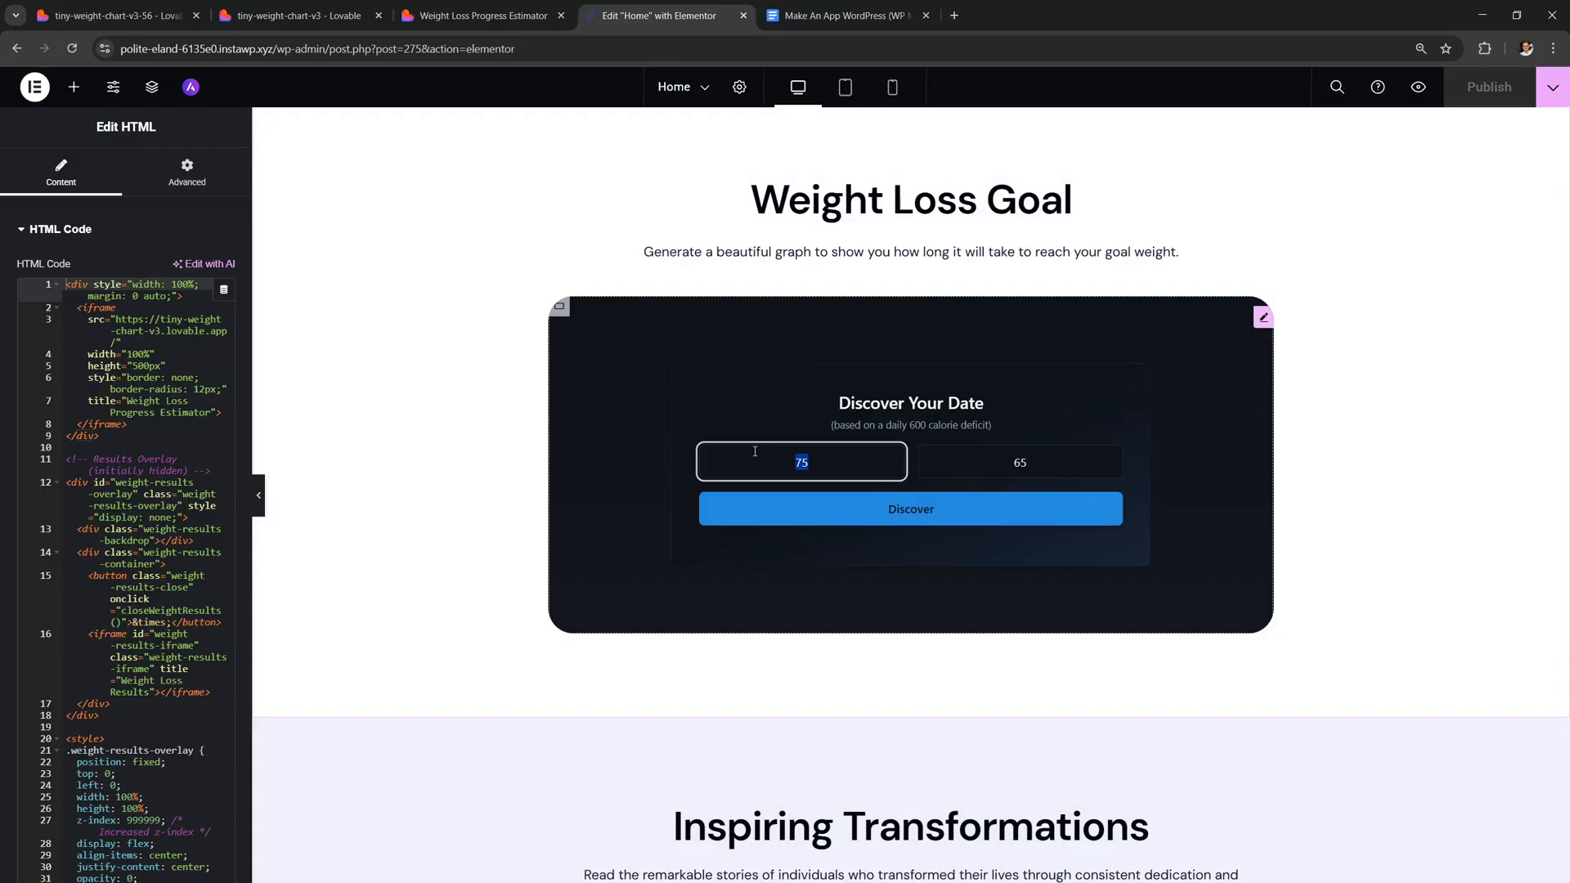
left_click(909, 509)
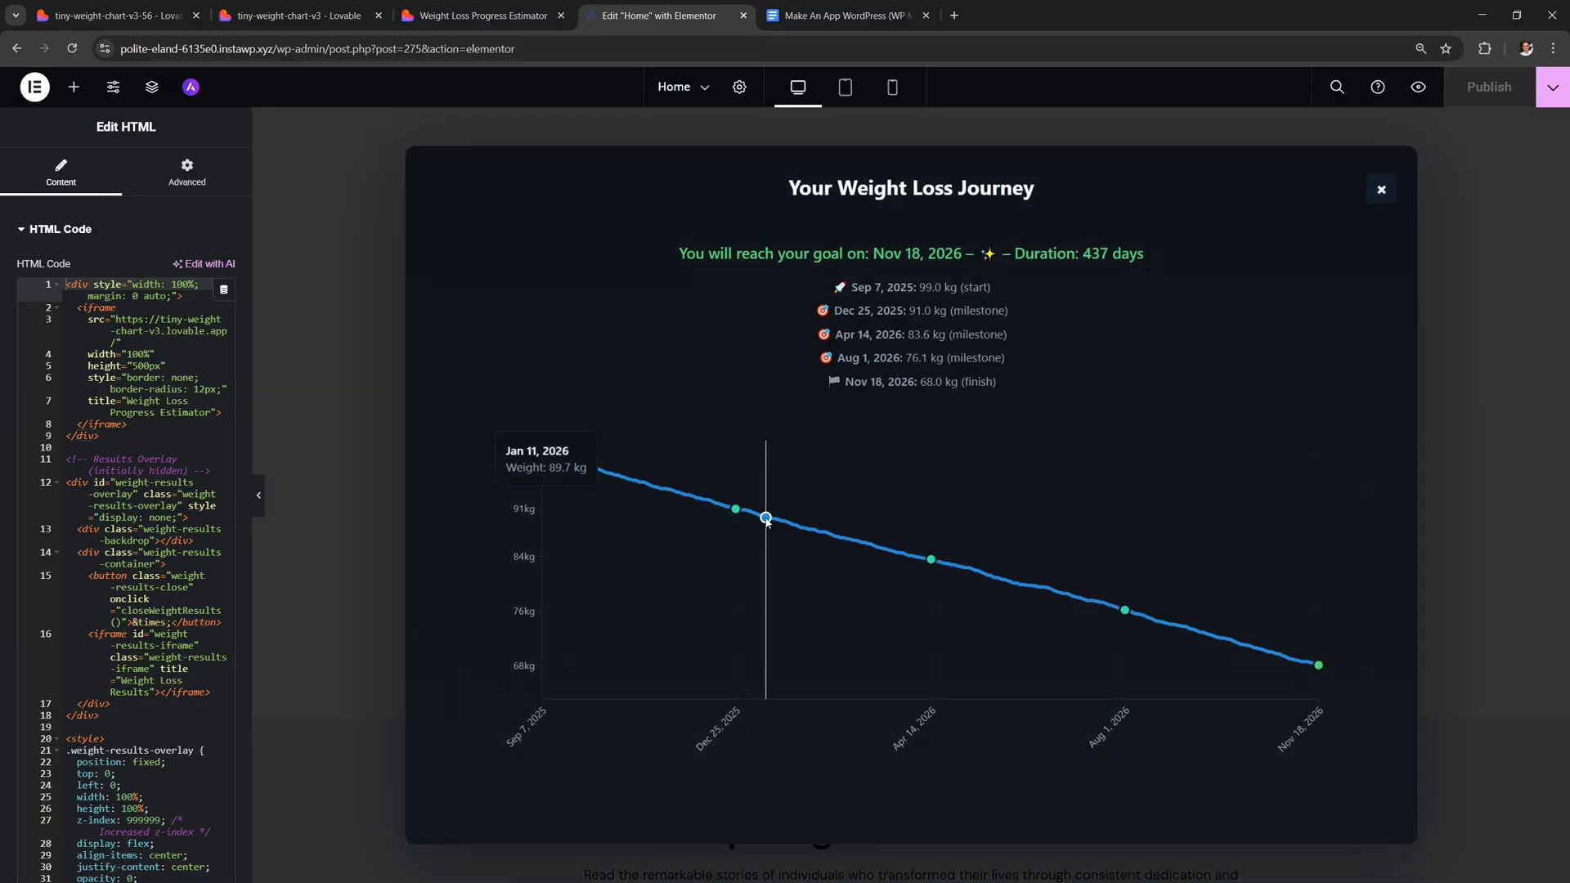
mouse_move(764, 521)
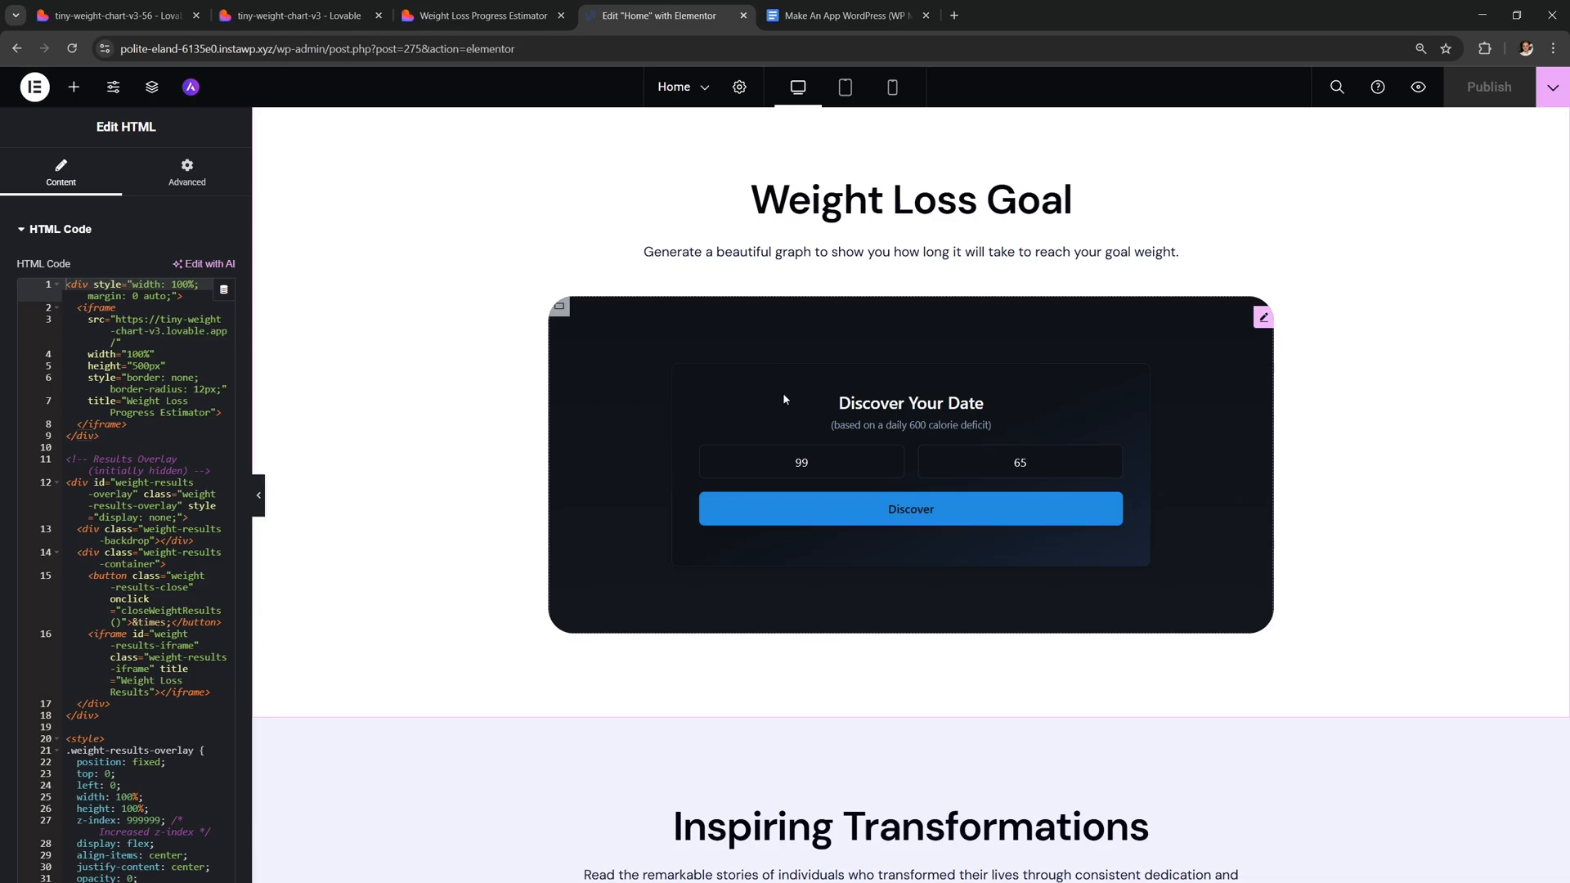
- Remix tiny-weight-chart-v3 from Project Settings with Include project history left unchecked
left_click(295, 15)
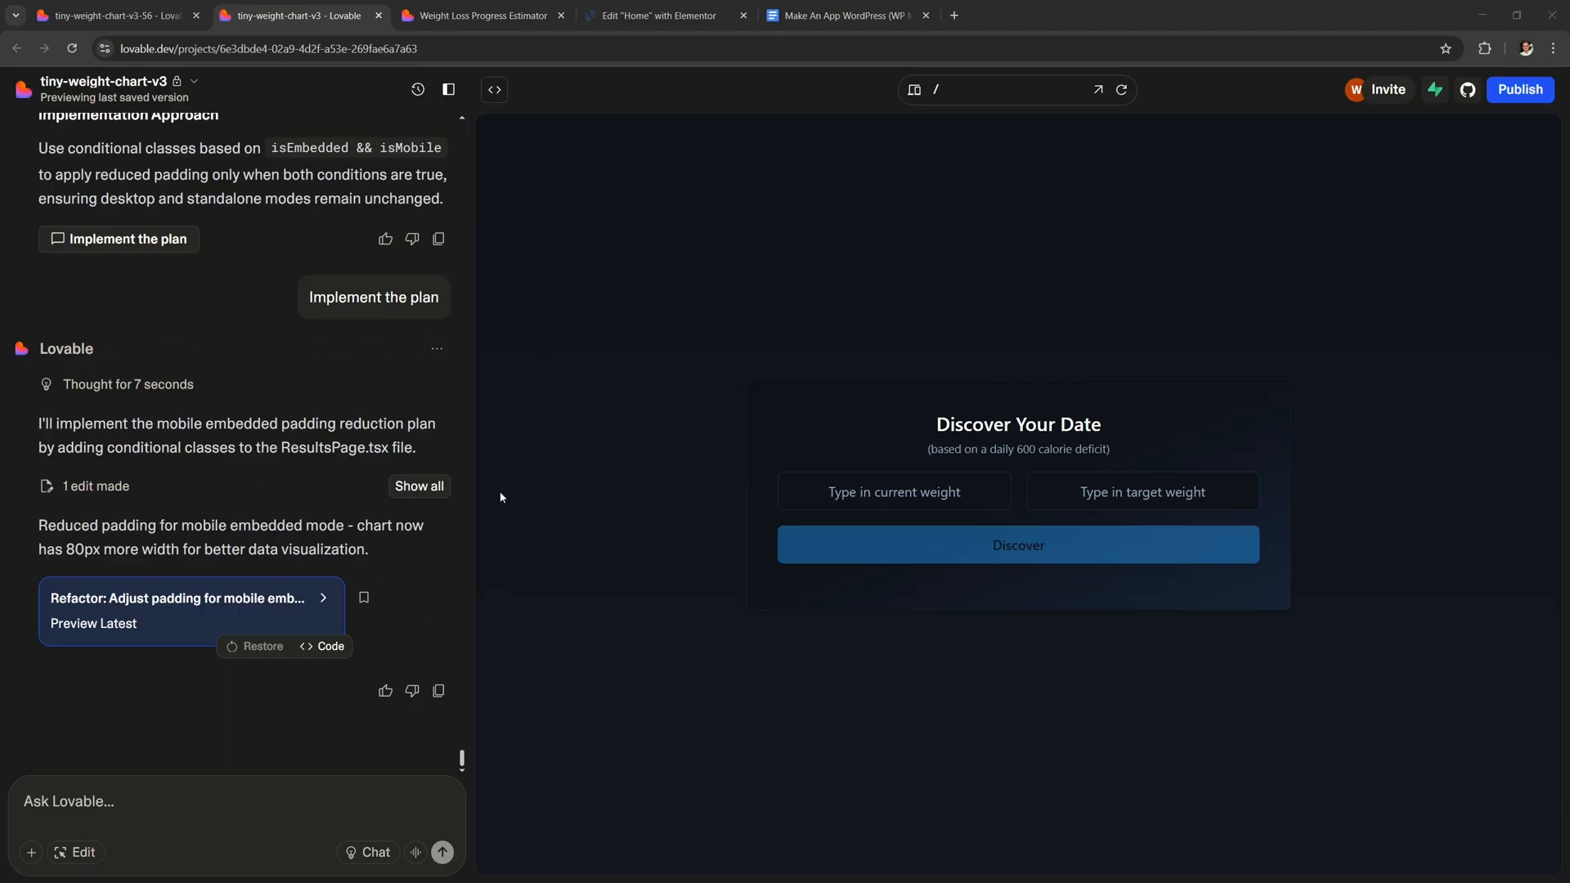
left_click(193, 81)
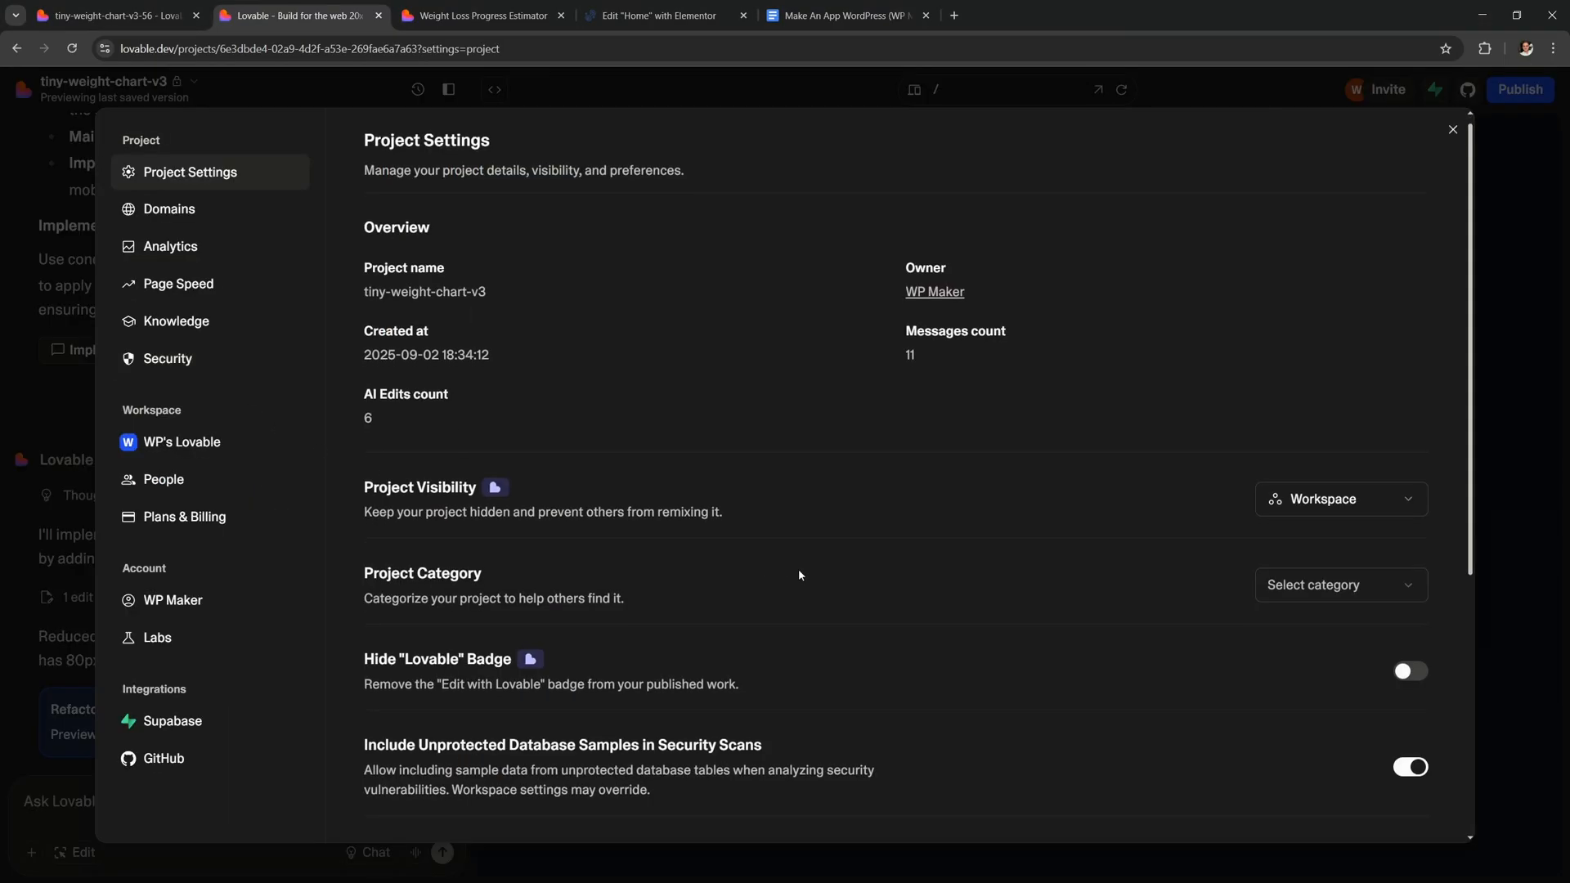
left_click(1392, 646)
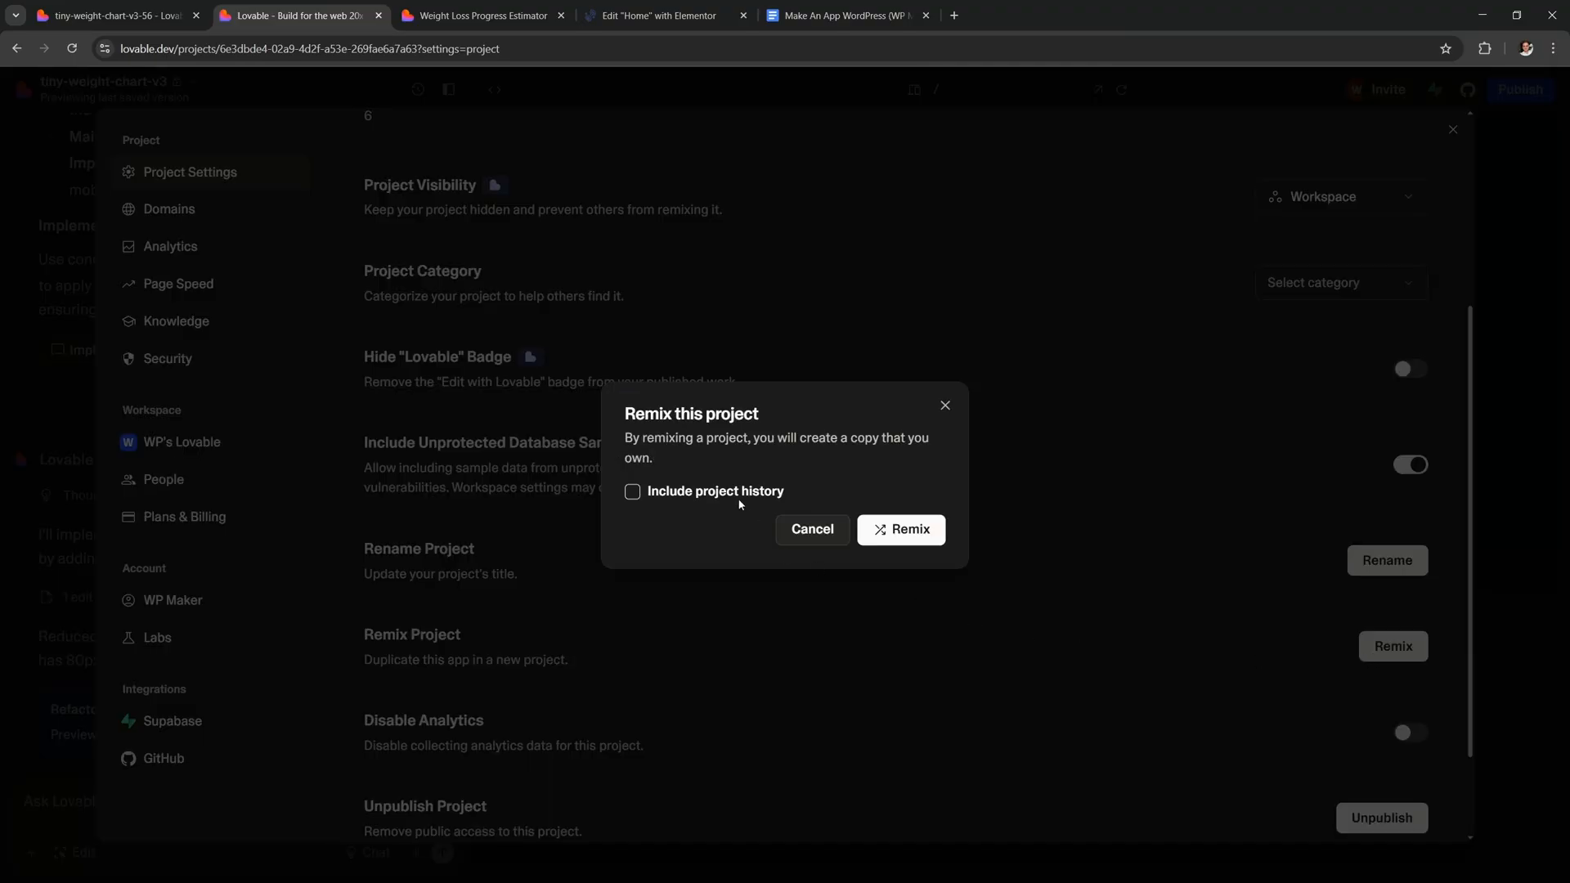
left_click(900, 529)
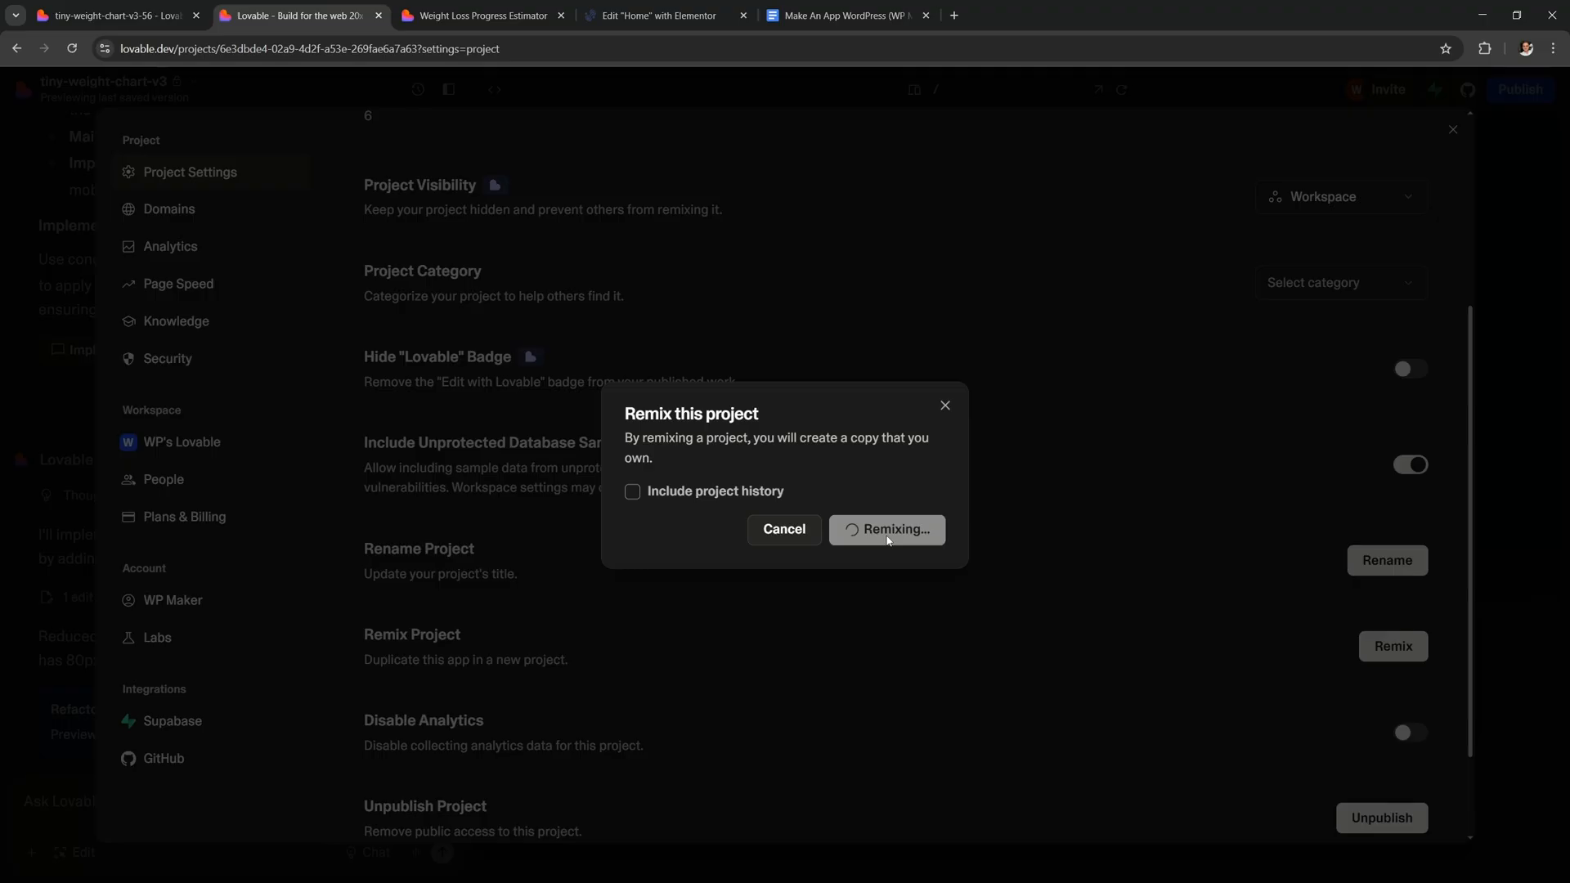
left_click(885, 529)
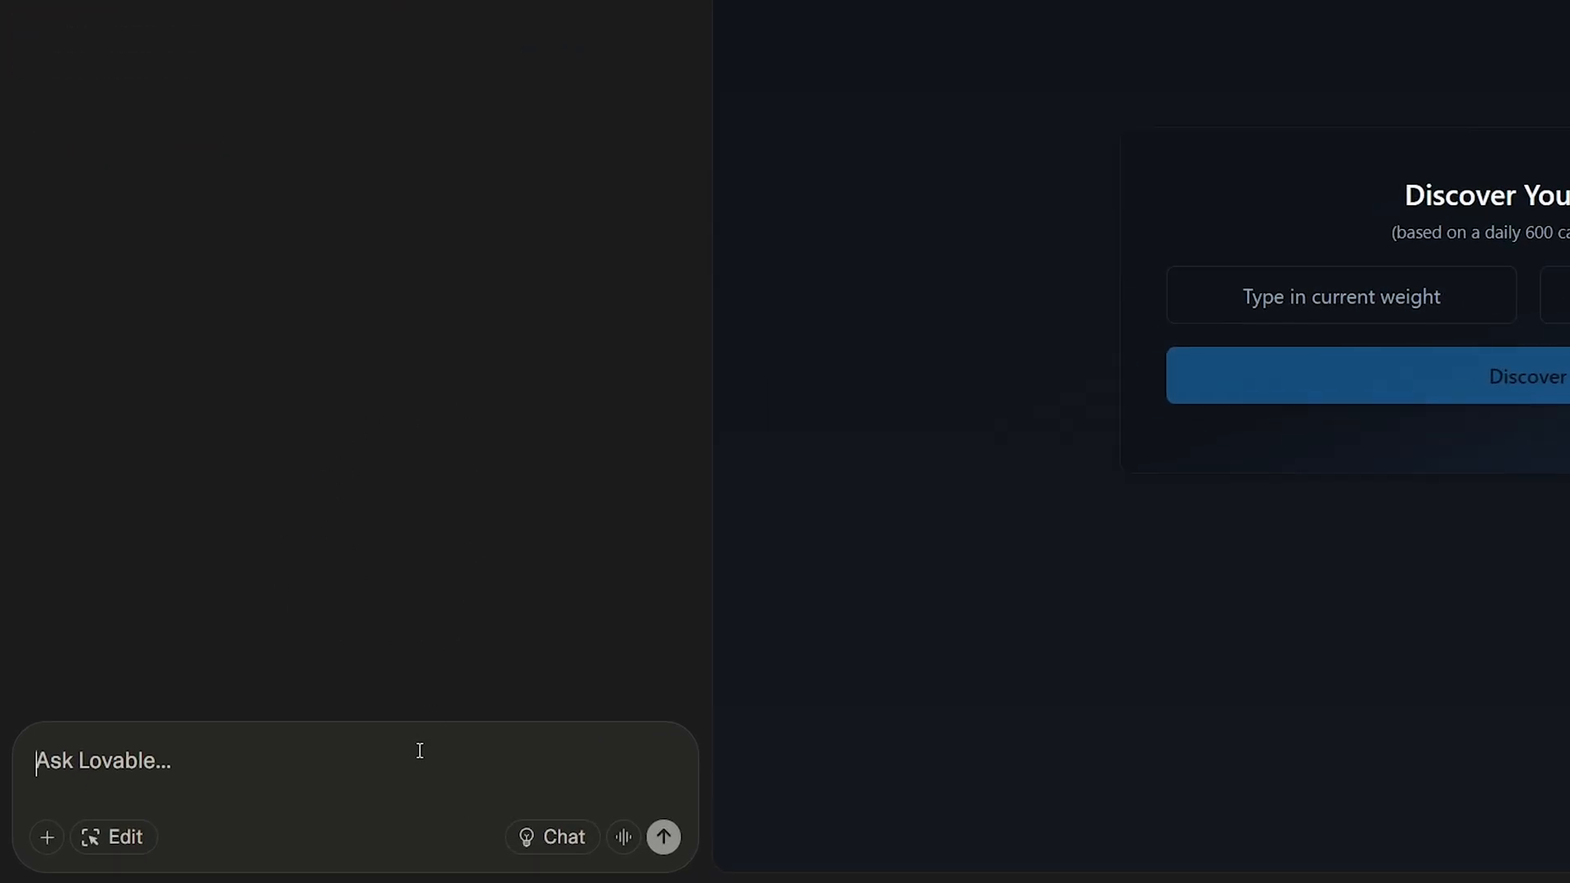
- Prompt Lovable for a kg/pounds toggle that works across all inputs and calculations
type("Please add a toggle to my app that allows switching between kg and pounds. Make sure to update all features and code to work with this new feature of the app that we are adding.")
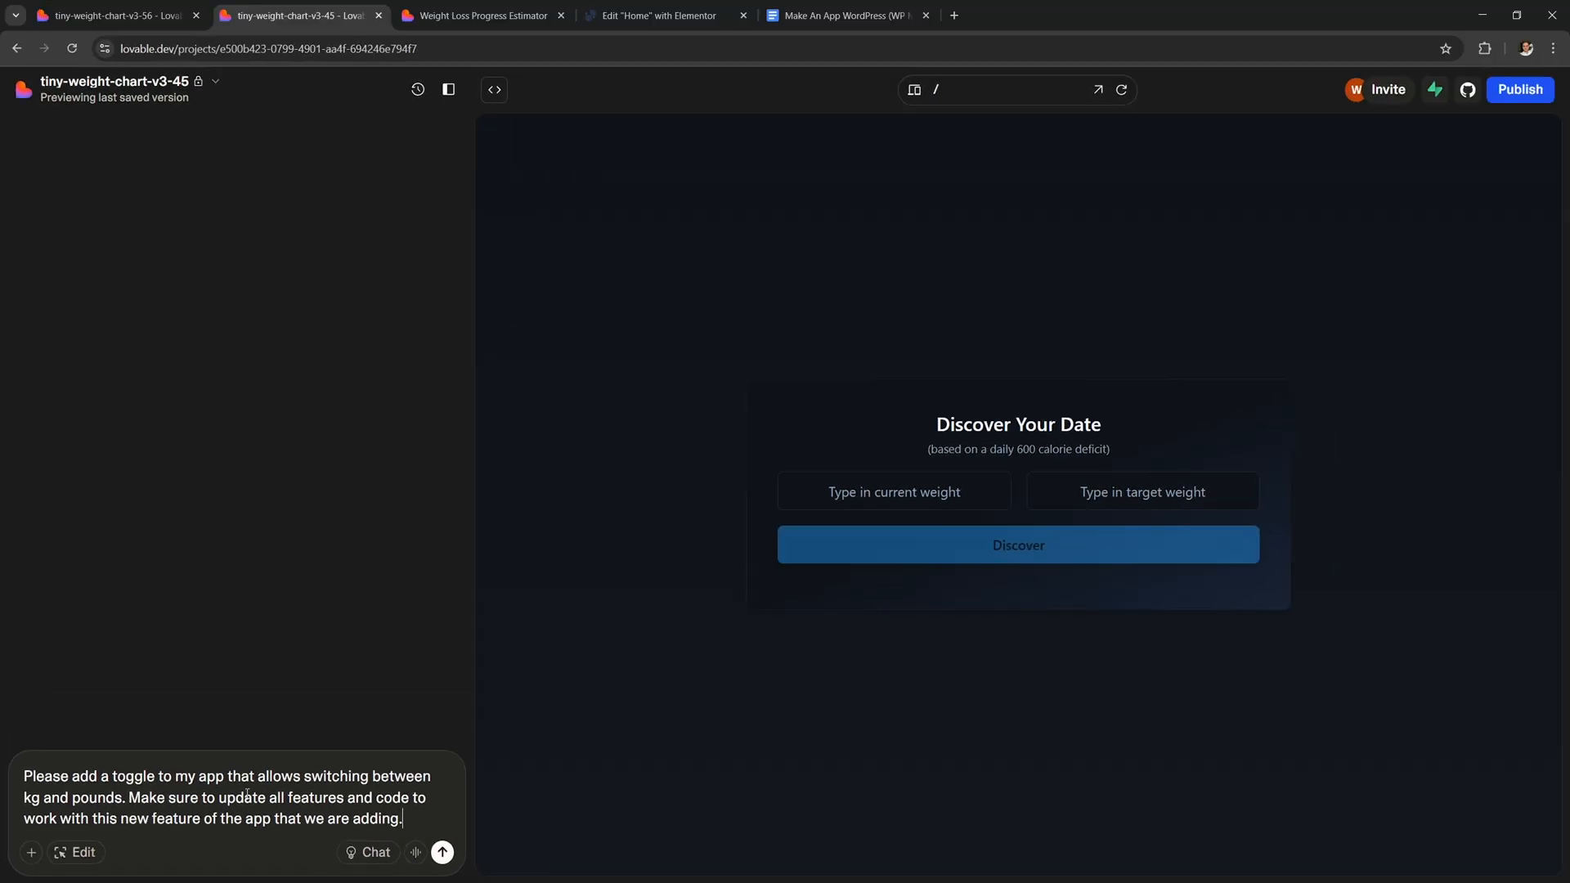
left_click(442, 852)
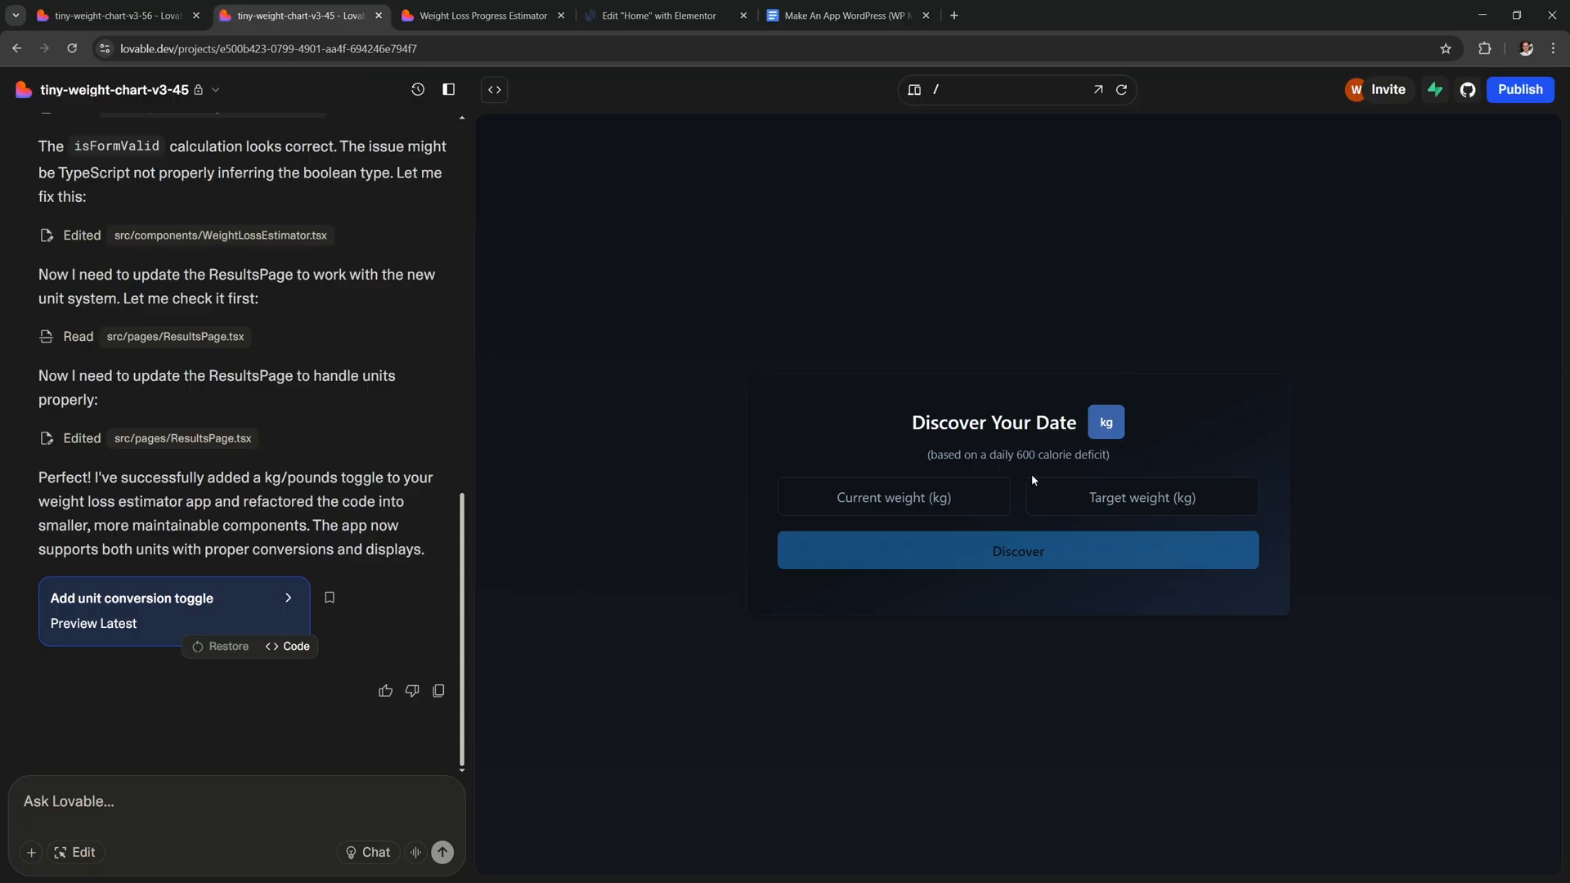
left_click(1105, 422)
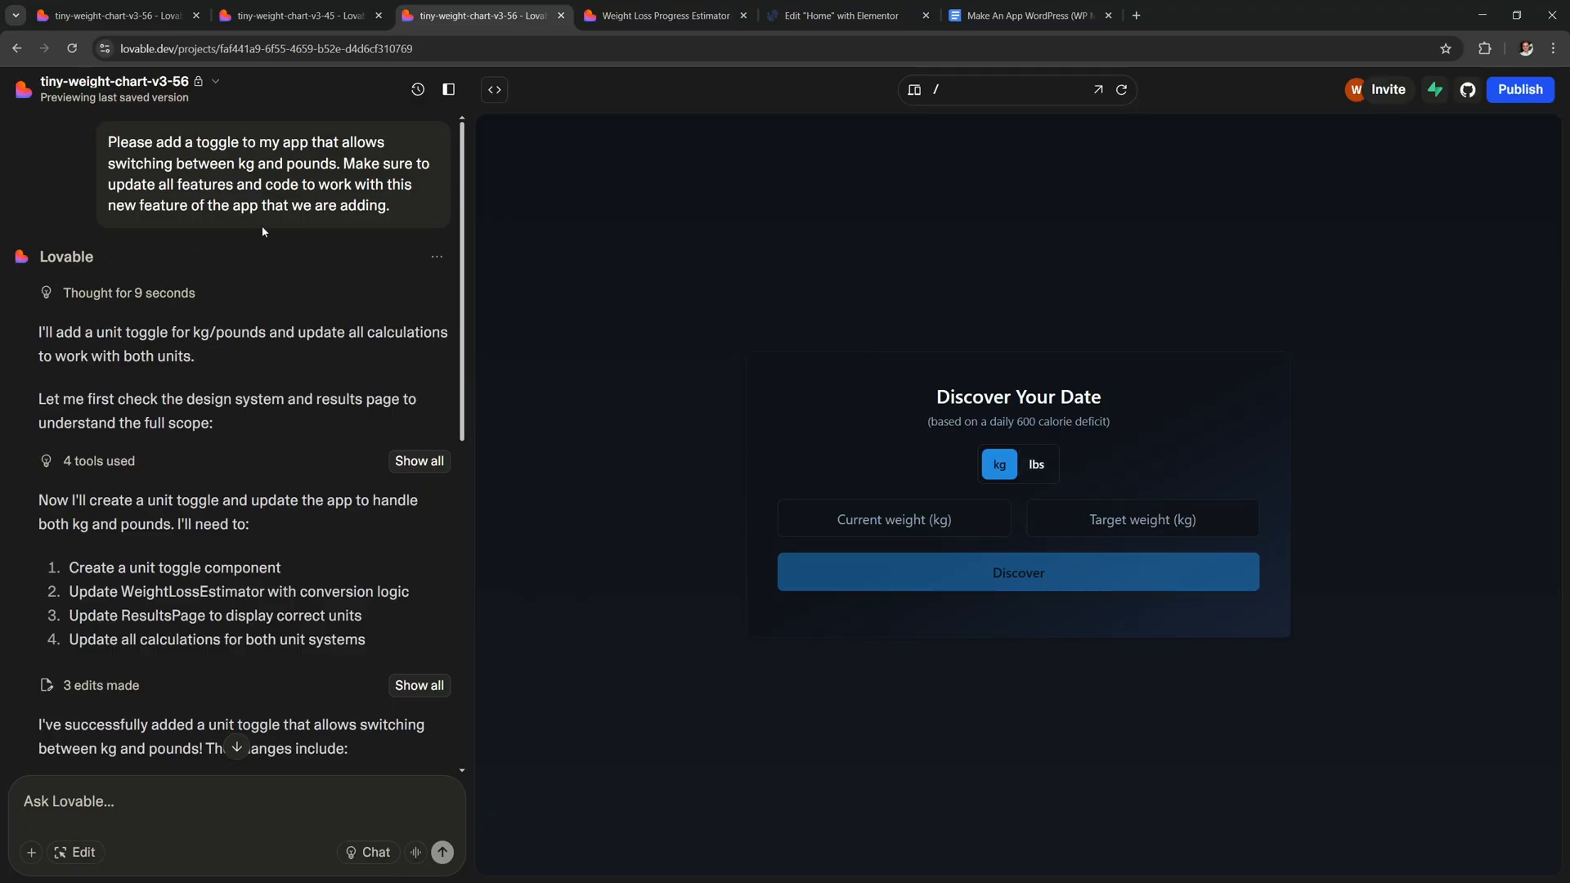
left_click(298, 15)
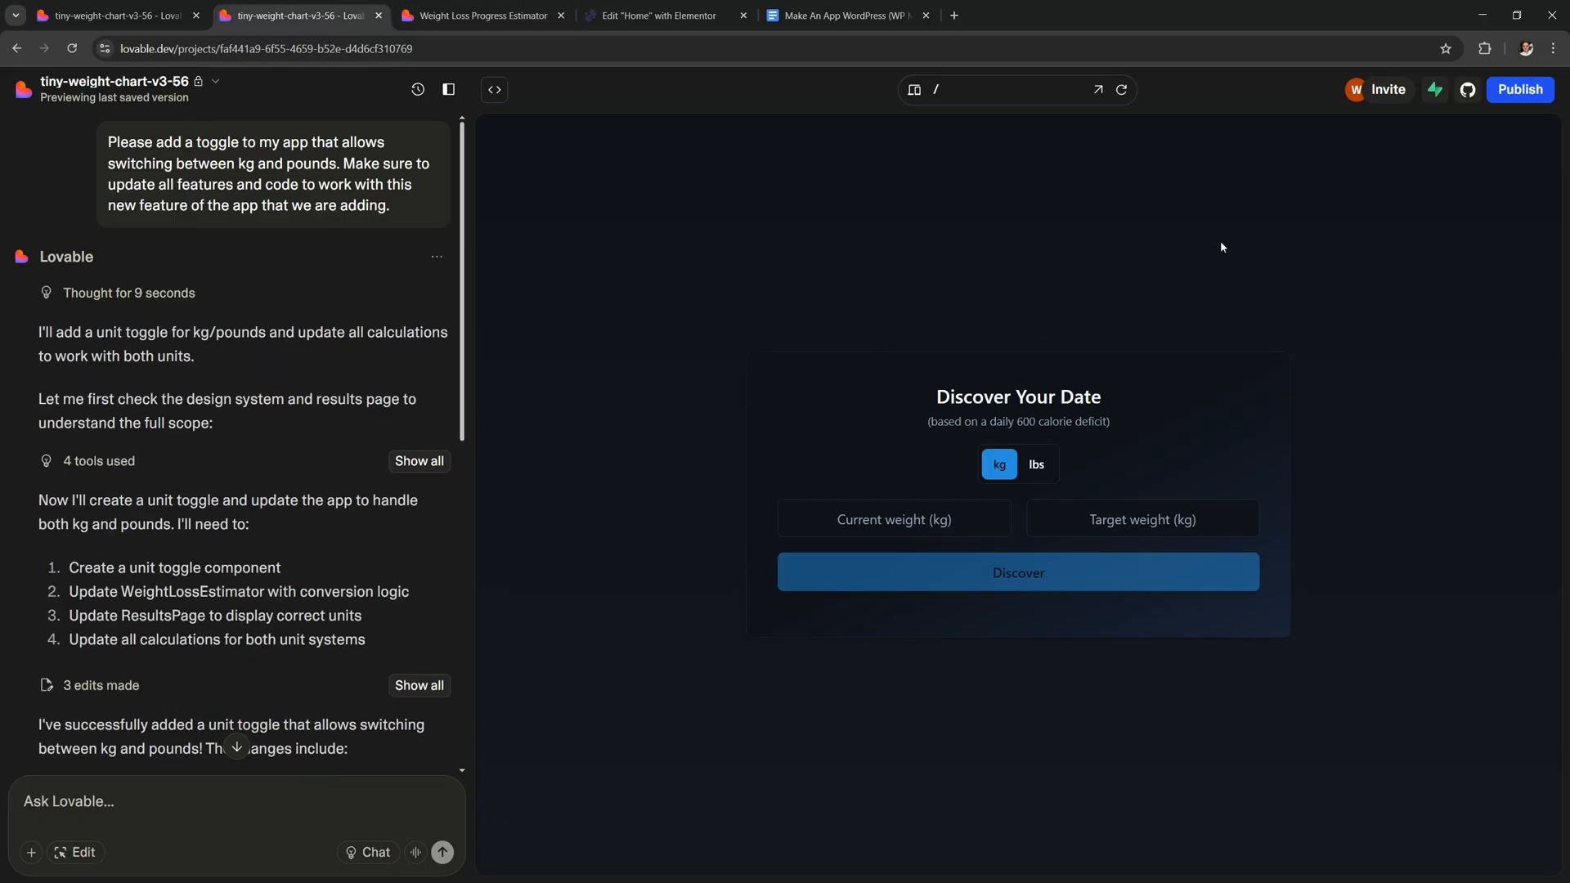
mouse_move(813, 366)
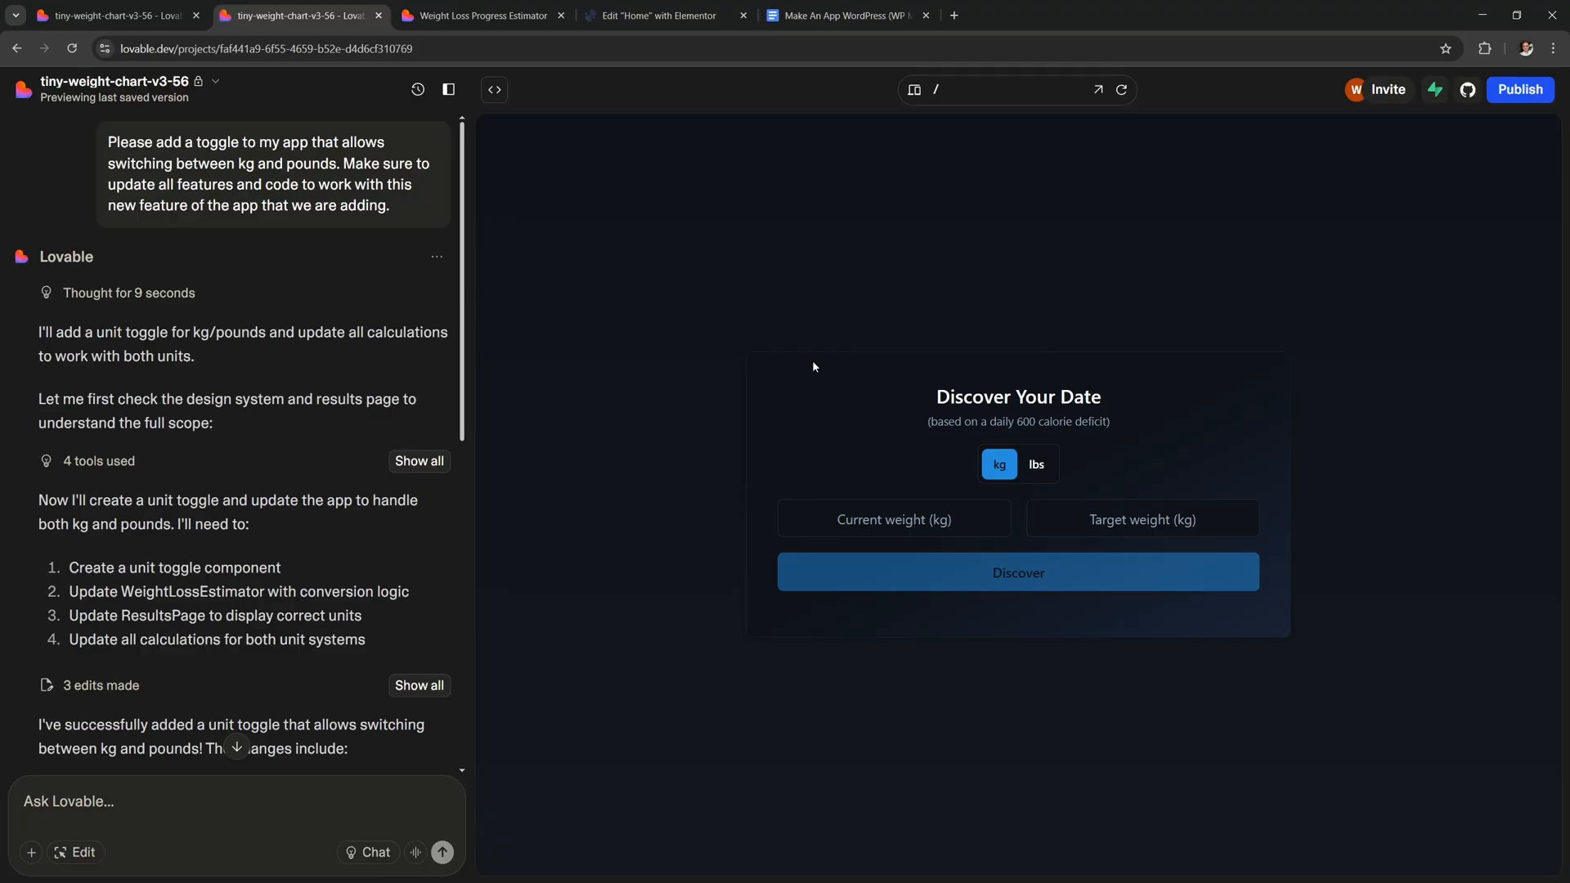
mouse_move(1519, 90)
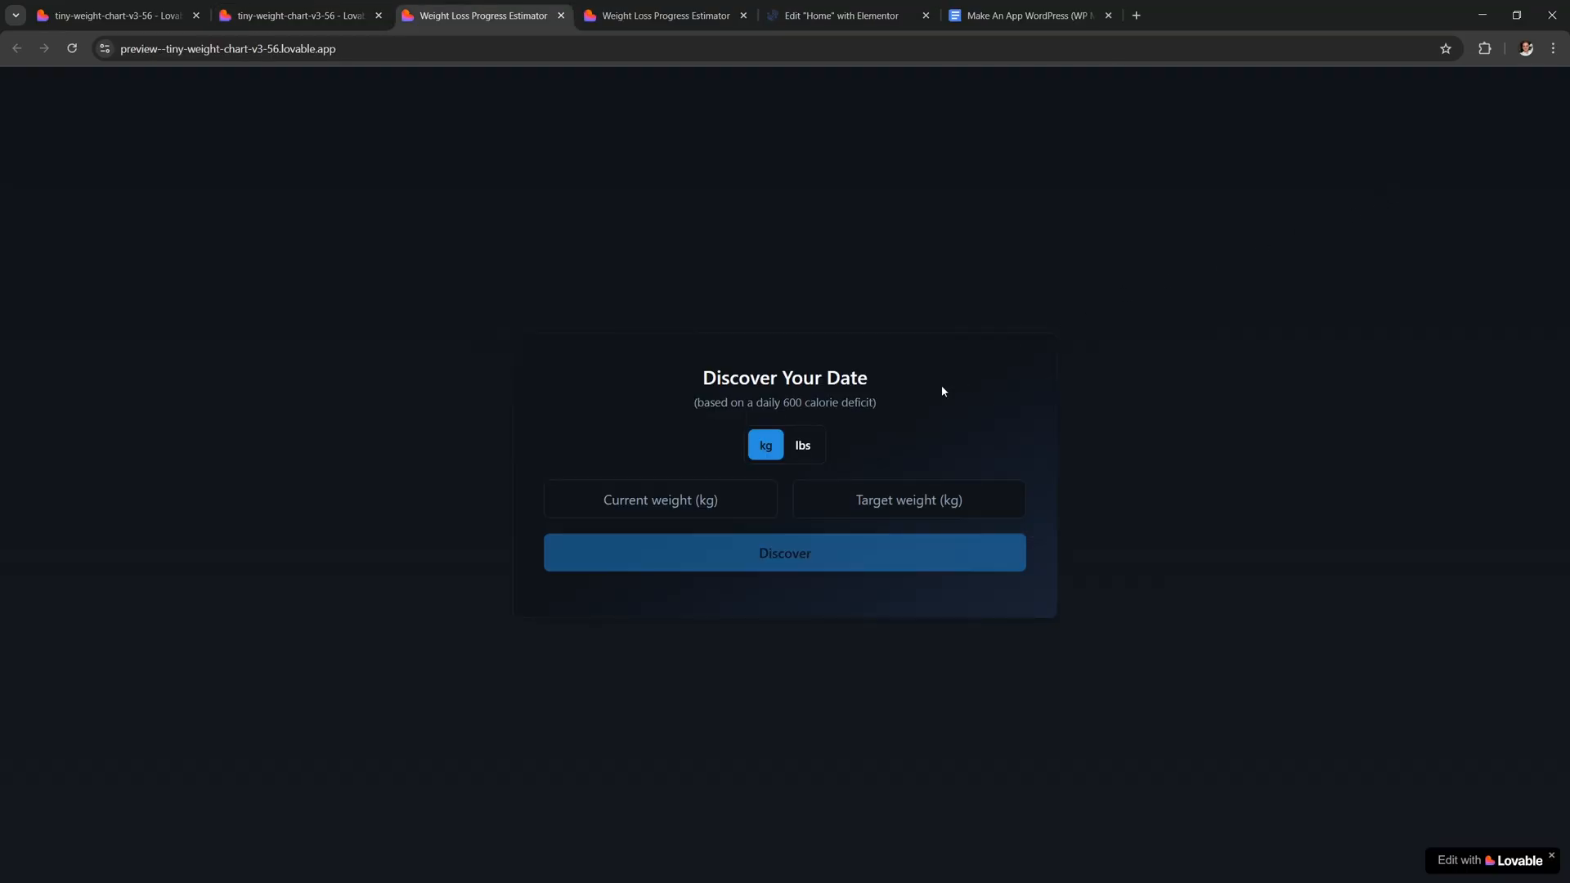
- Test the lbs option for a pounds-based results chart, then publish the update
type("2")
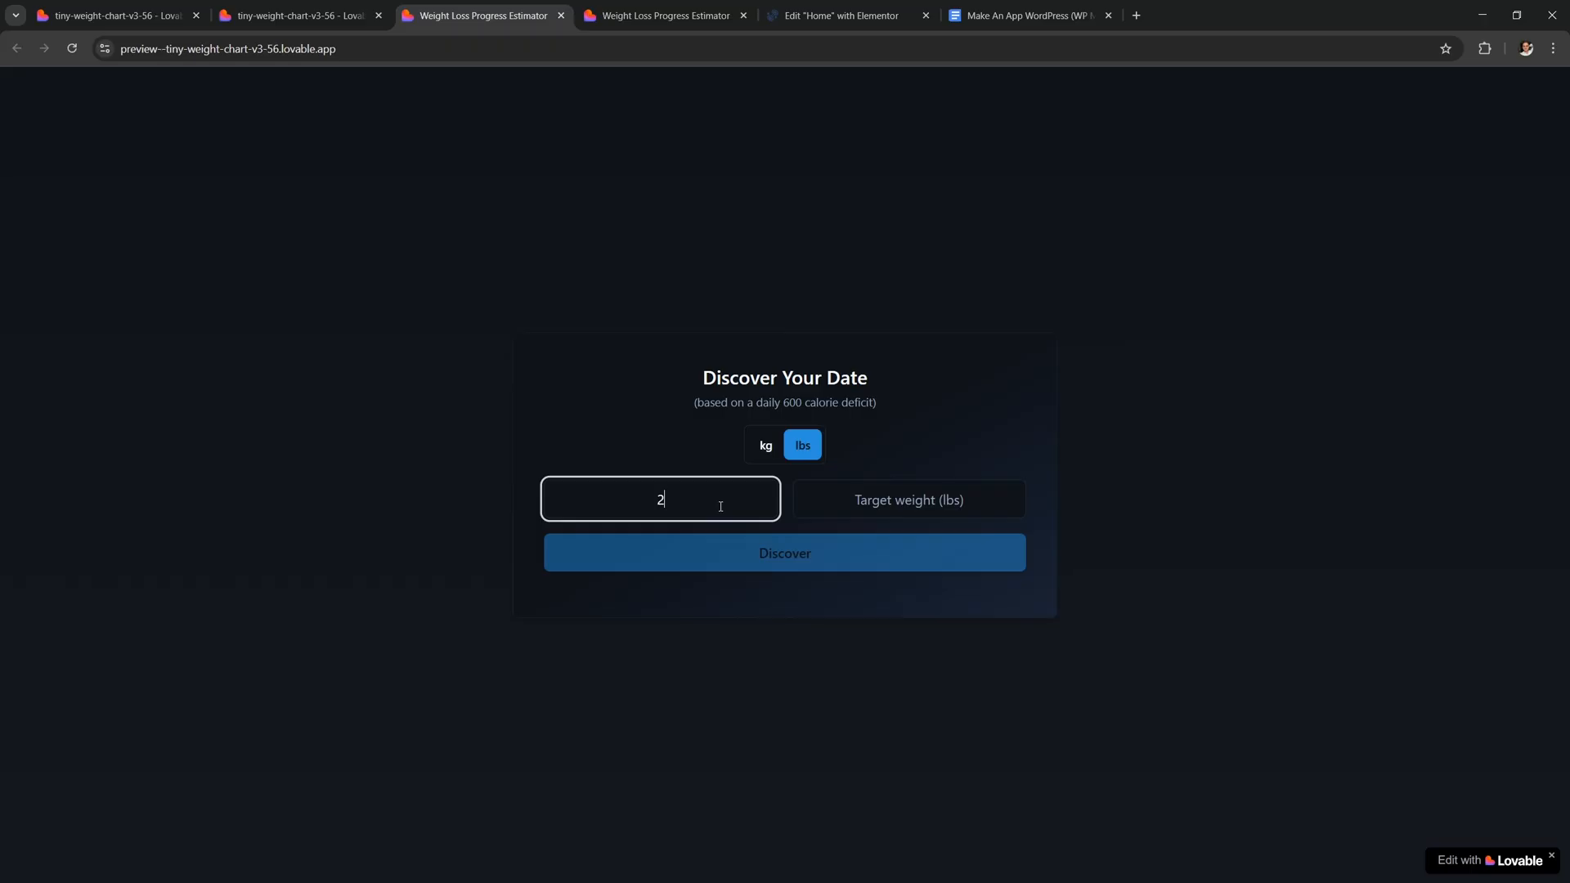
left_click(784, 553)
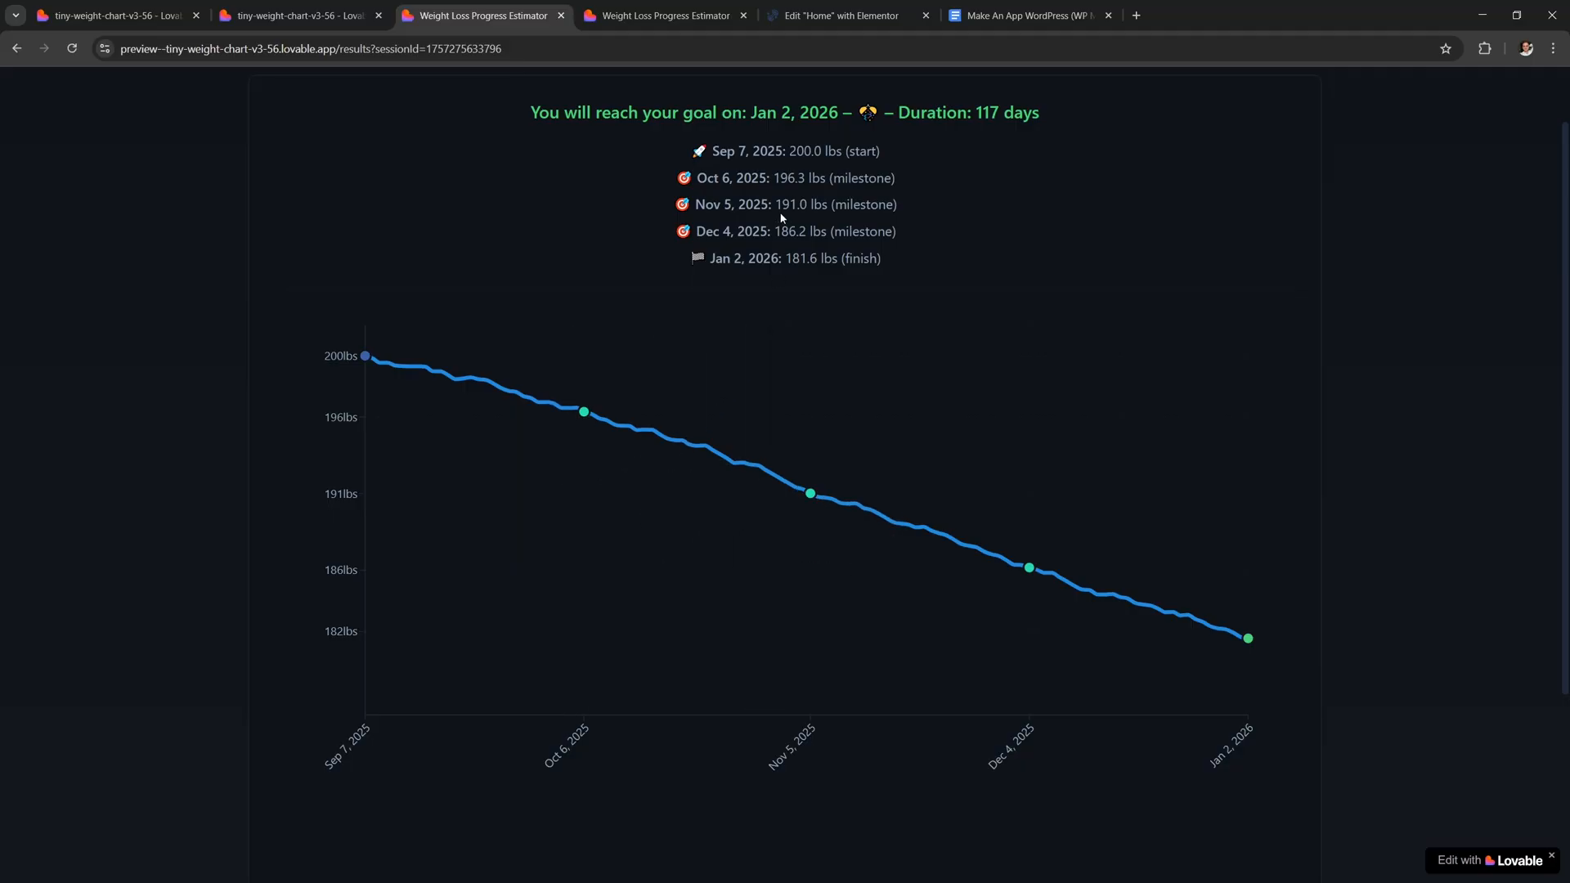
scroll("down", 3)
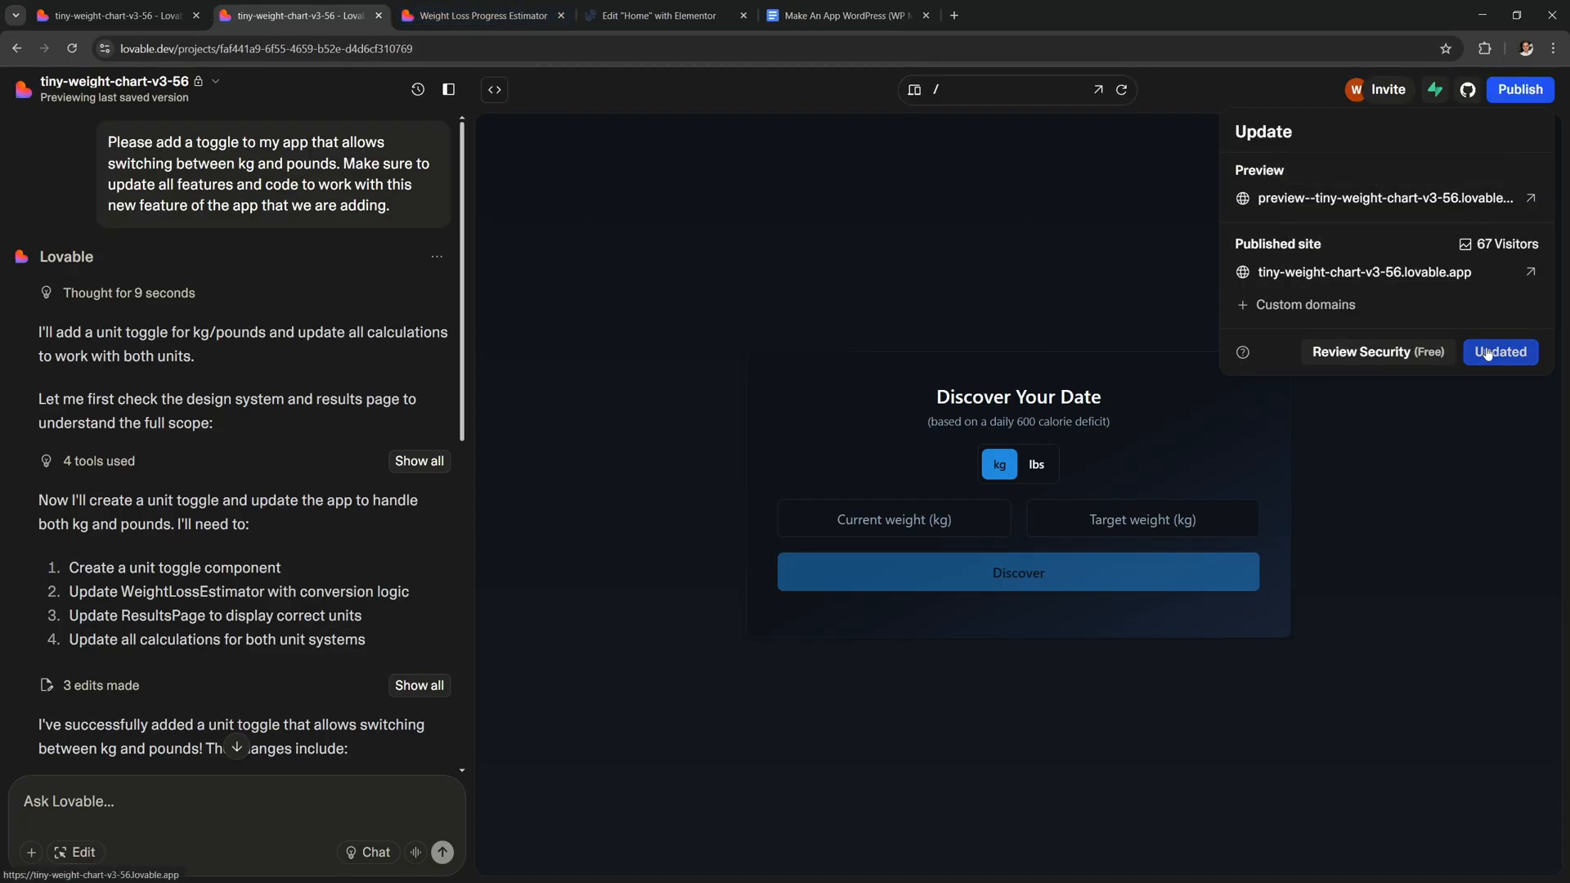
left_click(1499, 352)
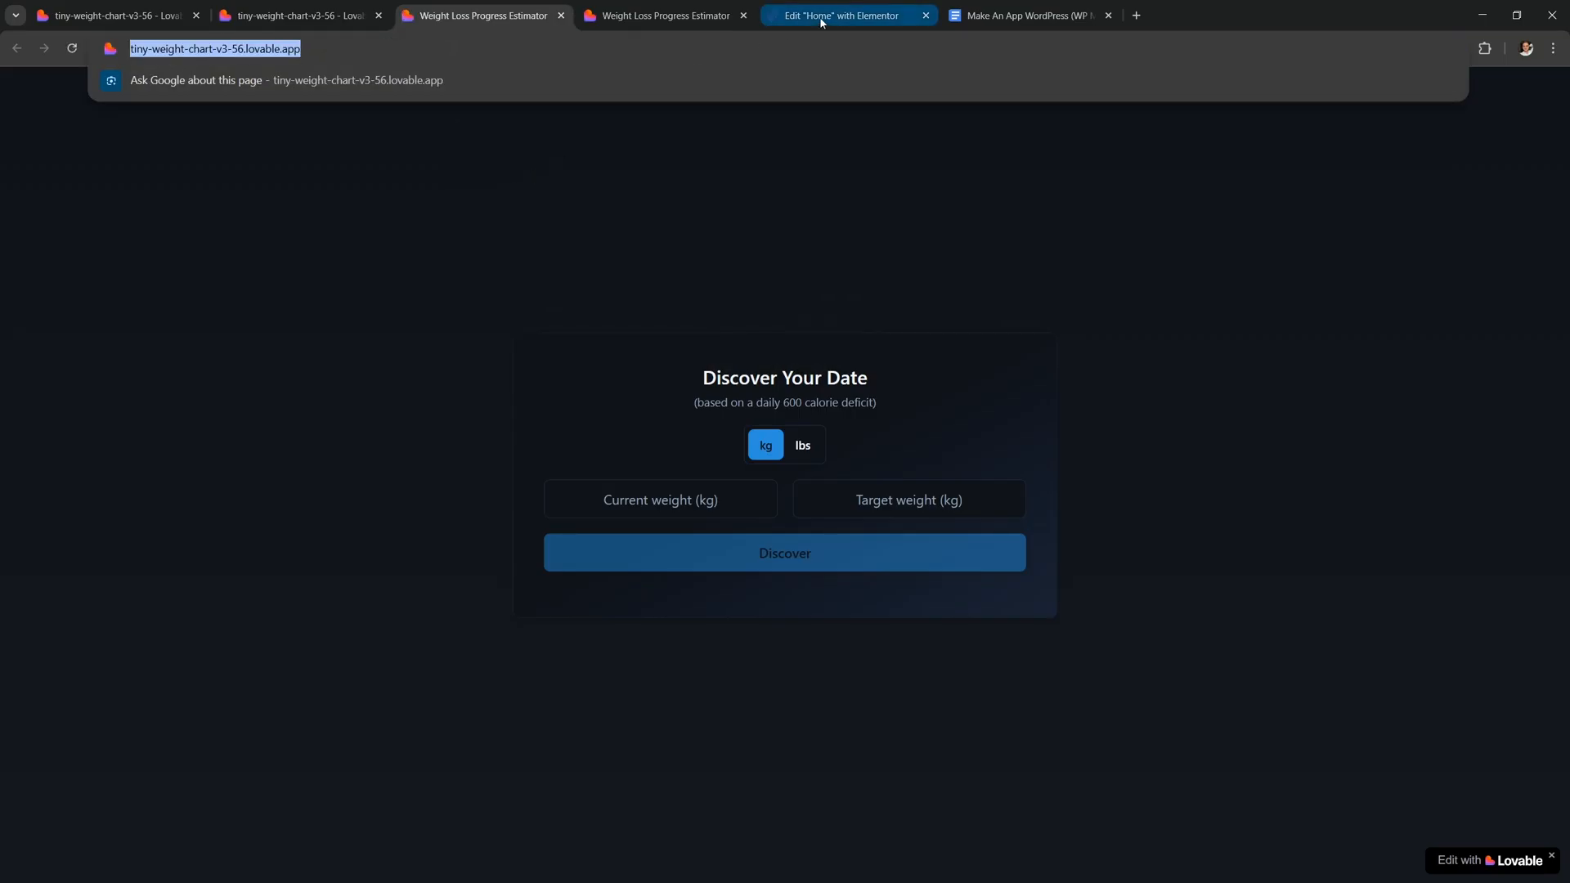
left_click(841, 15)
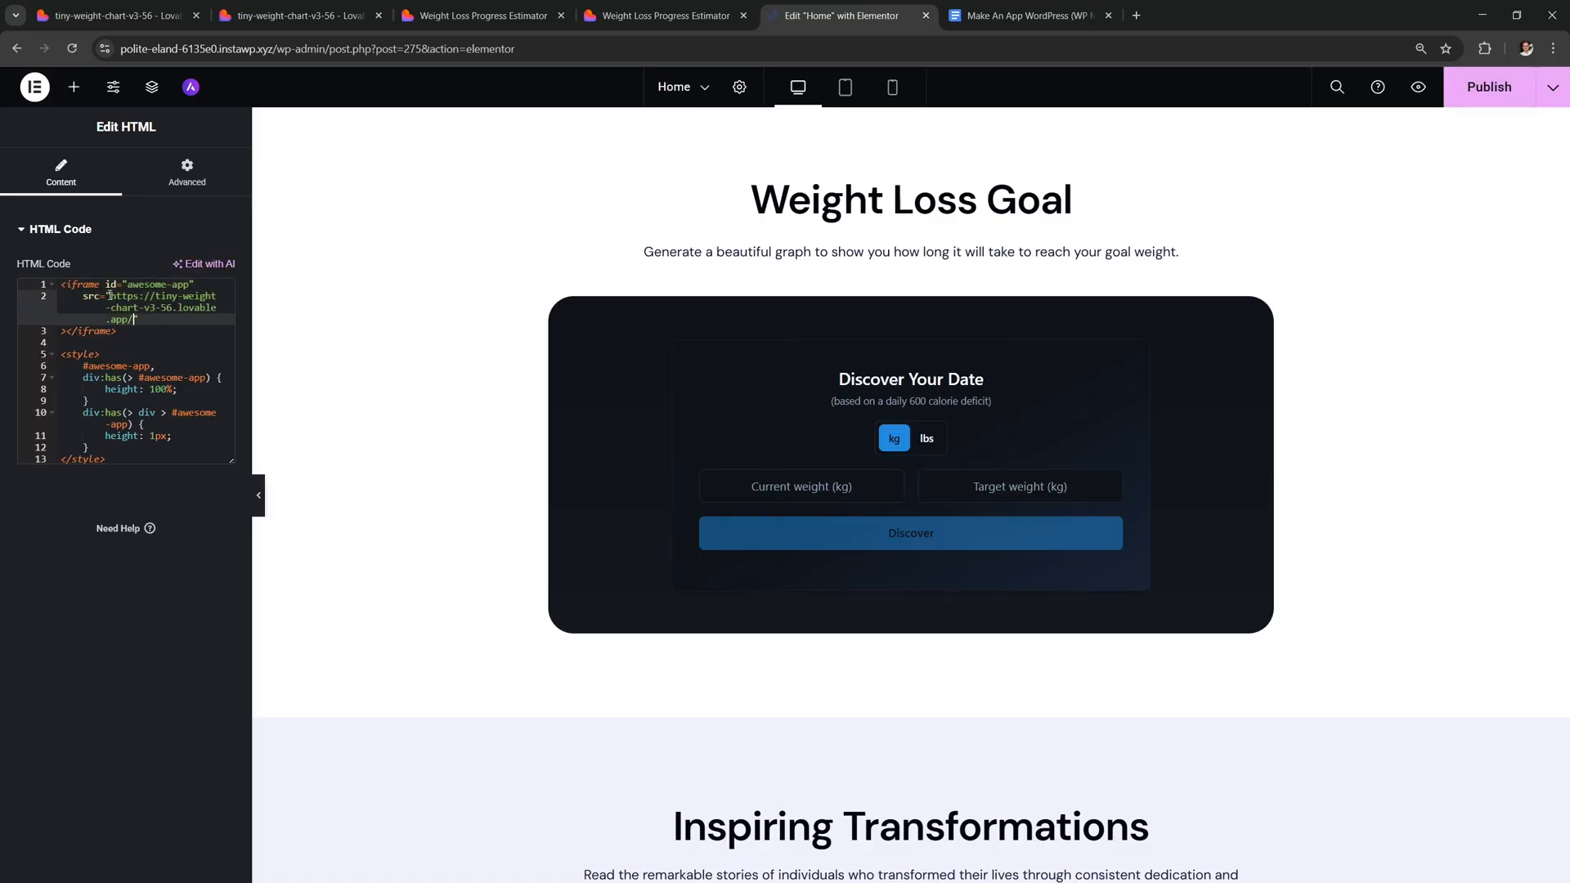
- Publish the Home page and switch the embedded estimator to lbs to check pound labels
left_click(910, 465)
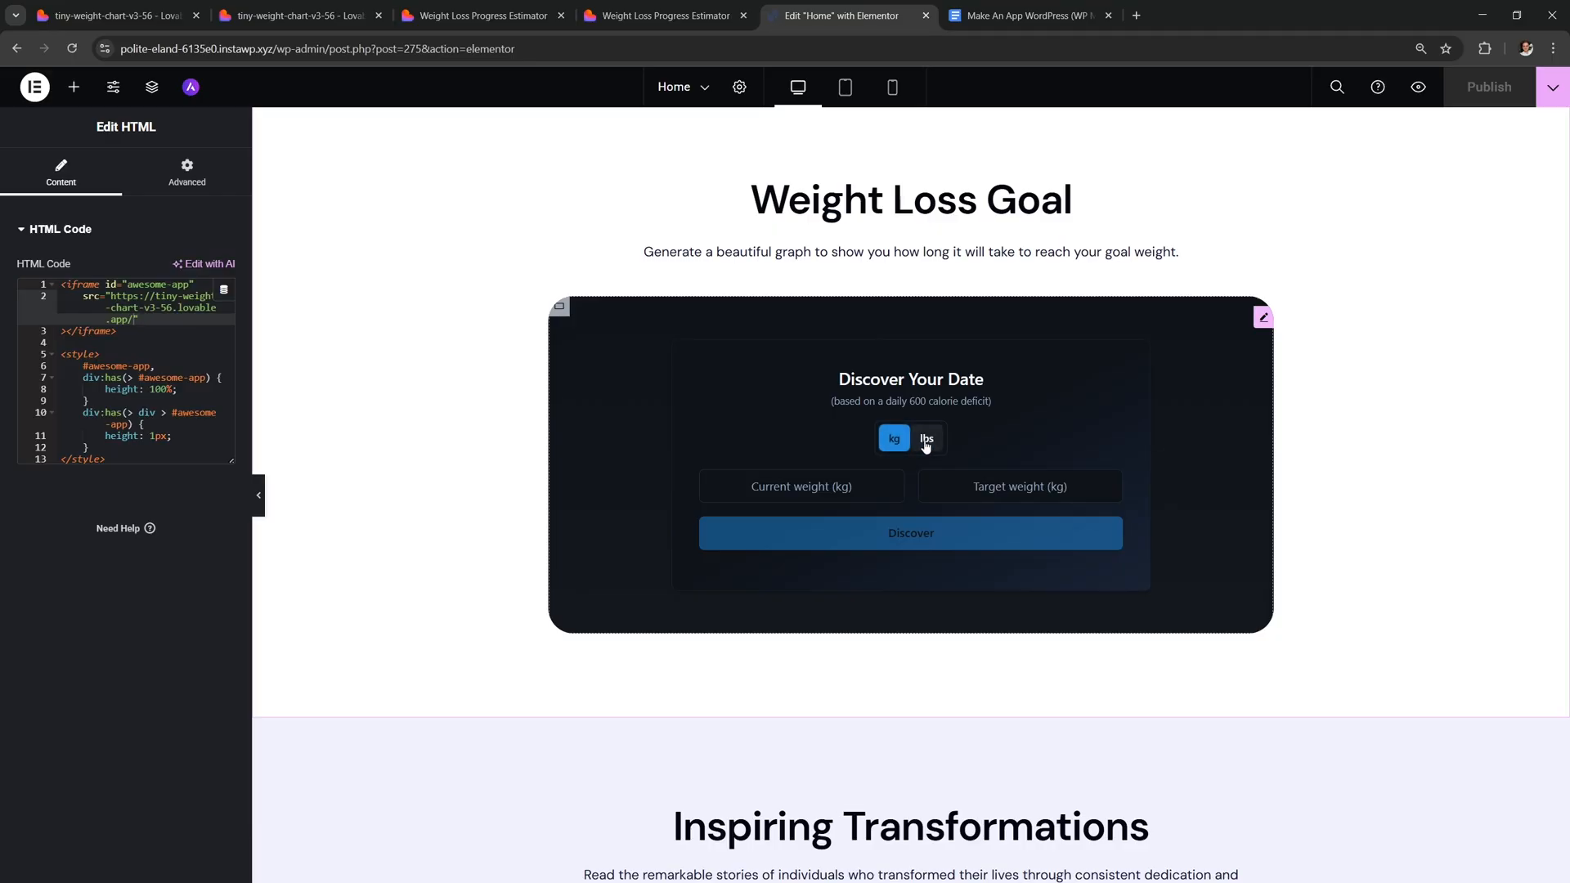
left_click(925, 438)
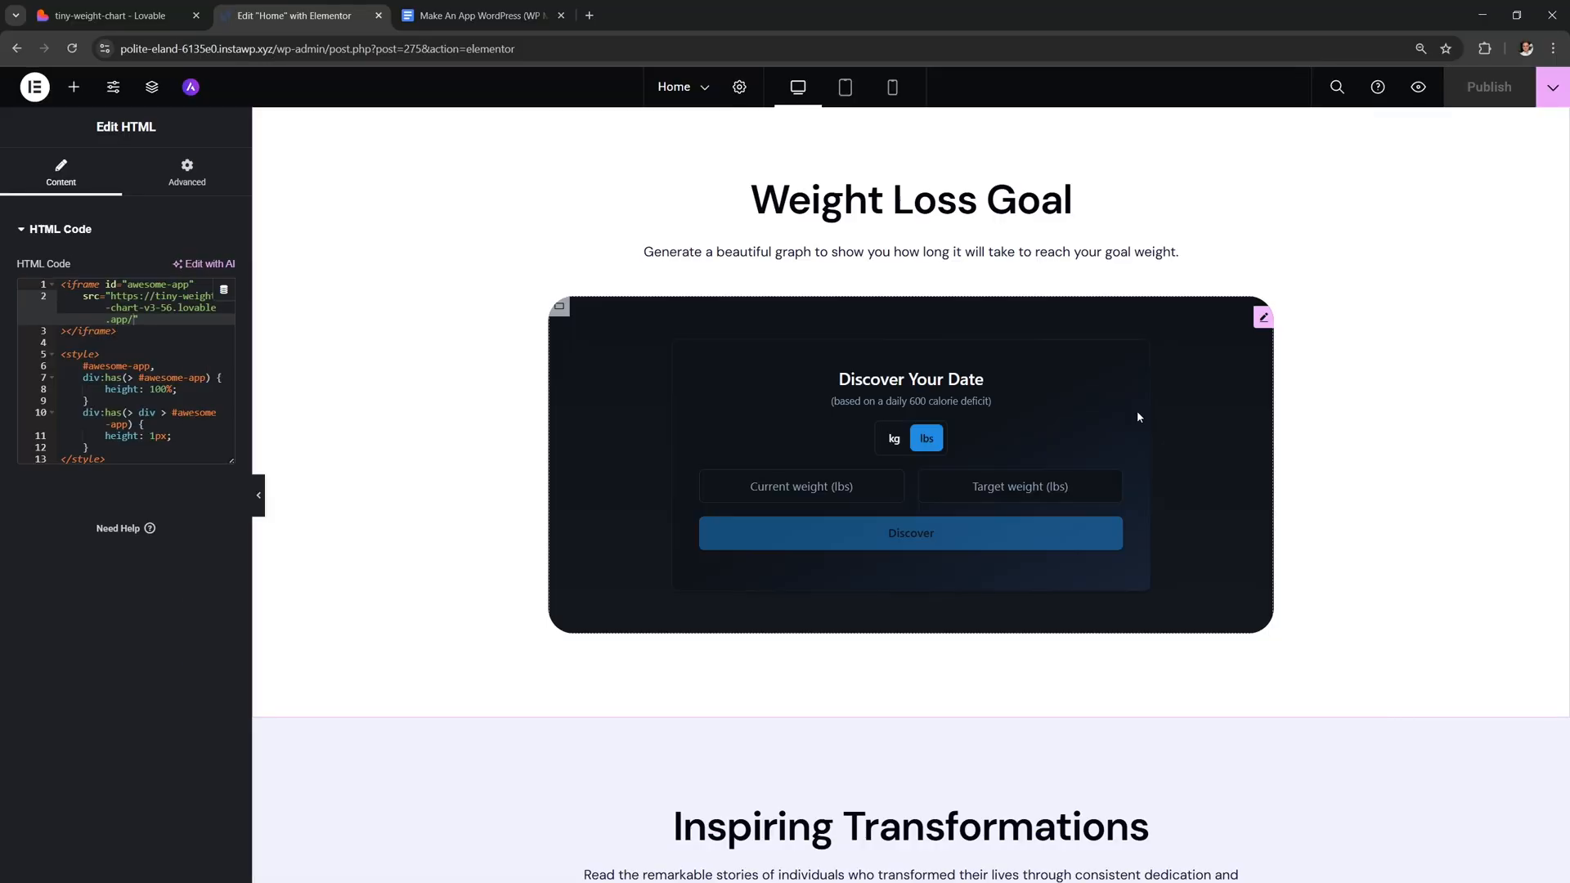
left_click(111, 15)
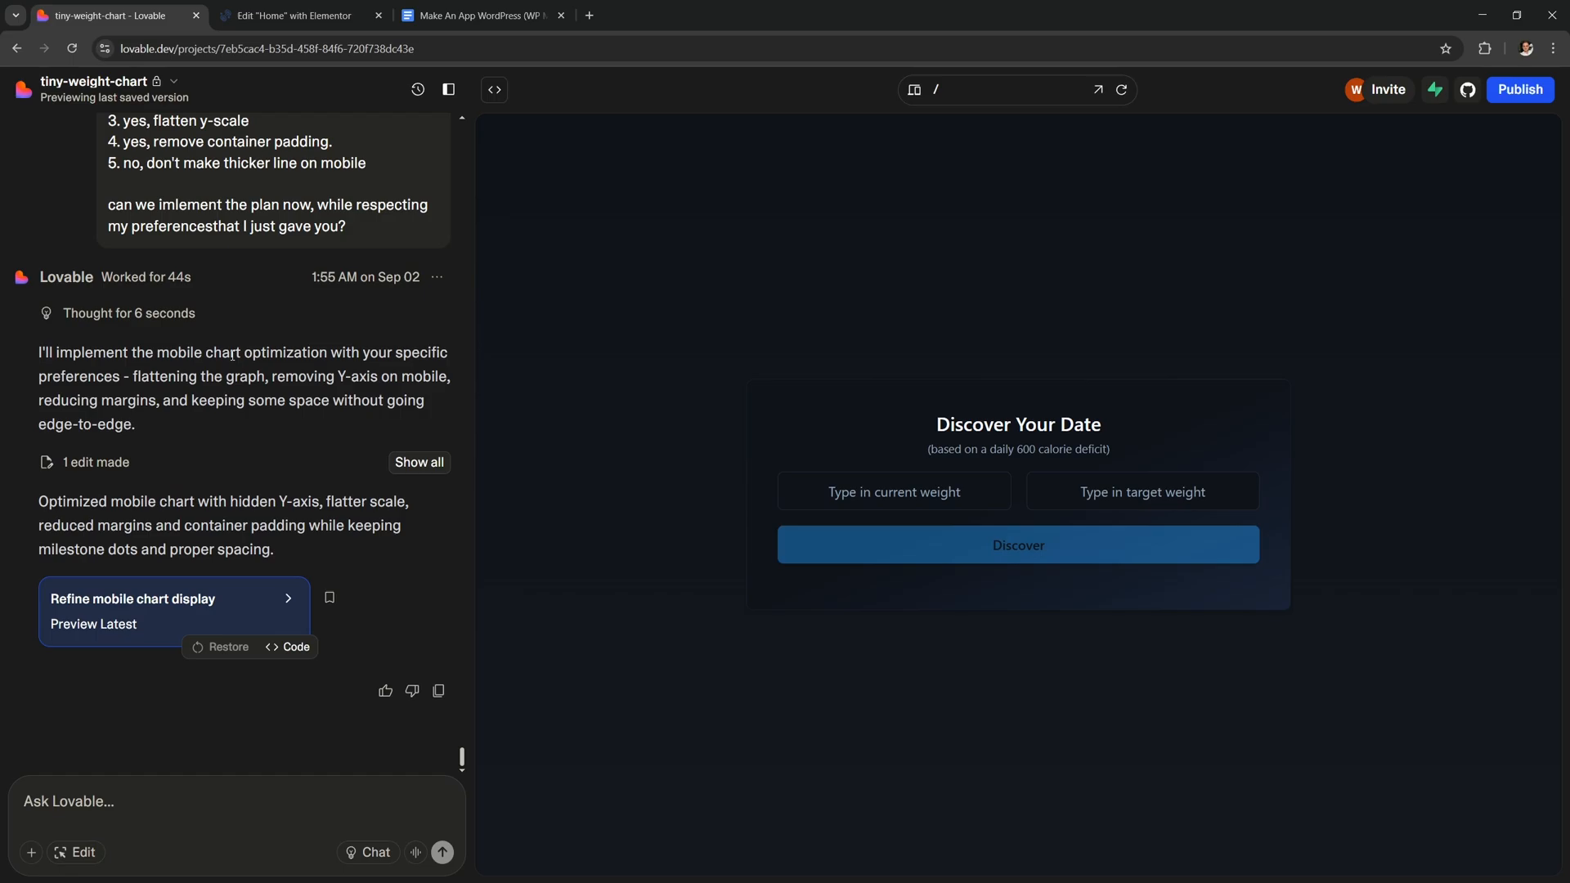
mouse_move(418, 89)
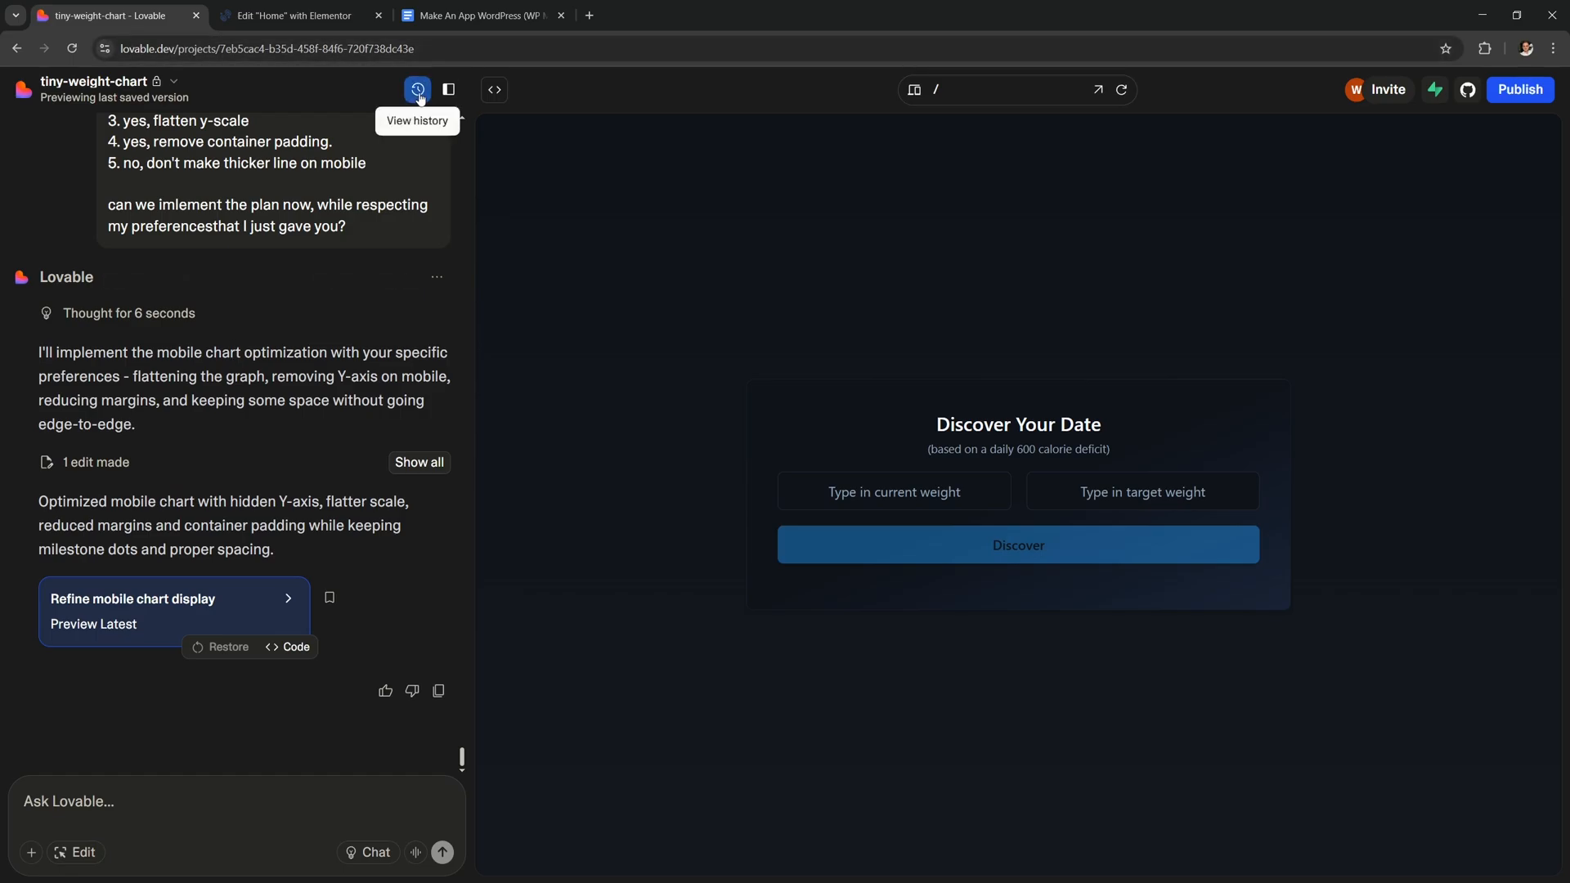
- Browse the project history and open the 'feat: Enable standalone calculator access' version
left_click(418, 90)
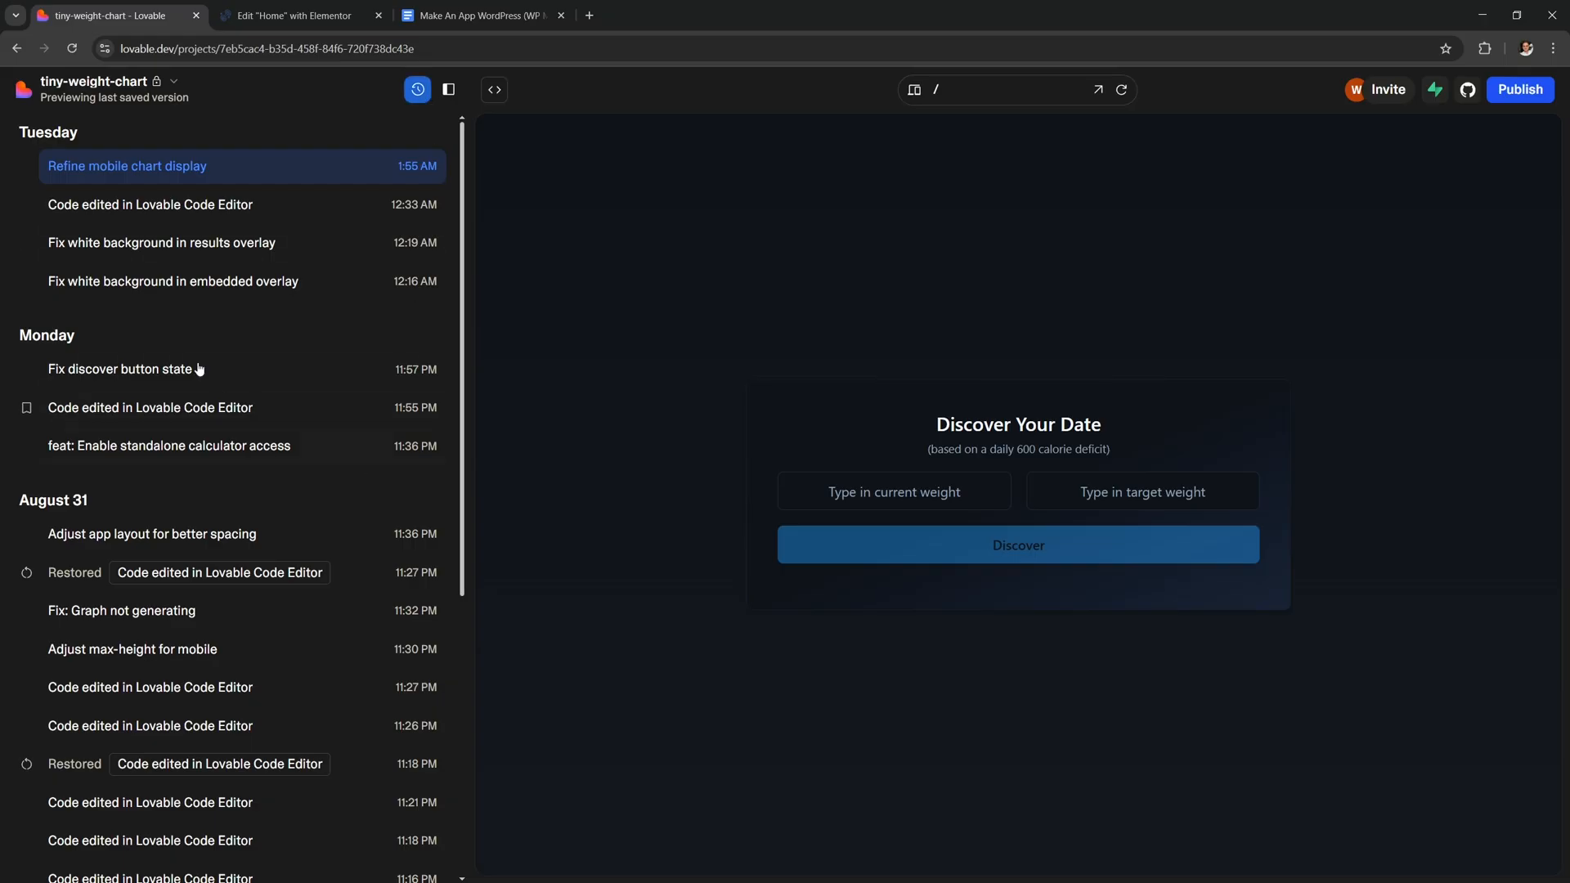
scroll("down", 3)
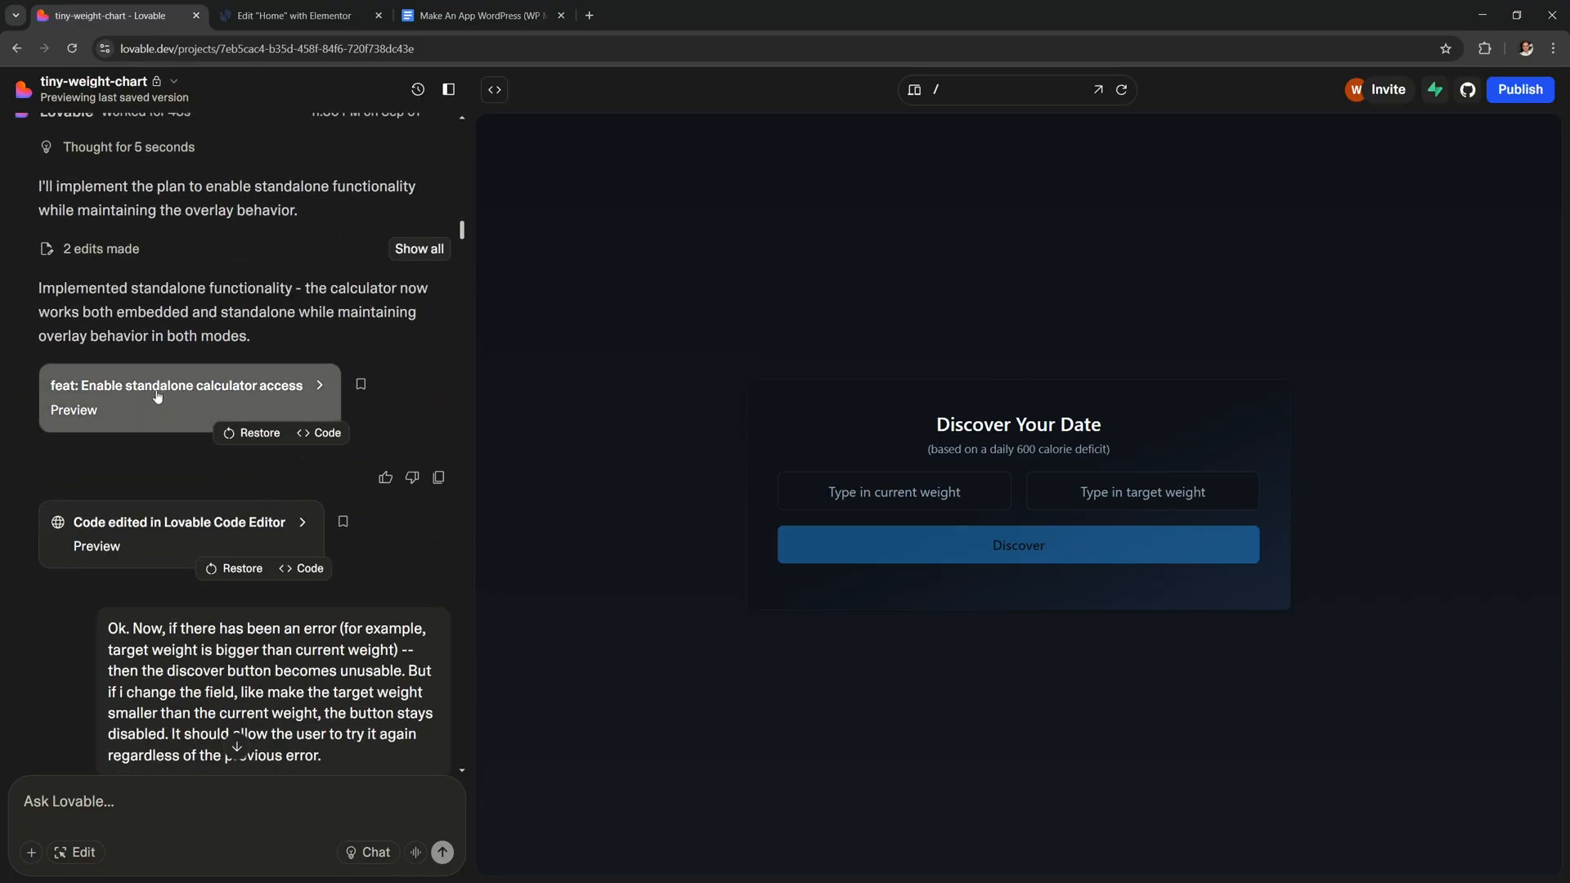
left_click(185, 385)
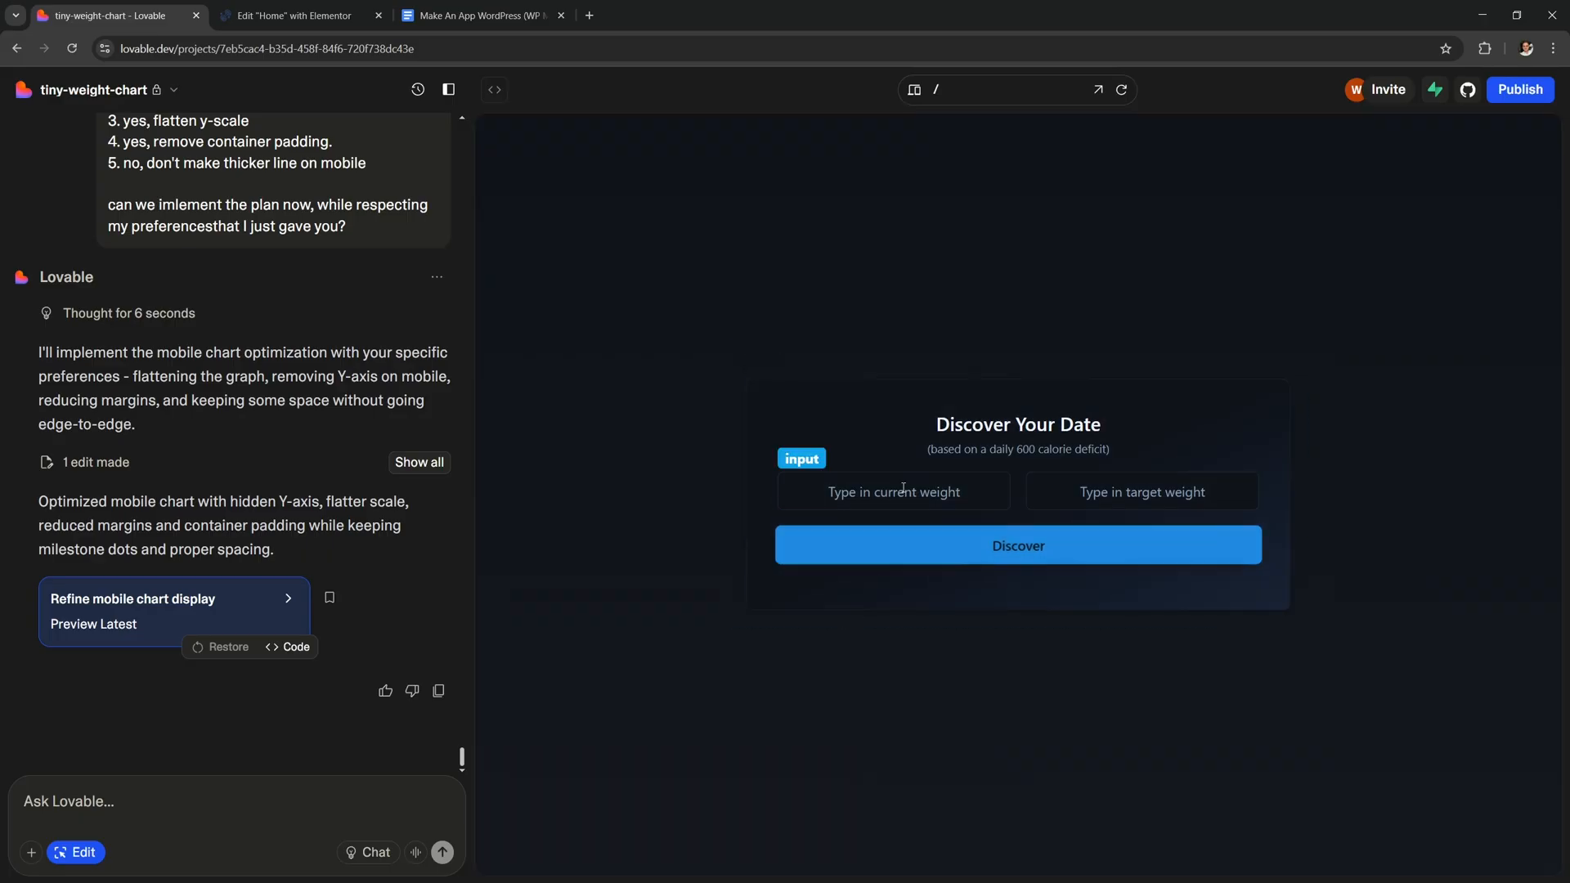
mouse_move(977, 552)
type("m")
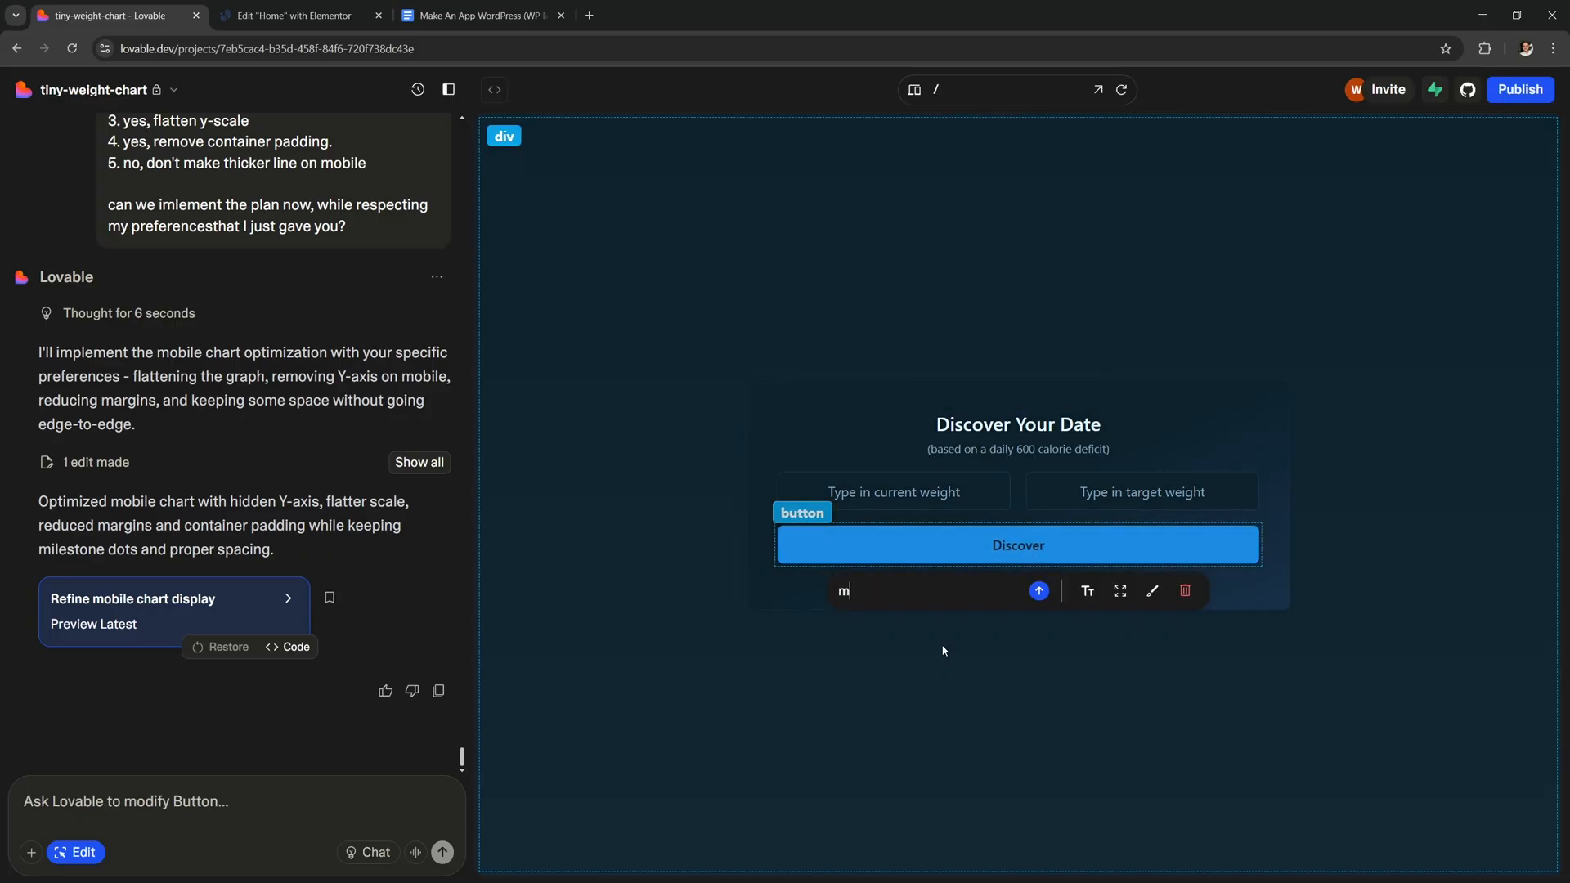
type("ake this button red")
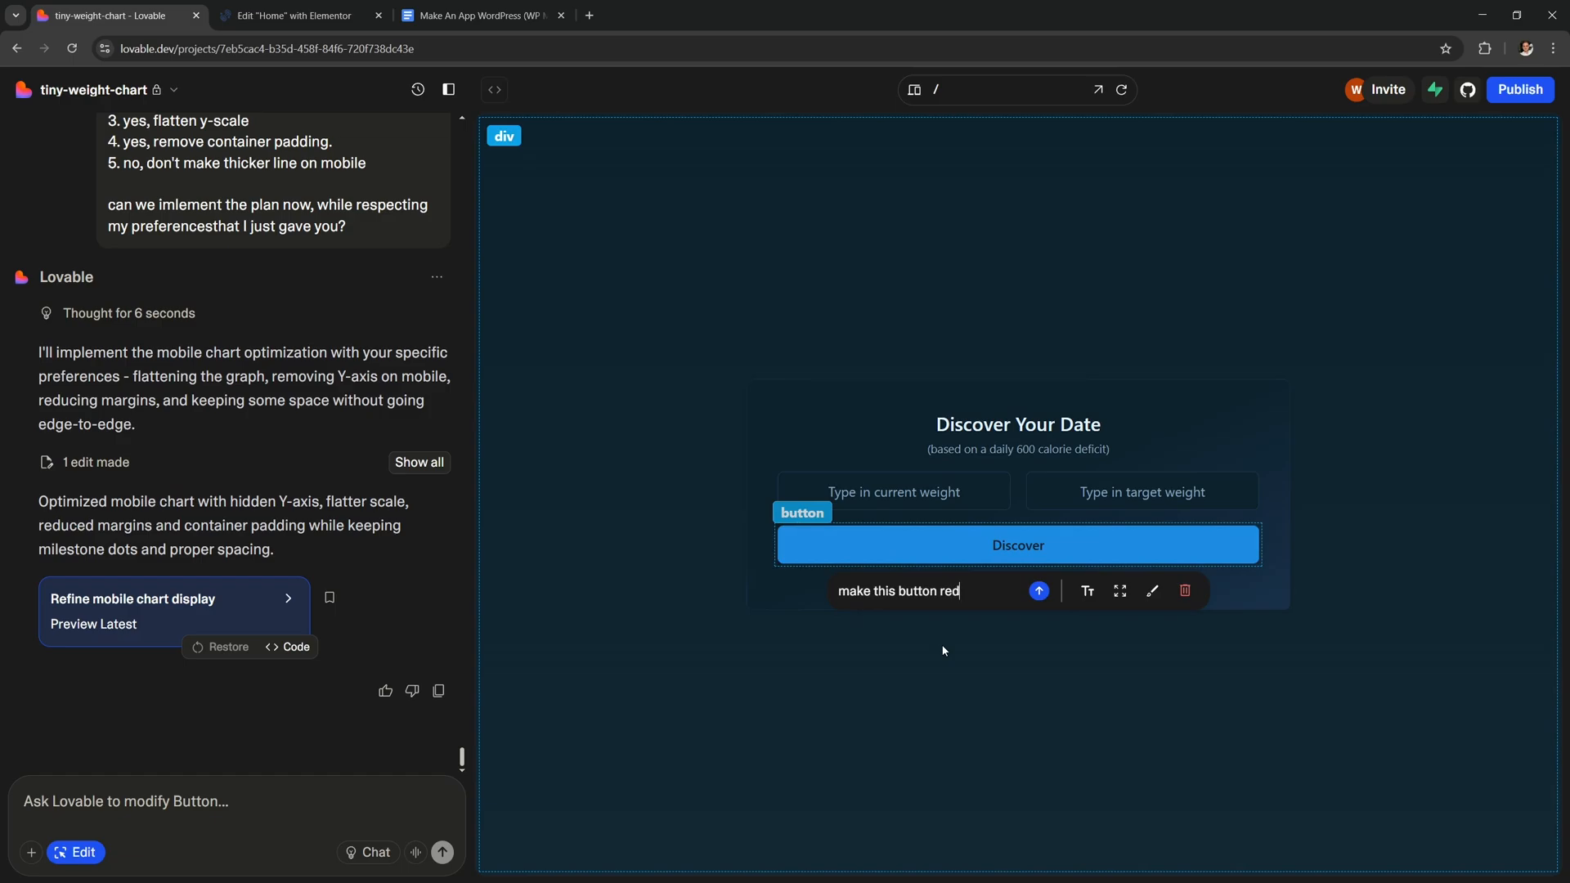
mouse_move(709, 650)
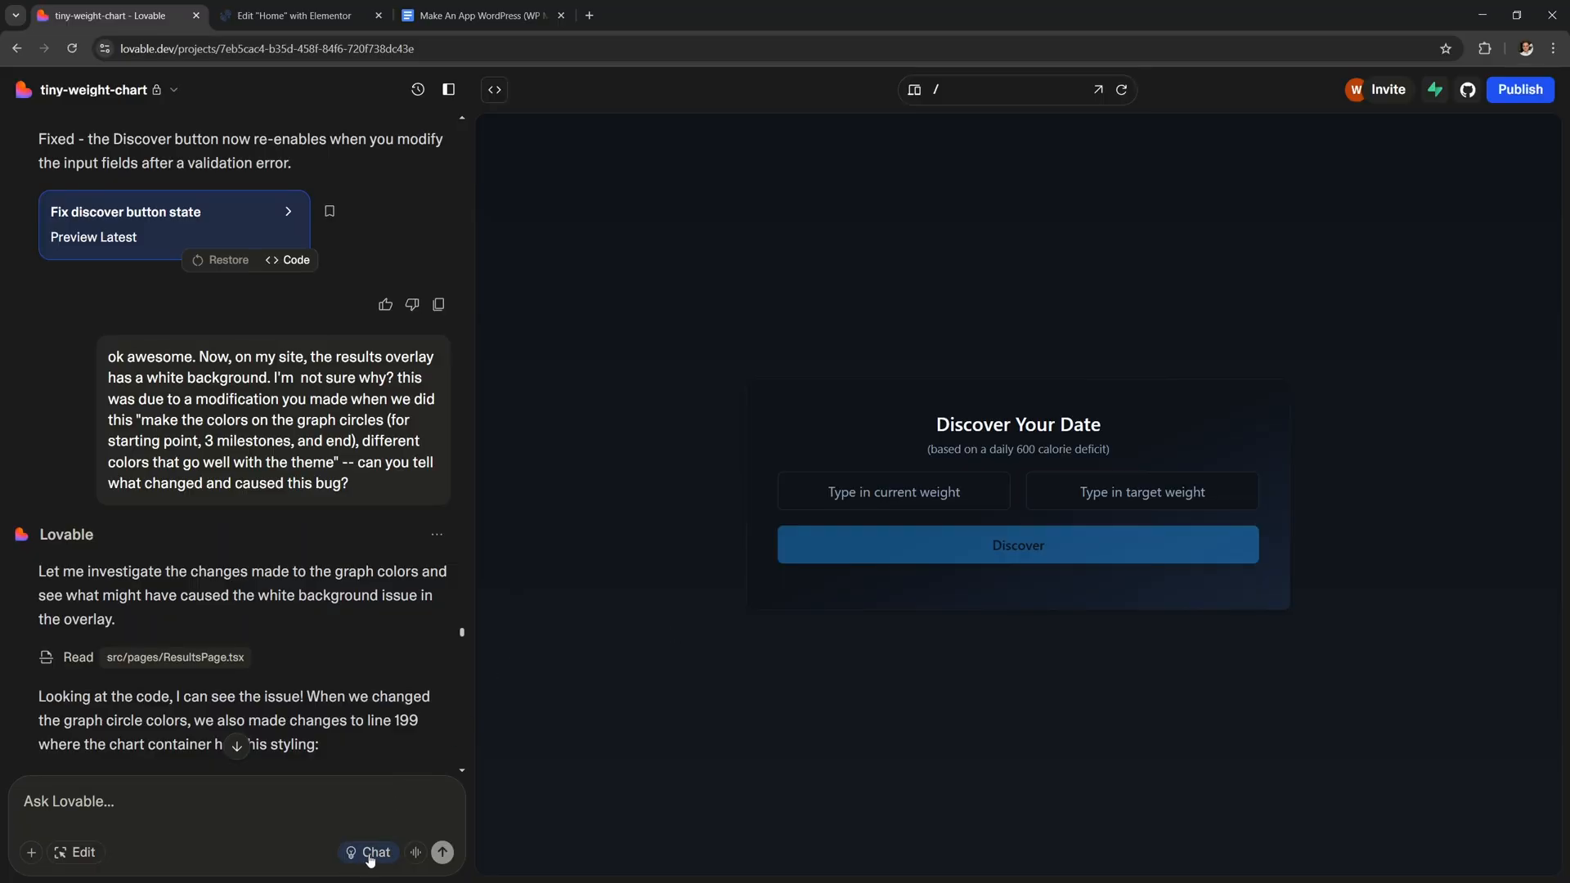
- Switch prompts to Chat-only mode and try a sample message, 'how are you today?'
left_click(376, 852)
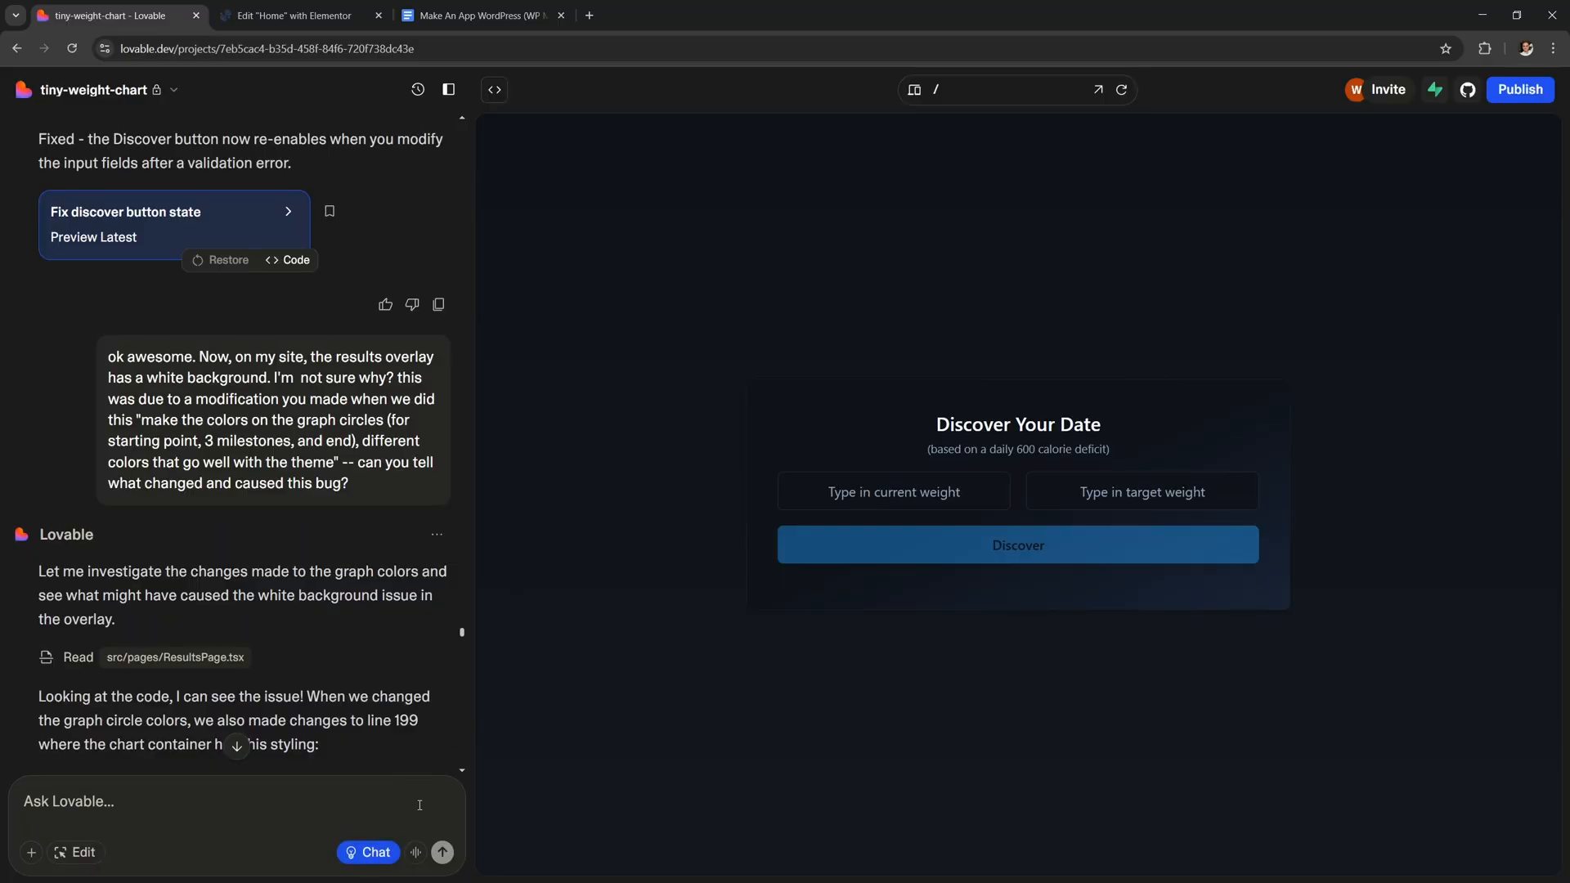
type("how are")
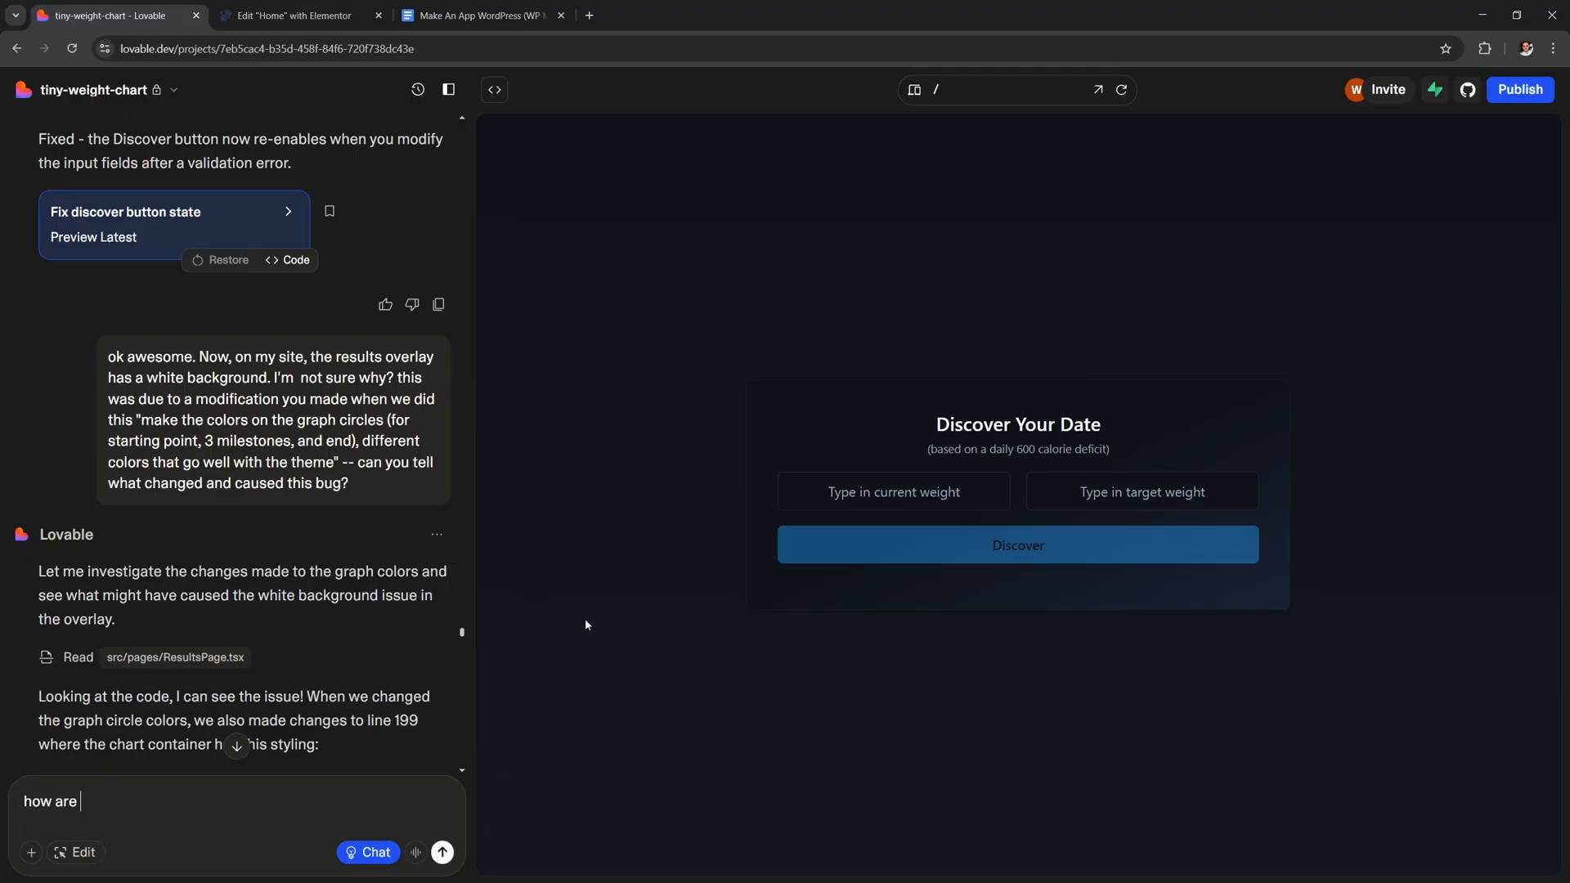
type("you today?")
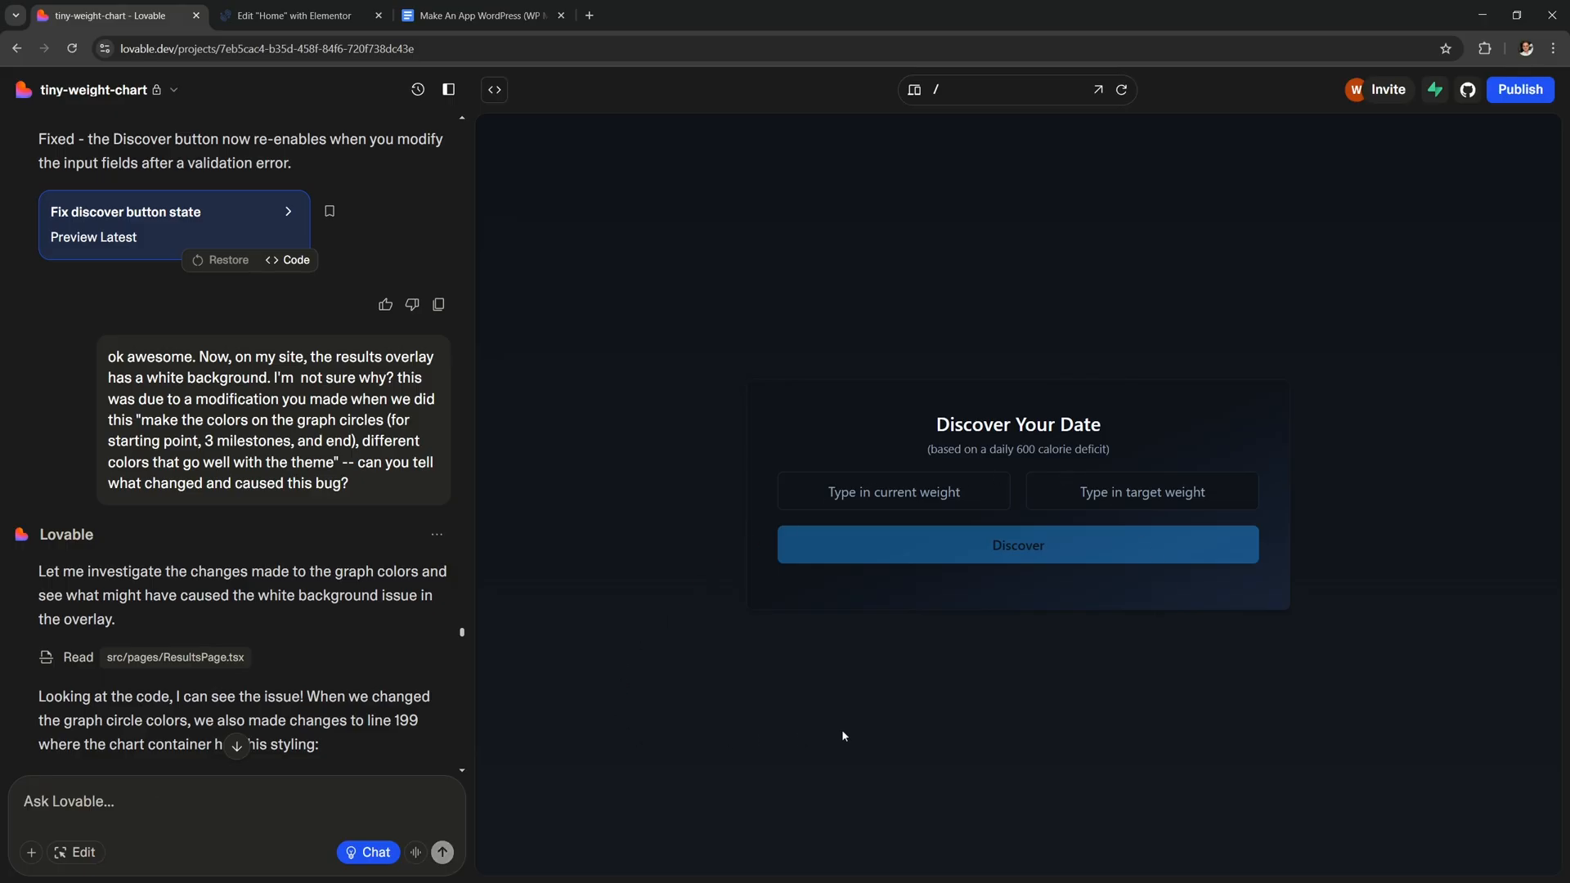
mouse_move(740, 633)
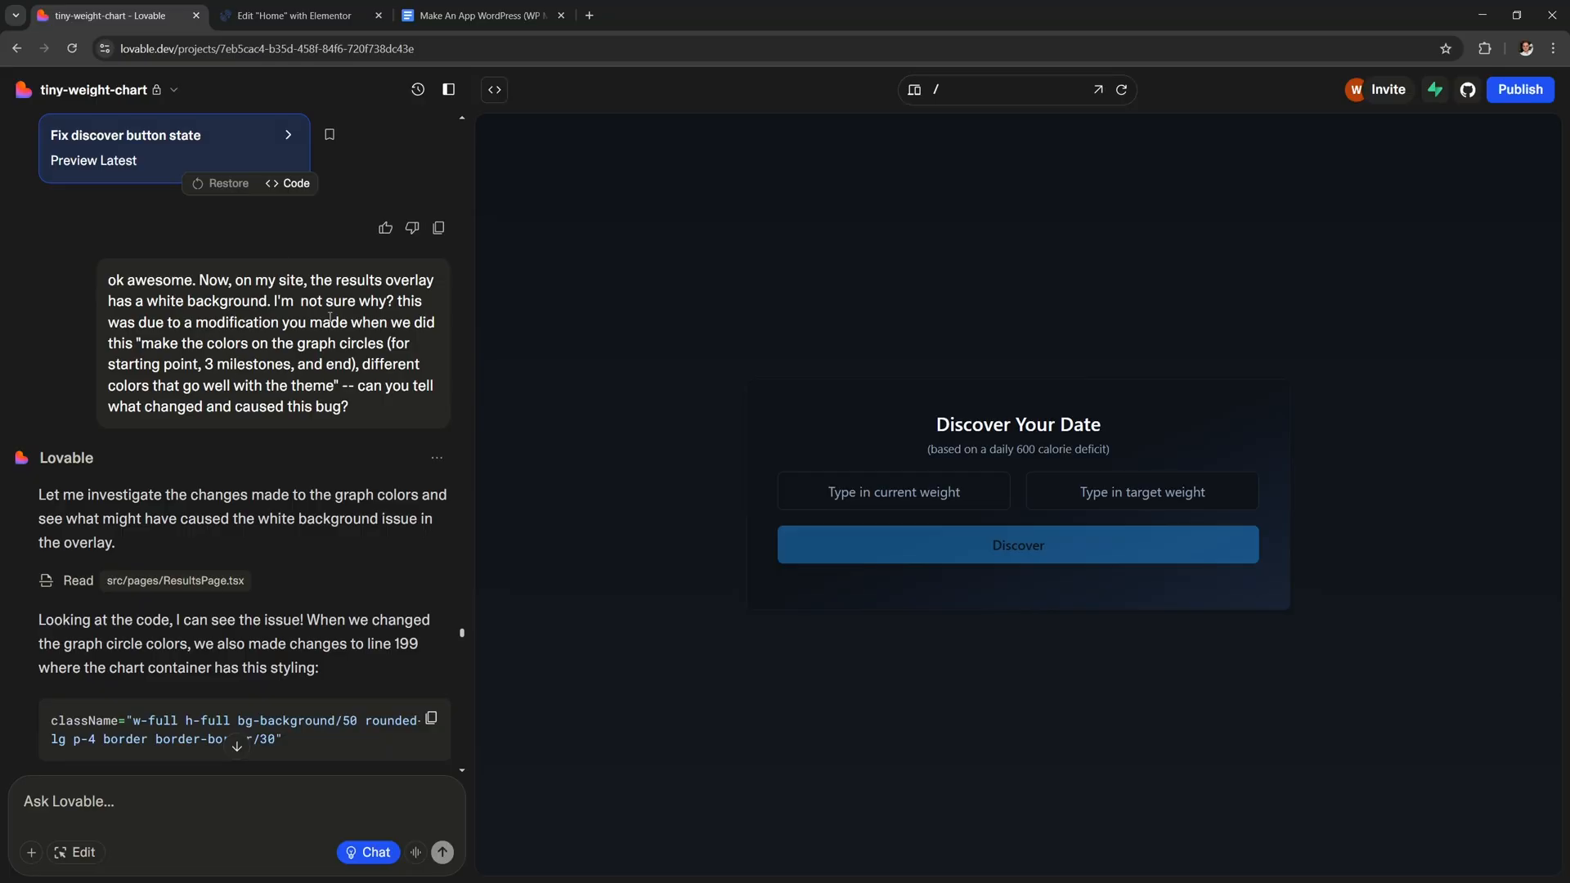
- Highlight the earlier question about the white overlay bug's cause and scroll through the replies
left_click_drag(140, 343, 388, 343)
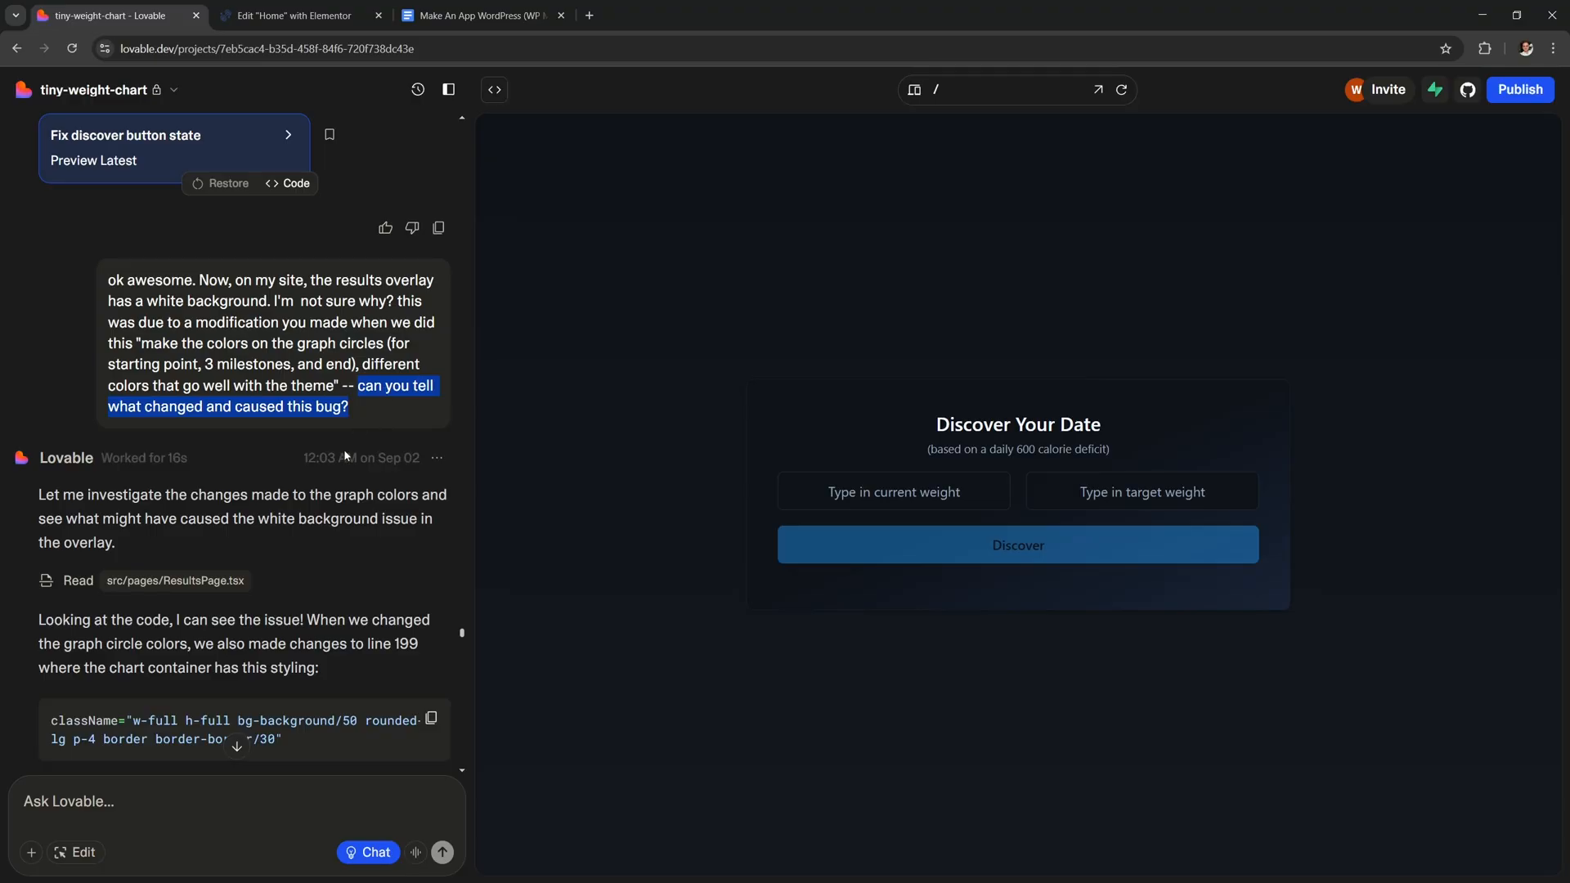
scroll("down", 3)
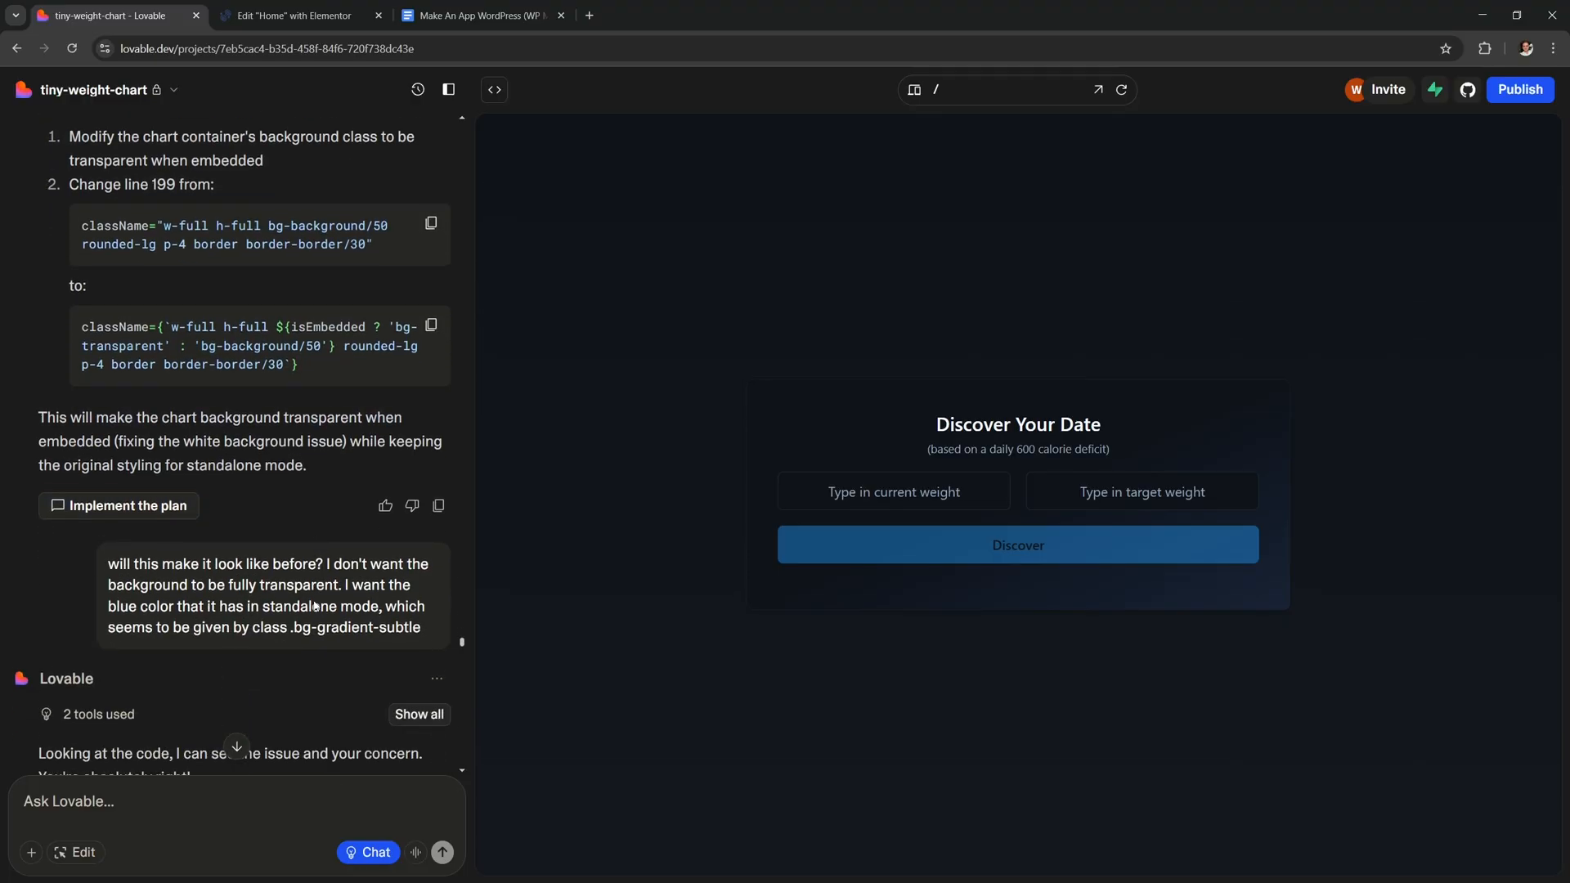
scroll("down", 3)
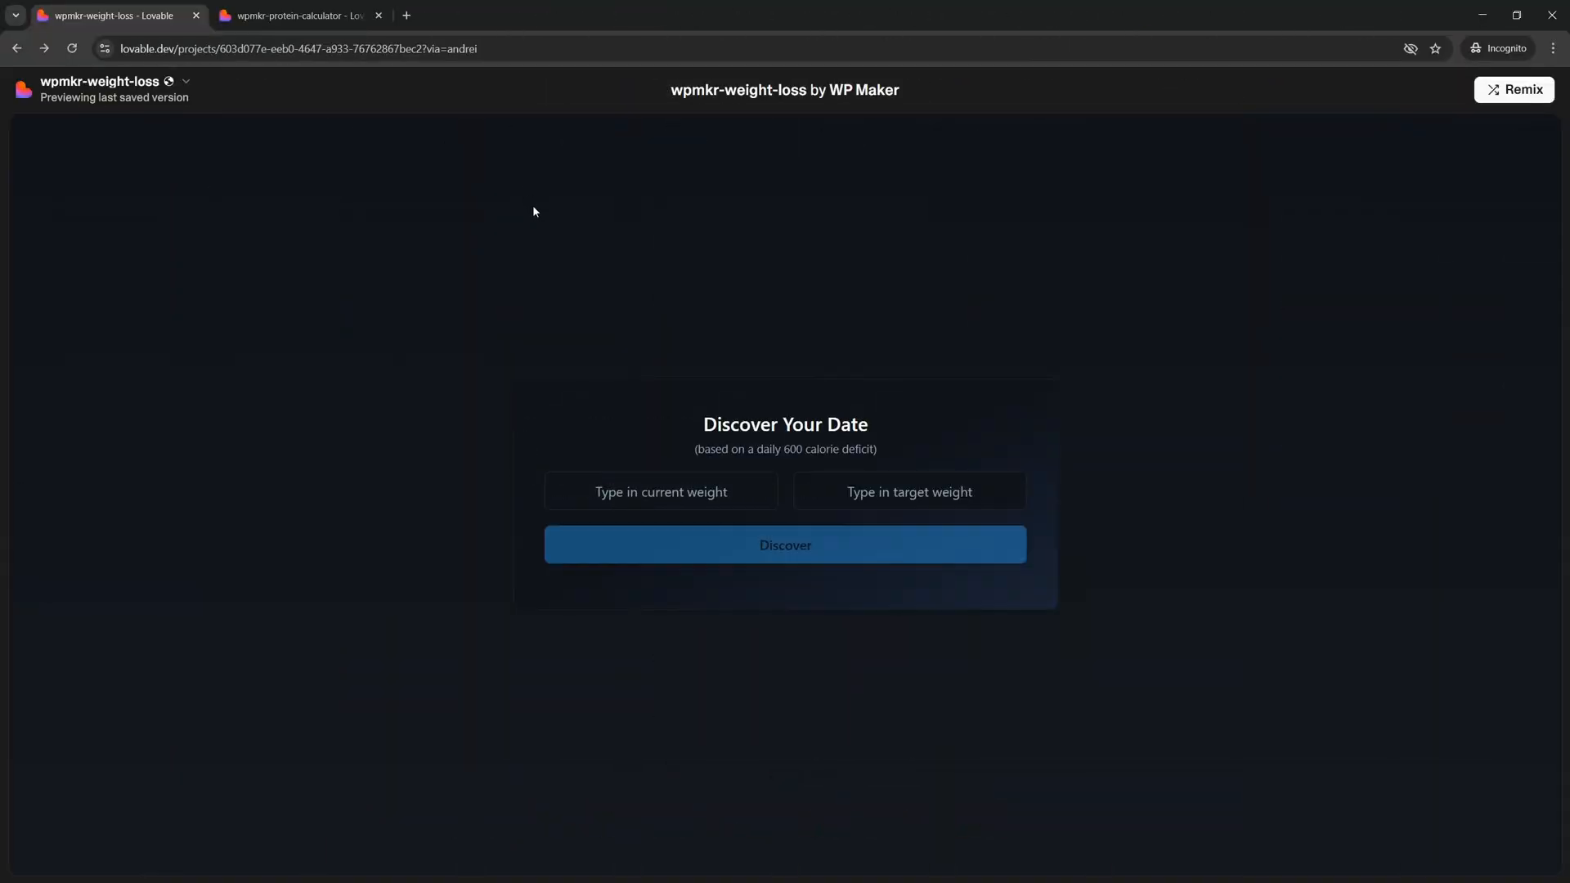
mouse_move(1515, 89)
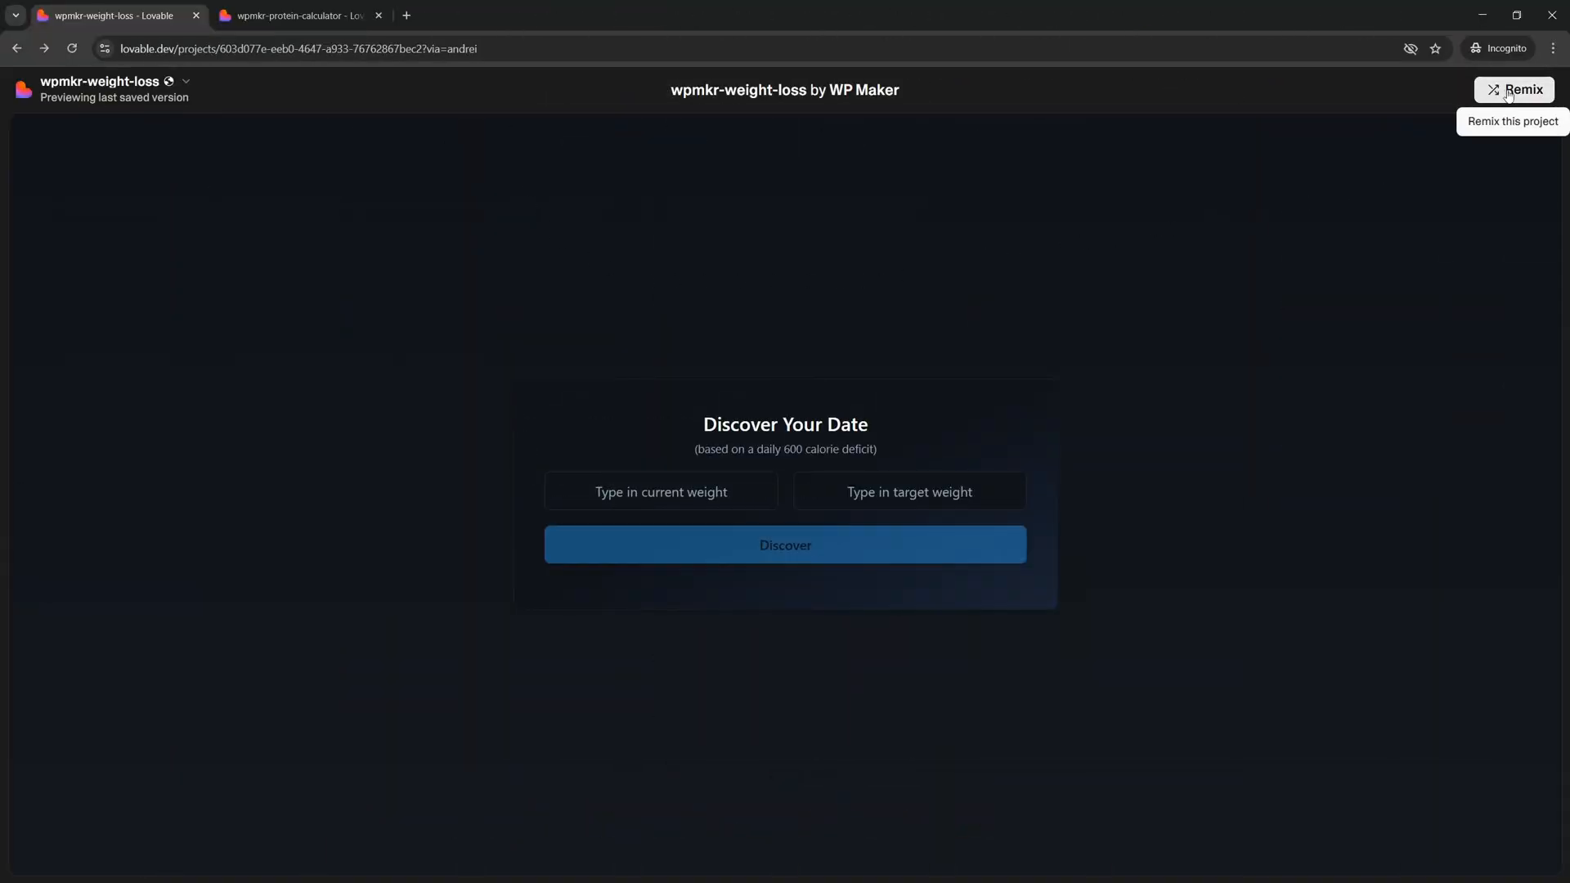
- Remix the shared wpmkr-weight-loss project from the incognito window, triggering the login page
left_click(1514, 89)
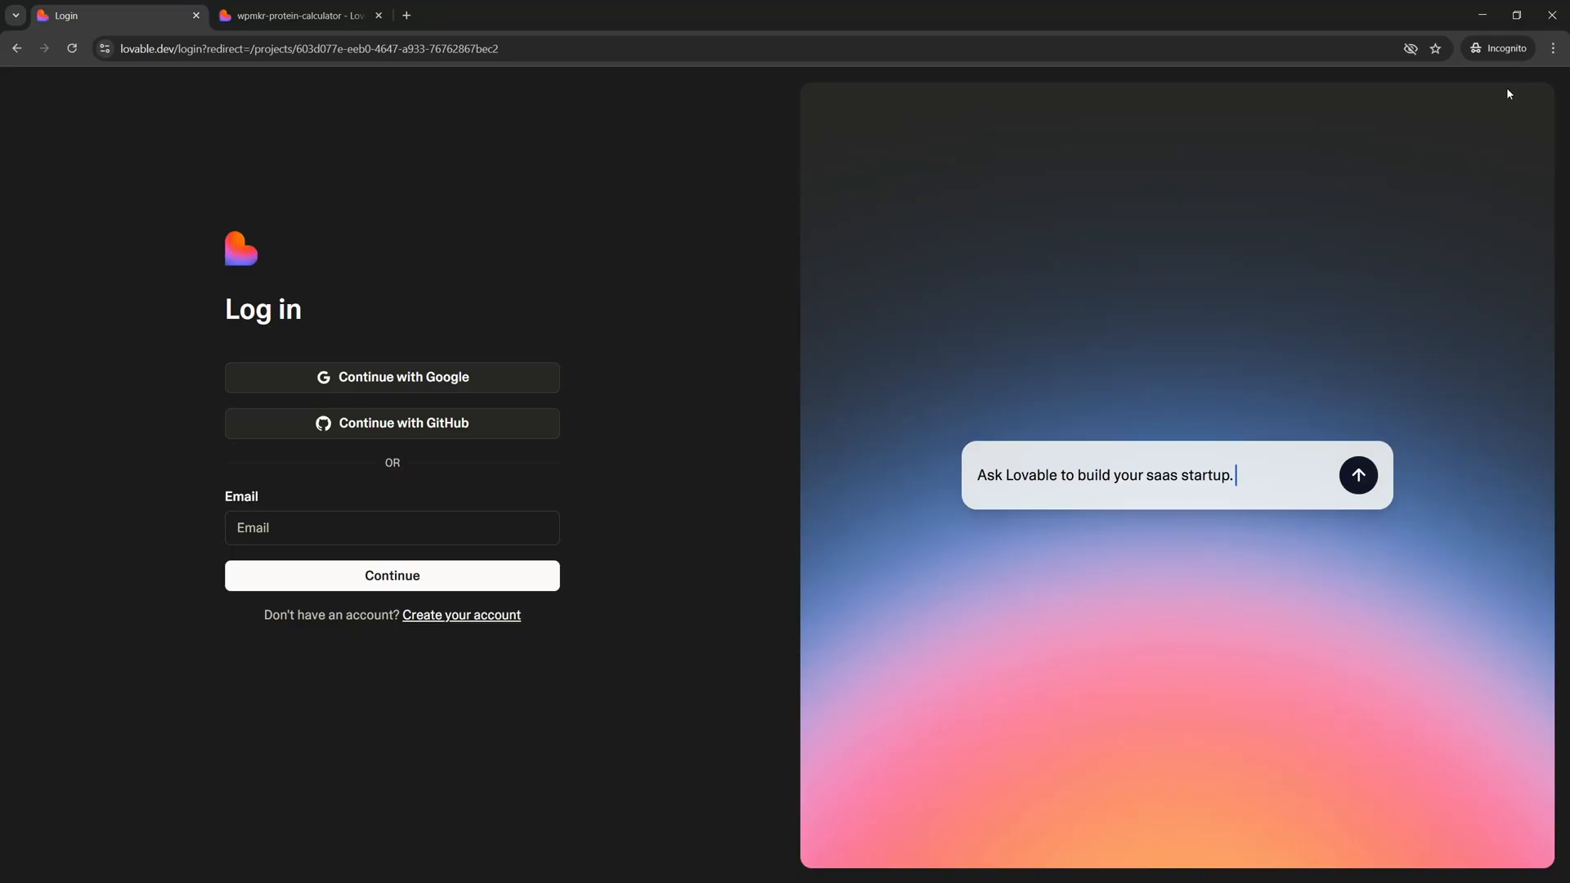